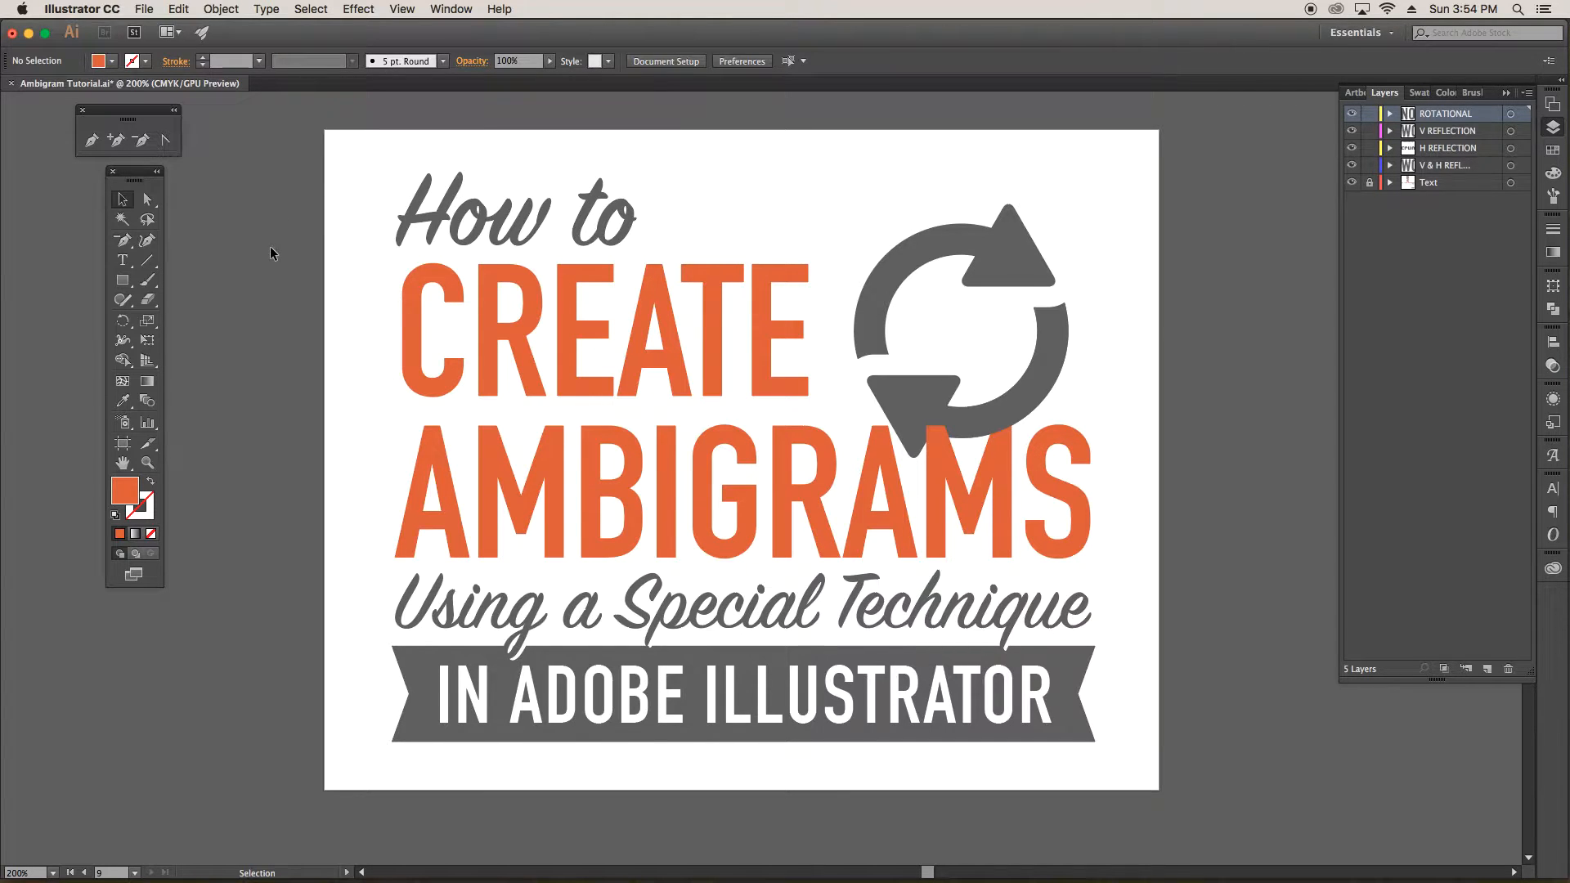
# Step: Scroll down past the title artboard to the Rotational Ambigram NOON example
pyautogui.scroll(-3)
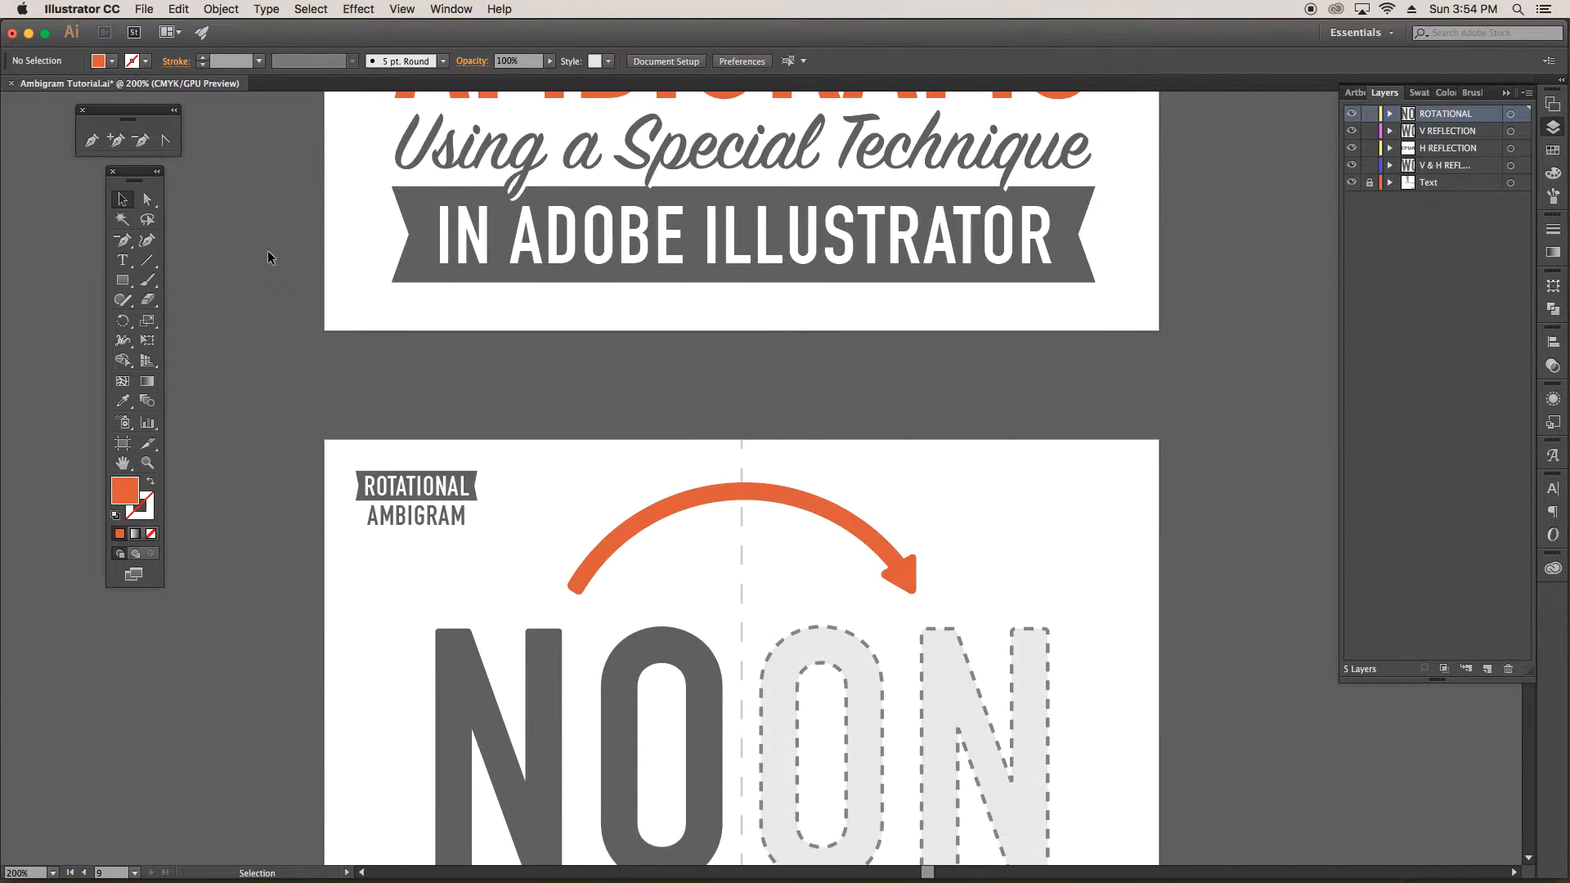
pyautogui.scroll(-3)
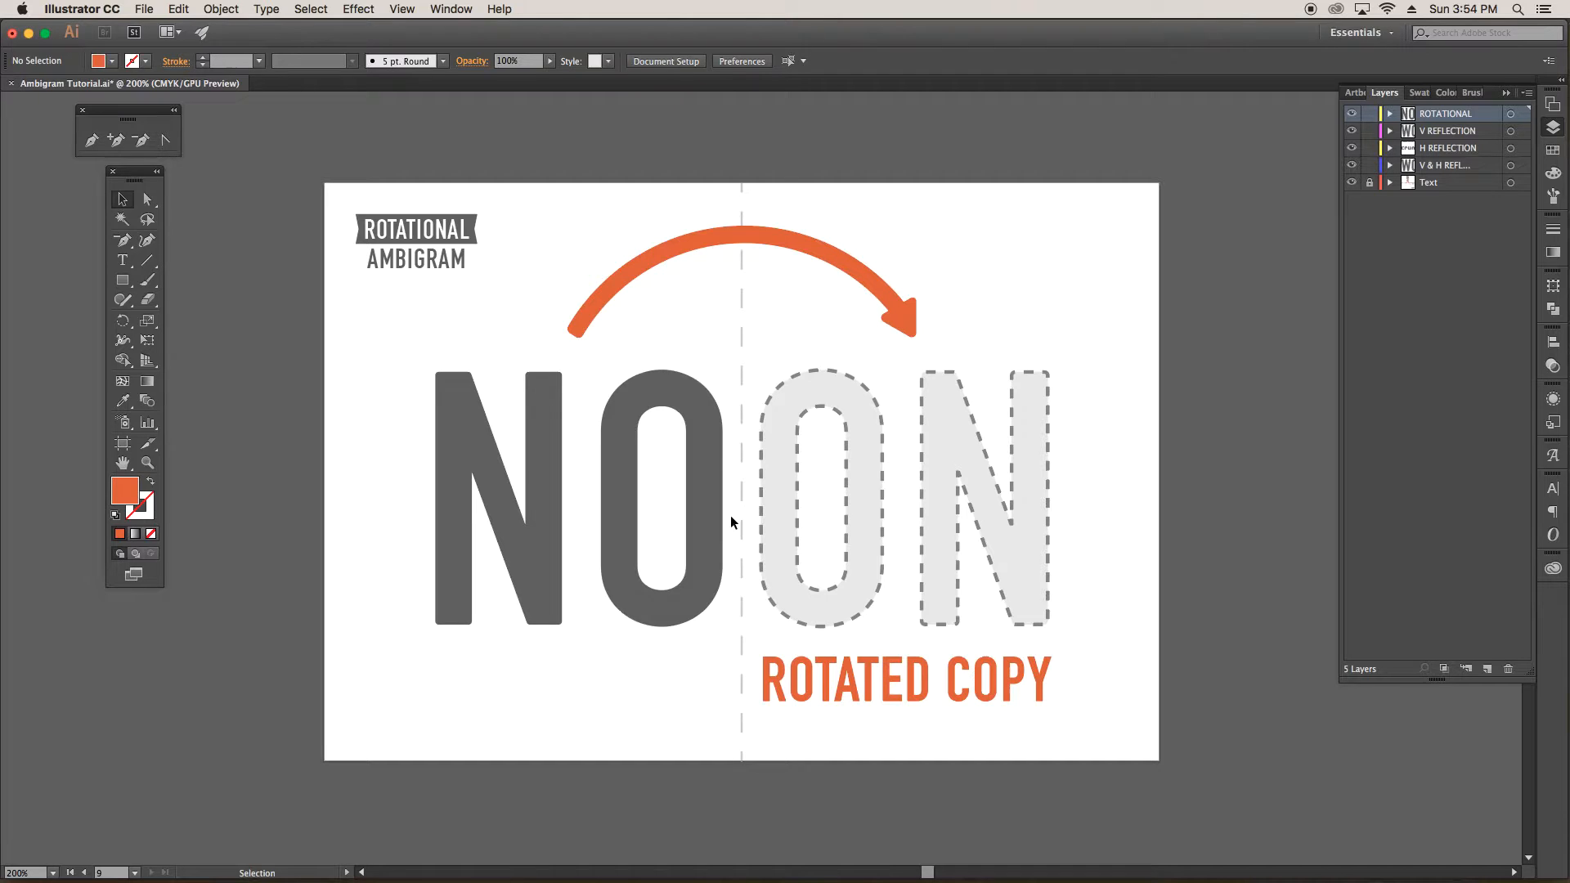
pyautogui.moveTo(450, 356)
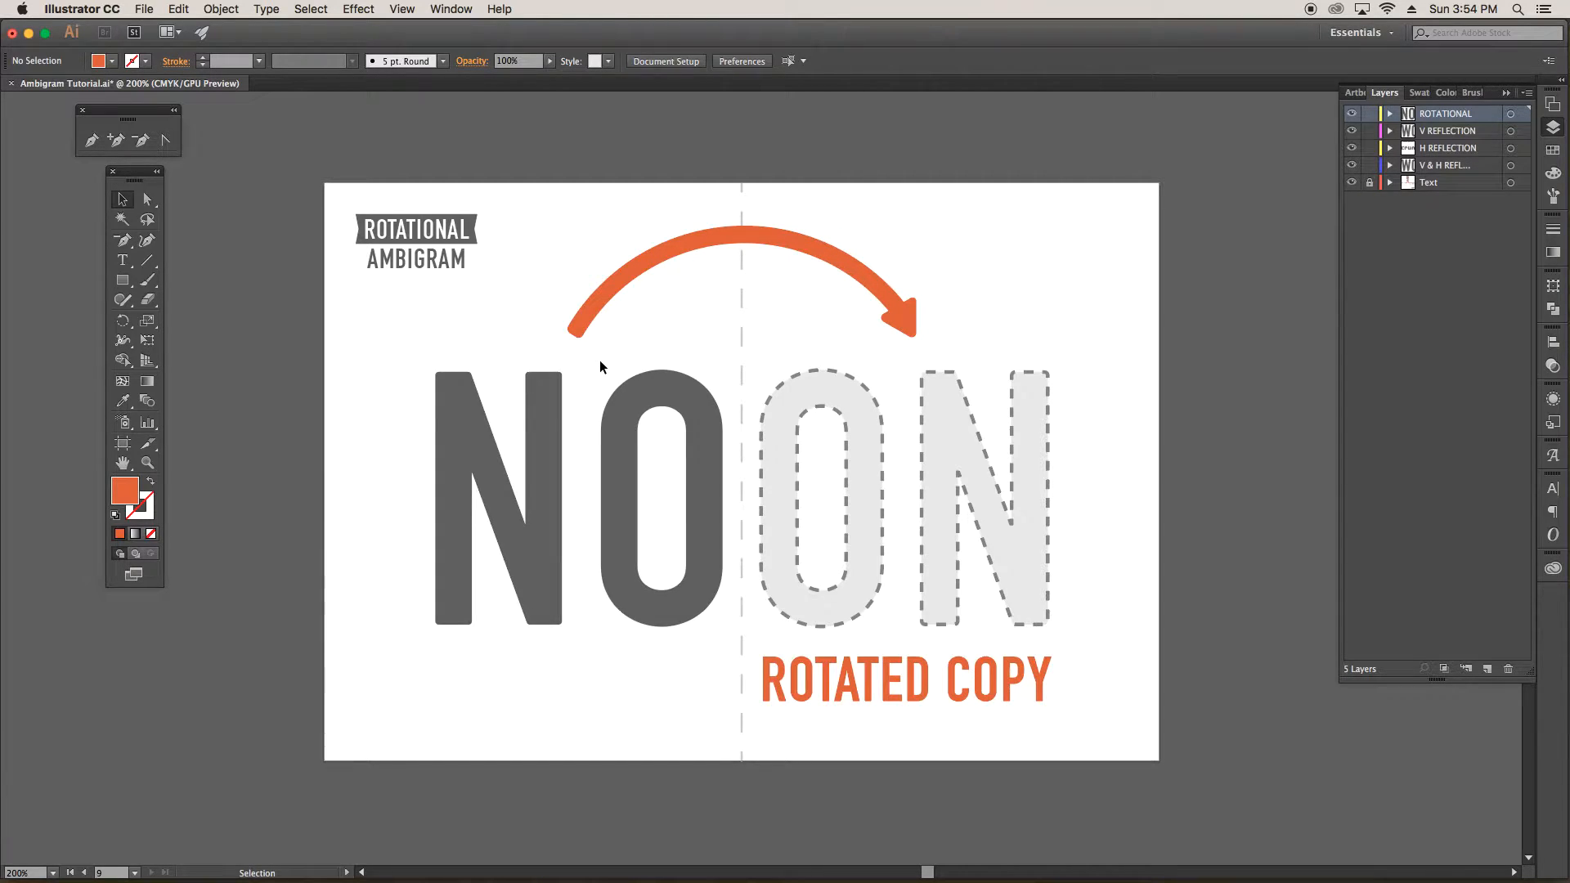
pyautogui.moveTo(696, 348)
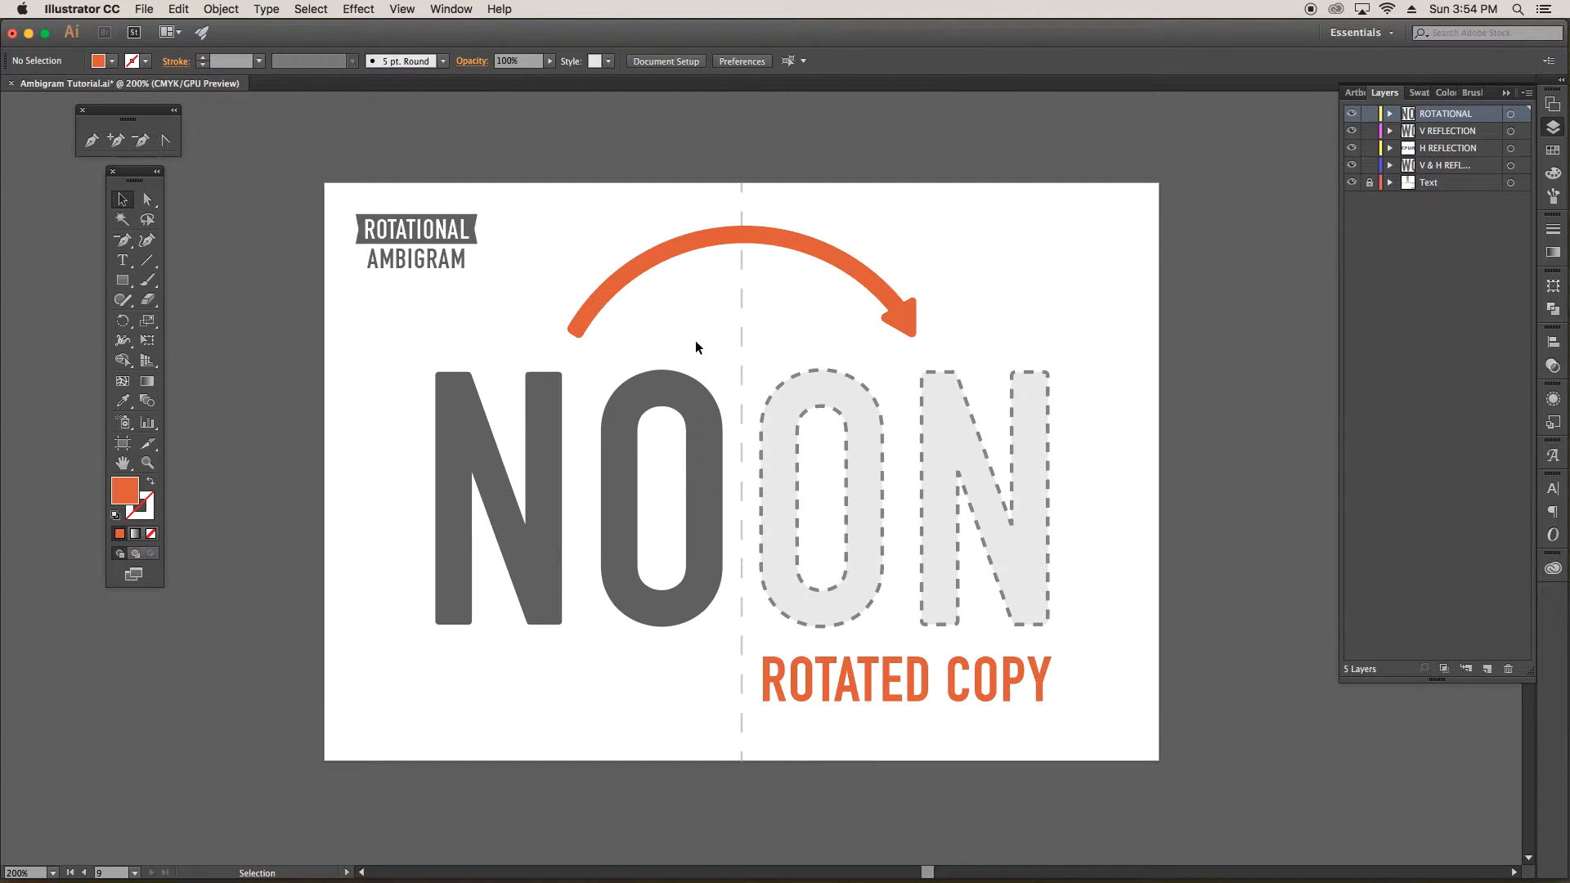
pyautogui.moveTo(687, 341)
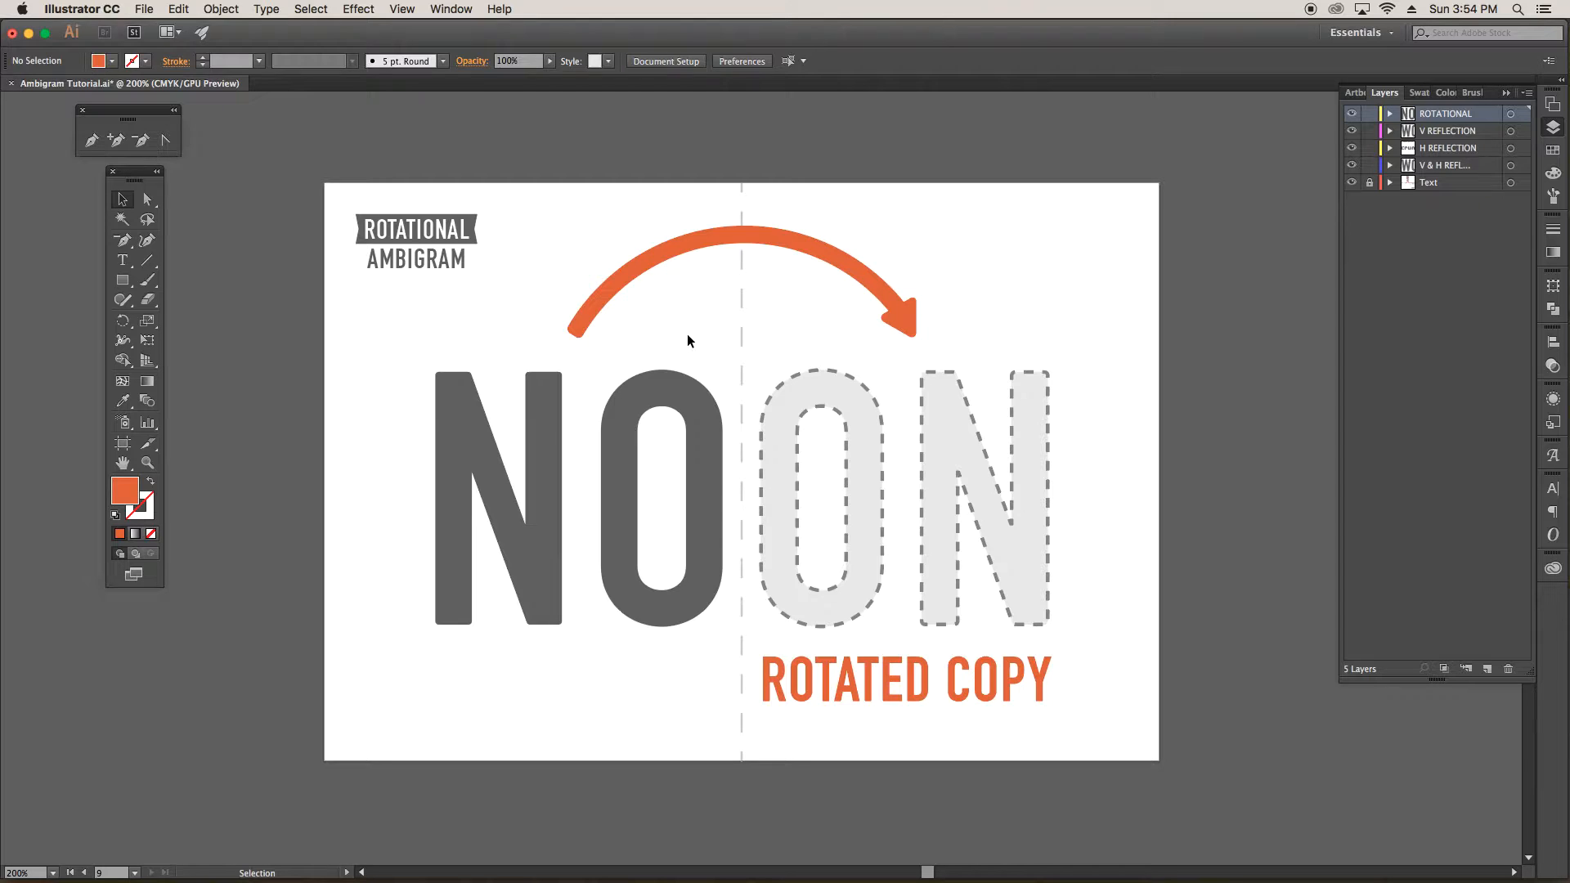
pyautogui.moveTo(506, 449)
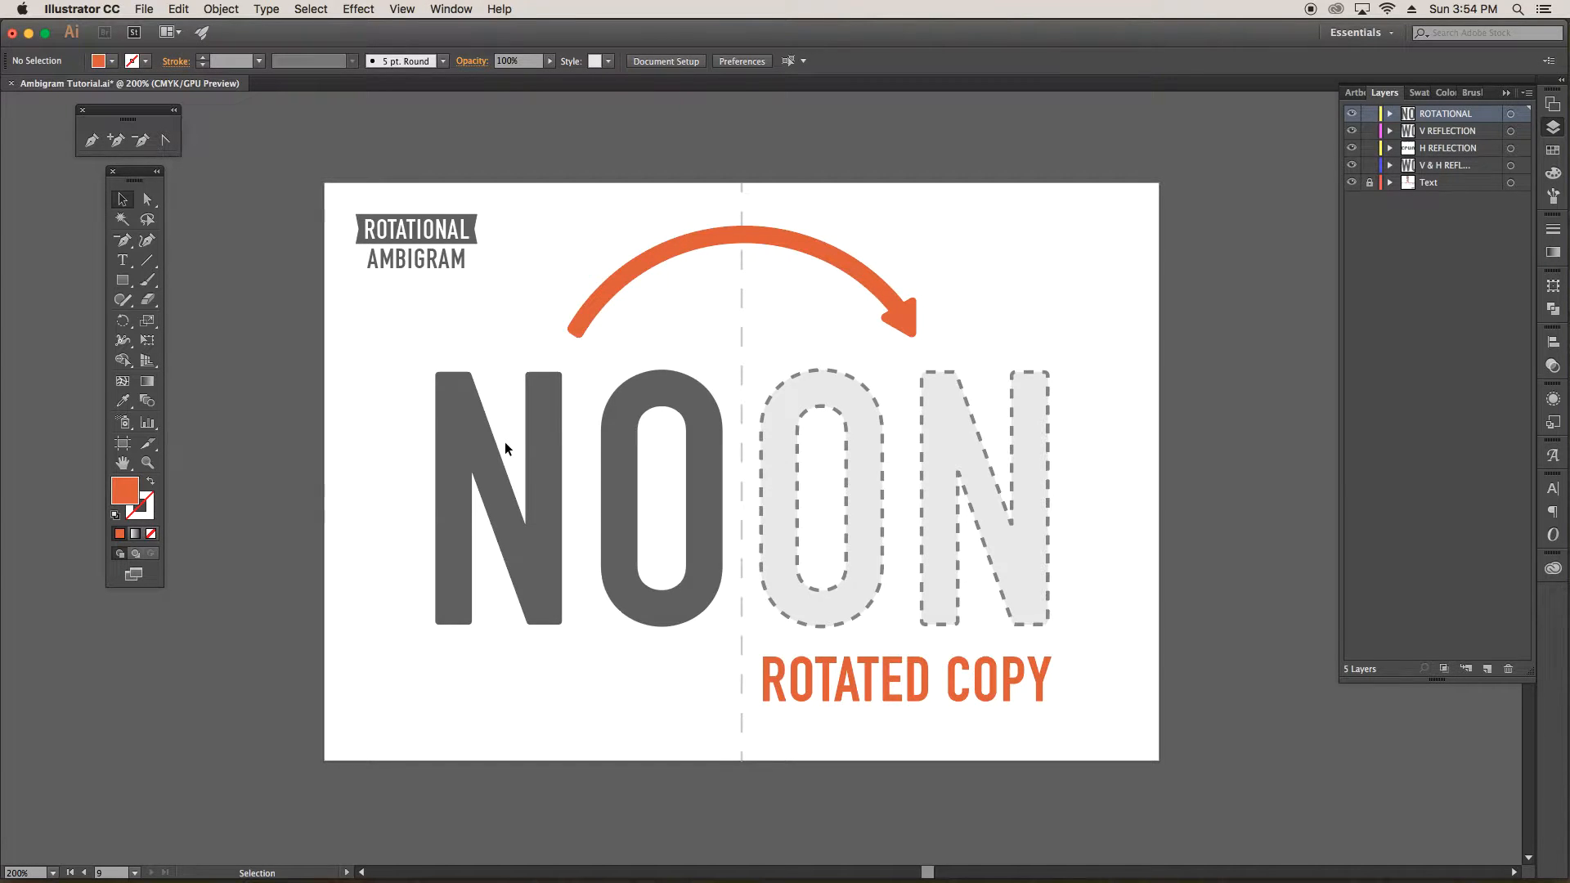
# Step: Scroll further down to the Reflection Ambigram artboard showing WOW
pyautogui.scroll(-3)
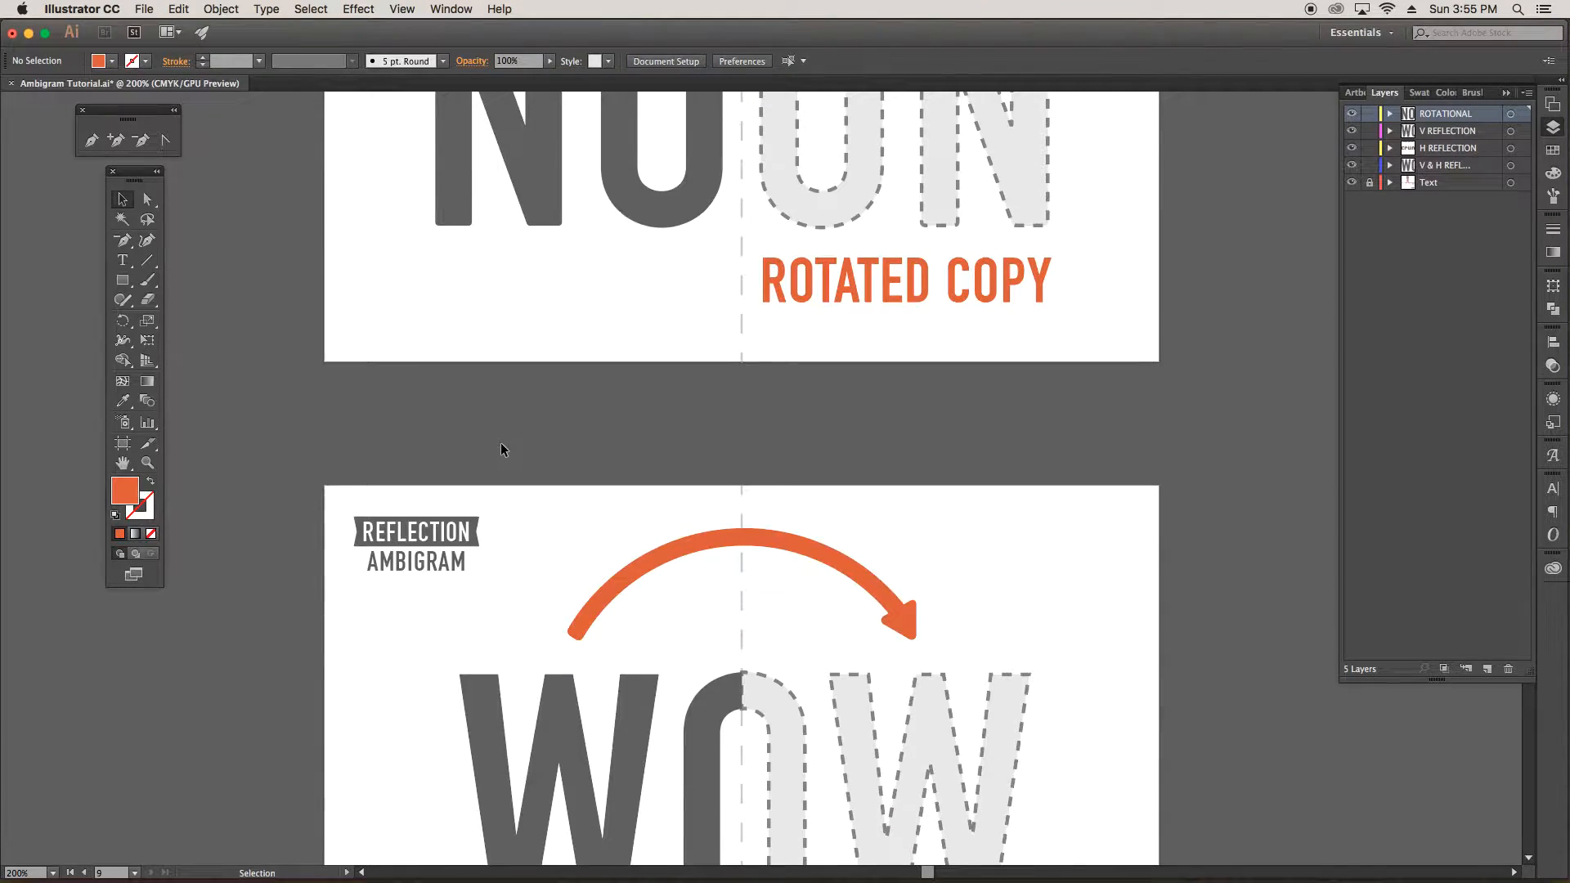
pyautogui.scroll(-3)
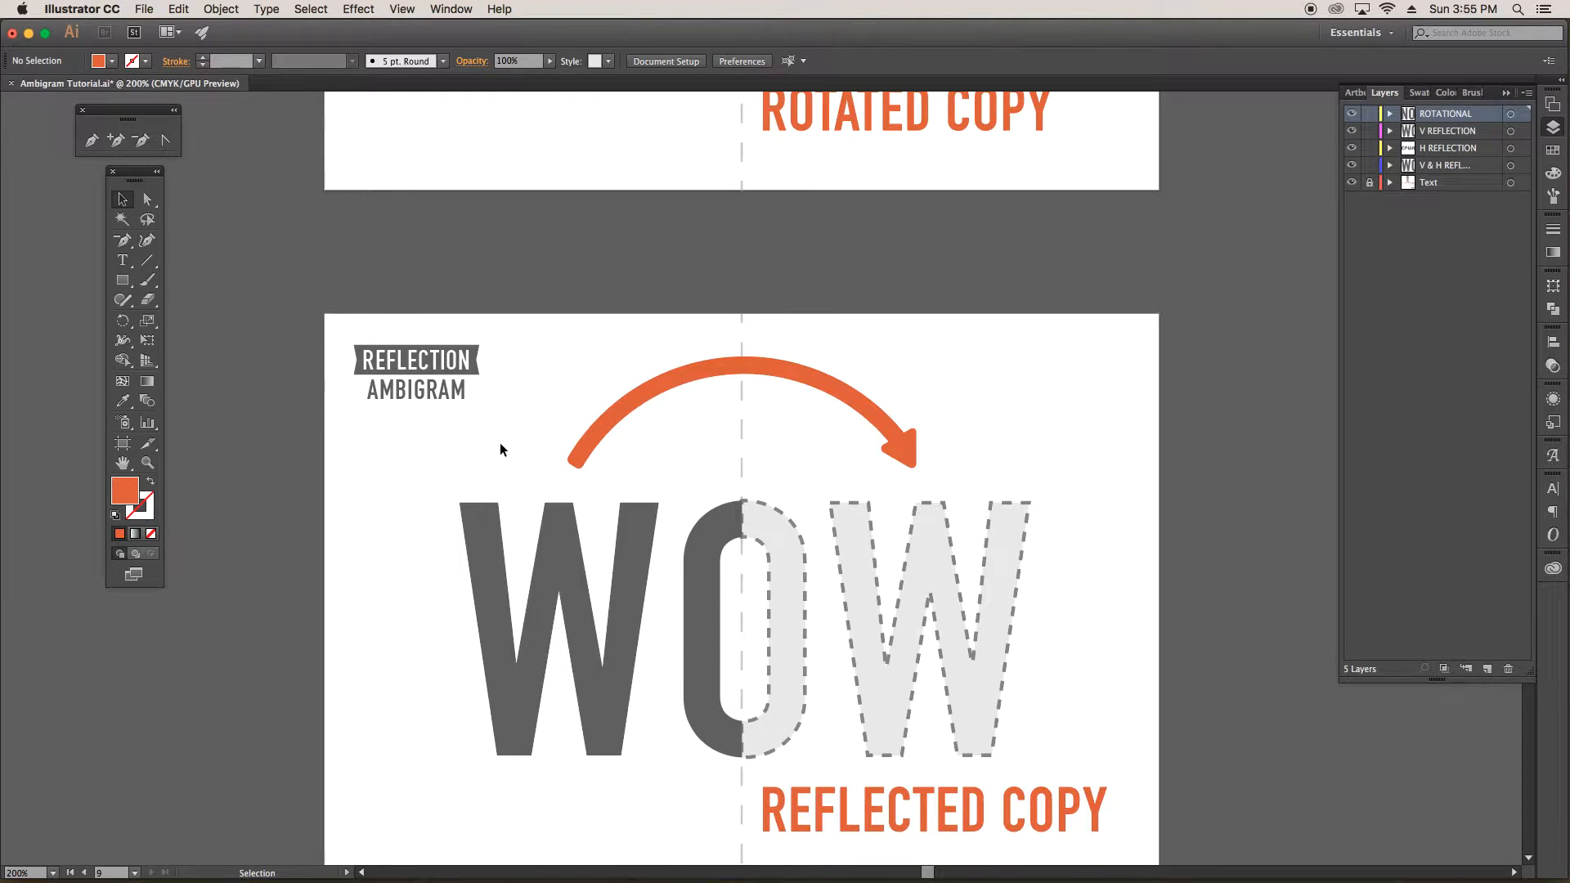
pyautogui.scroll(-3)
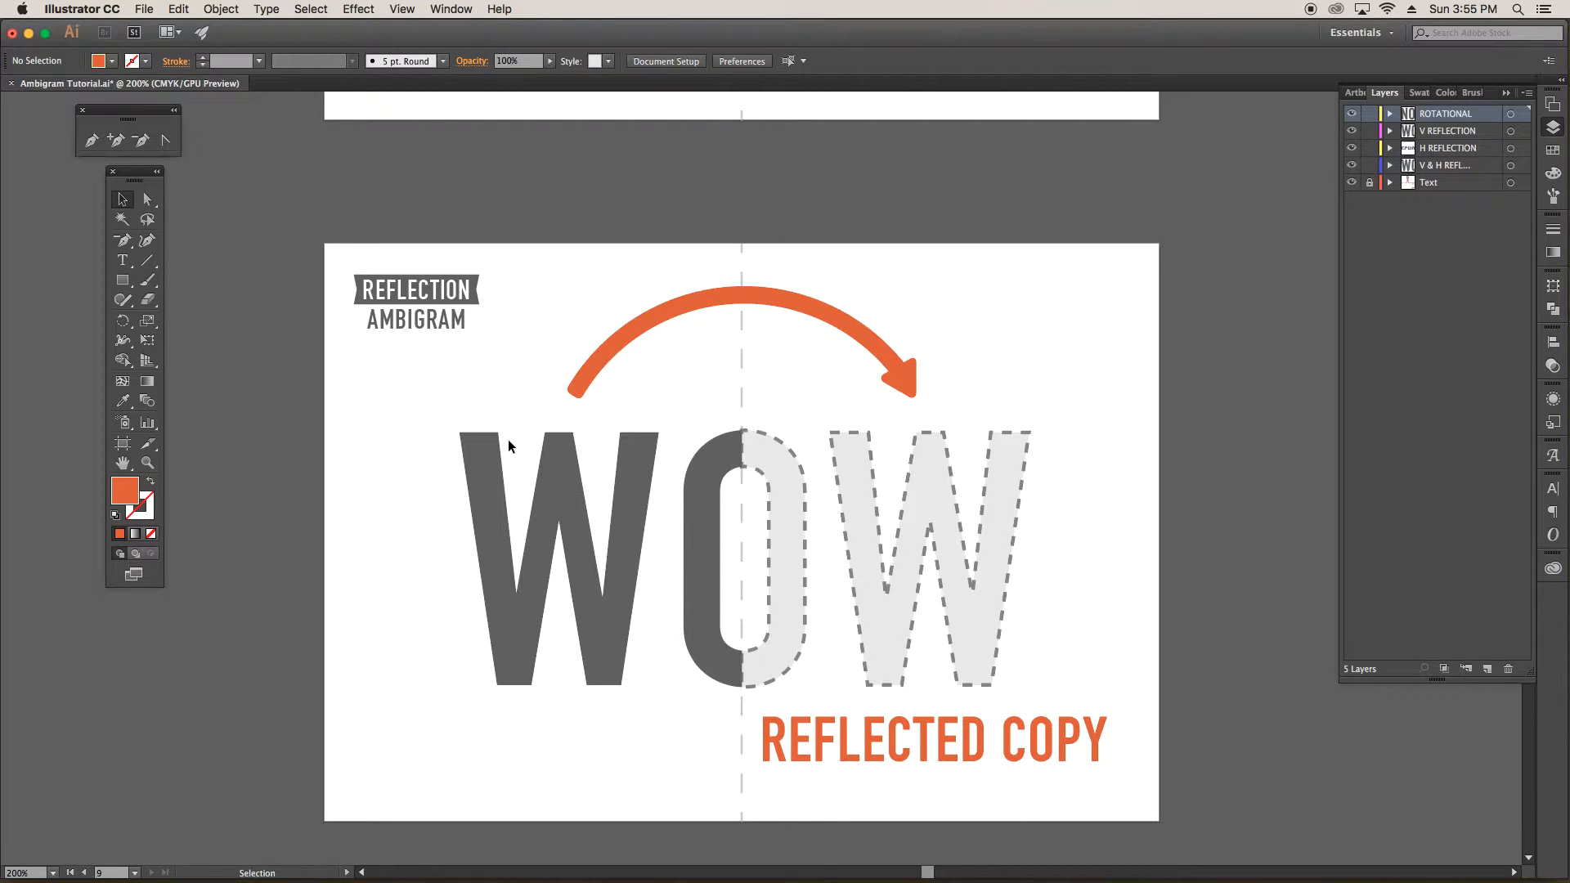
pyautogui.moveTo(527, 548)
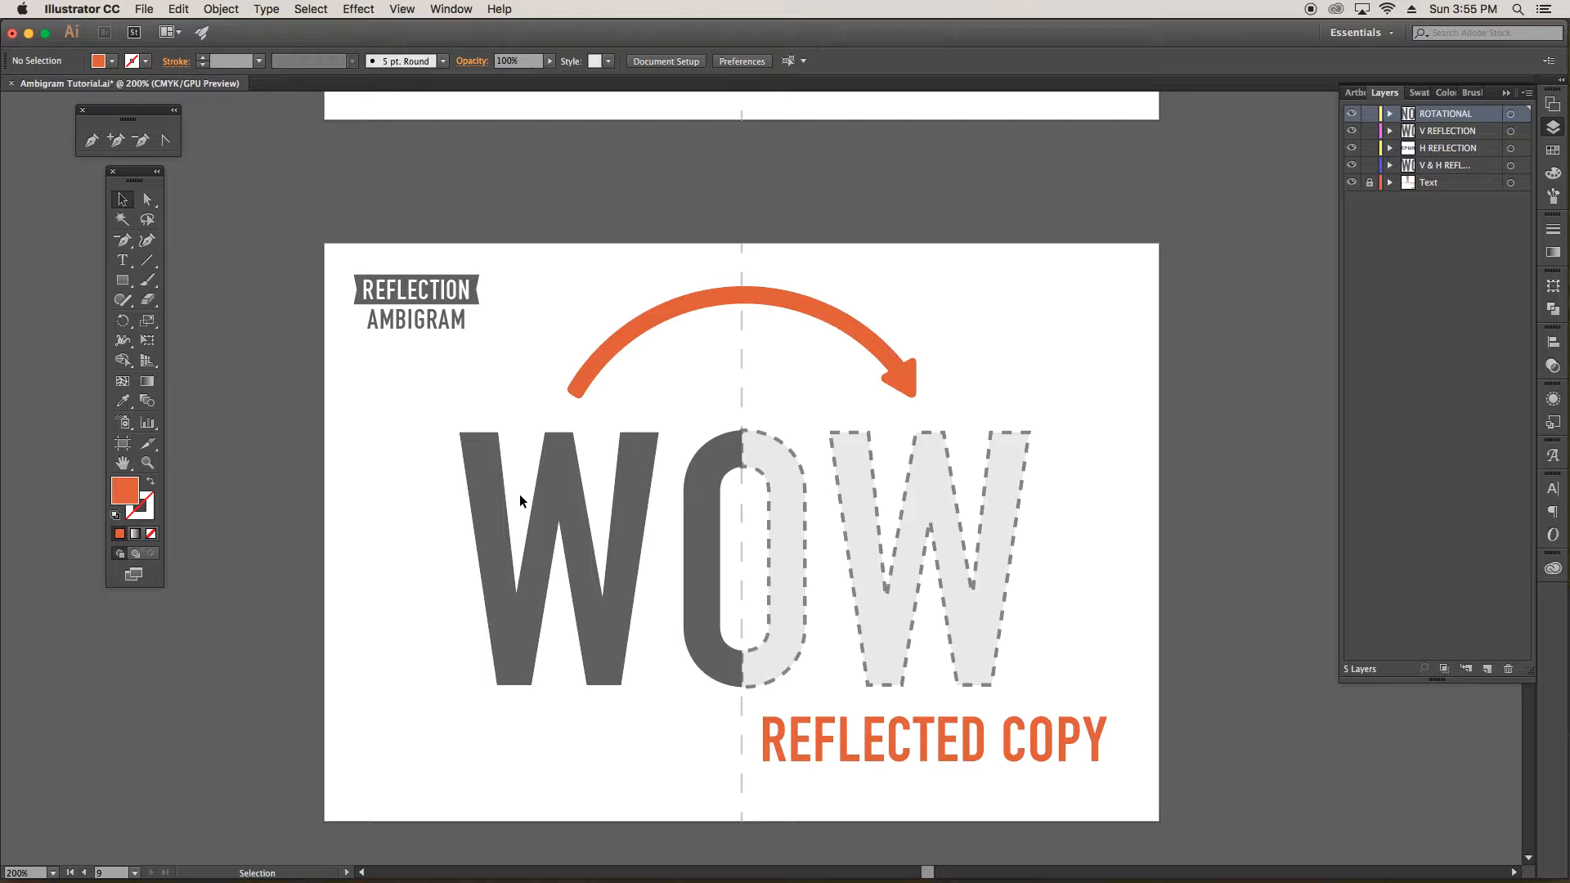
pyautogui.moveTo(545, 500)
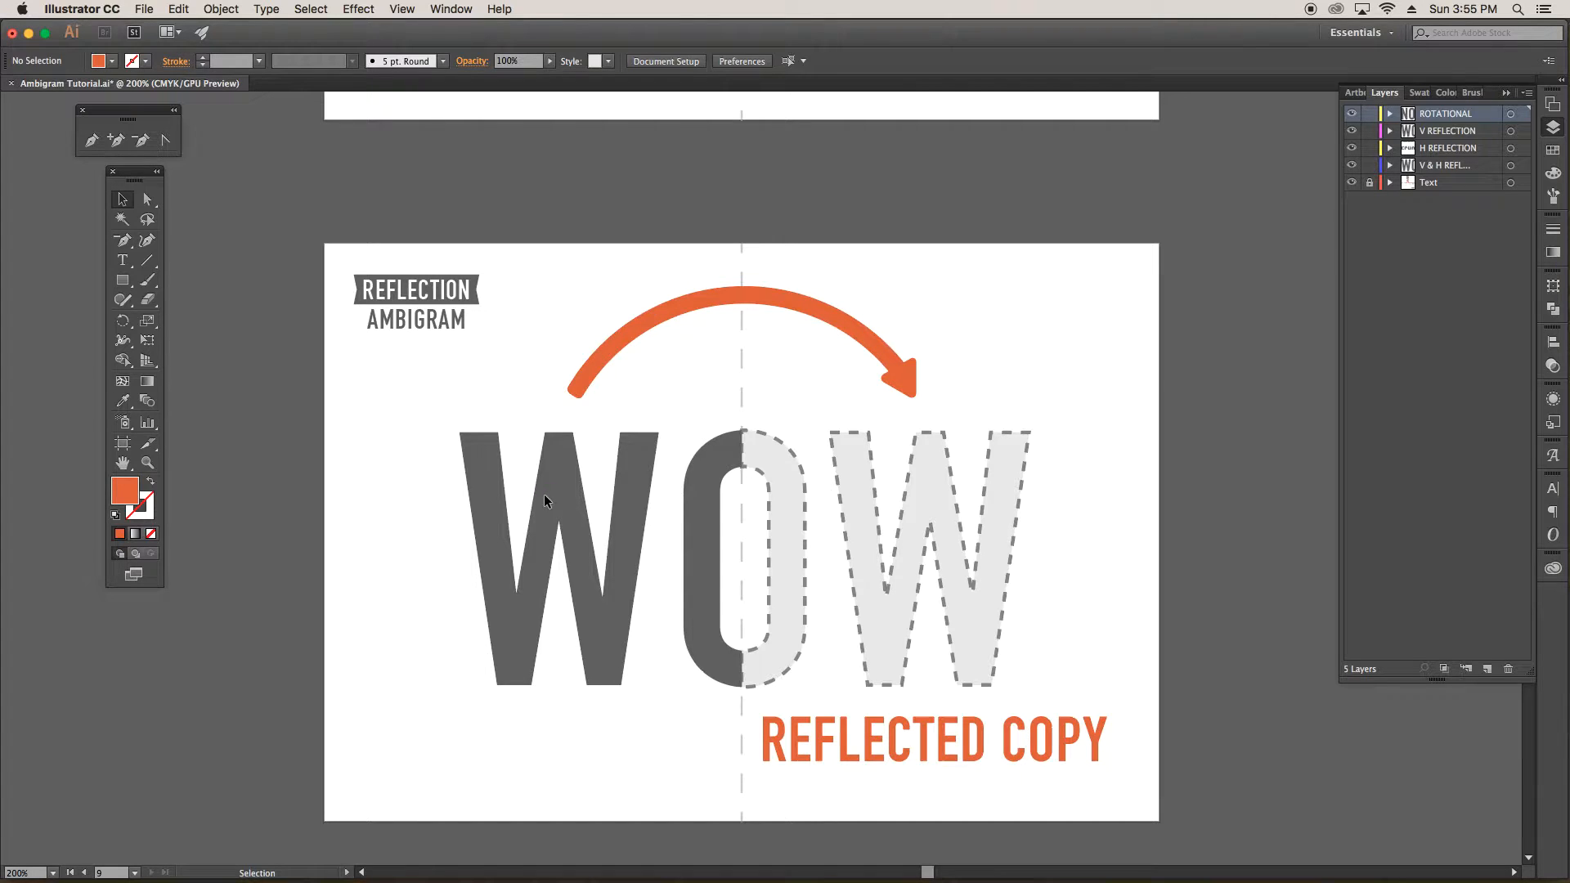
pyautogui.moveTo(584, 438)
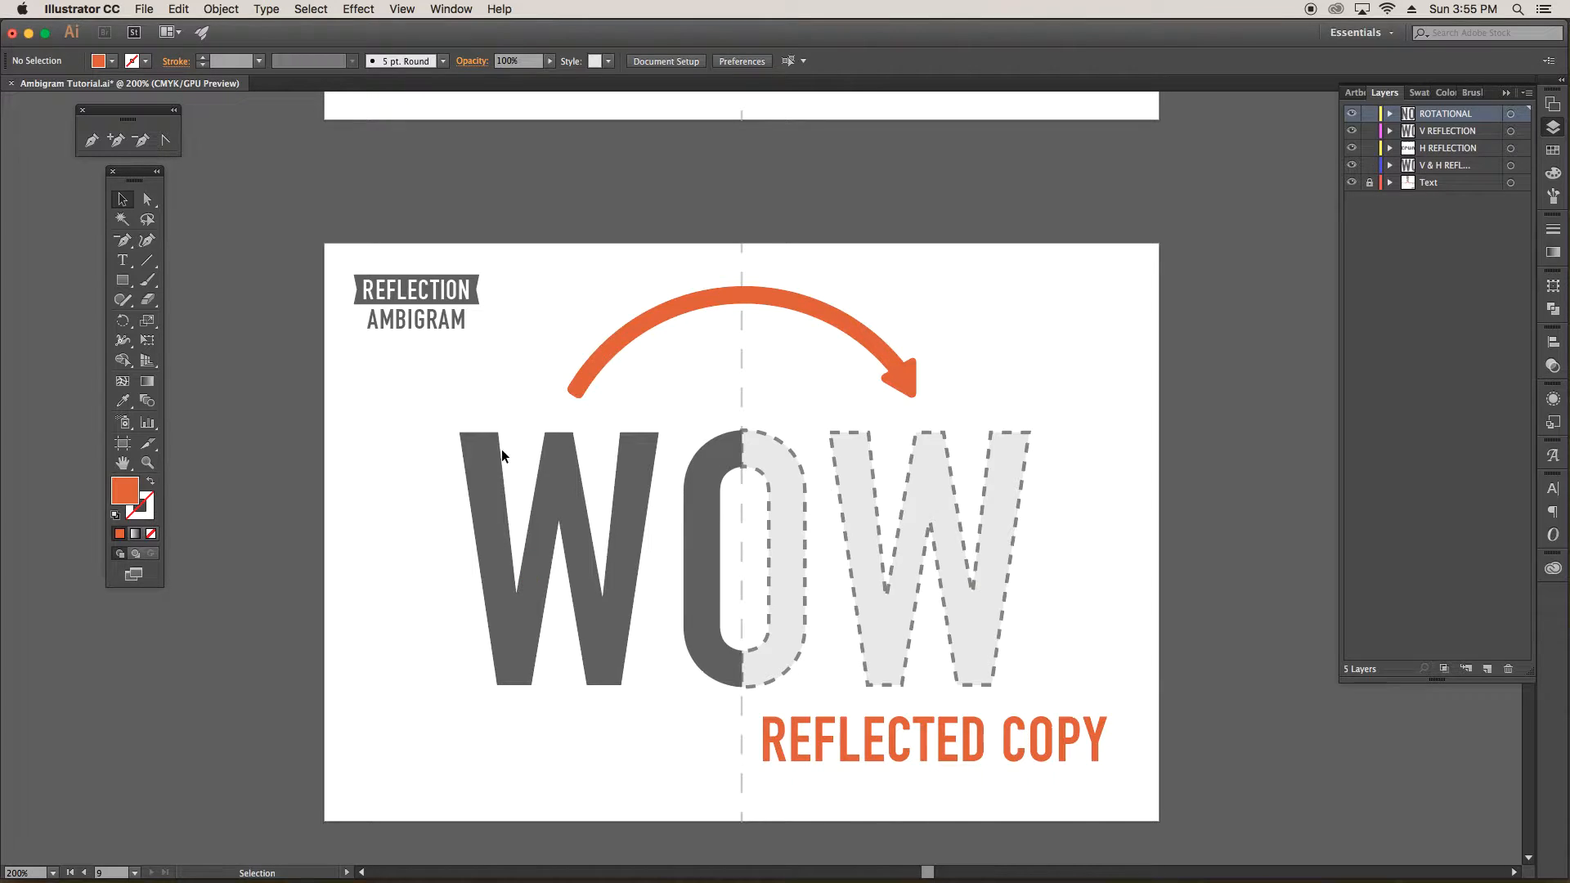
pyautogui.moveTo(673, 589)
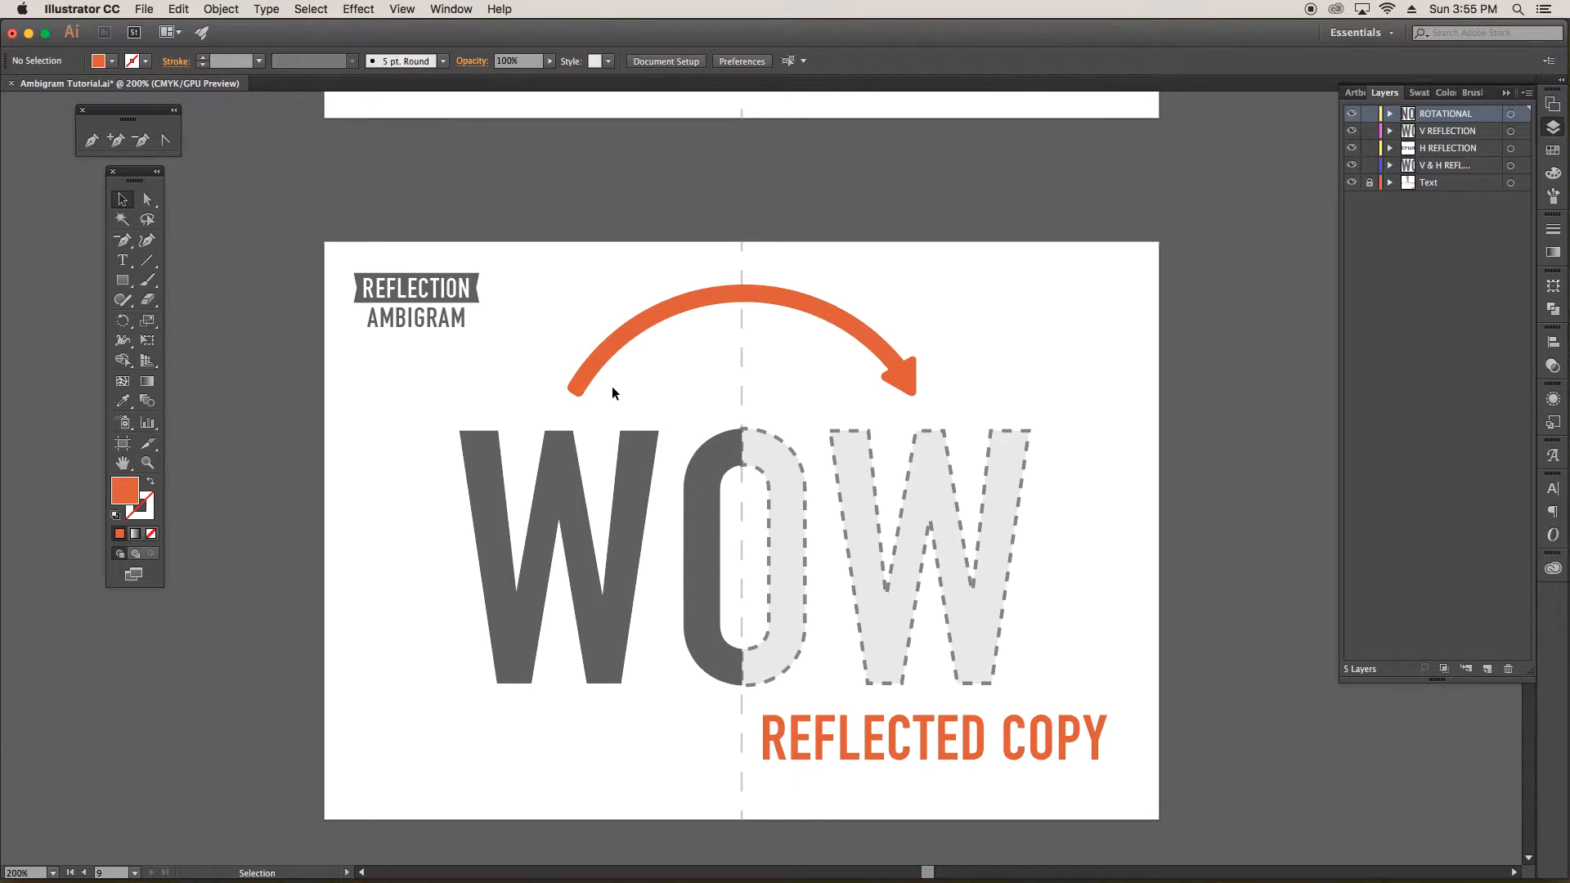
# Step: Scroll down to the 3 STEPS card: box, layer target, Transform effect
pyautogui.scroll(-3)
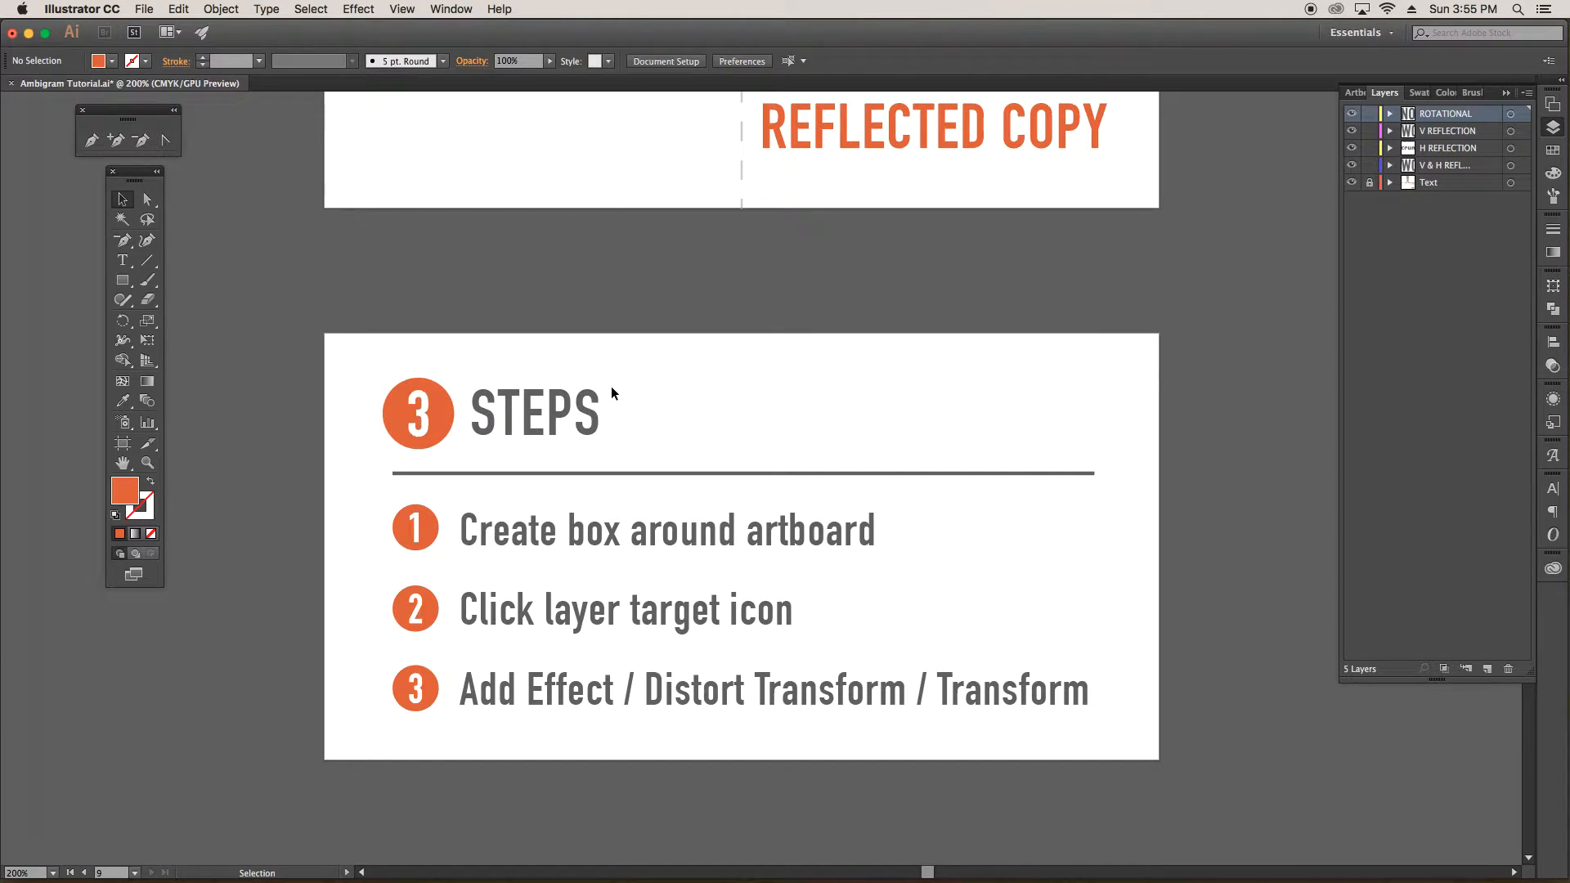
pyautogui.moveTo(818, 443)
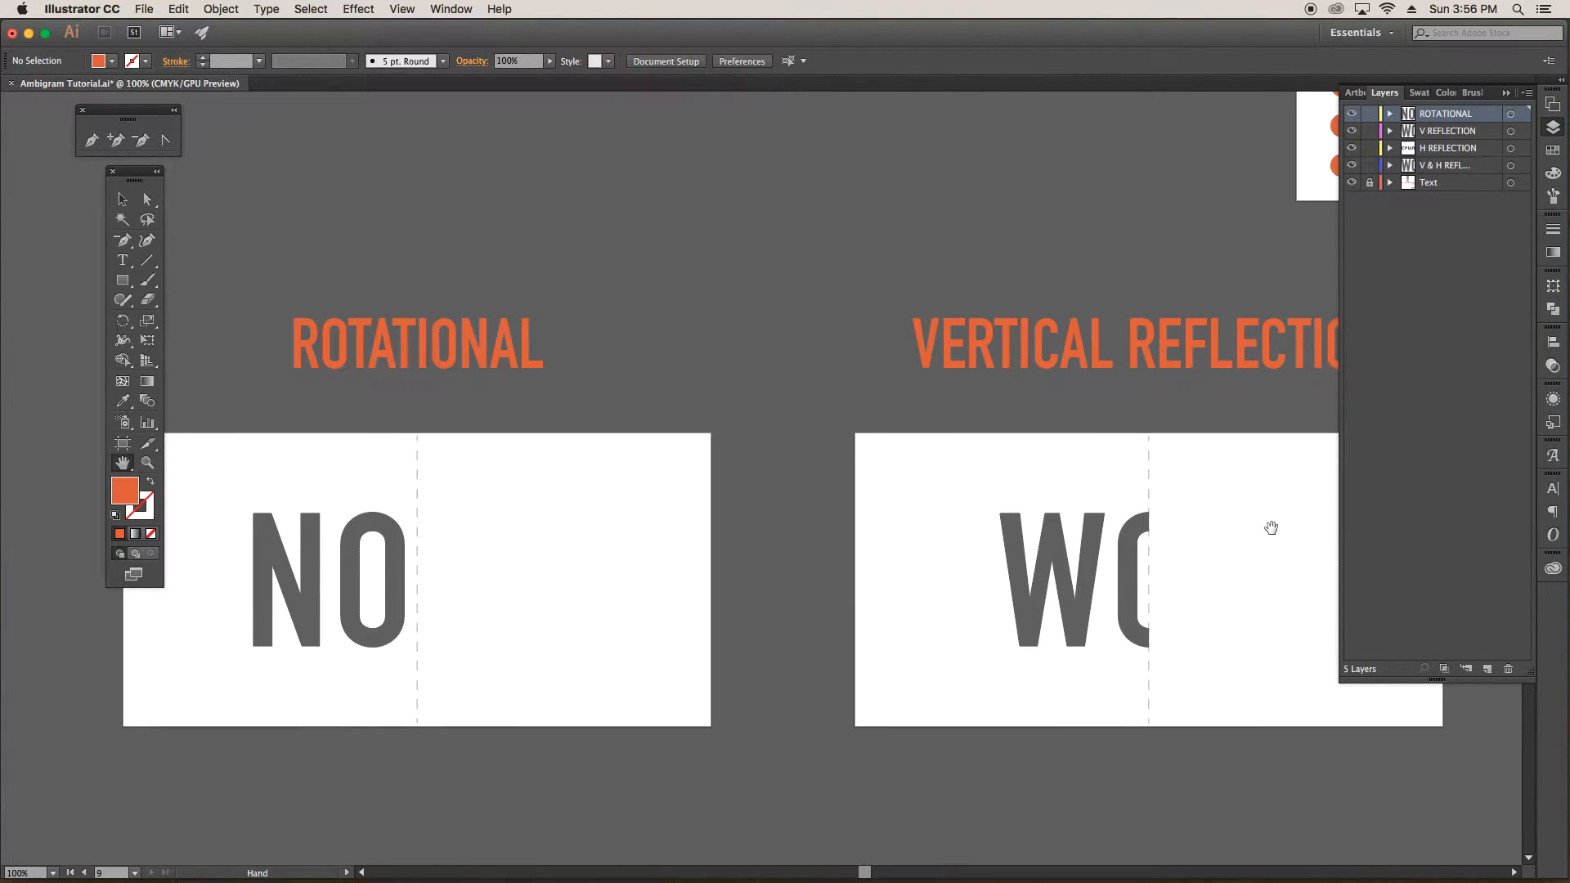
# Step: Pan across the practice artboards and settle on the Rotational NO artboard at 150%
pyautogui.moveTo(1271, 528); pyautogui.dragTo(806, 489)
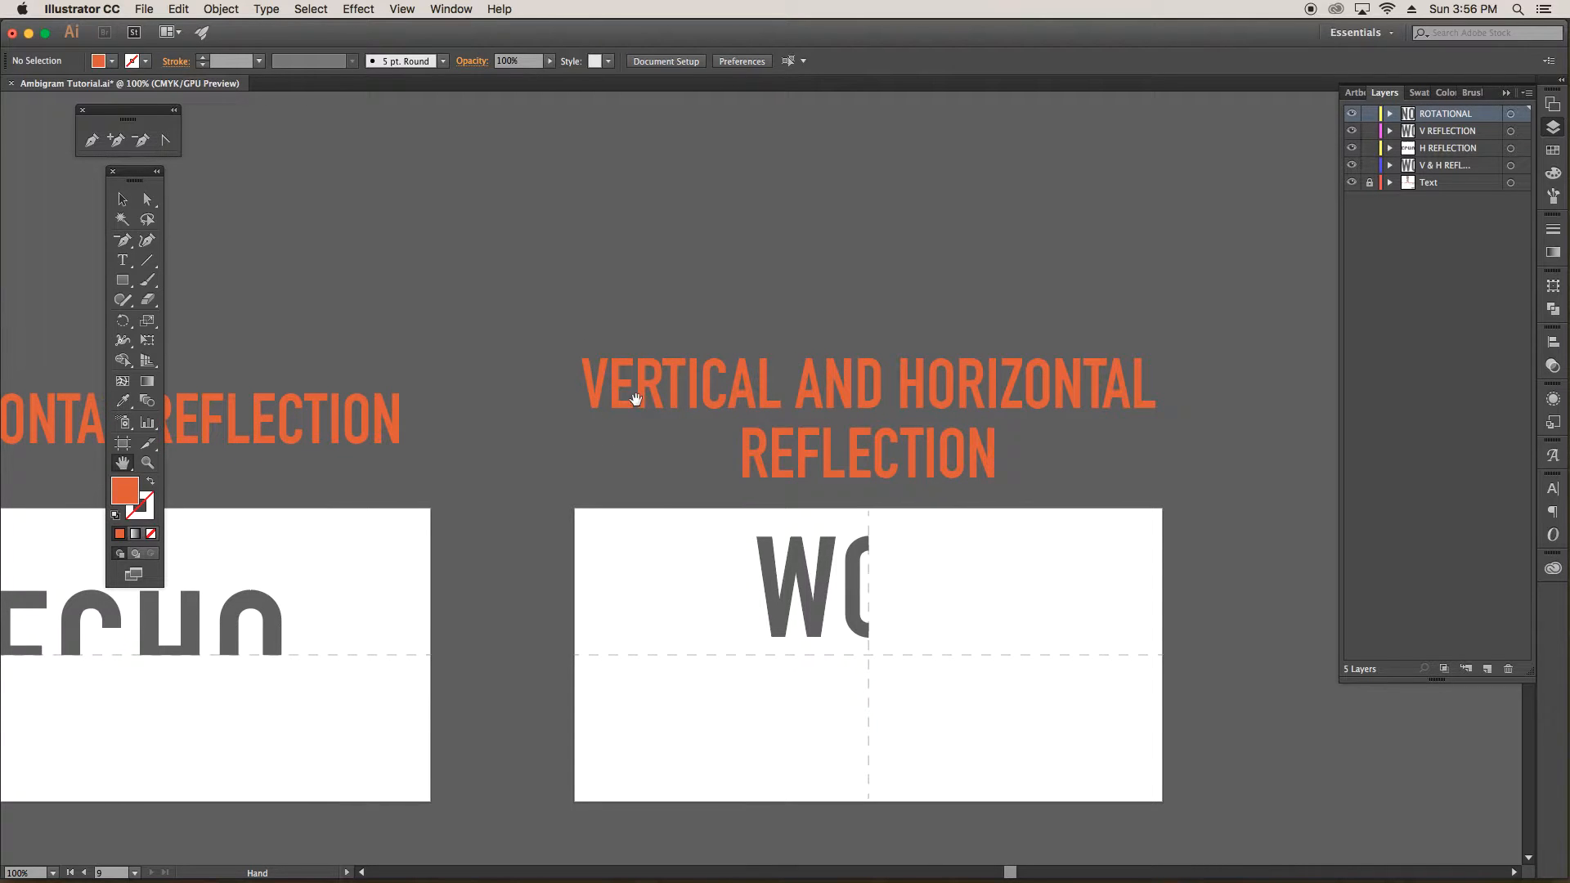
pyautogui.moveTo(990, 455)
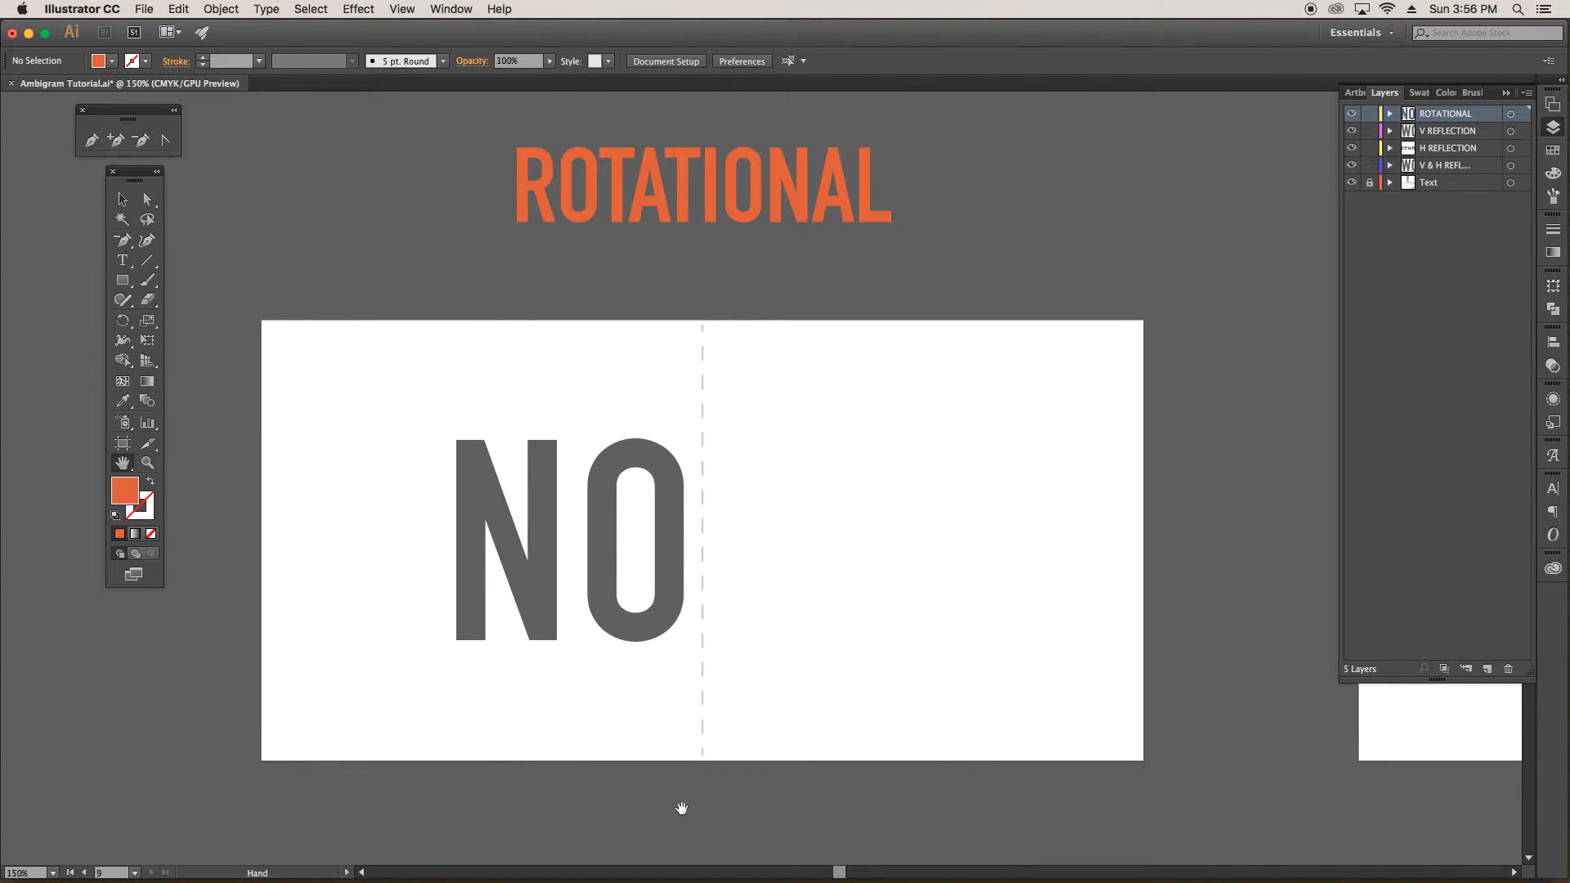
pyautogui.moveTo(1191, 189)
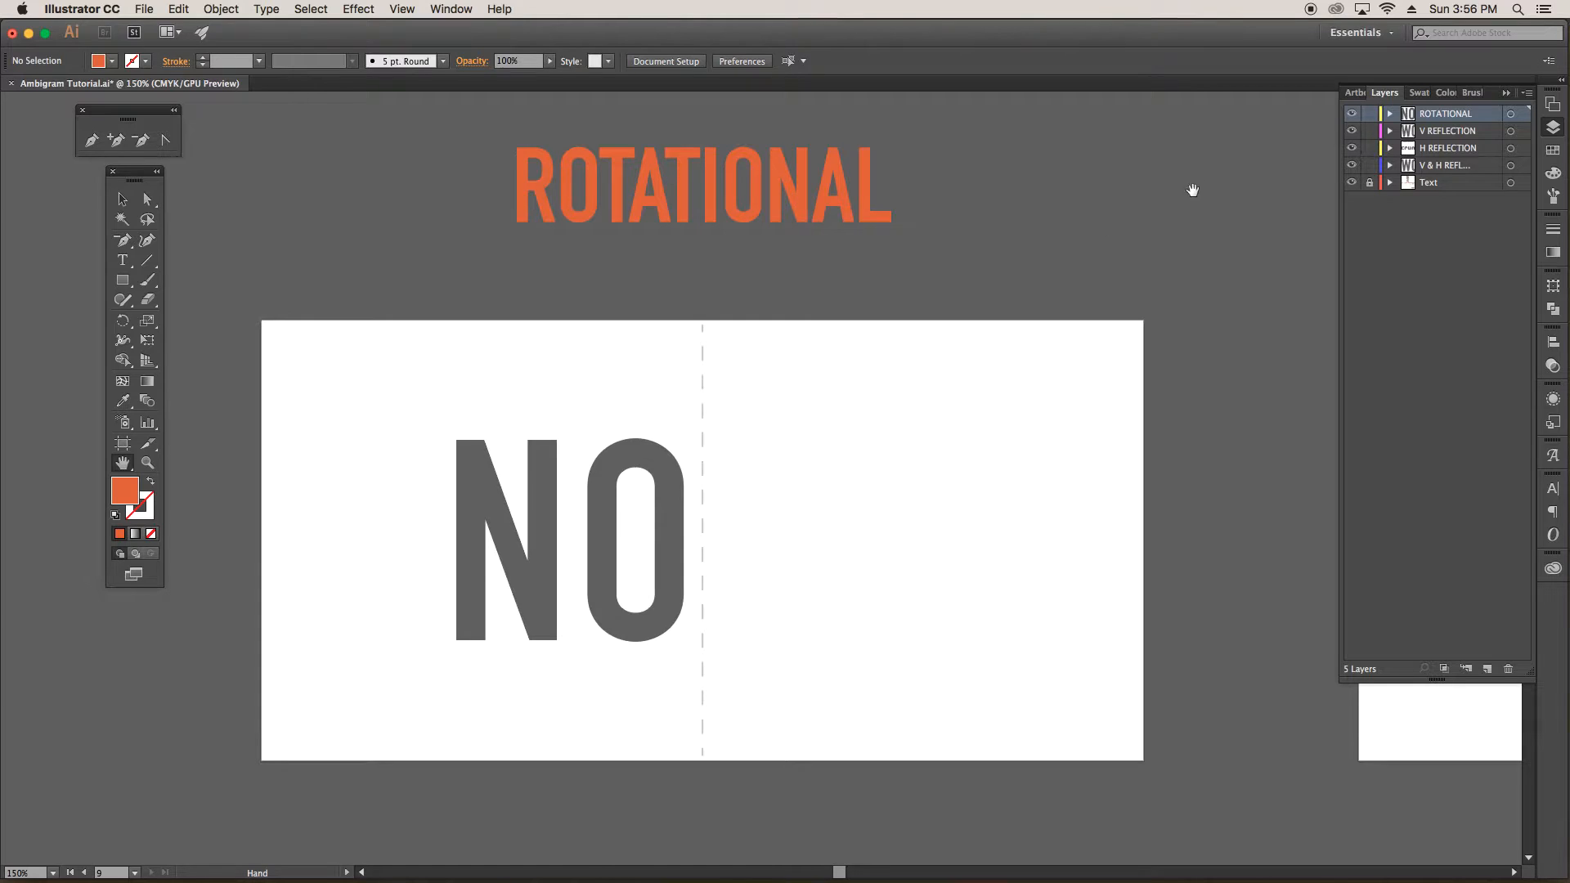
pyautogui.click(1446, 112)
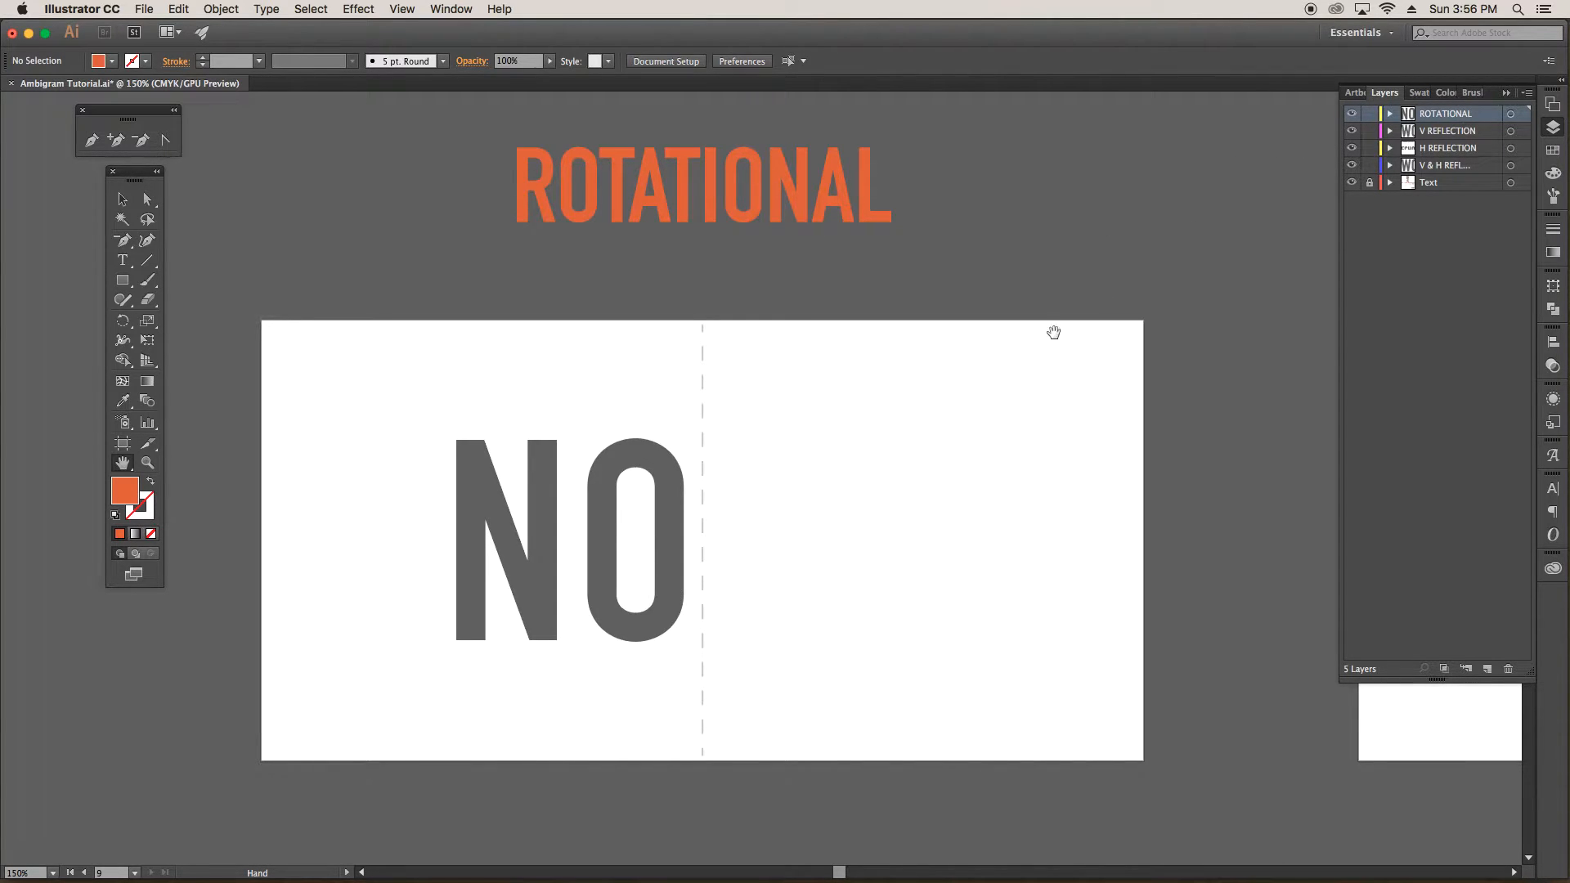
pyautogui.moveTo(461, 412)
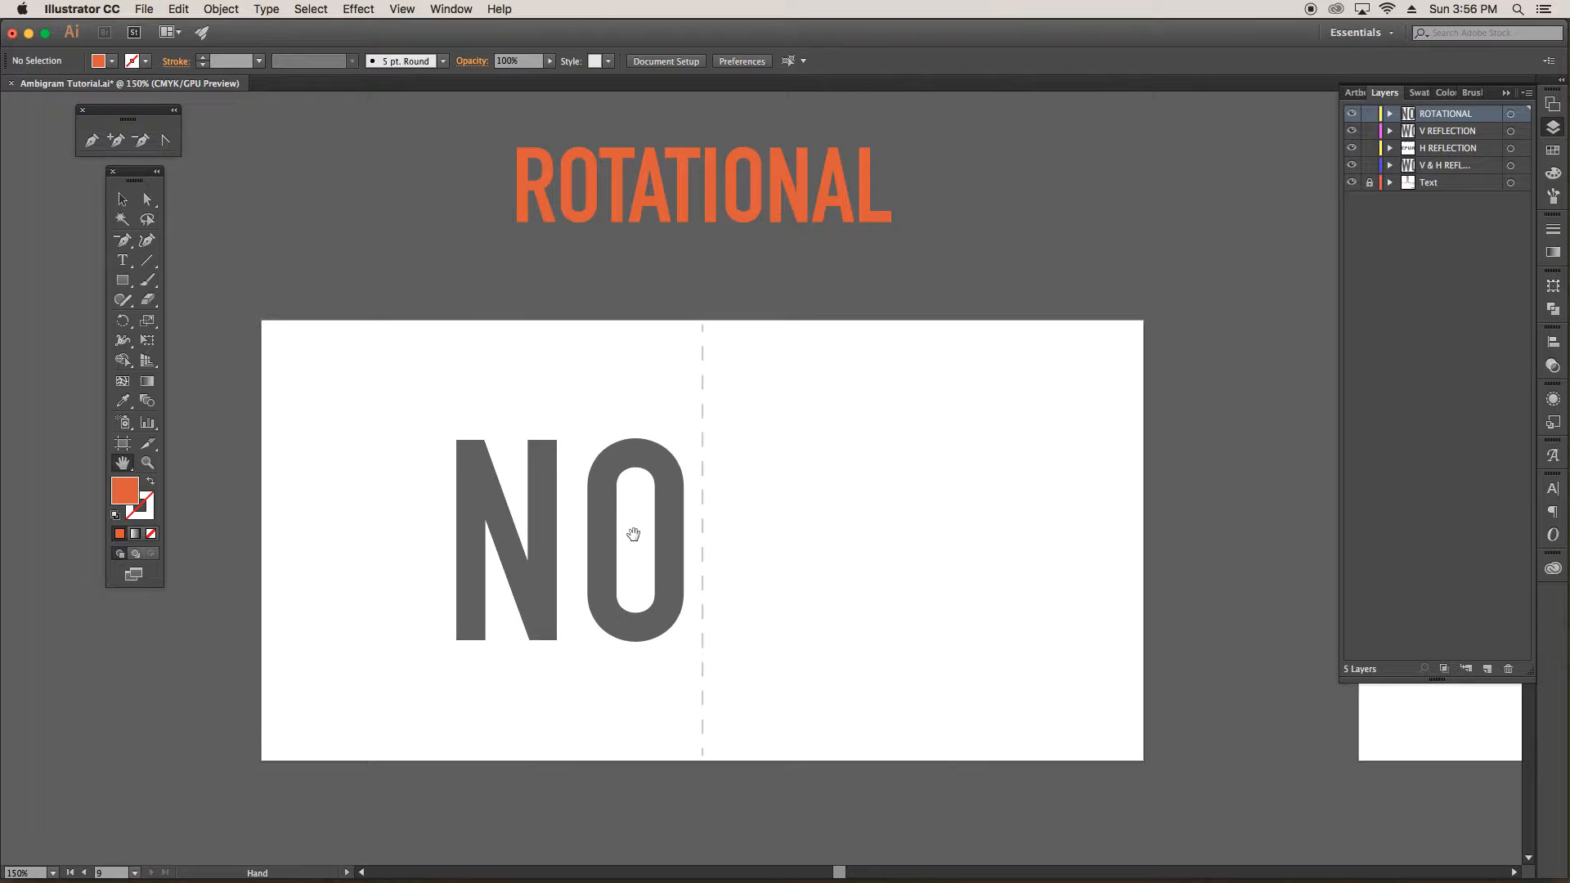
pyautogui.moveTo(480, 452)
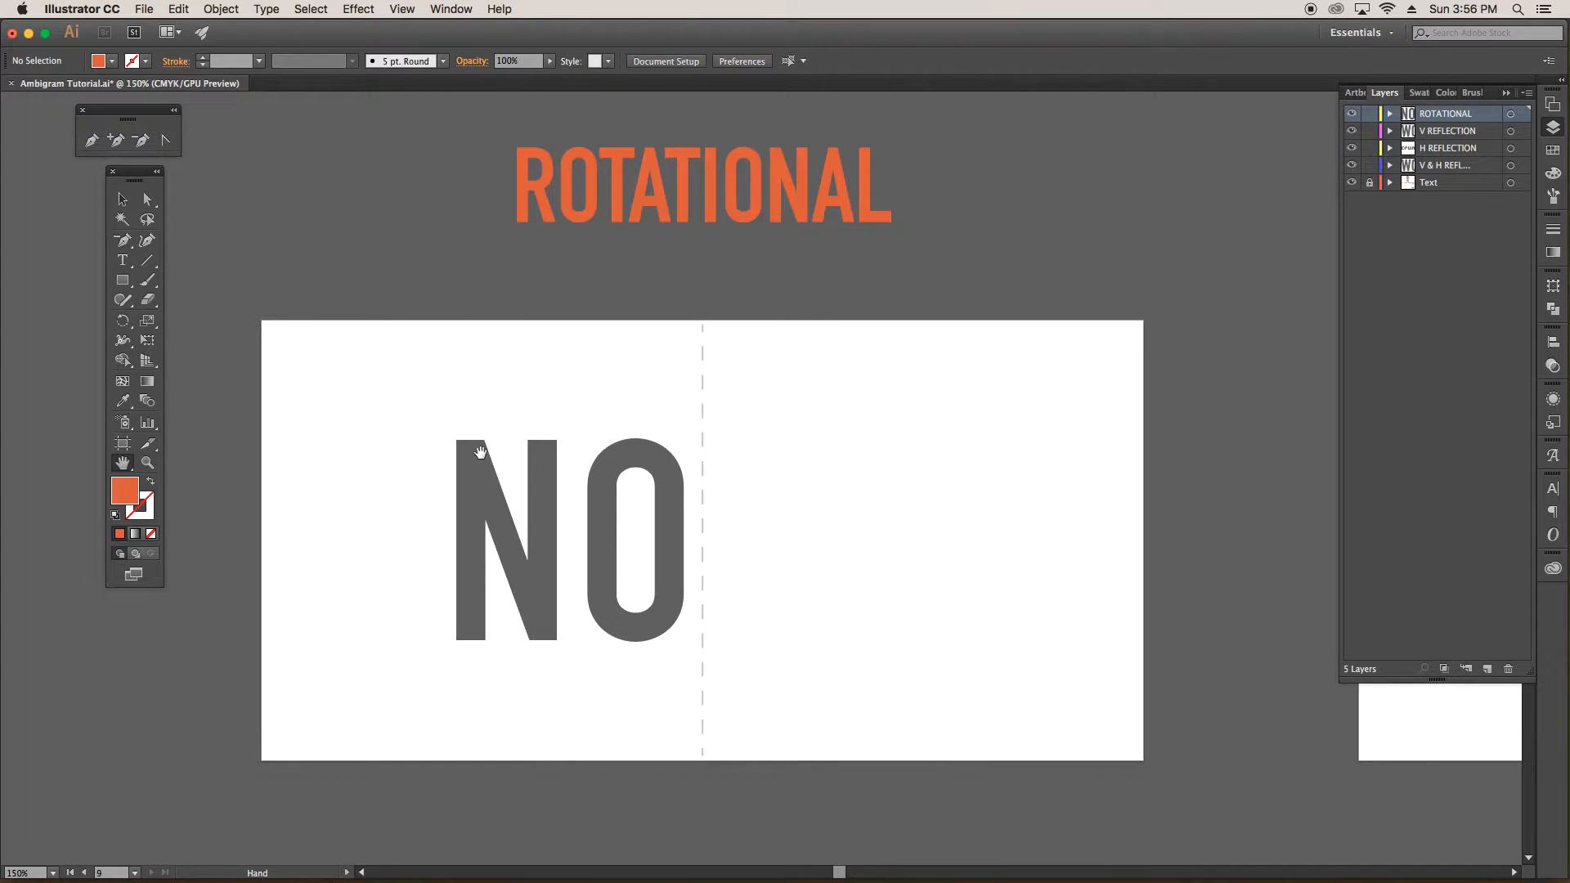
pyautogui.moveTo(451, 419)
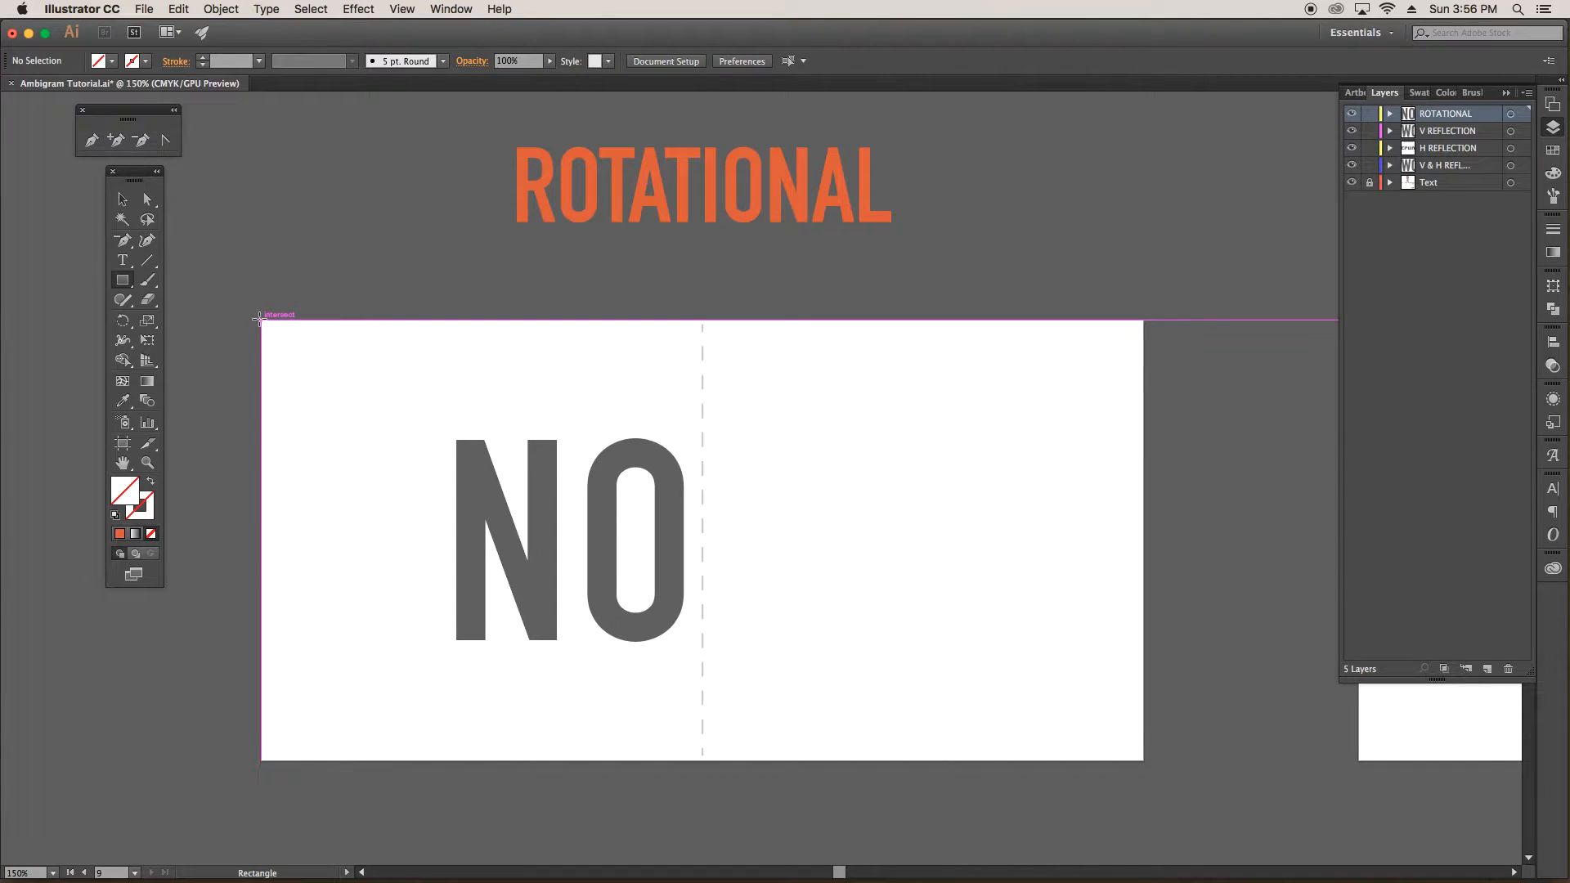
# Step: Frame the ROTATIONAL artboard with an unfilled rectangle and target the ROTATIONAL layer
pyautogui.moveTo(260, 319); pyautogui.dragTo(567, 500)
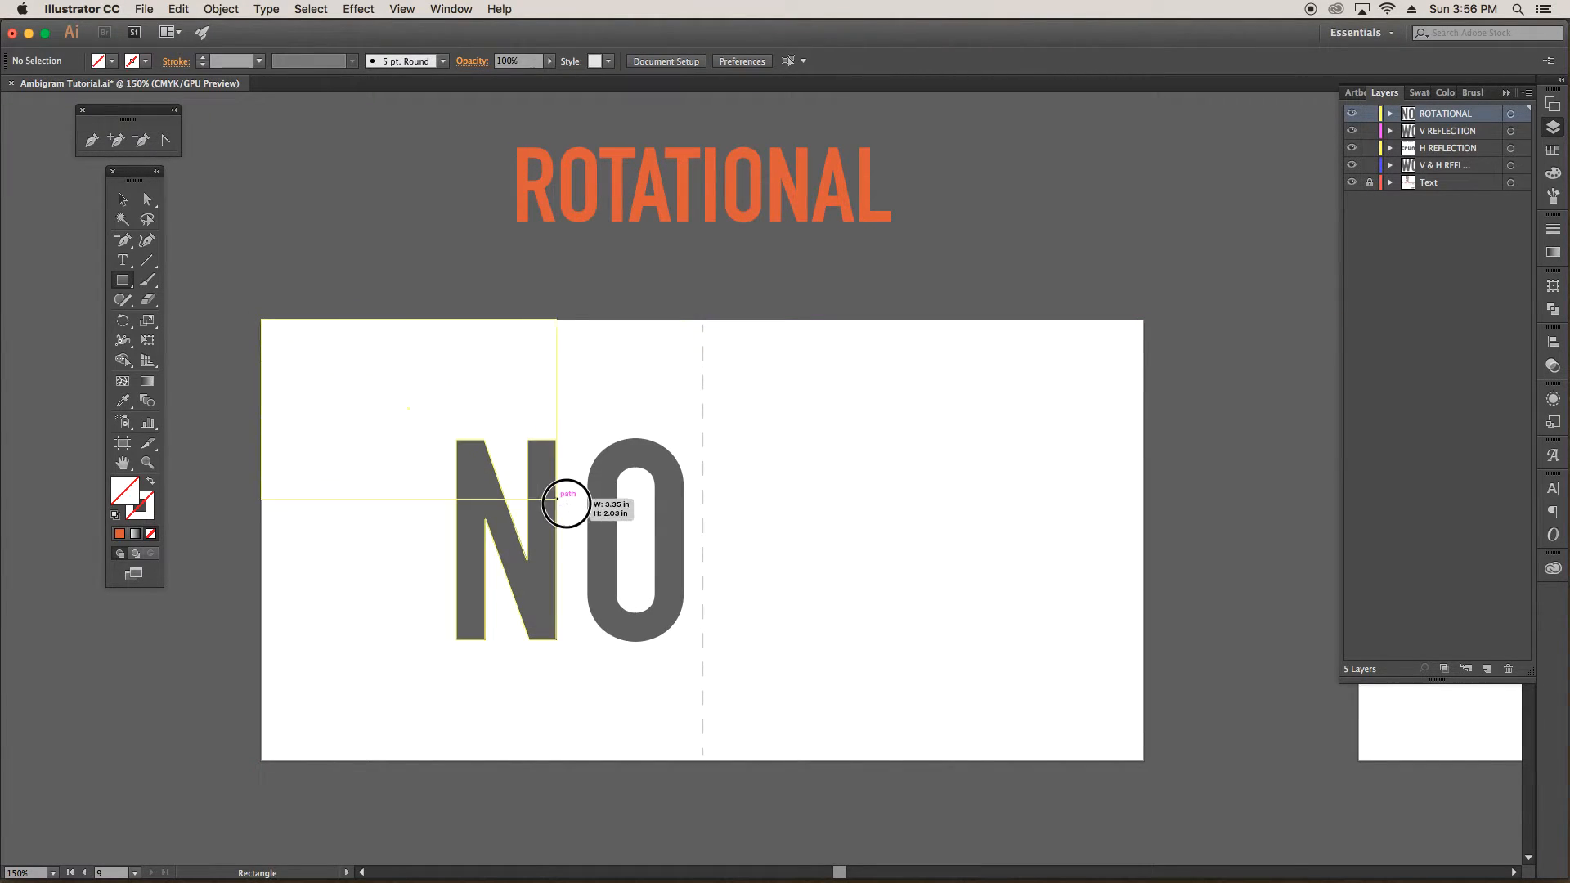
pyautogui.moveTo(566, 501); pyautogui.dragTo(1136, 767)
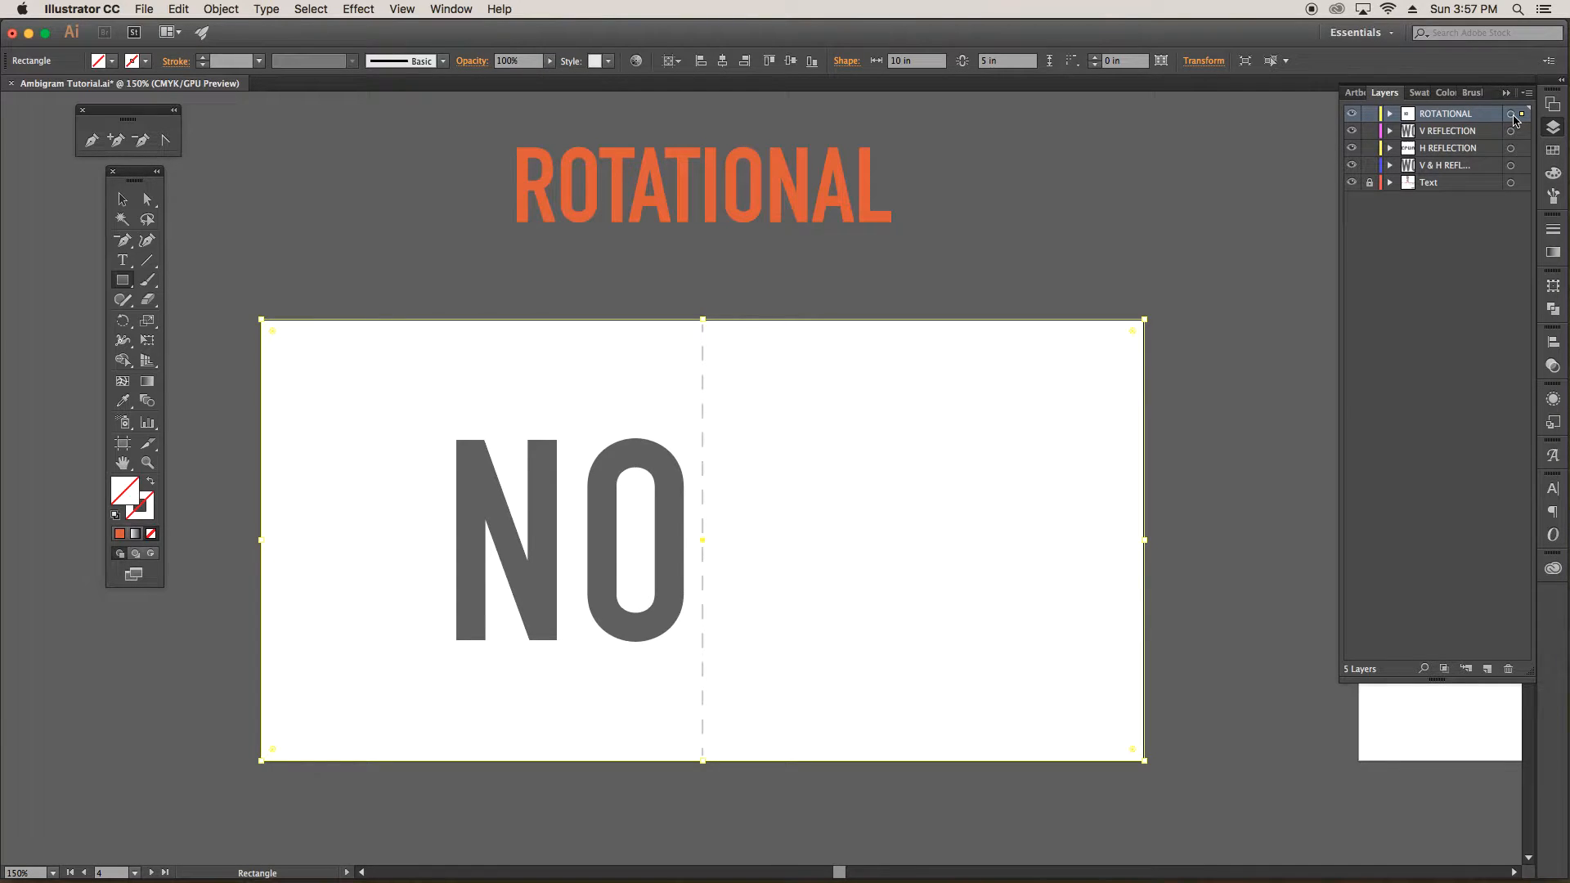
pyautogui.click(1512, 112)
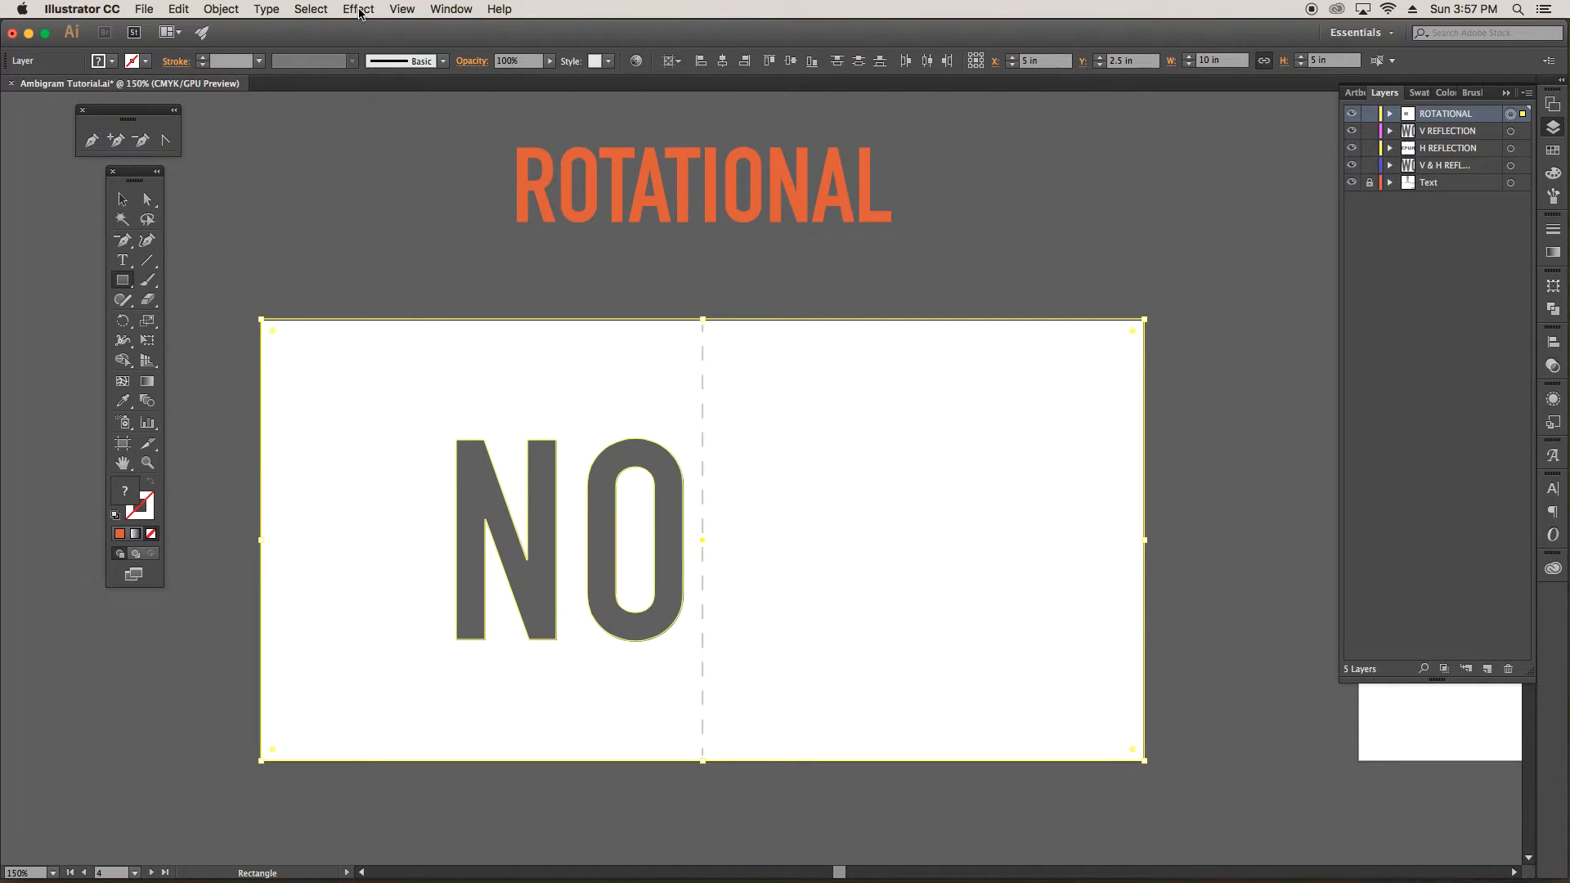
# Step: Apply a Transform effect with Angle 180° and 1 copy to the ROTATIONAL layer
pyautogui.click(358, 9)
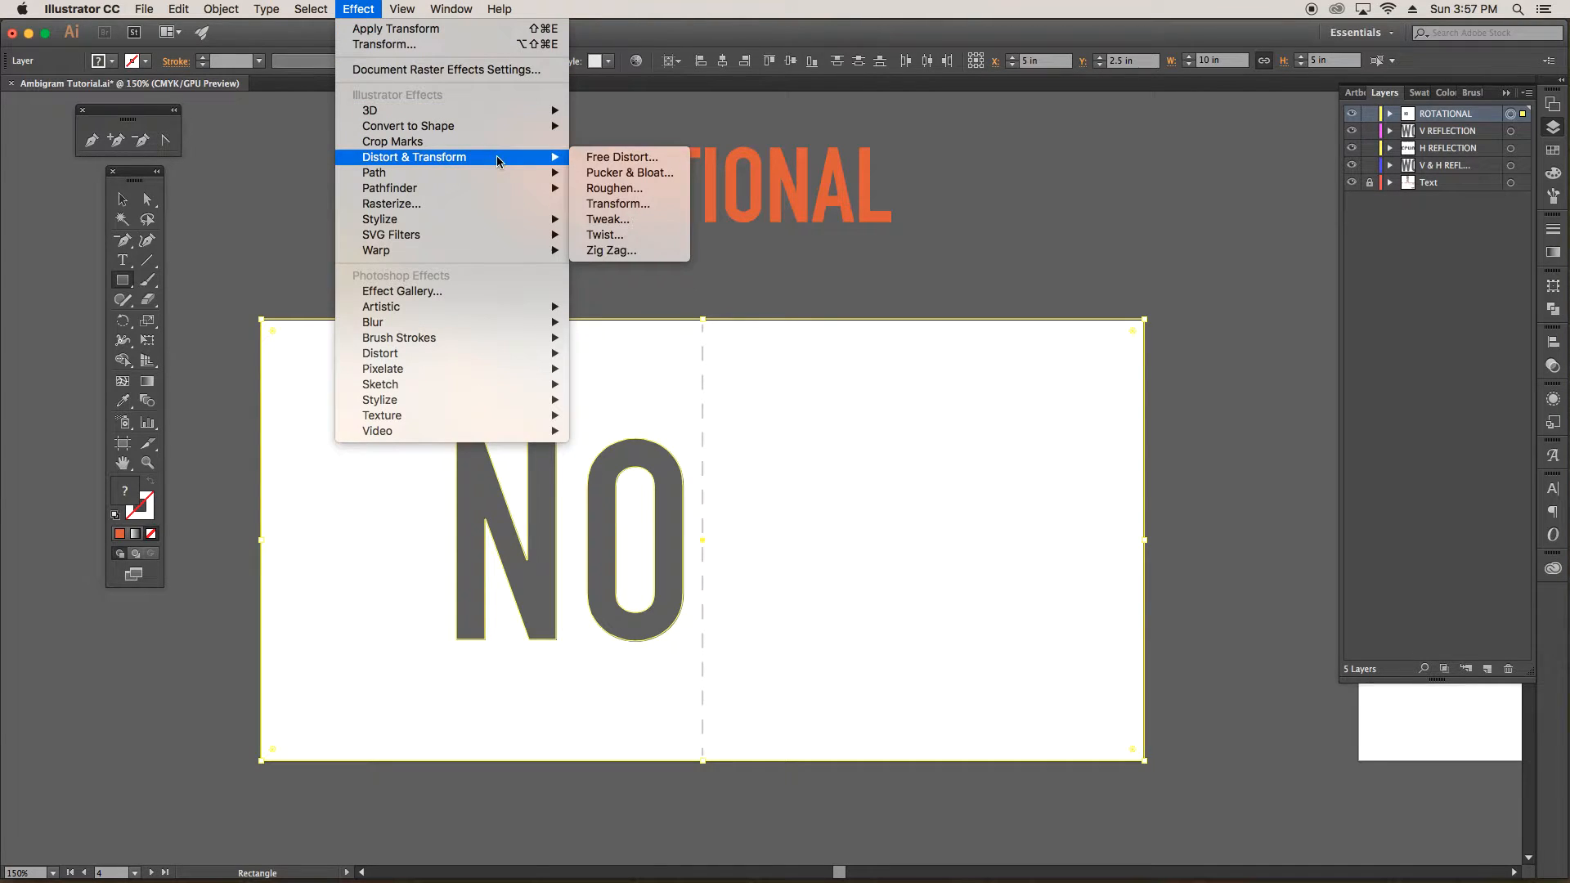
pyautogui.moveTo(618, 204)
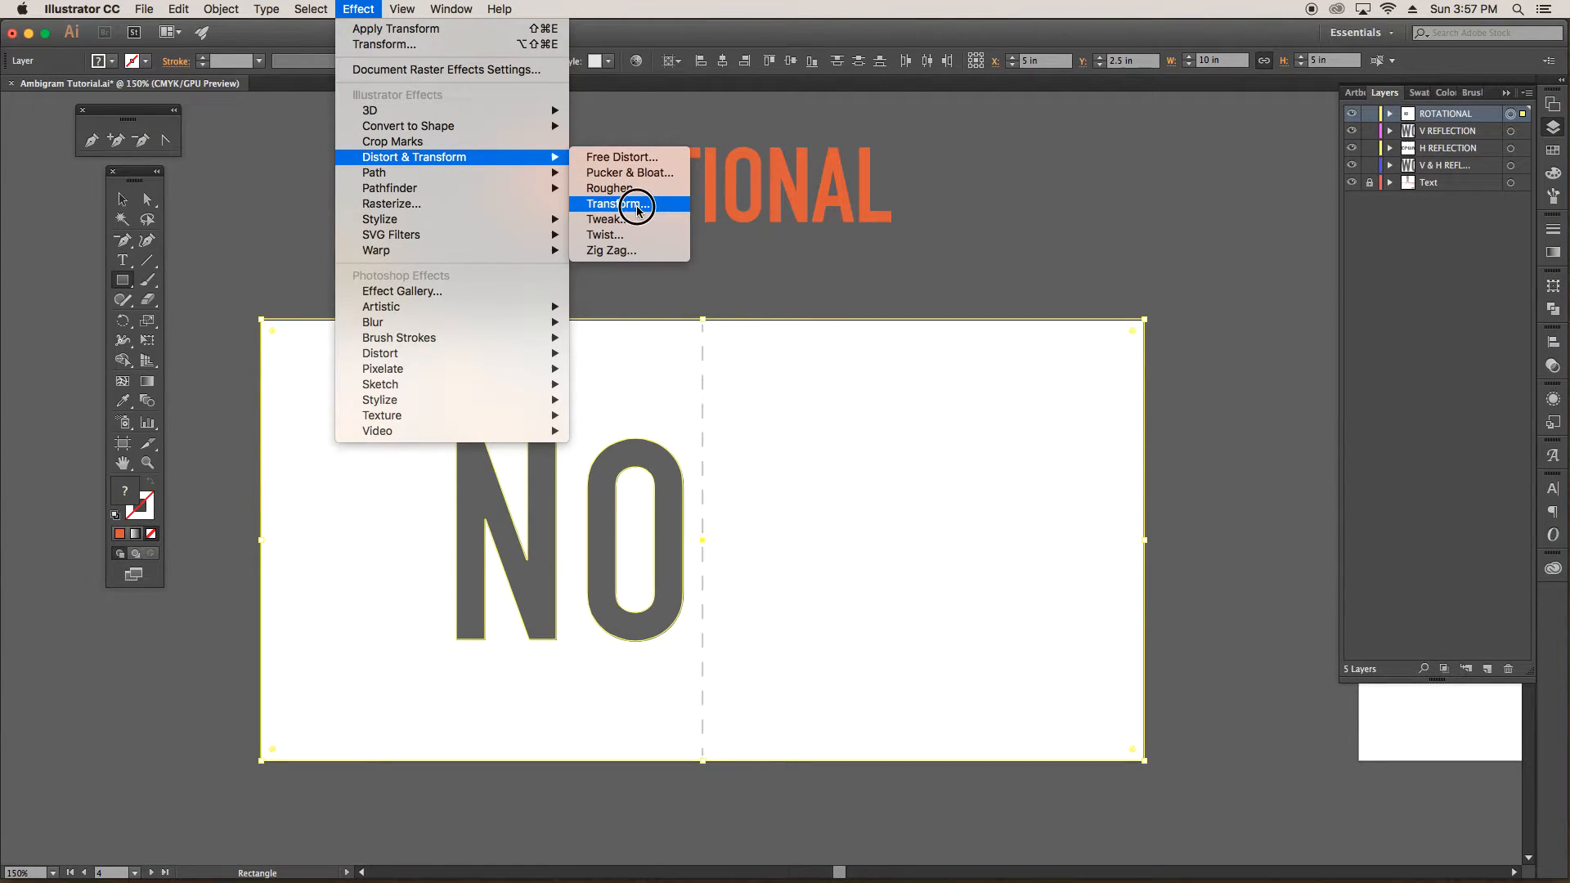
pyautogui.click(618, 206)
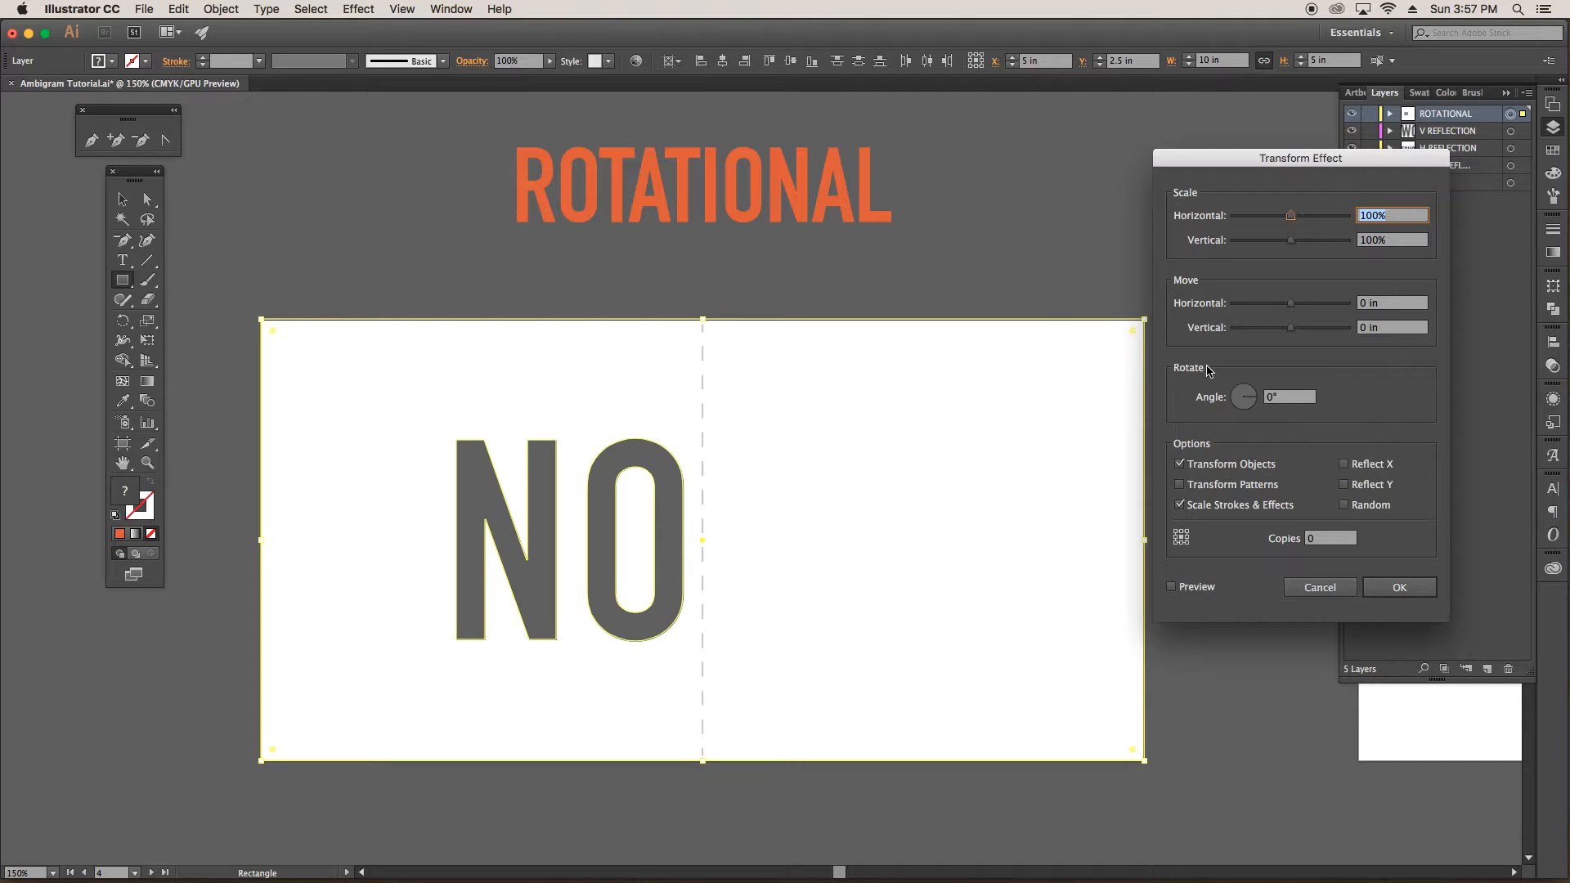
pyautogui.click(1290, 396)
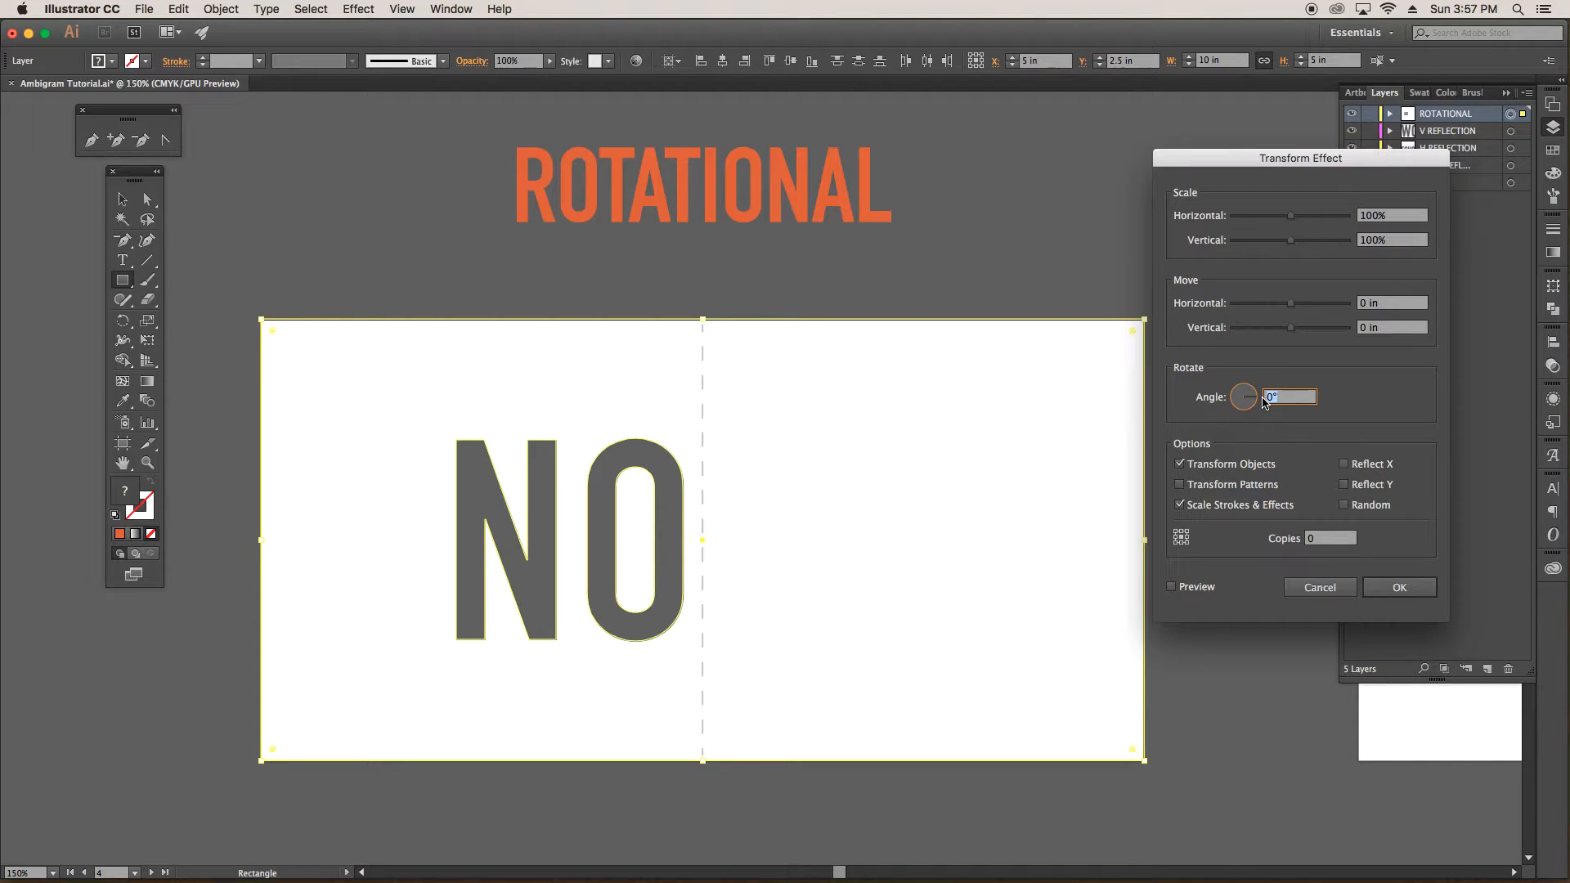
pyautogui.write('180')
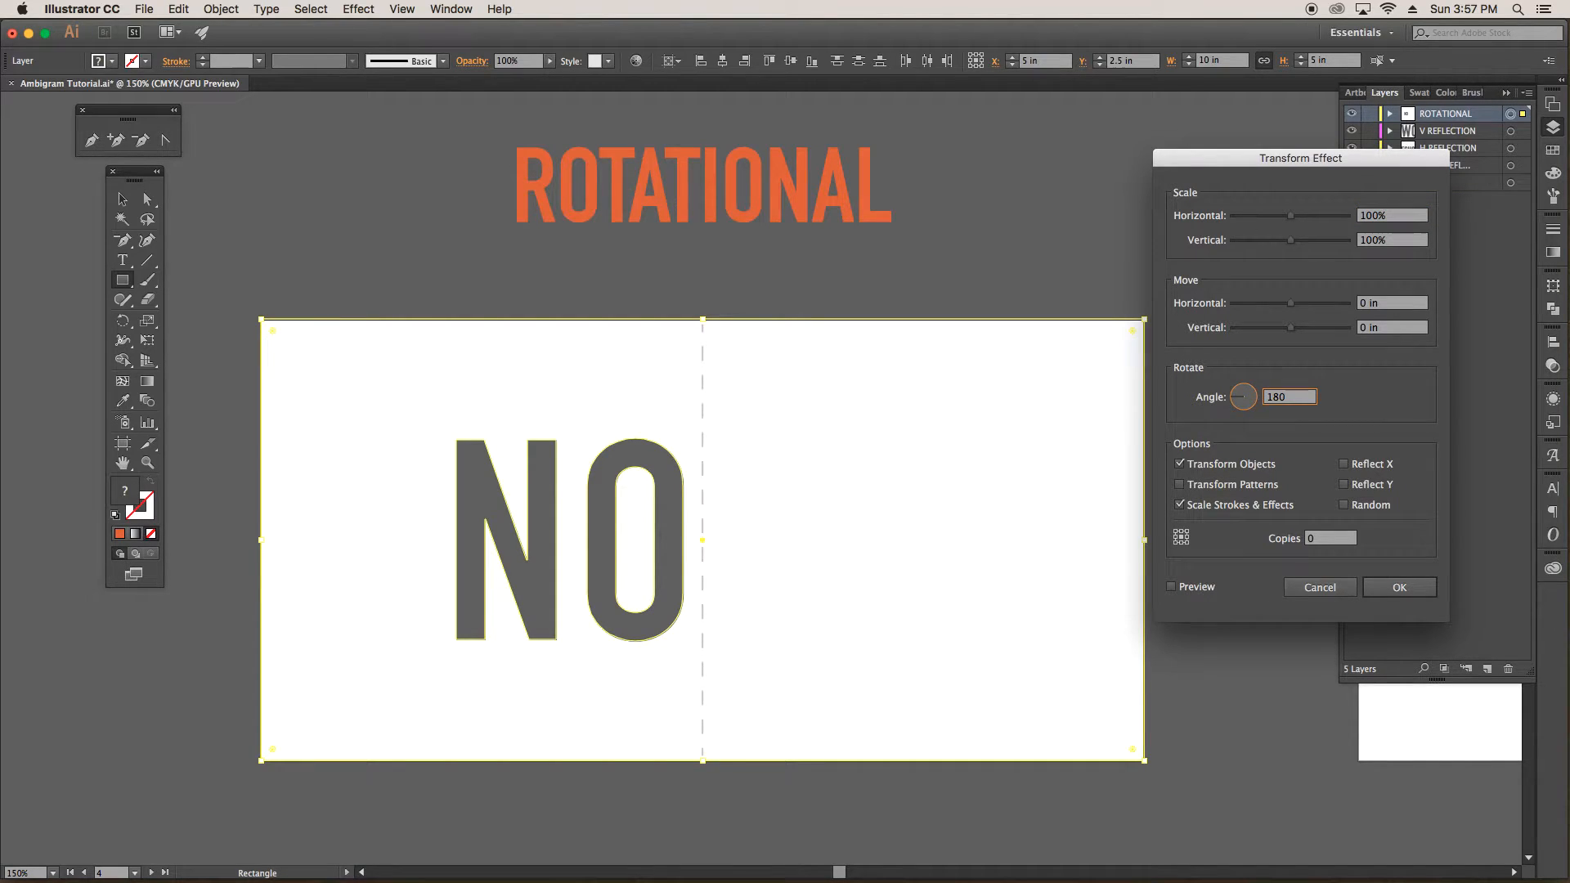
pyautogui.click(1330, 538)
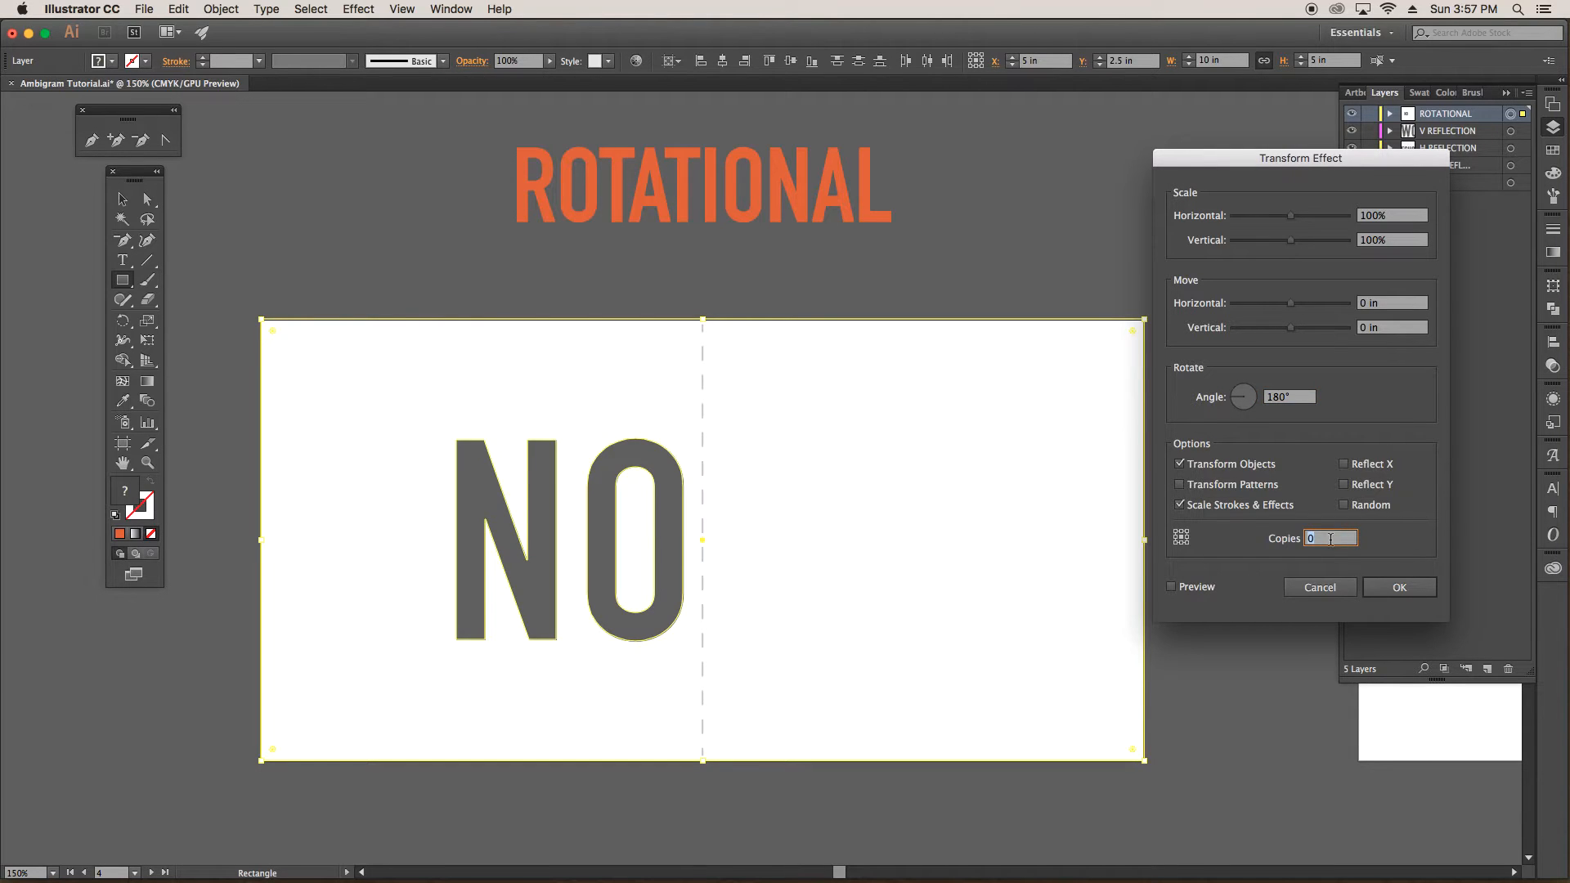
pyautogui.write('1')
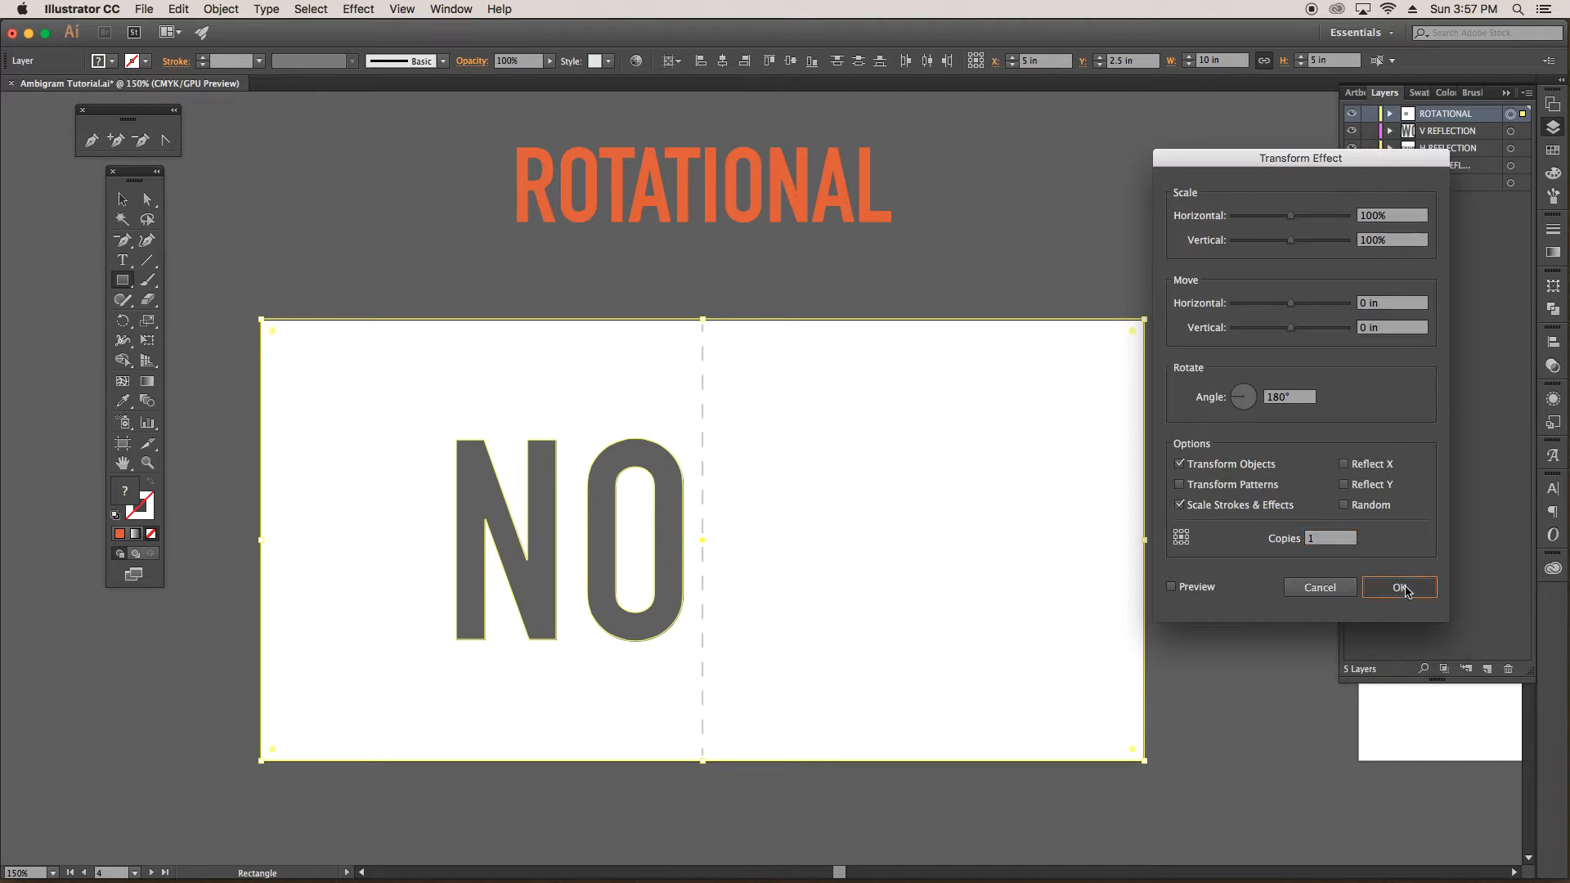
pyautogui.click(1399, 587)
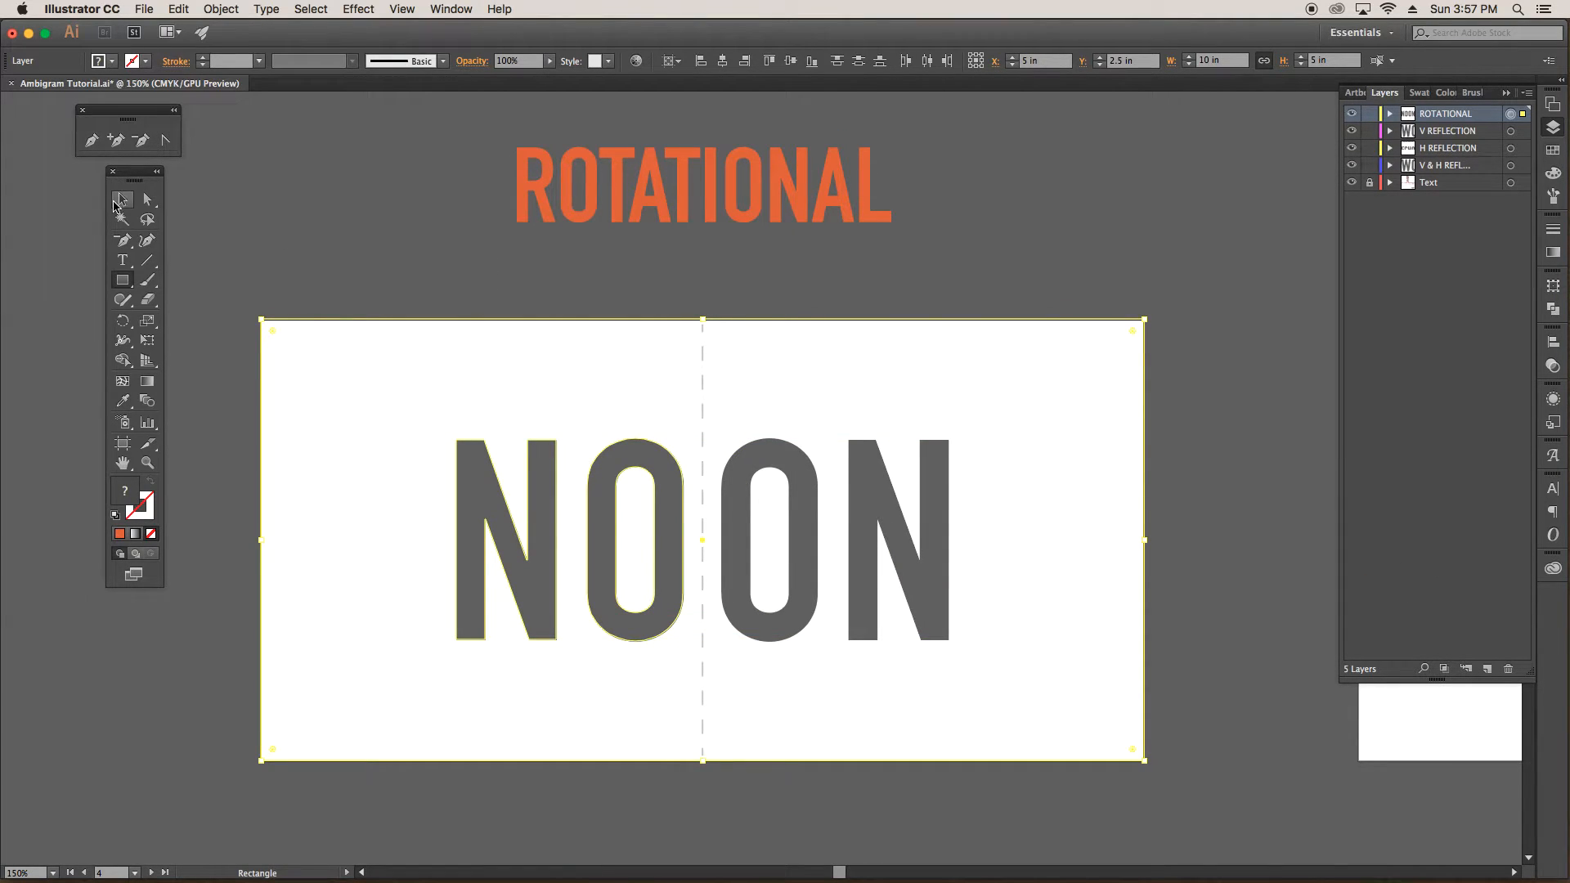
# Step: Deselect the artboard rectangle, then switch to Direct Selection to reshape the N's anchors
pyautogui.click(121, 200)
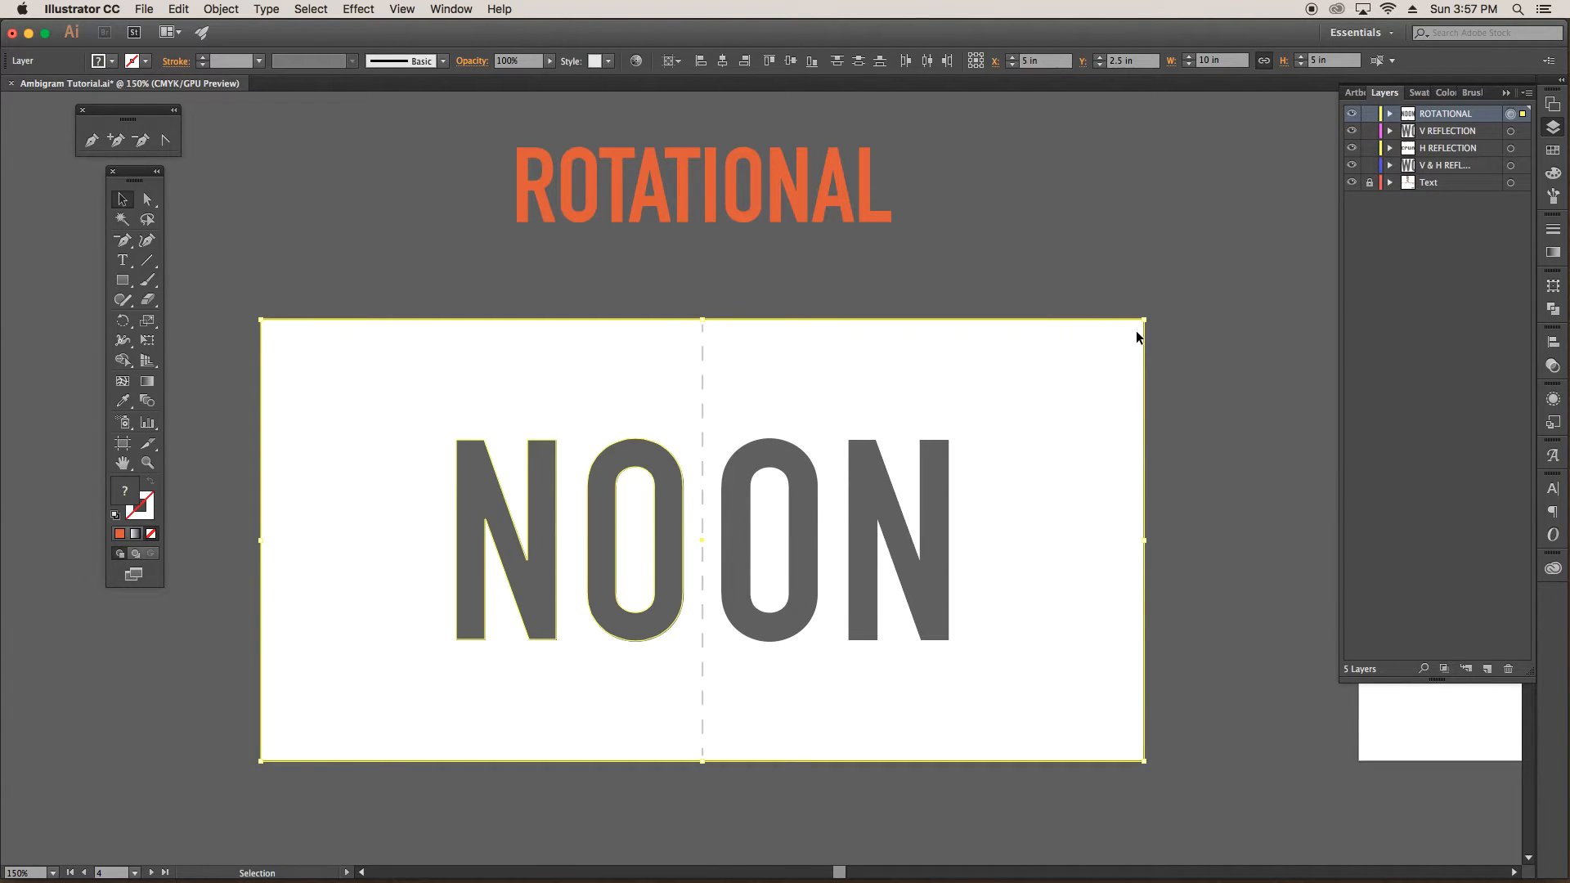
pyautogui.click(460, 340)
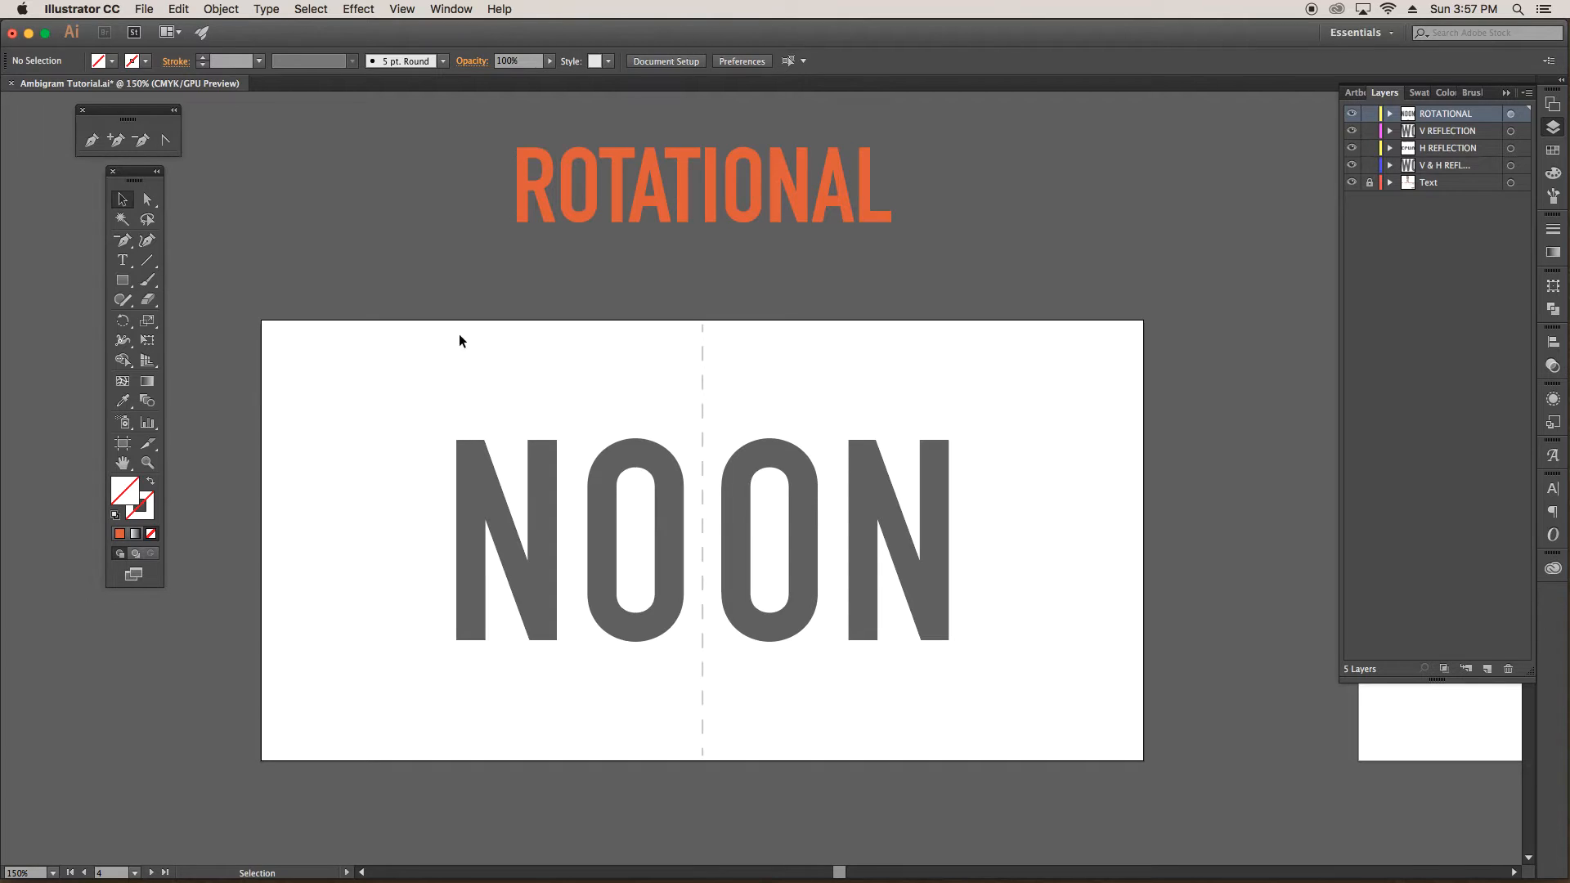
pyautogui.click(549, 494)
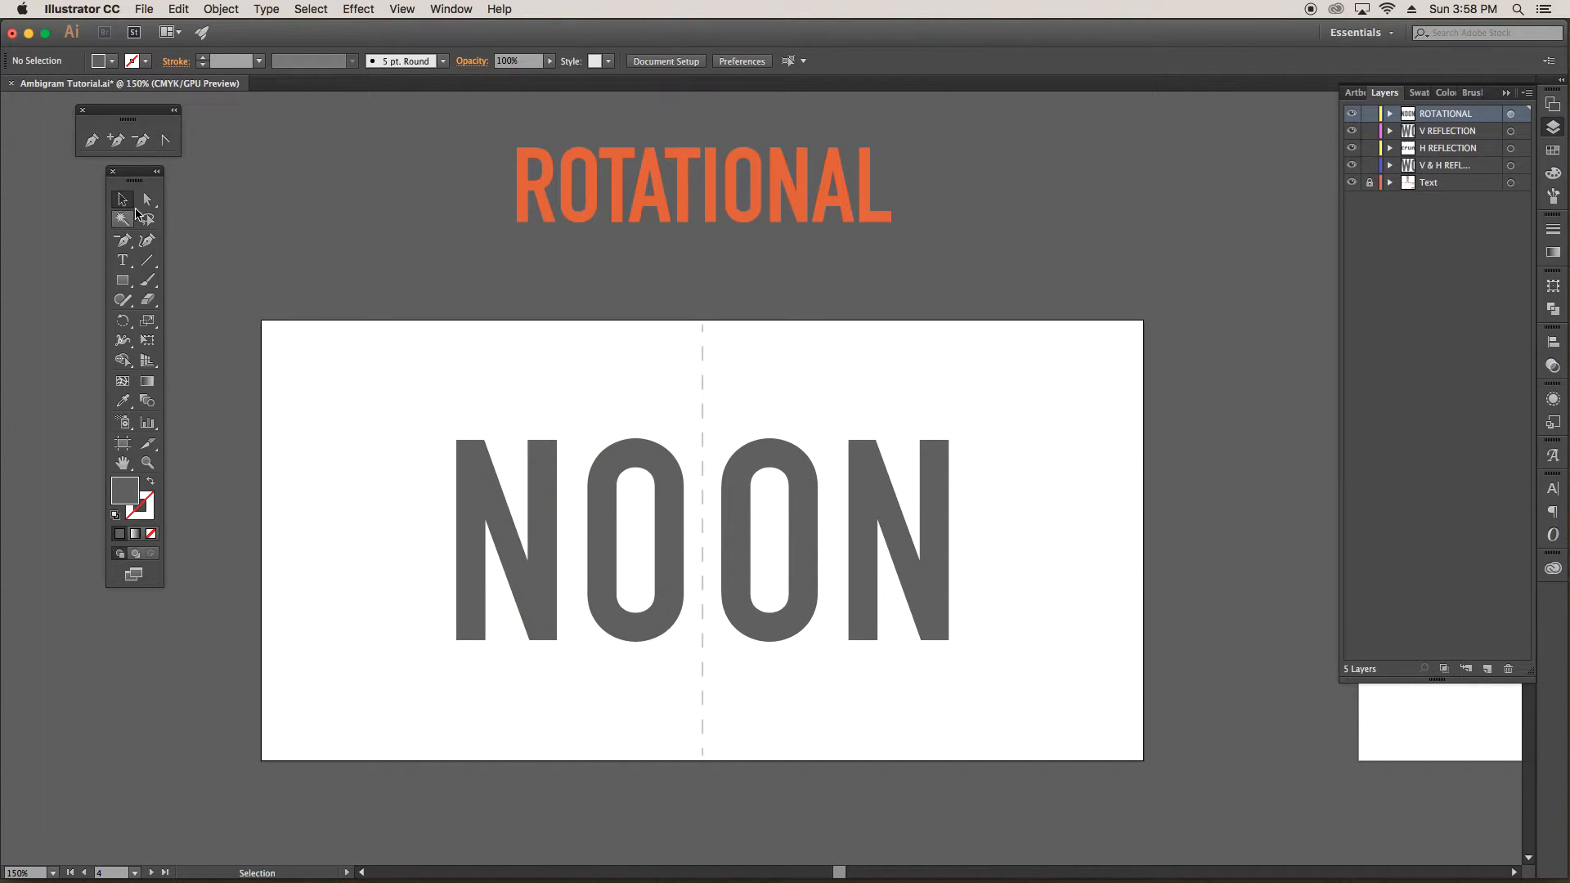
pyautogui.click(146, 200)
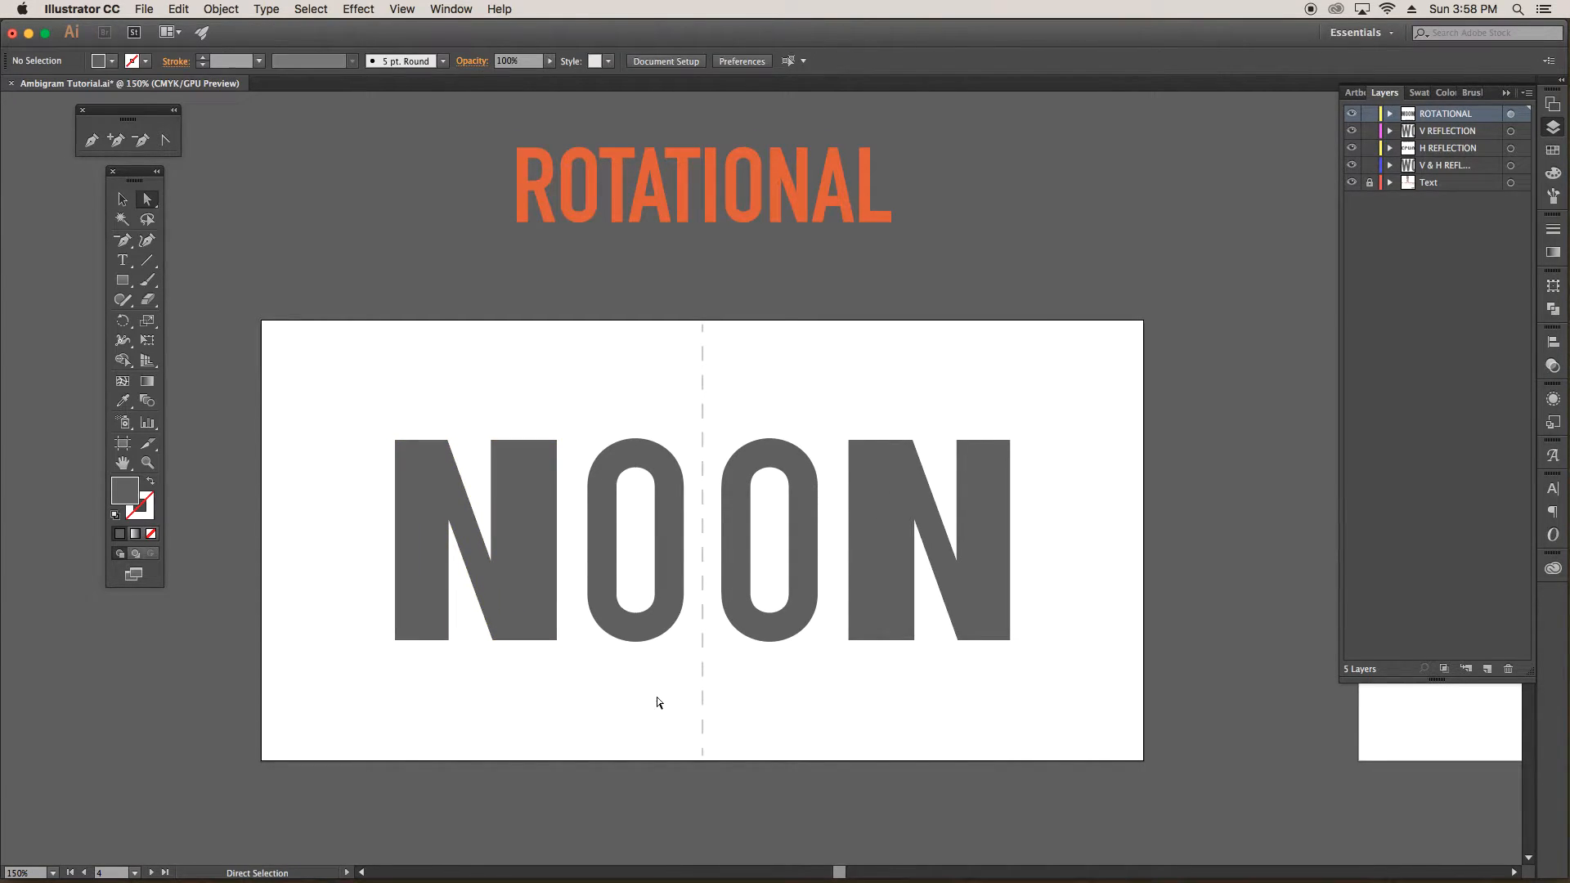
# Step: Paint a freehand scribble above the N and choose a purple stroke colour
pyautogui.click(147, 259)
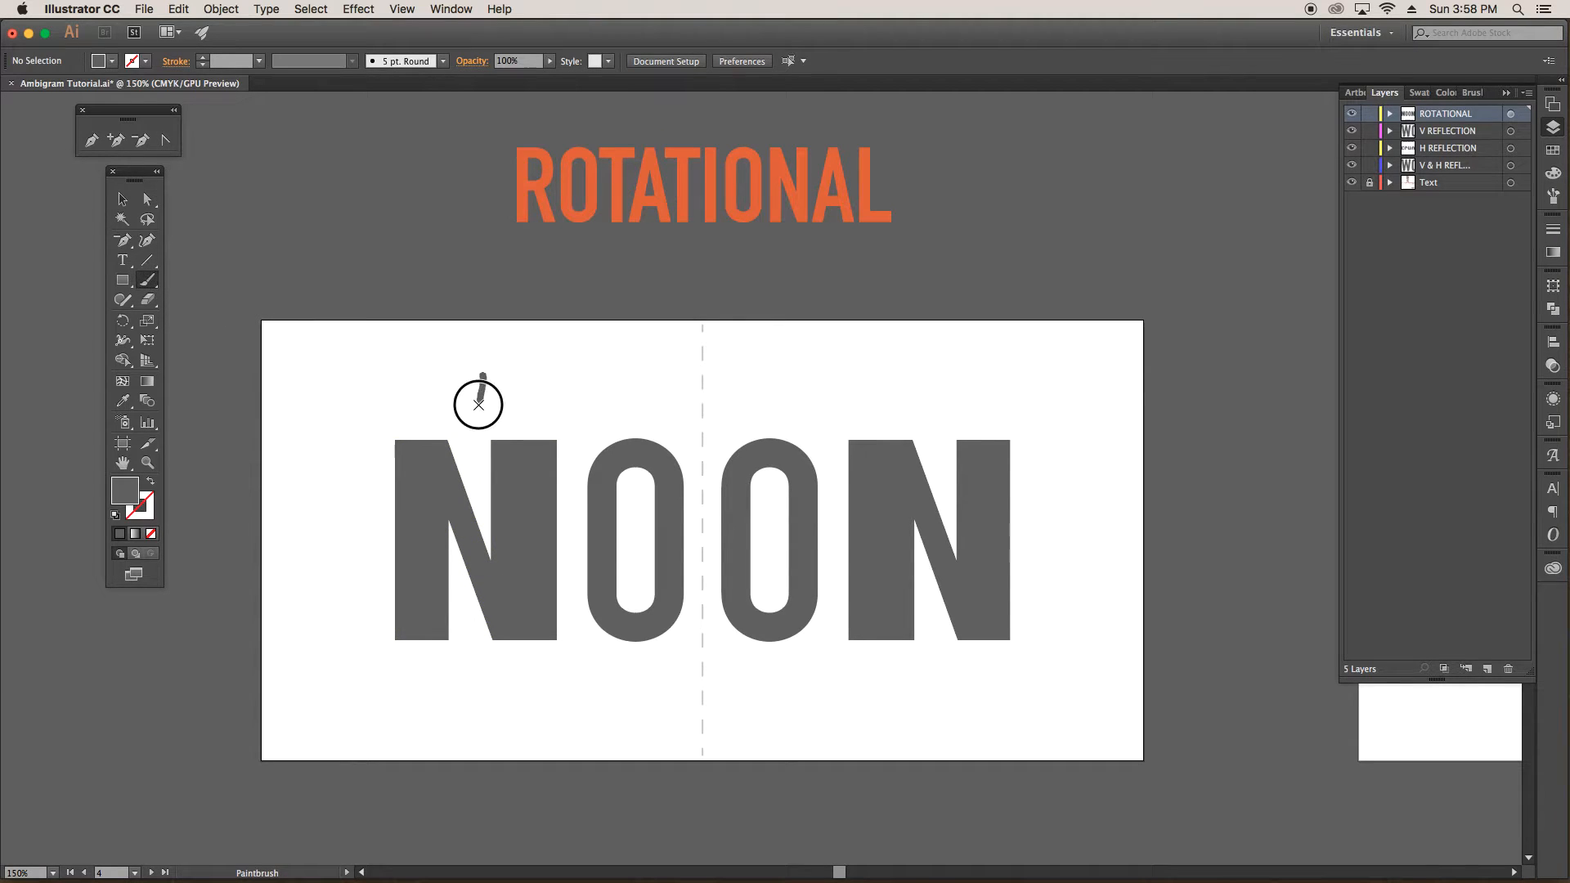
pyautogui.moveTo(478, 403); pyautogui.dragTo(571, 482)
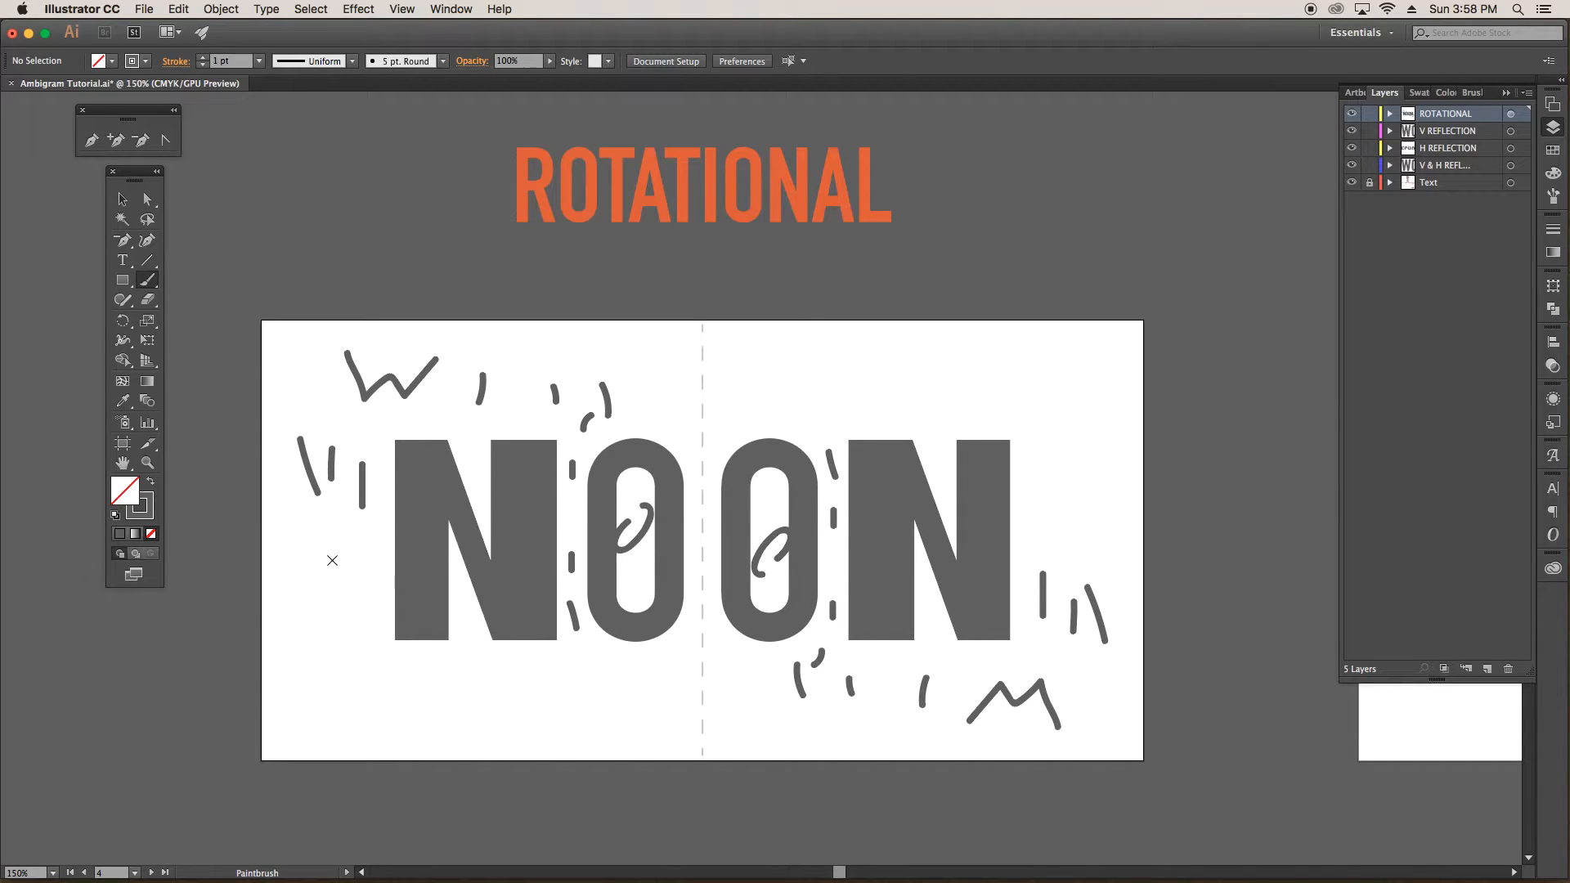
pyautogui.moveTo(1158, 648)
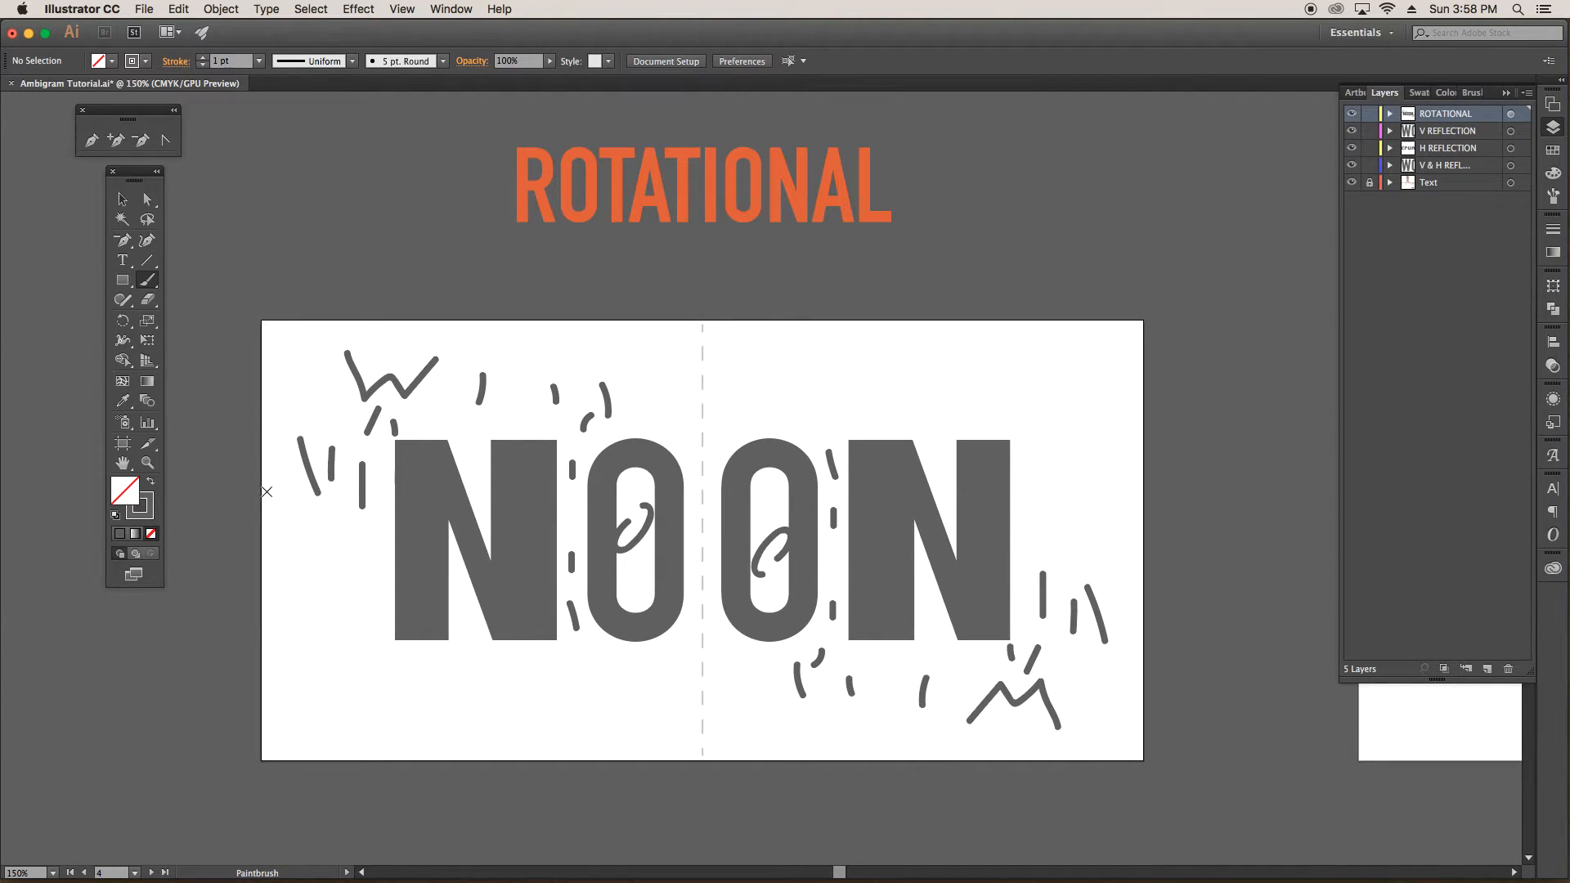
pyautogui.click(1439, 93)
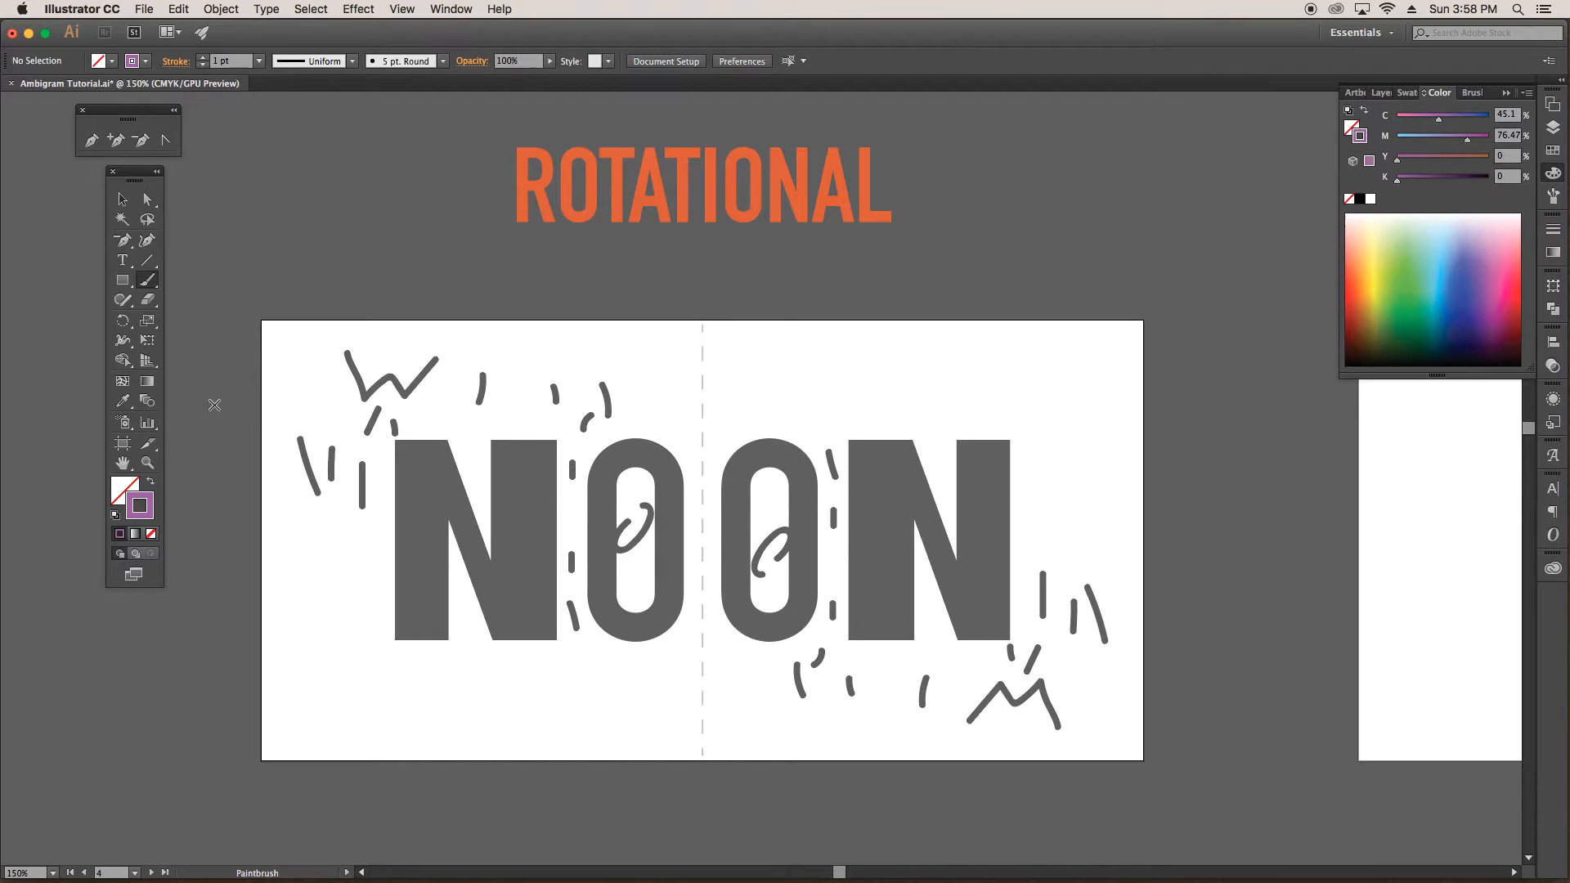
pyautogui.moveTo(240, 382)
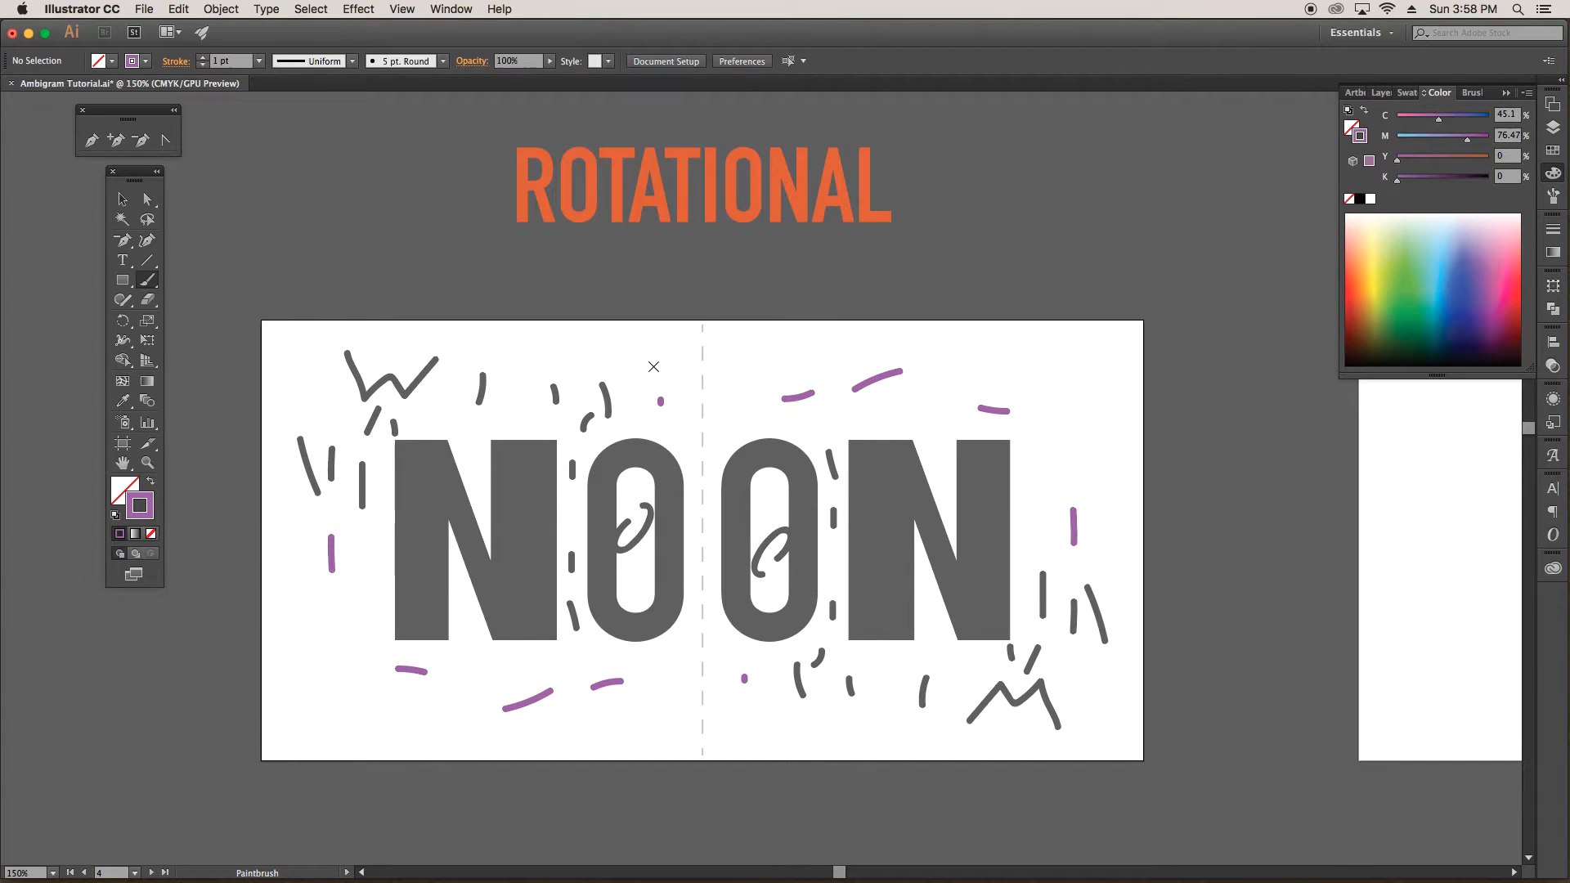
pyautogui.moveTo(255, 331)
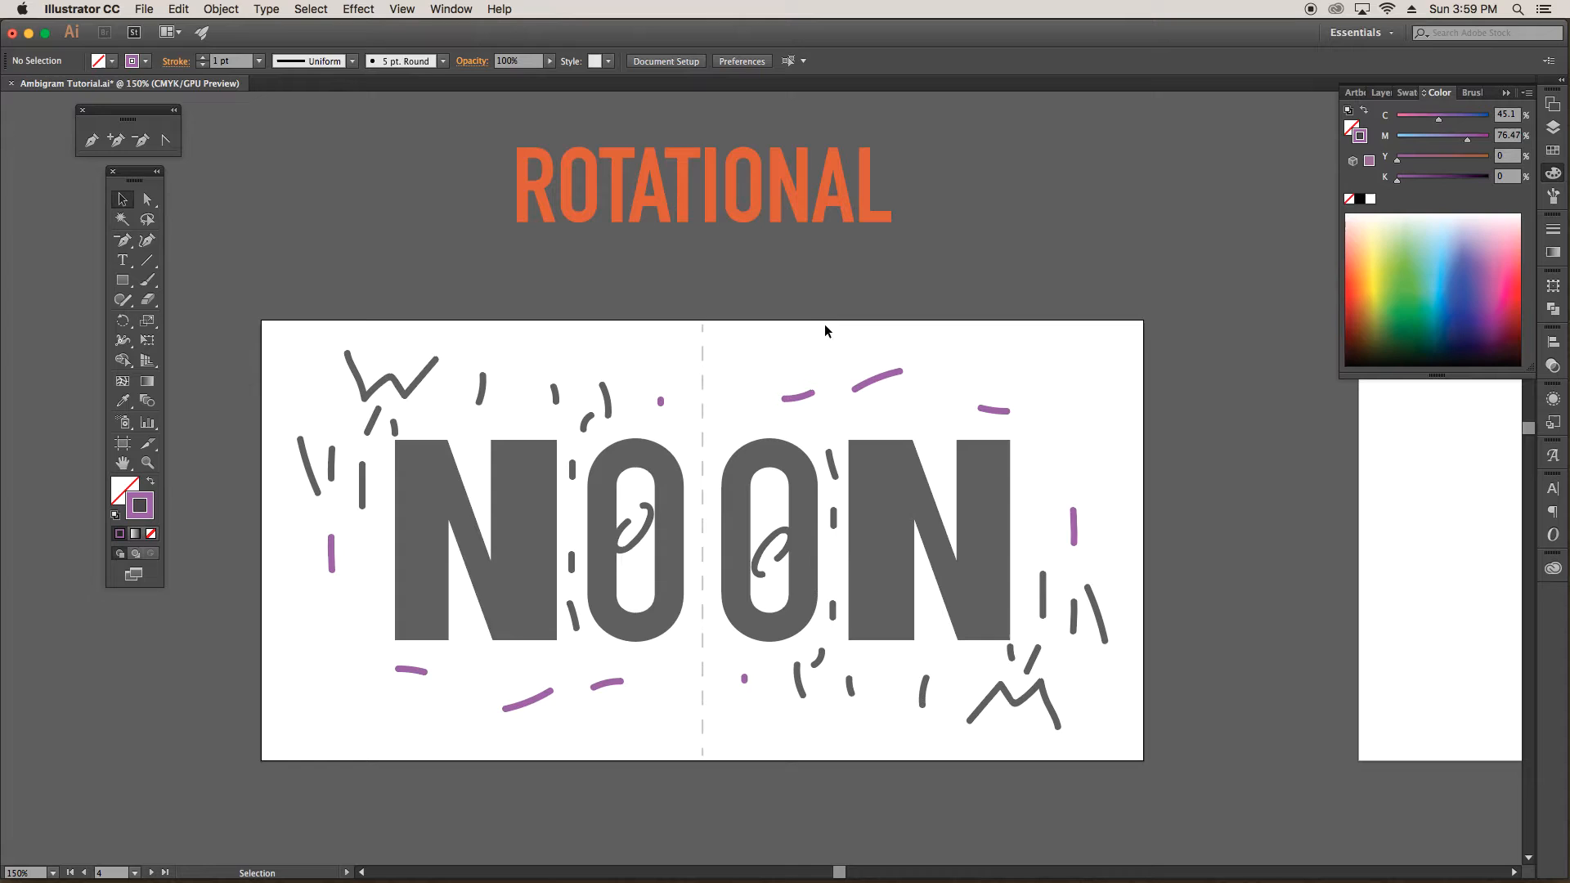
# Step: Switch to View > Outline and deselect the small brush mark
pyautogui.click(401, 9)
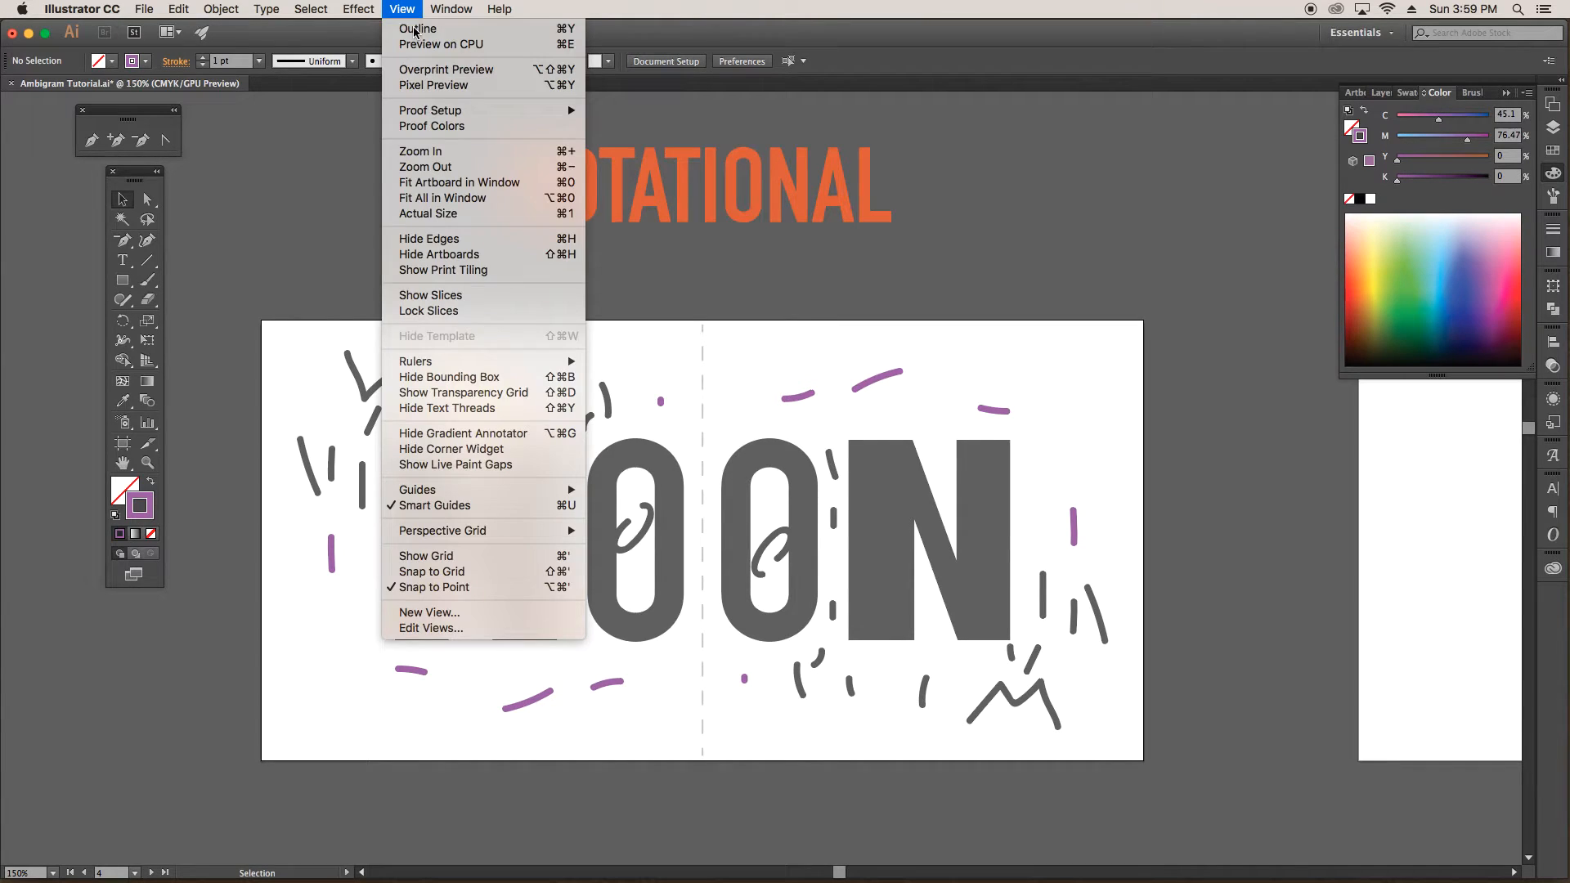
pyautogui.click(418, 28)
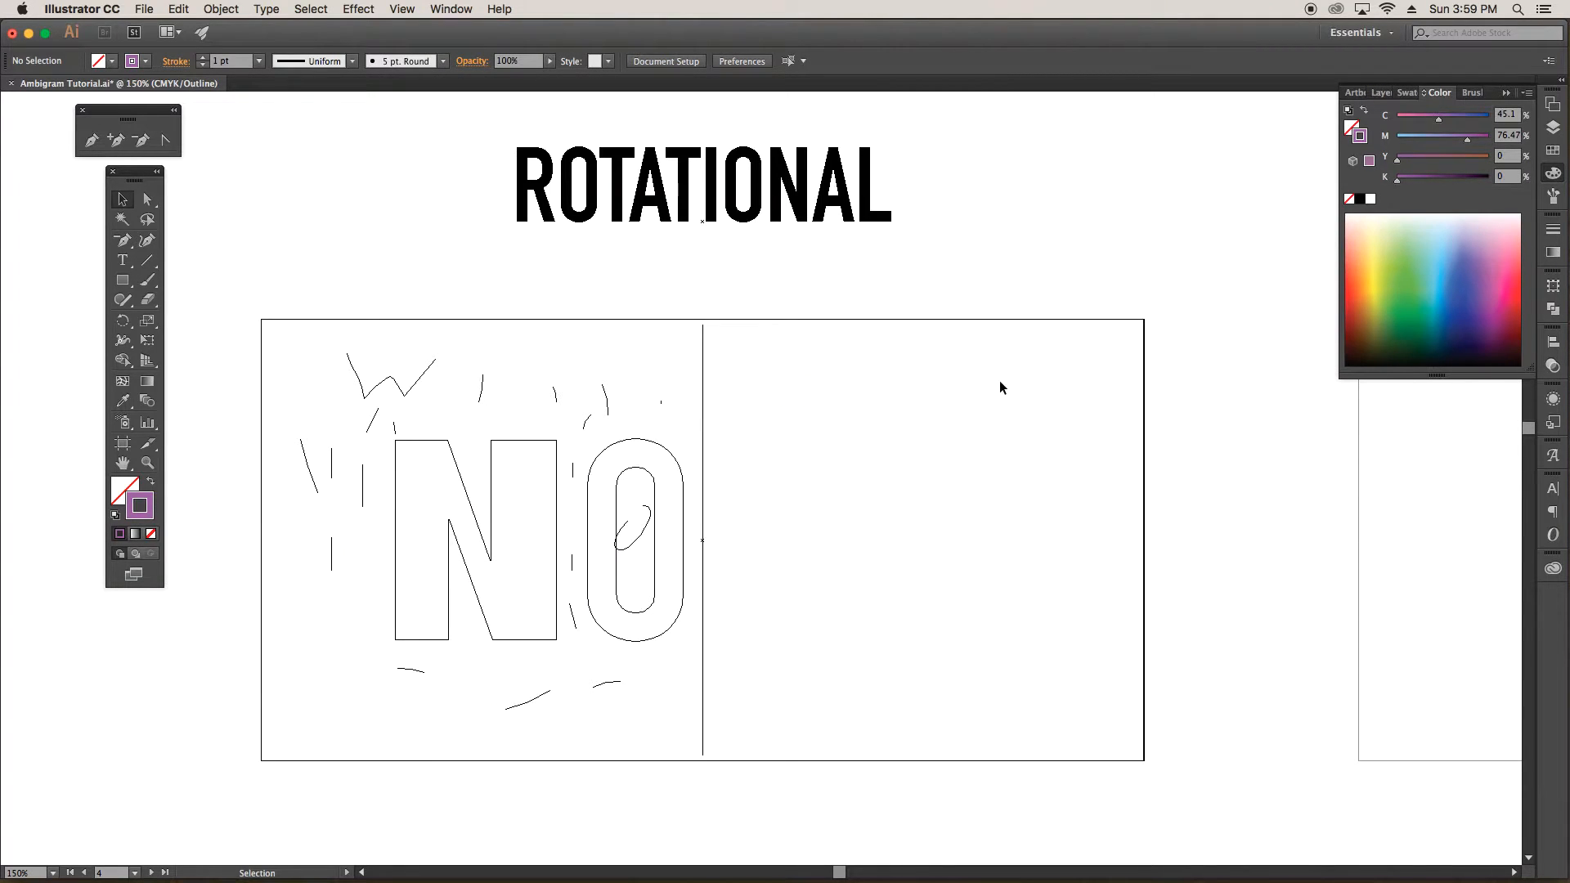
pyautogui.moveTo(554, 558)
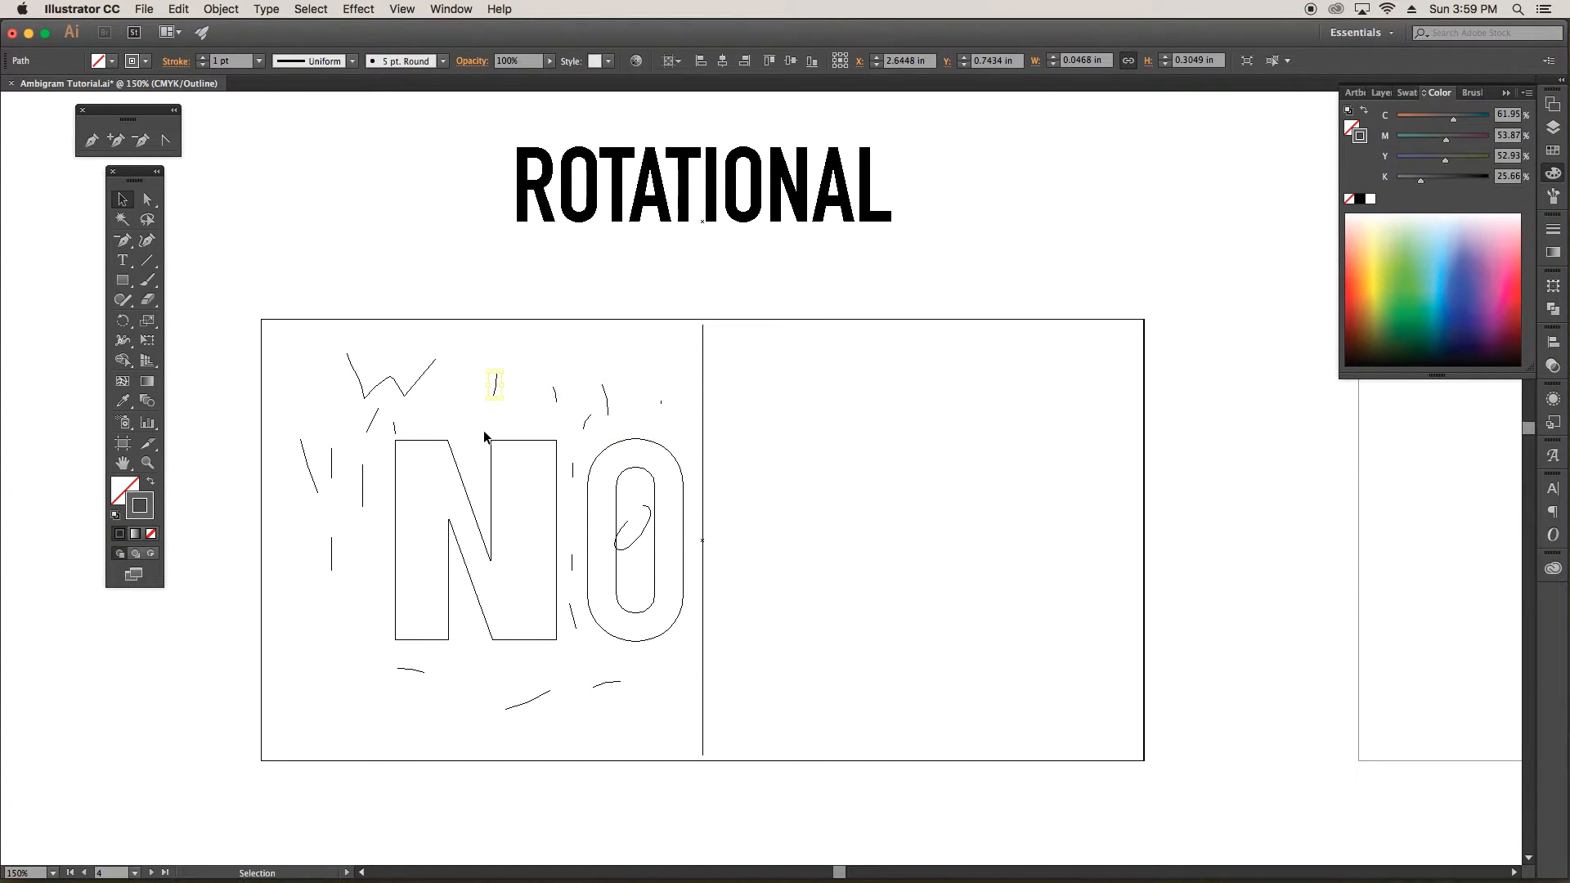
pyautogui.click(476, 531)
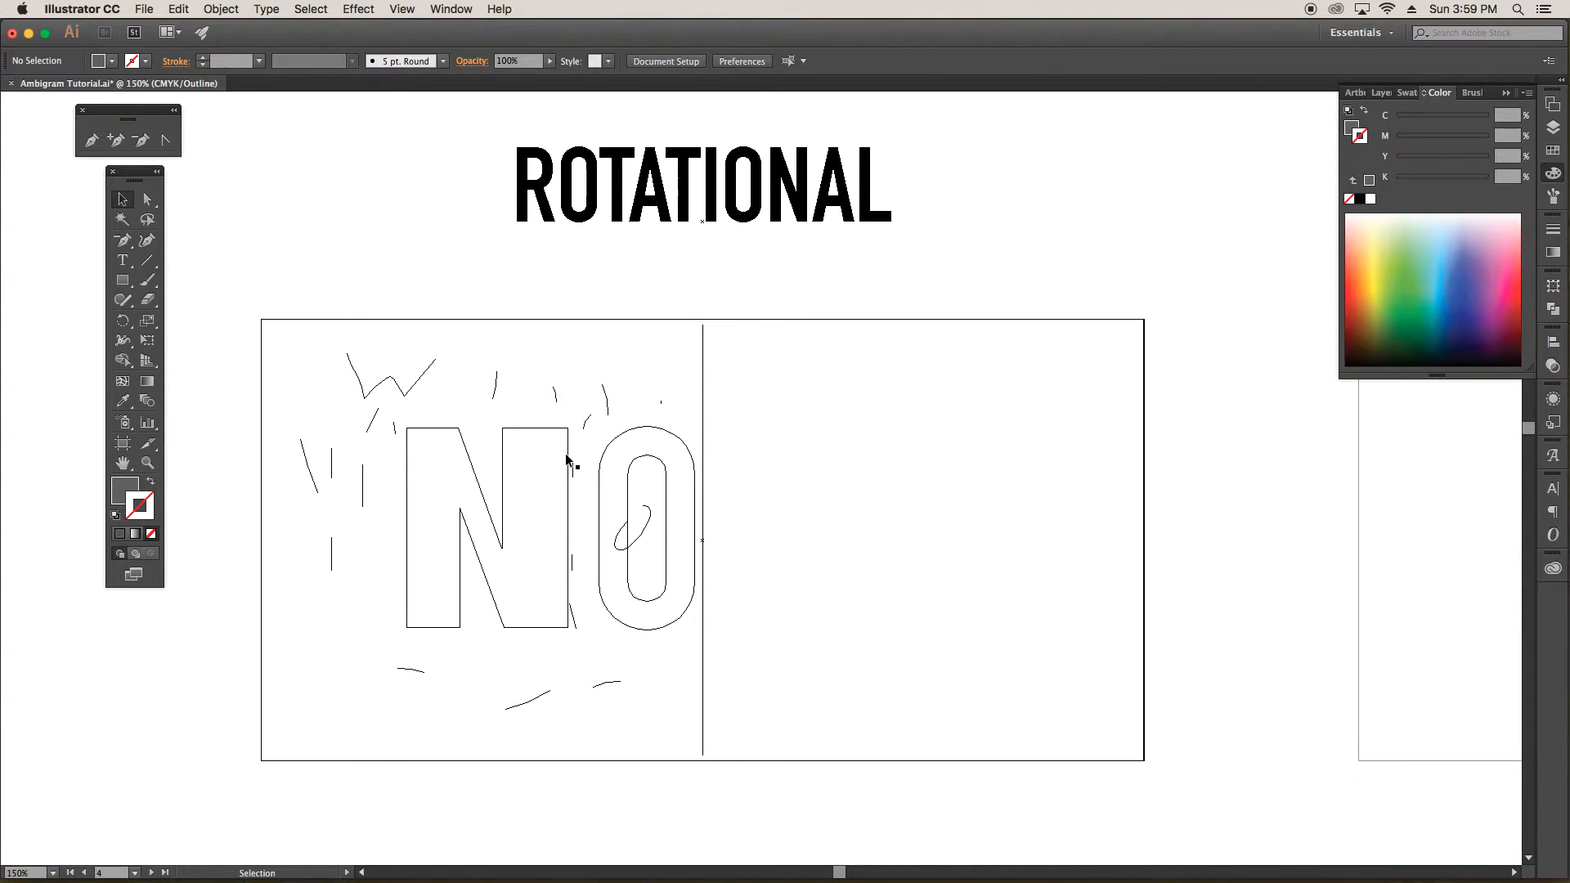
pyautogui.moveTo(456, 22)
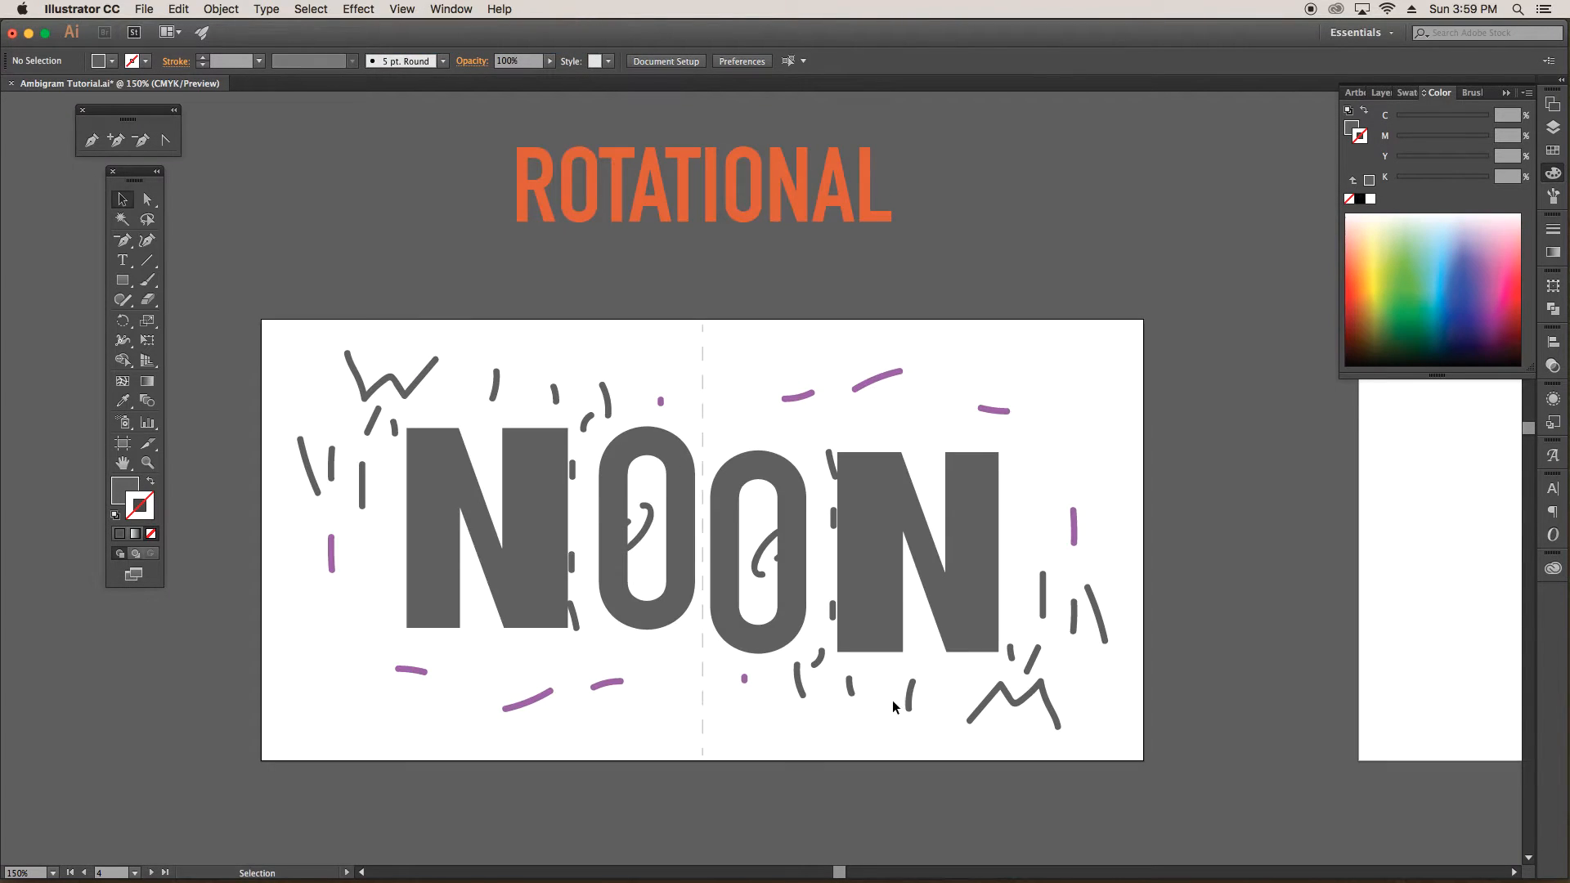
# Step: Select the N and O shapes to move them away from the centre guide
pyautogui.click(476, 535)
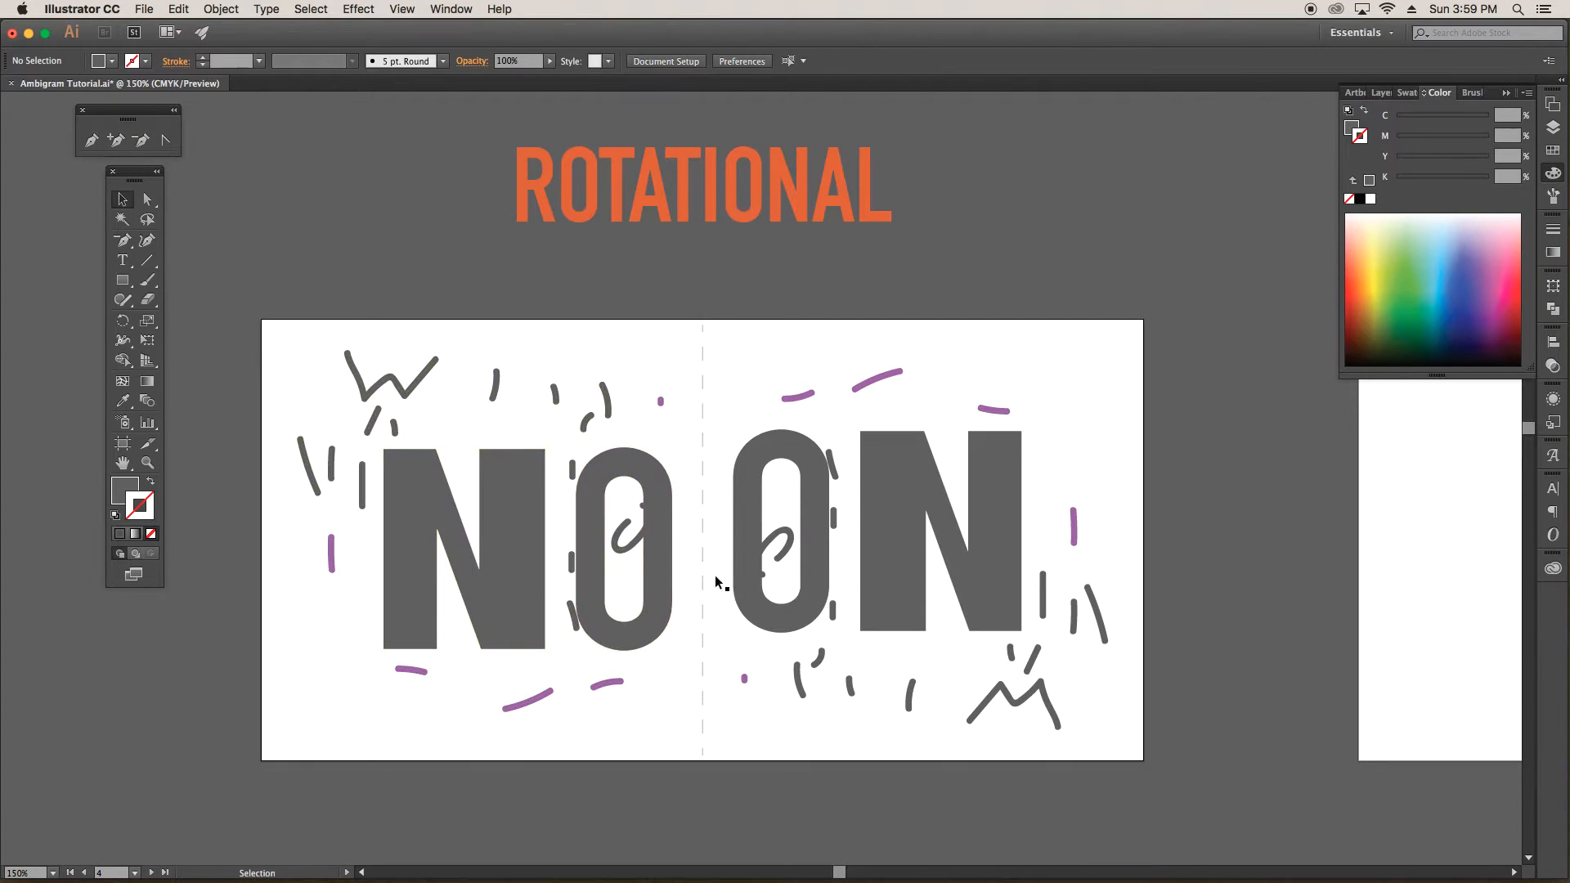
pyautogui.moveTo(354, 668)
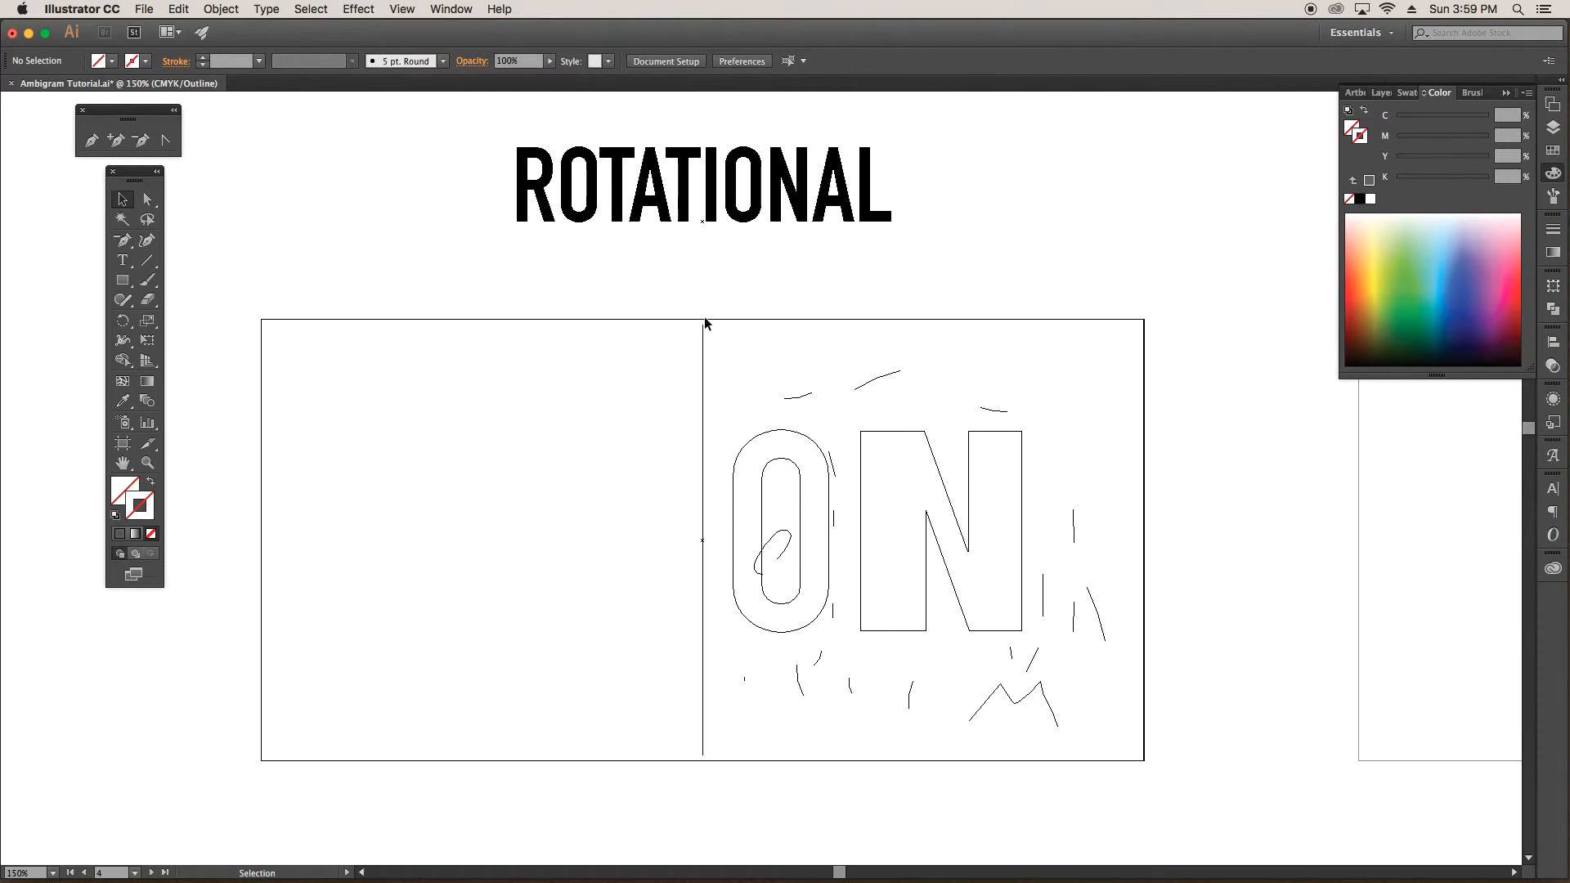
pyautogui.moveTo(923, 549)
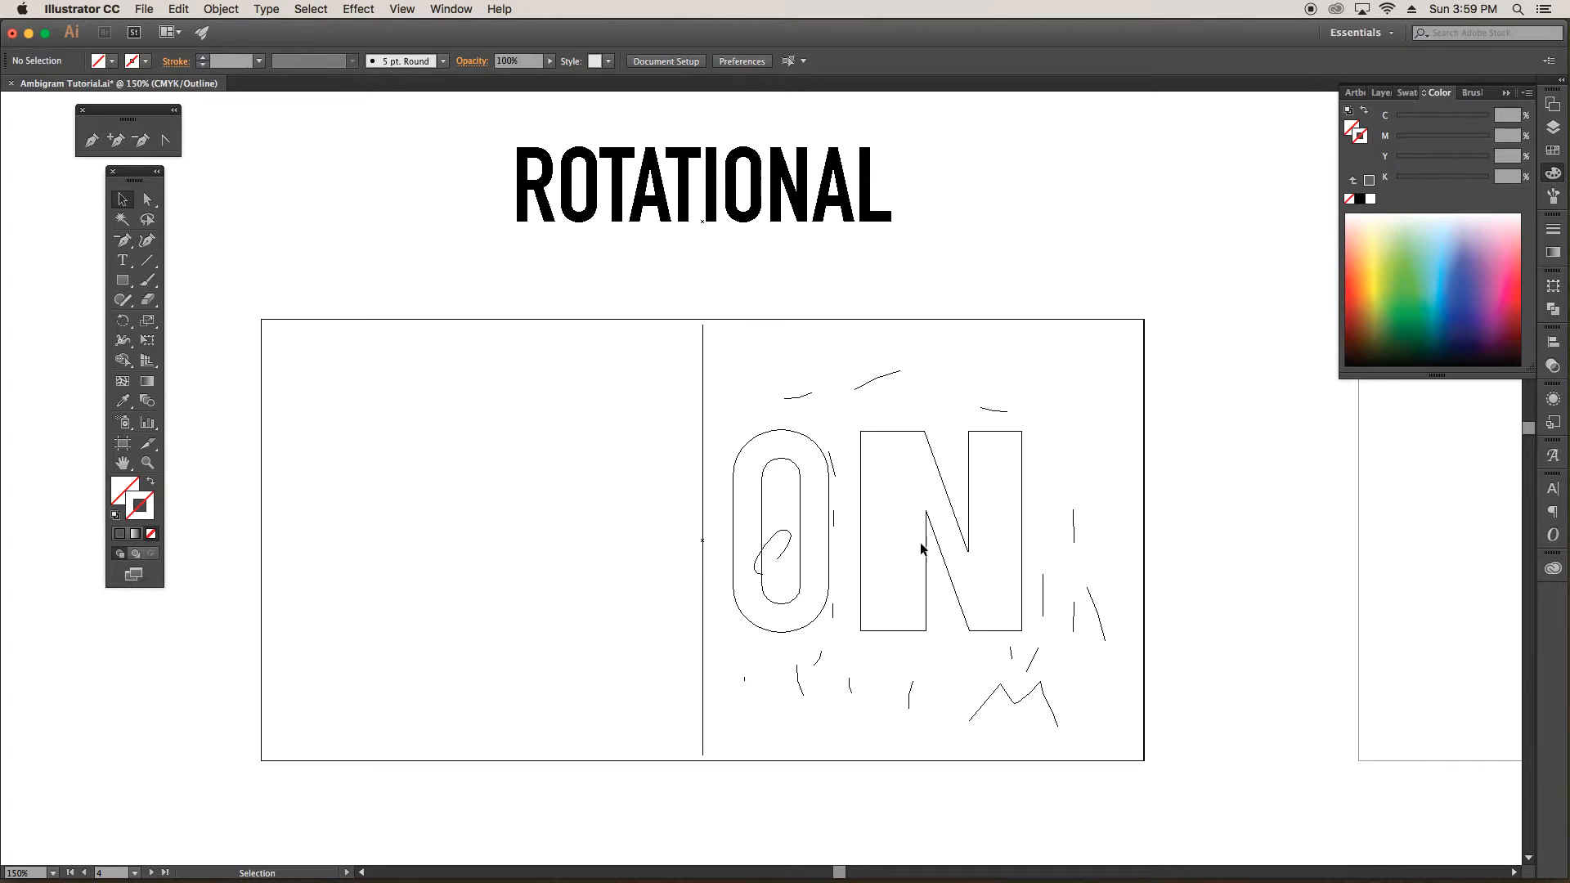
# Step: Expand the appearance of the rotated ON half into grouped editable paths, then deselect
pyautogui.click(401, 9)
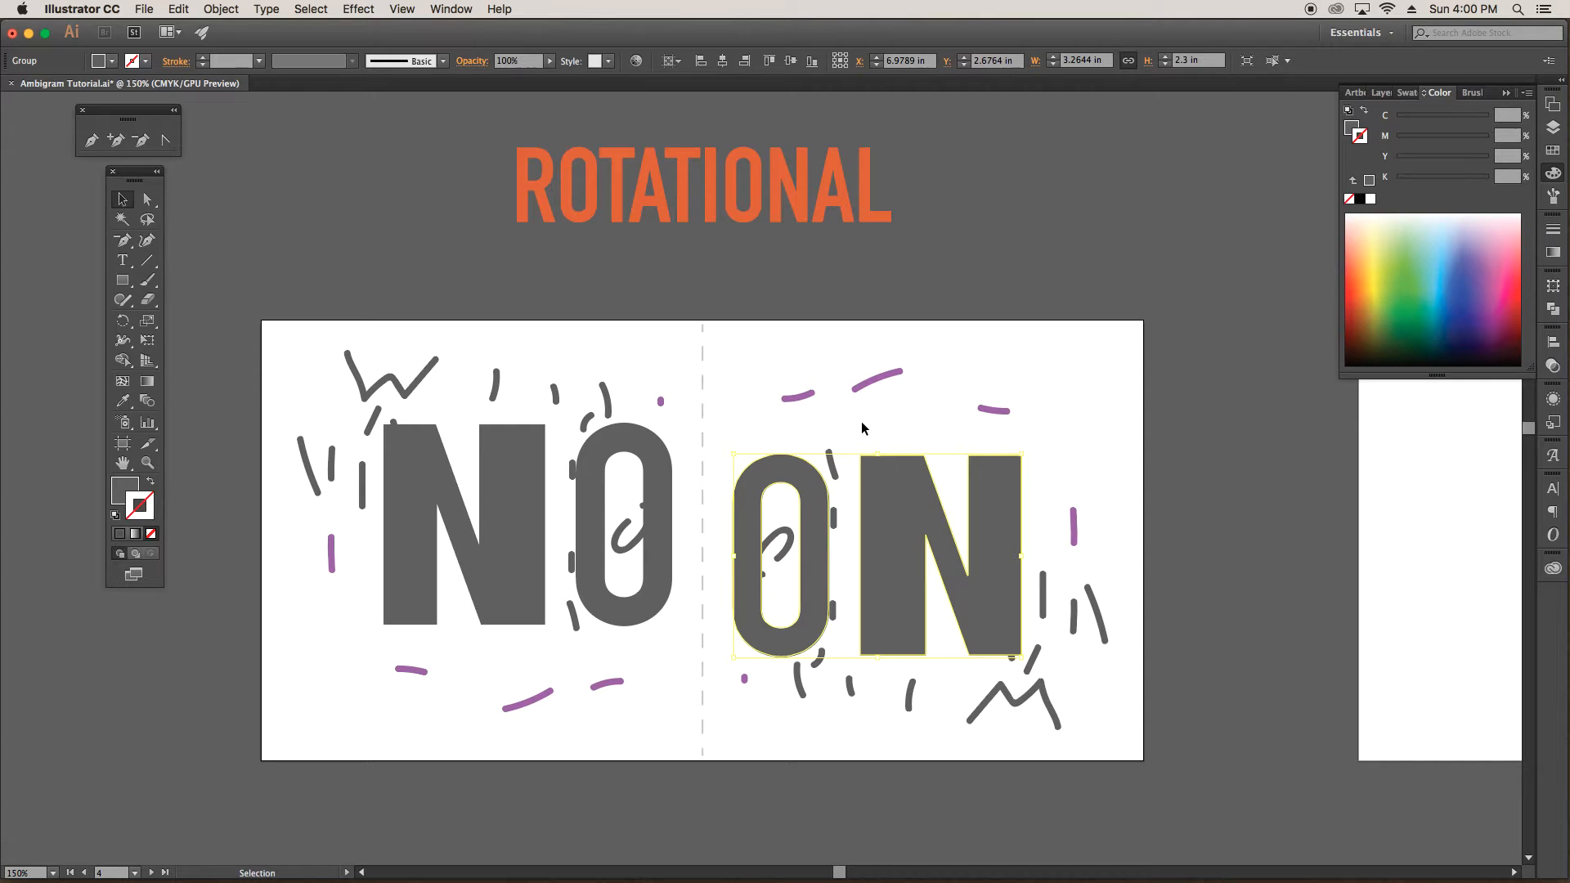
pyautogui.click(909, 418)
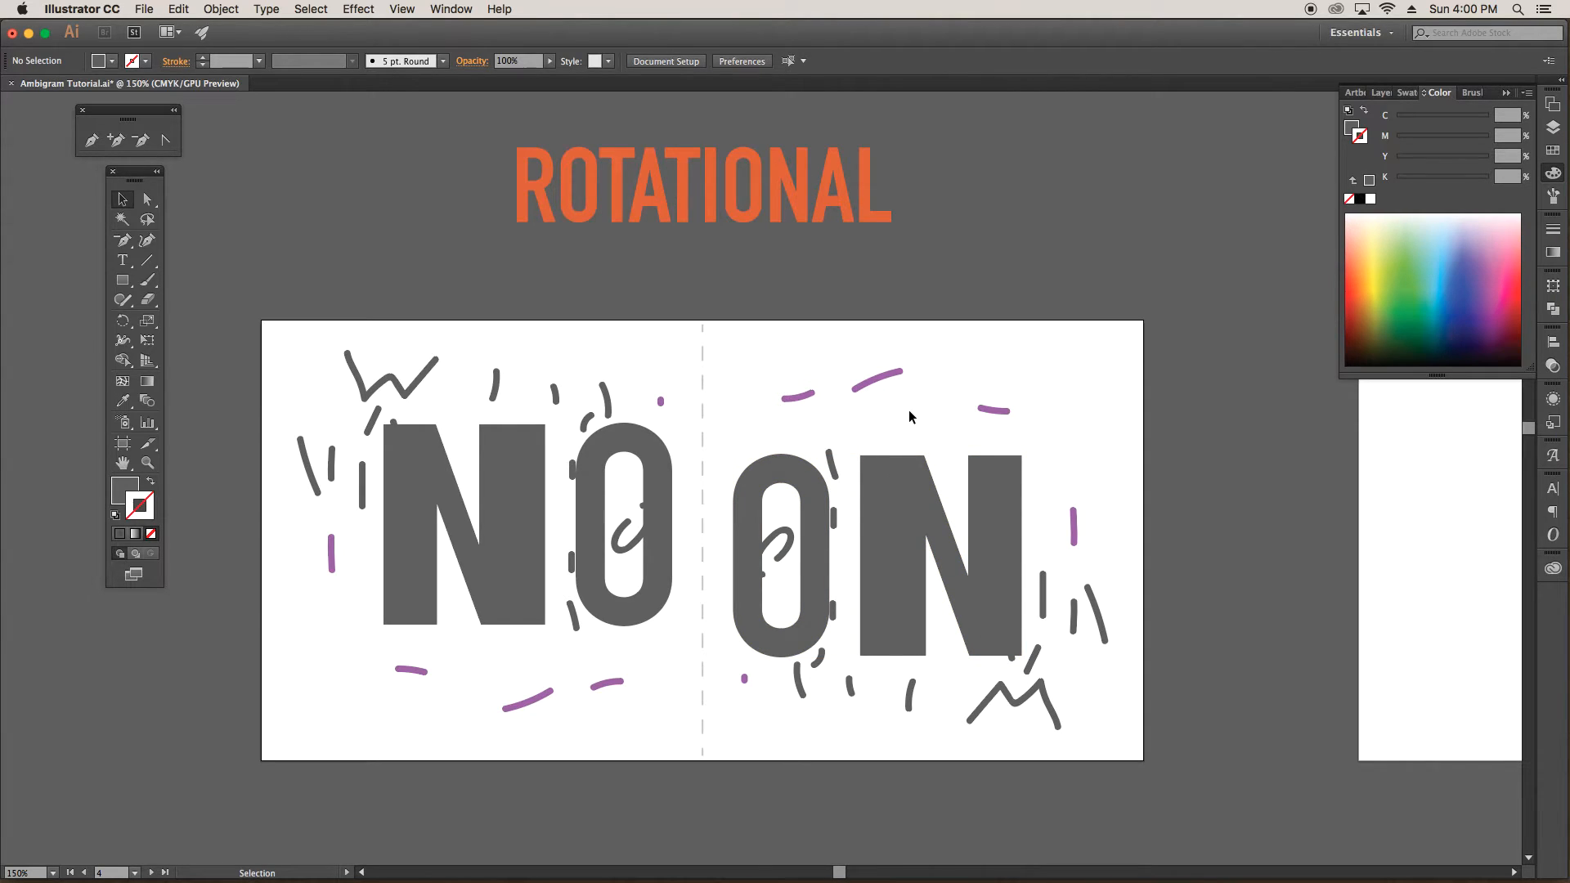
pyautogui.moveTo(923, 420)
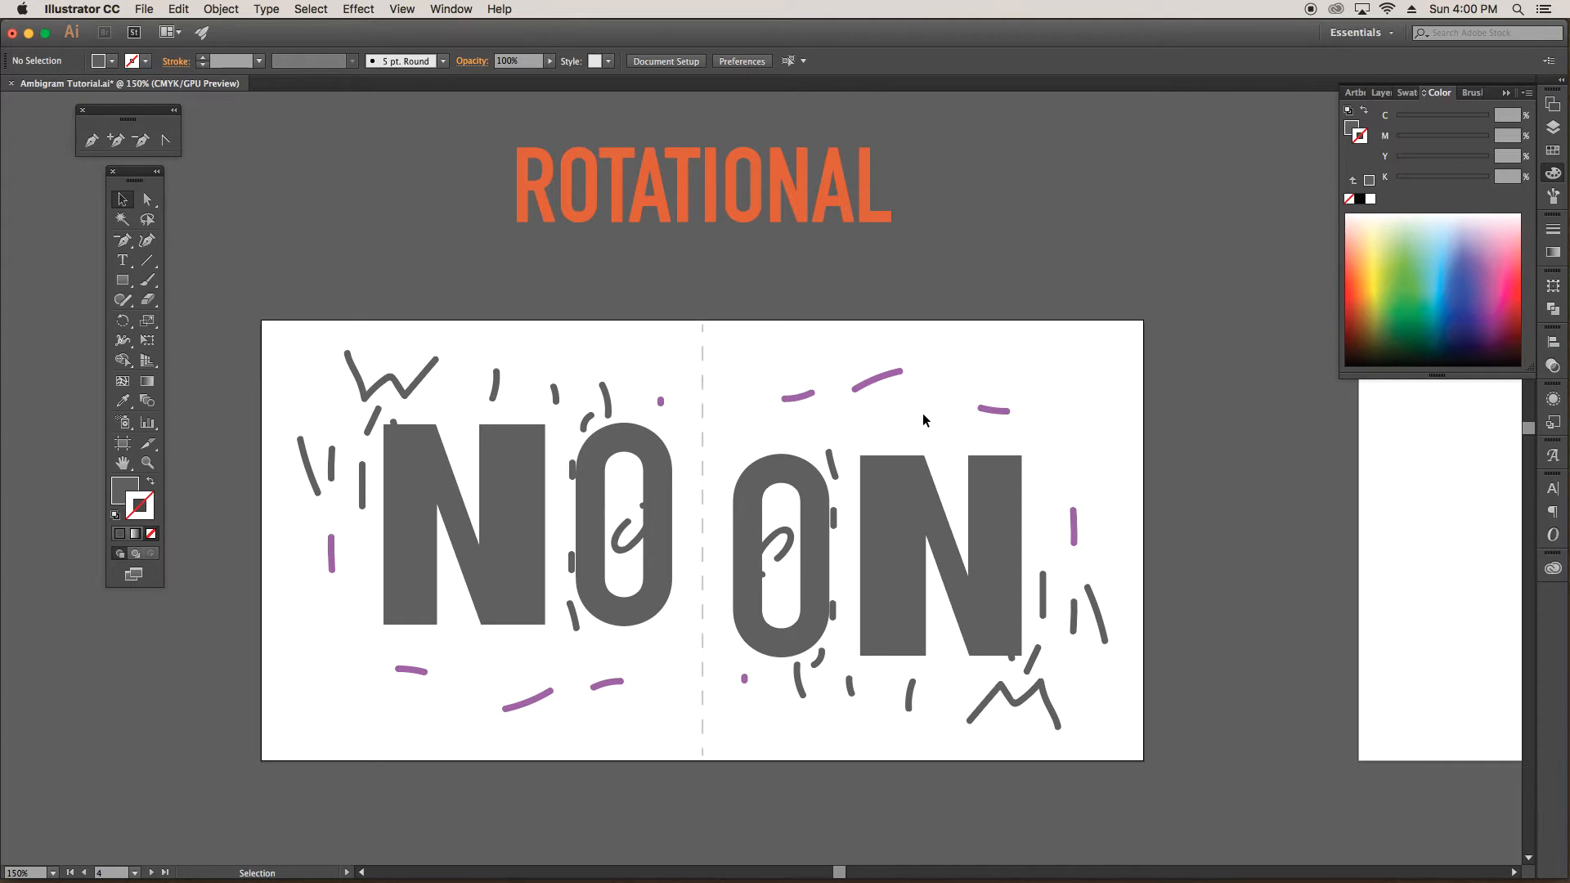
pyautogui.moveTo(928, 398)
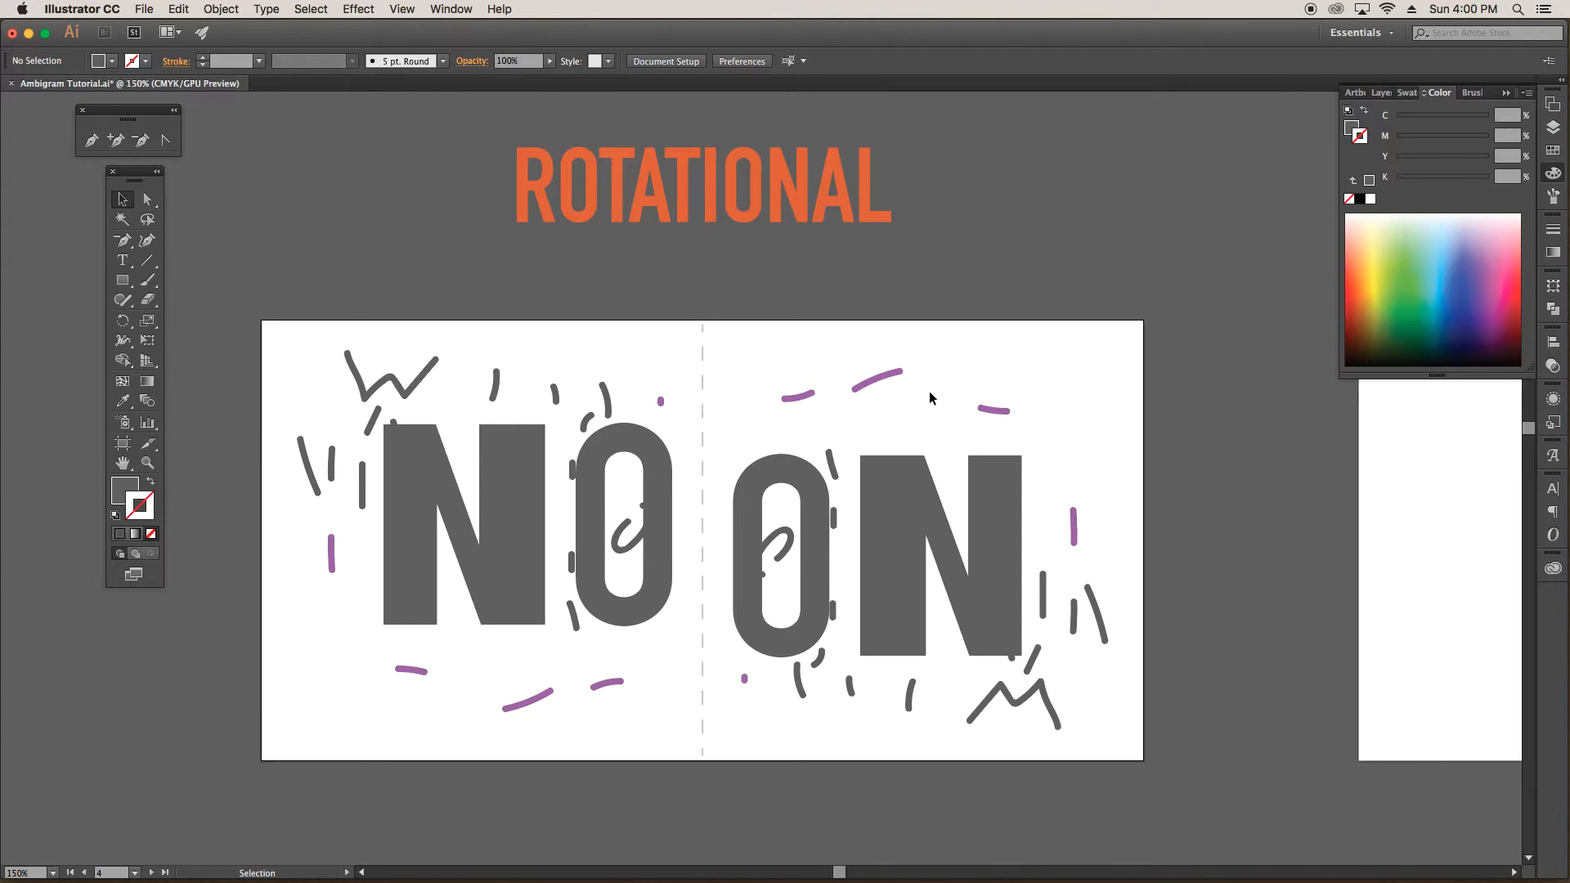
pyautogui.moveTo(838, 385)
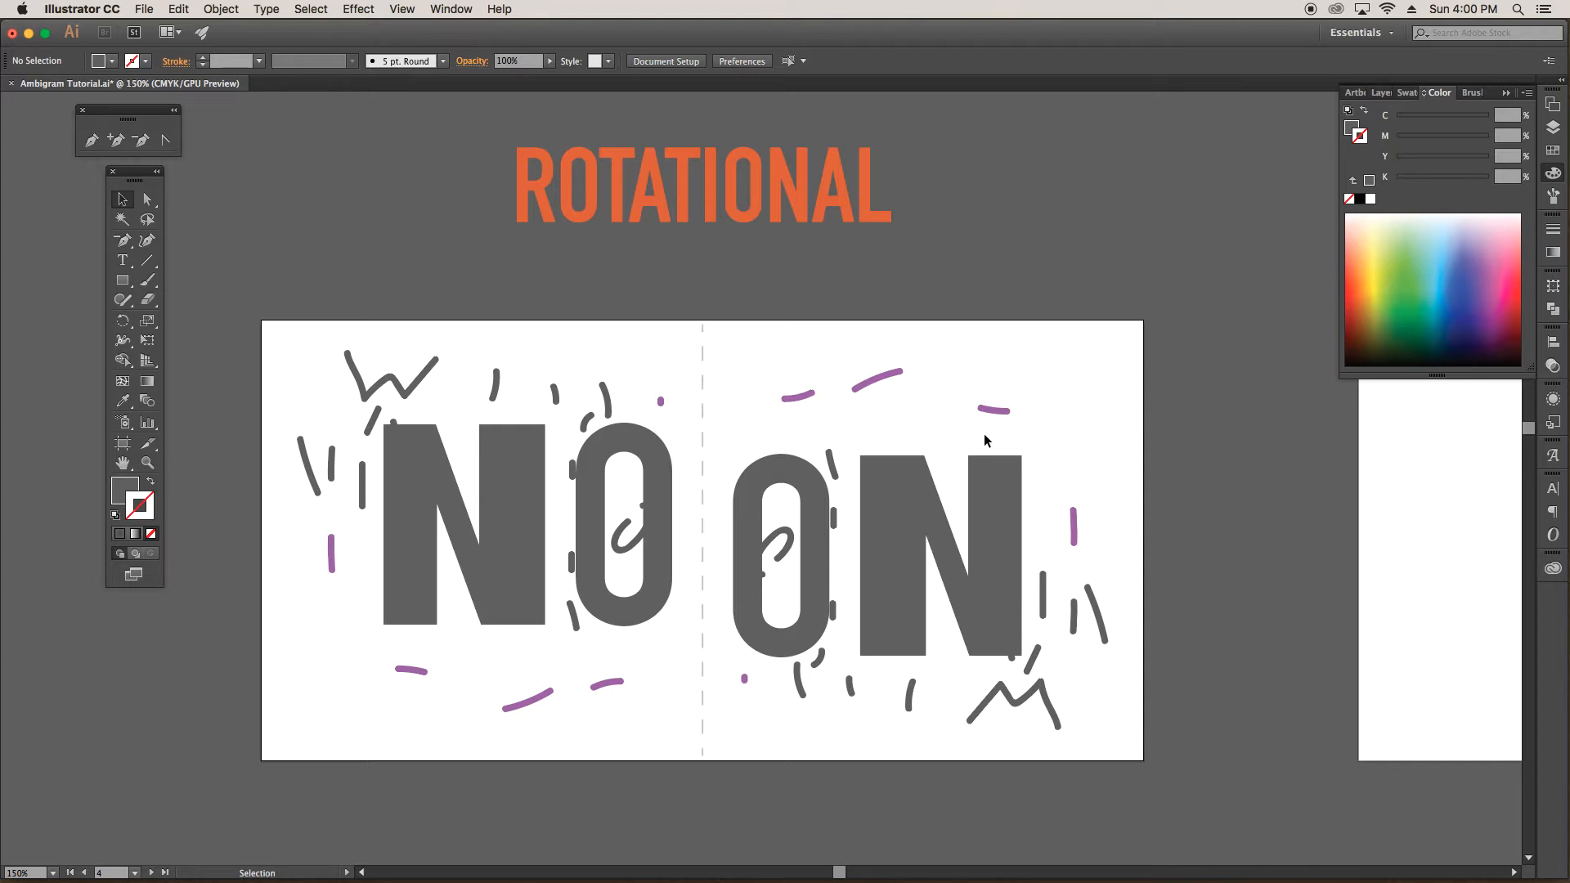
pyautogui.moveTo(958, 436)
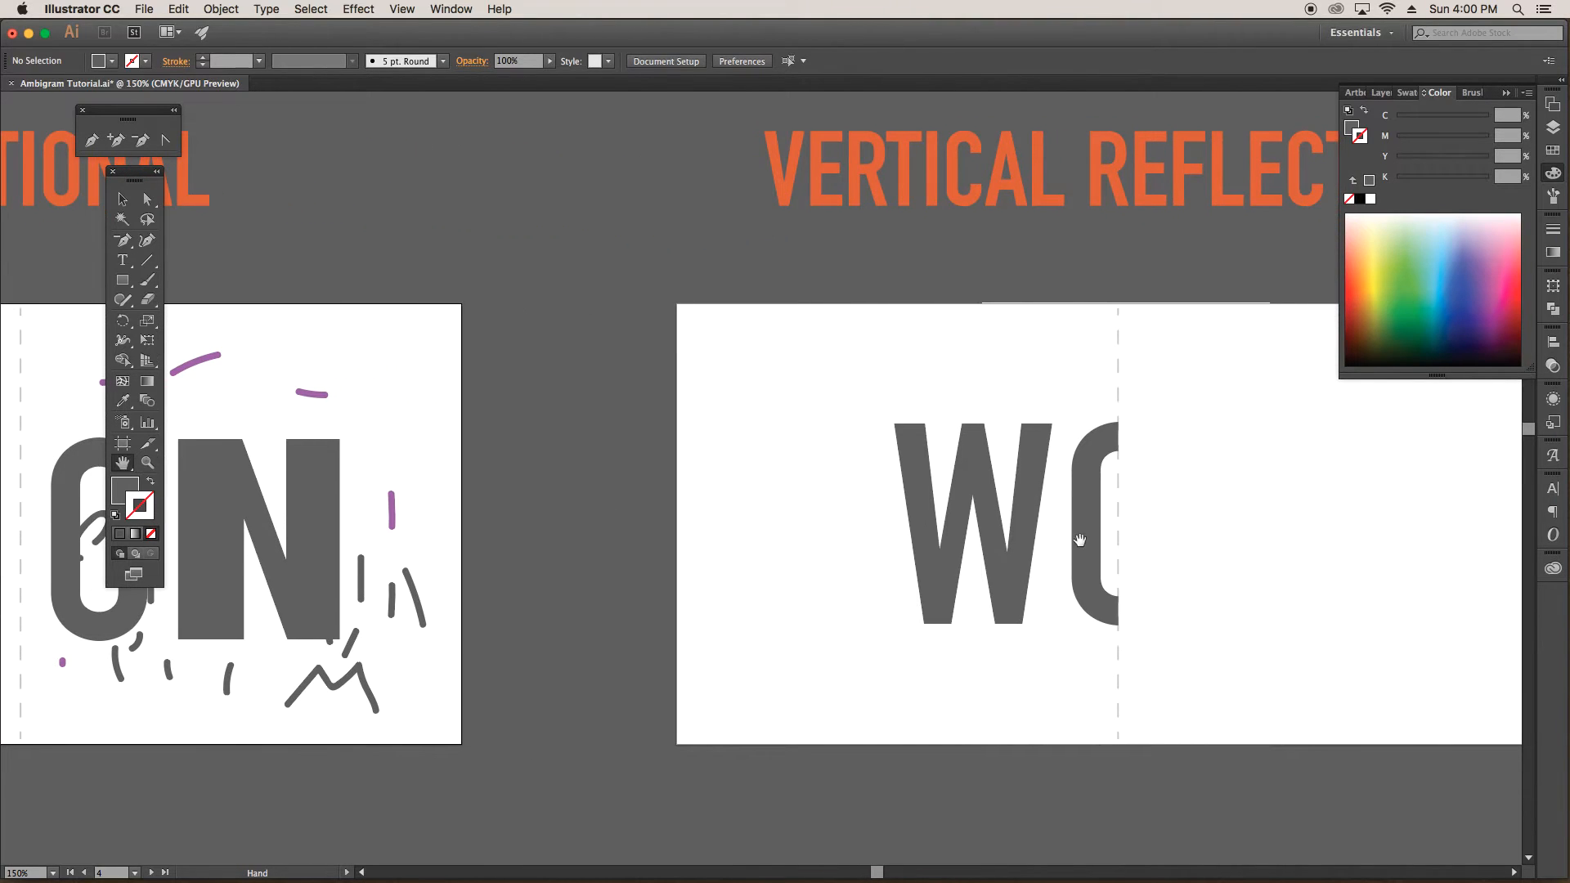
pyautogui.moveTo(1080, 540); pyautogui.dragTo(831, 556)
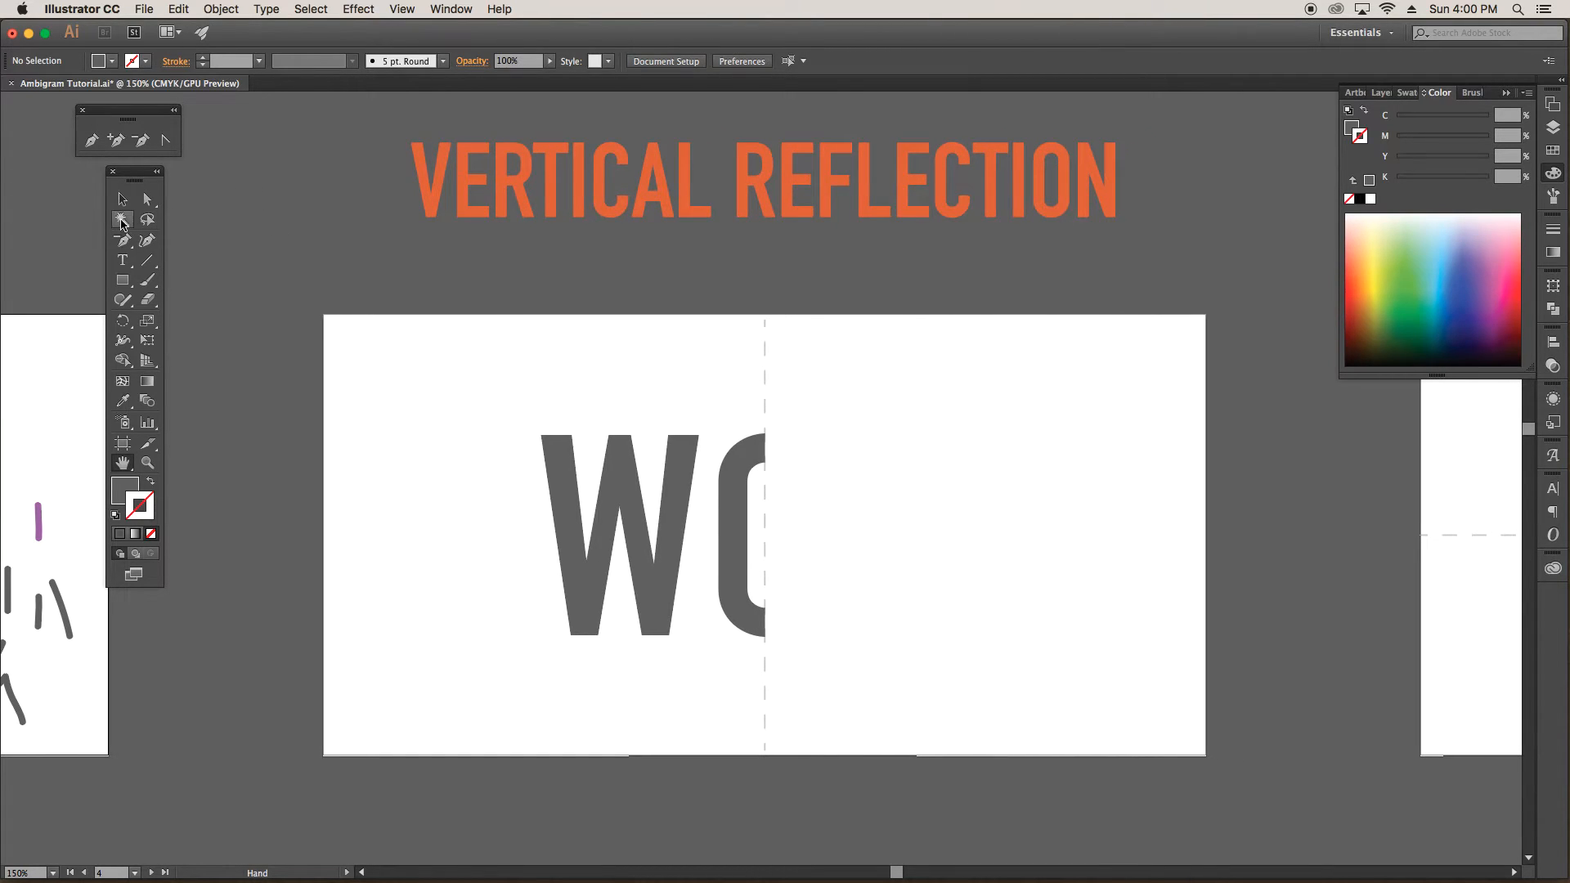
pyautogui.click(121, 198)
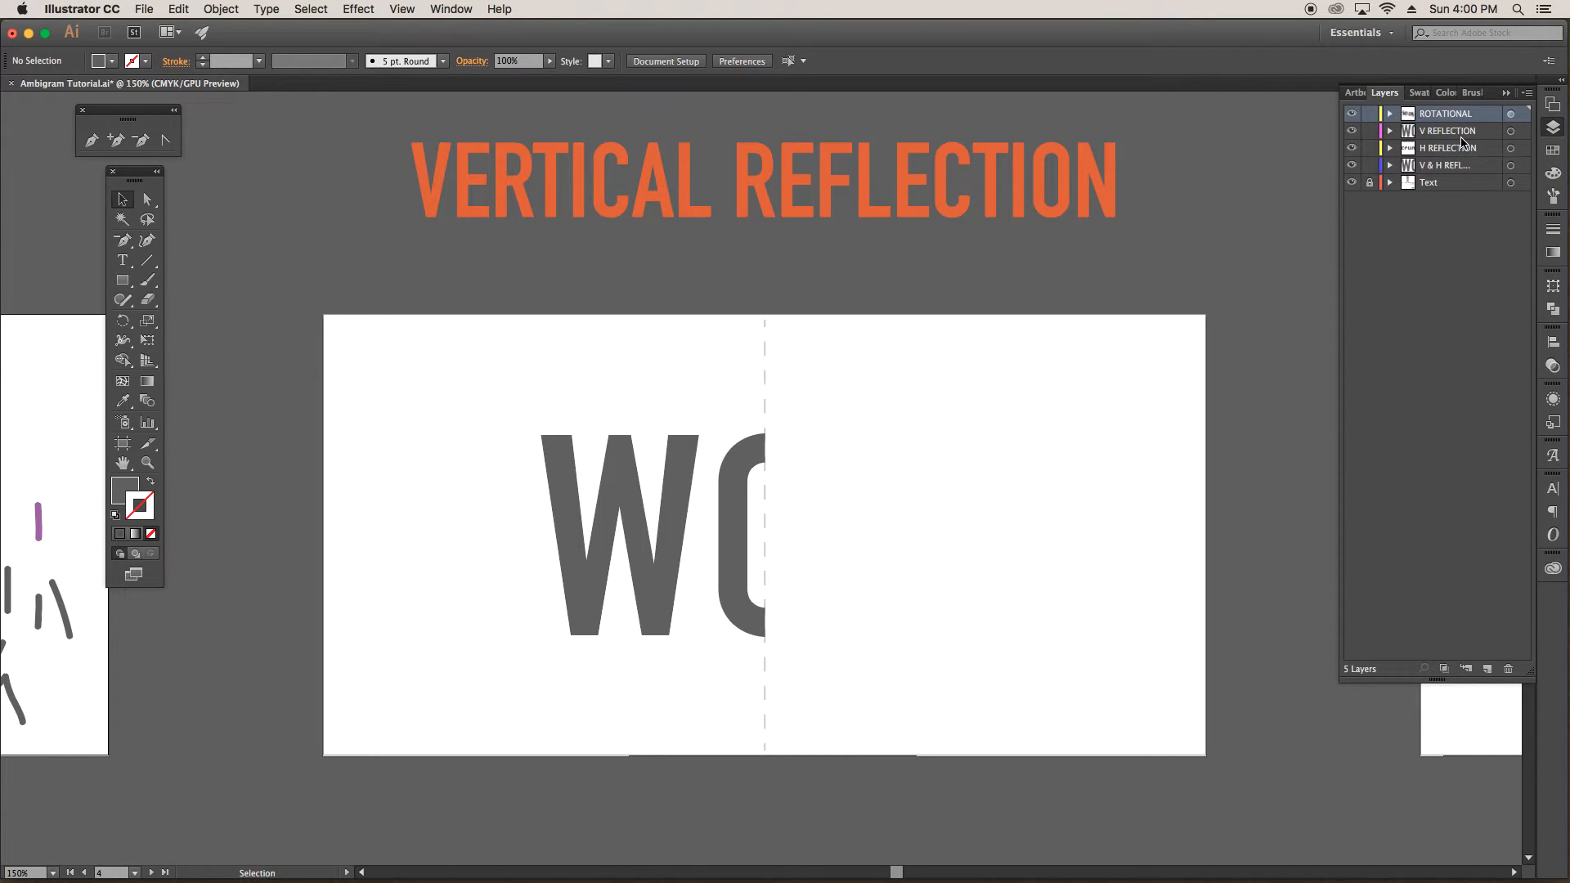
pyautogui.click(1447, 130)
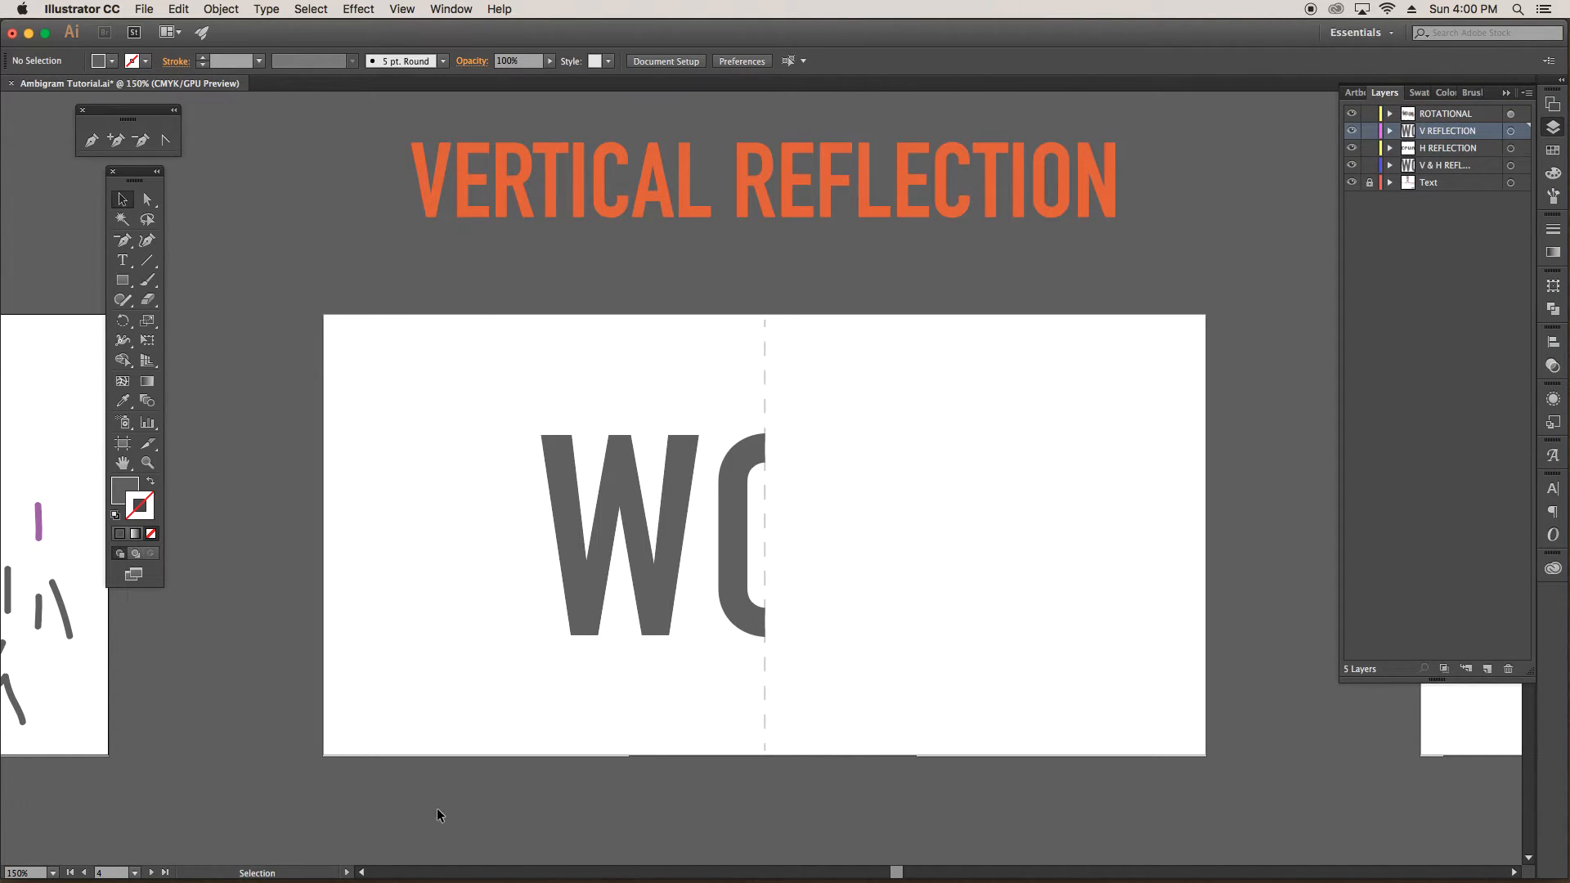
pyautogui.moveTo(490, 457)
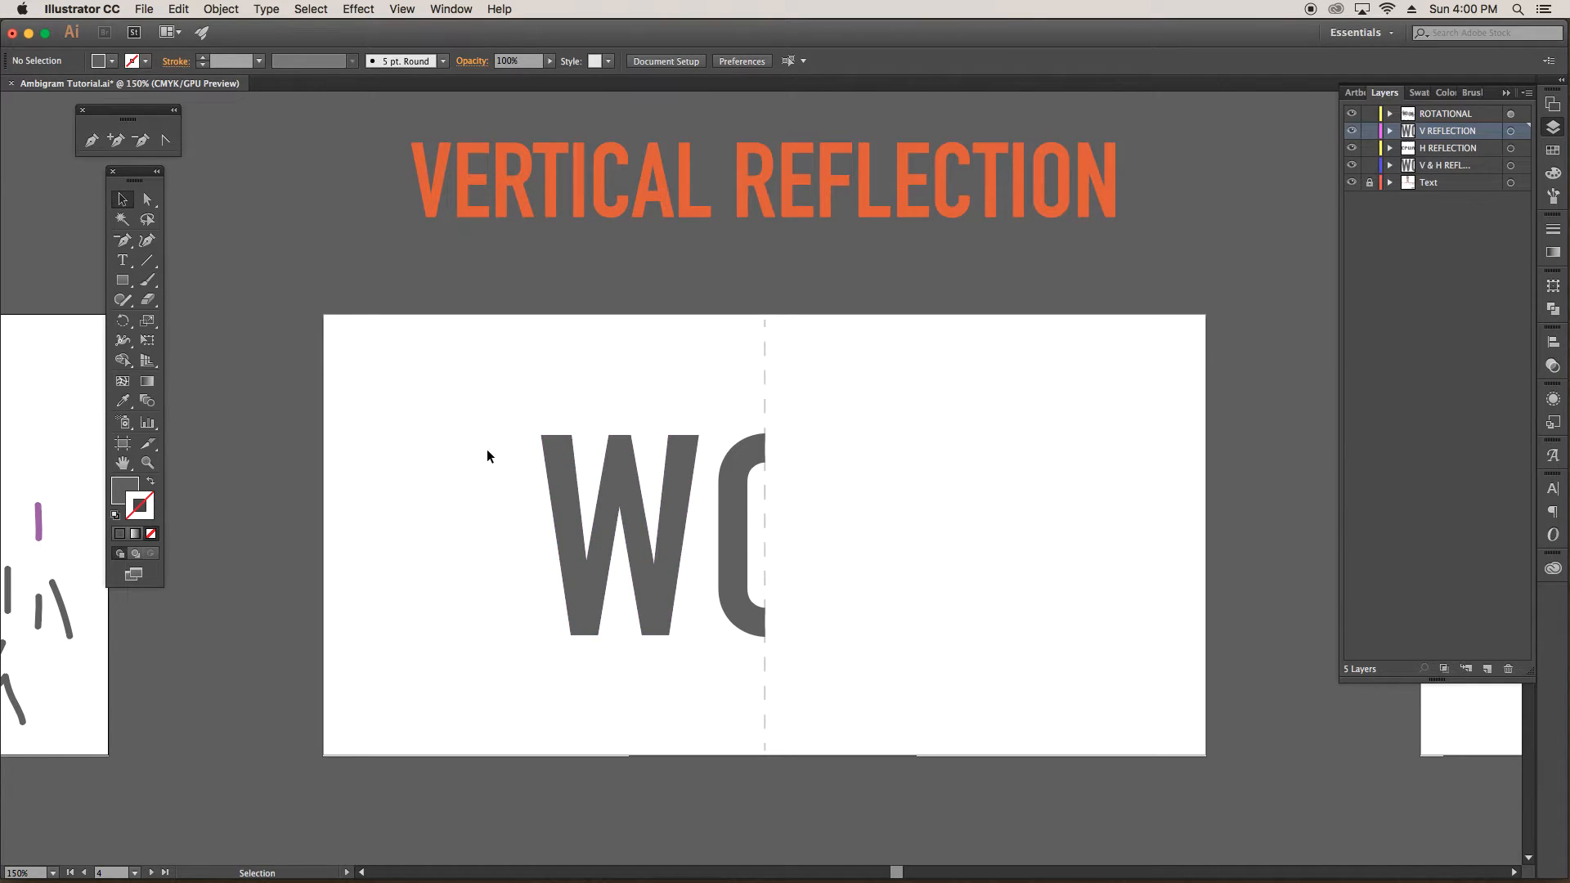
pyautogui.moveTo(716, 572)
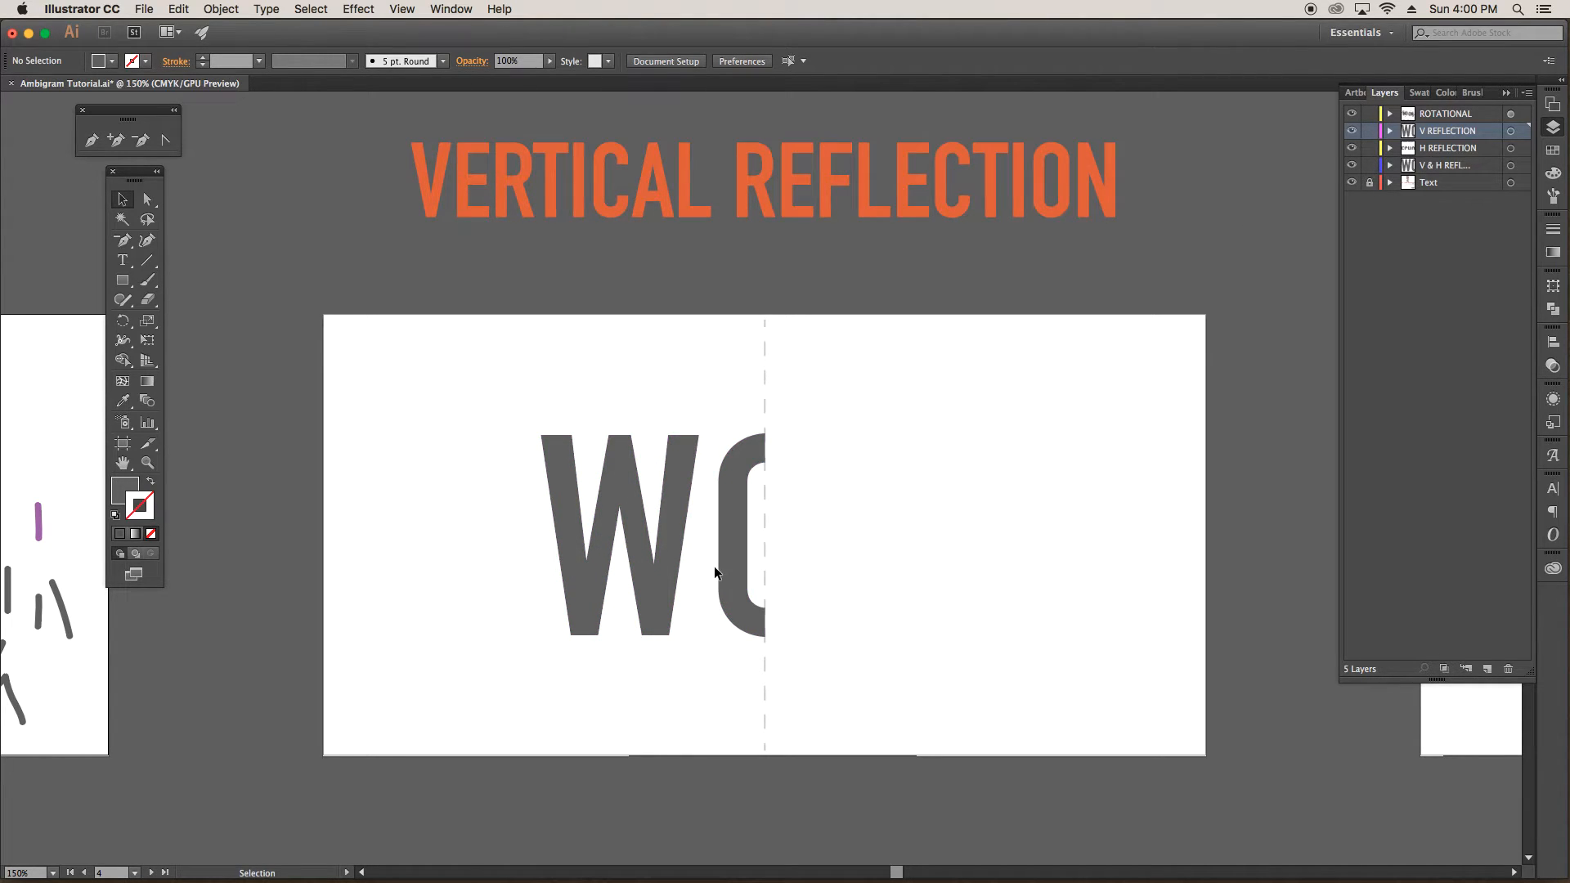
pyautogui.moveTo(464, 356)
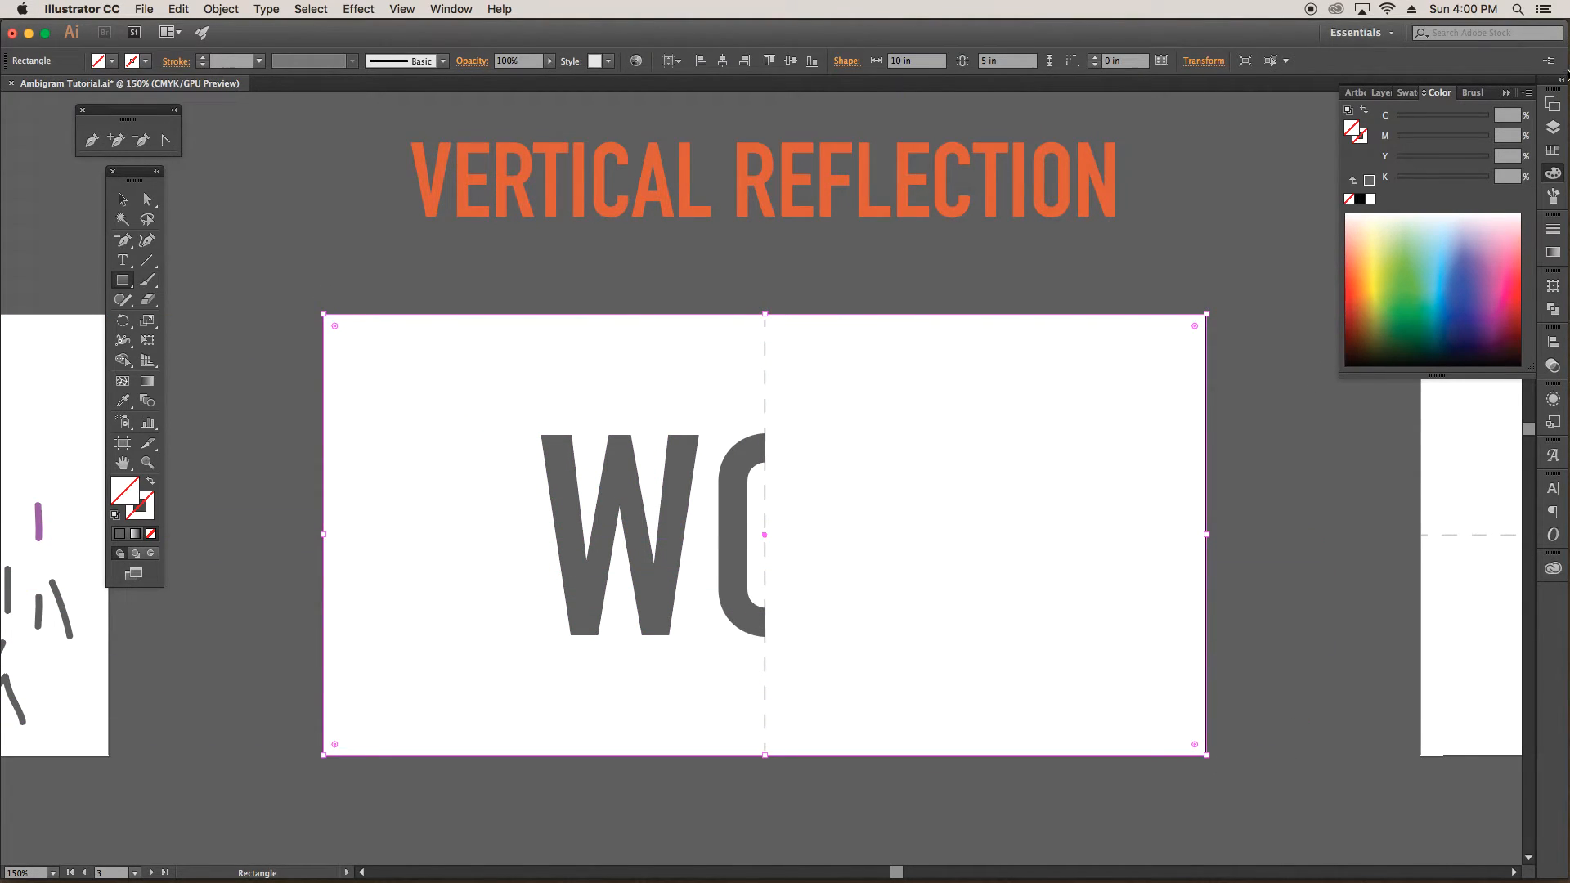
# Step: Target the V REFLECTION layer from the Layers panel
pyautogui.click(1385, 93)
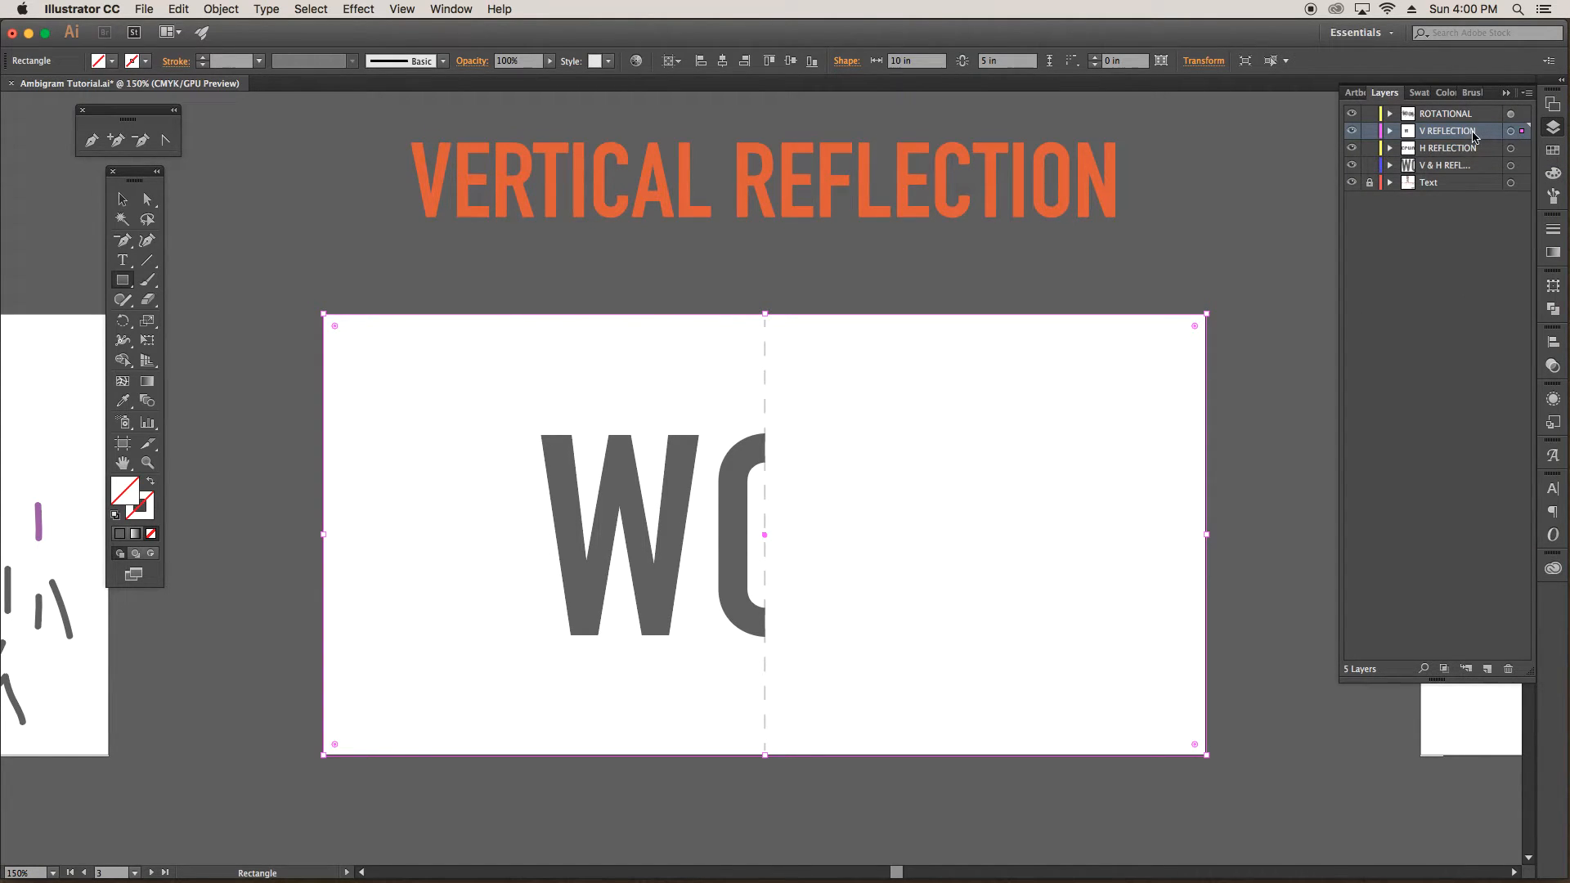
pyautogui.moveTo(1512, 132)
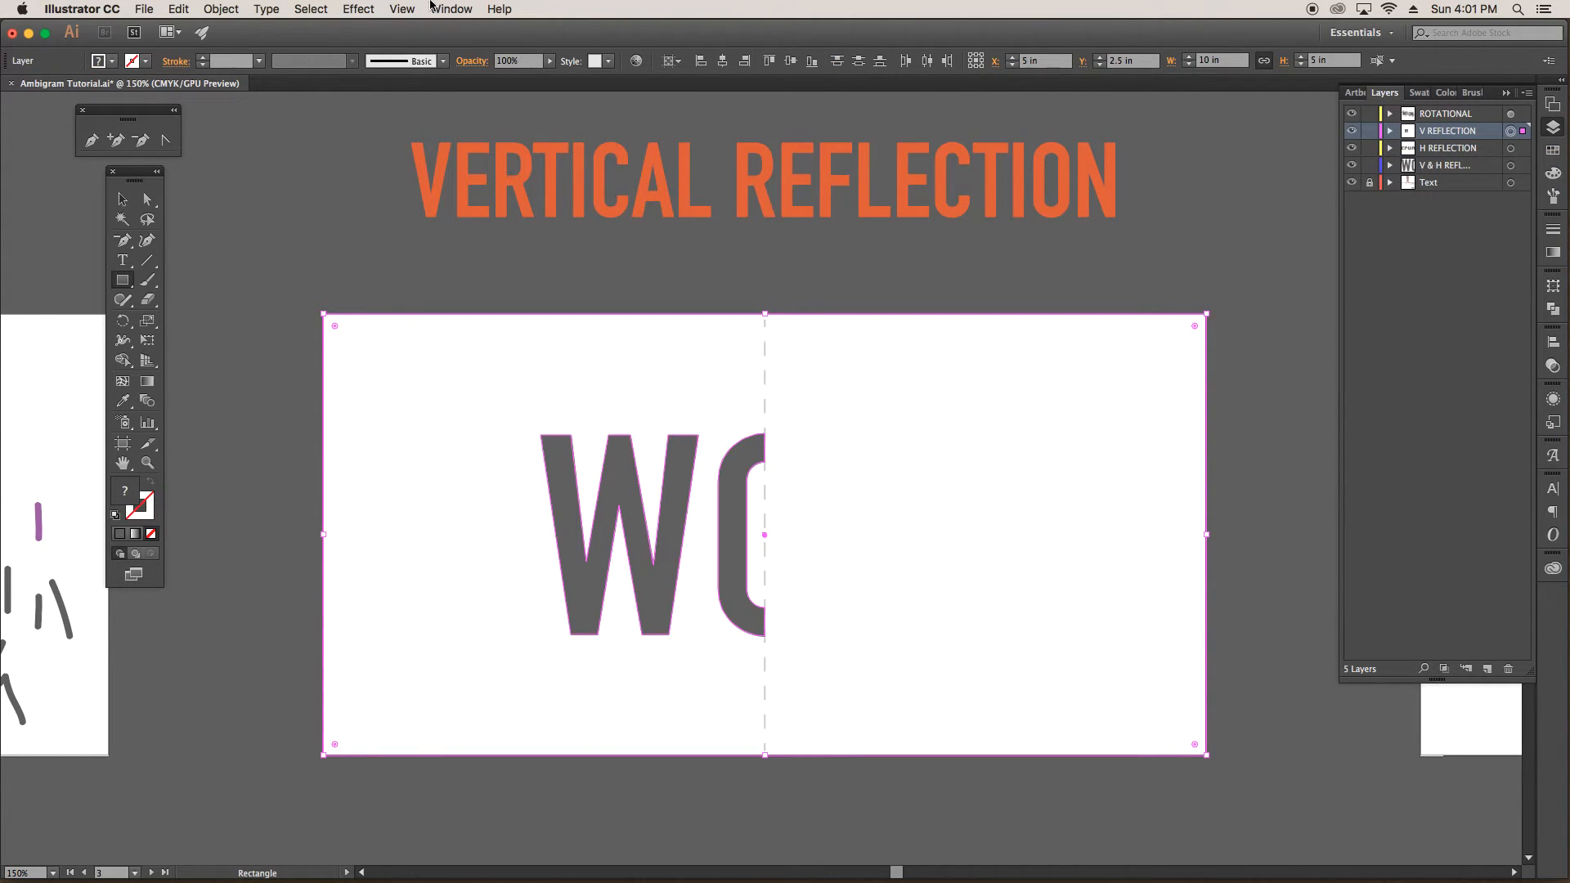
# Step: Apply a Transform effect with Reflect X and 1 copy, turning WO into WOW
pyautogui.click(358, 8)
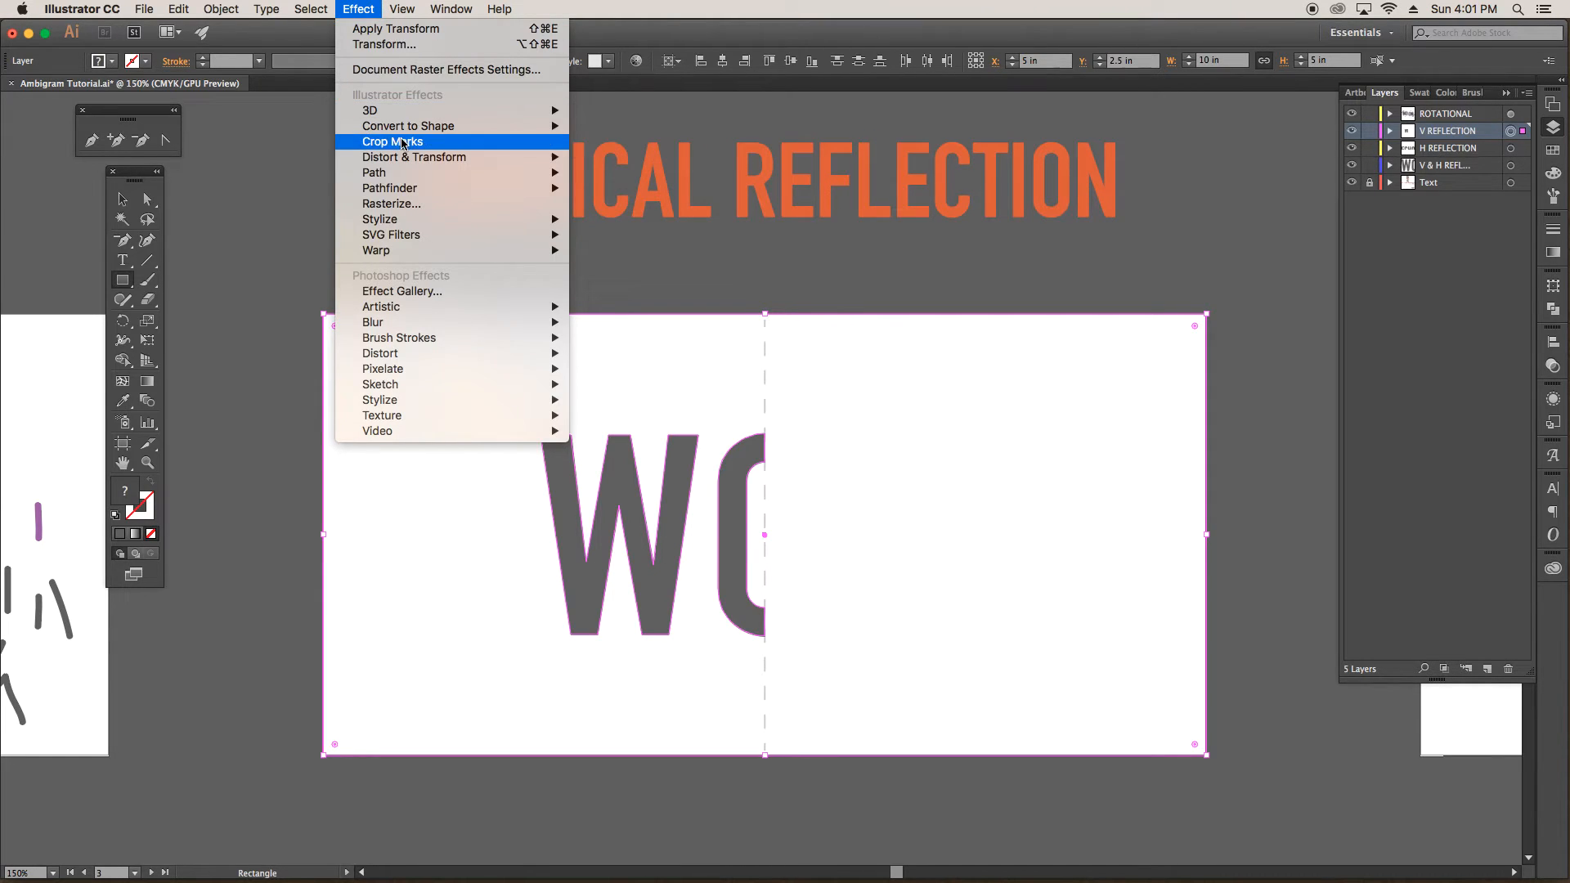
pyautogui.moveTo(413, 156)
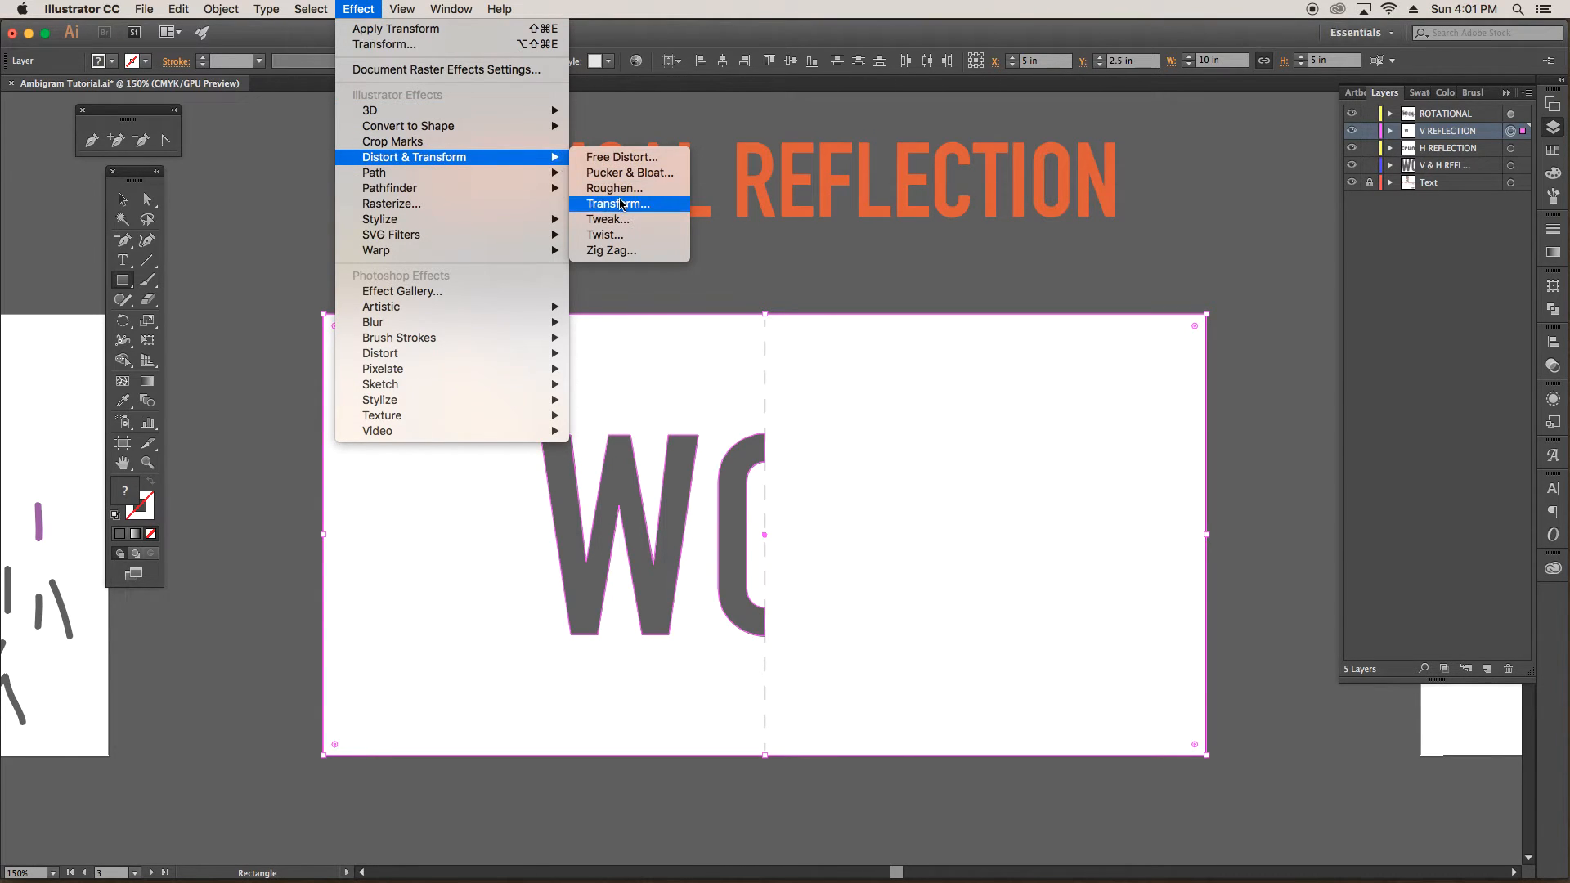
pyautogui.click(619, 204)
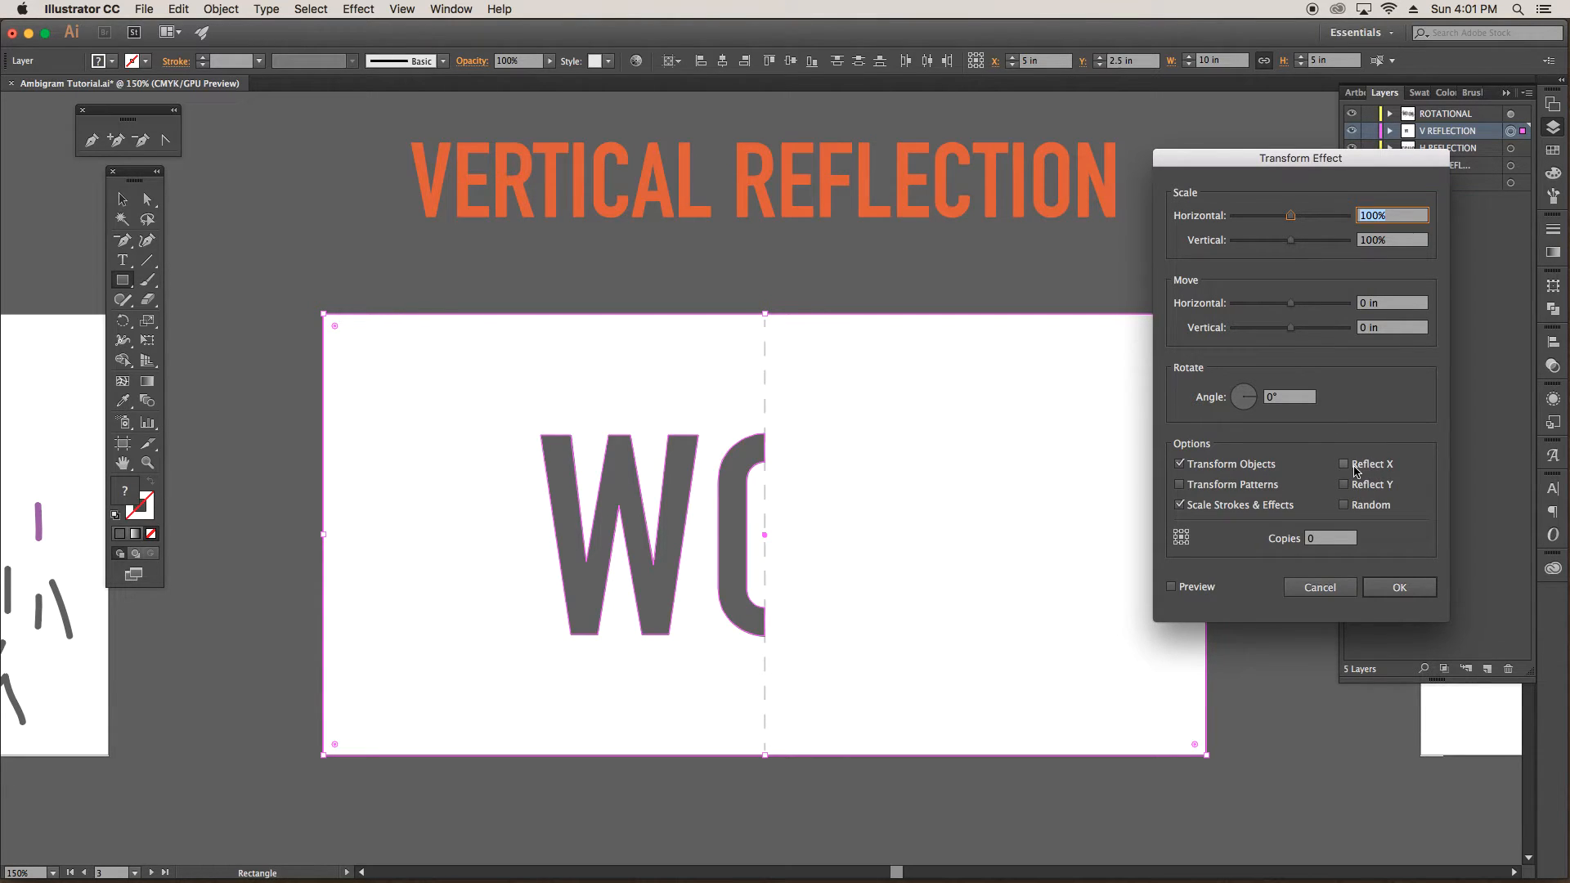
pyautogui.click(1345, 463)
pyautogui.write('1')
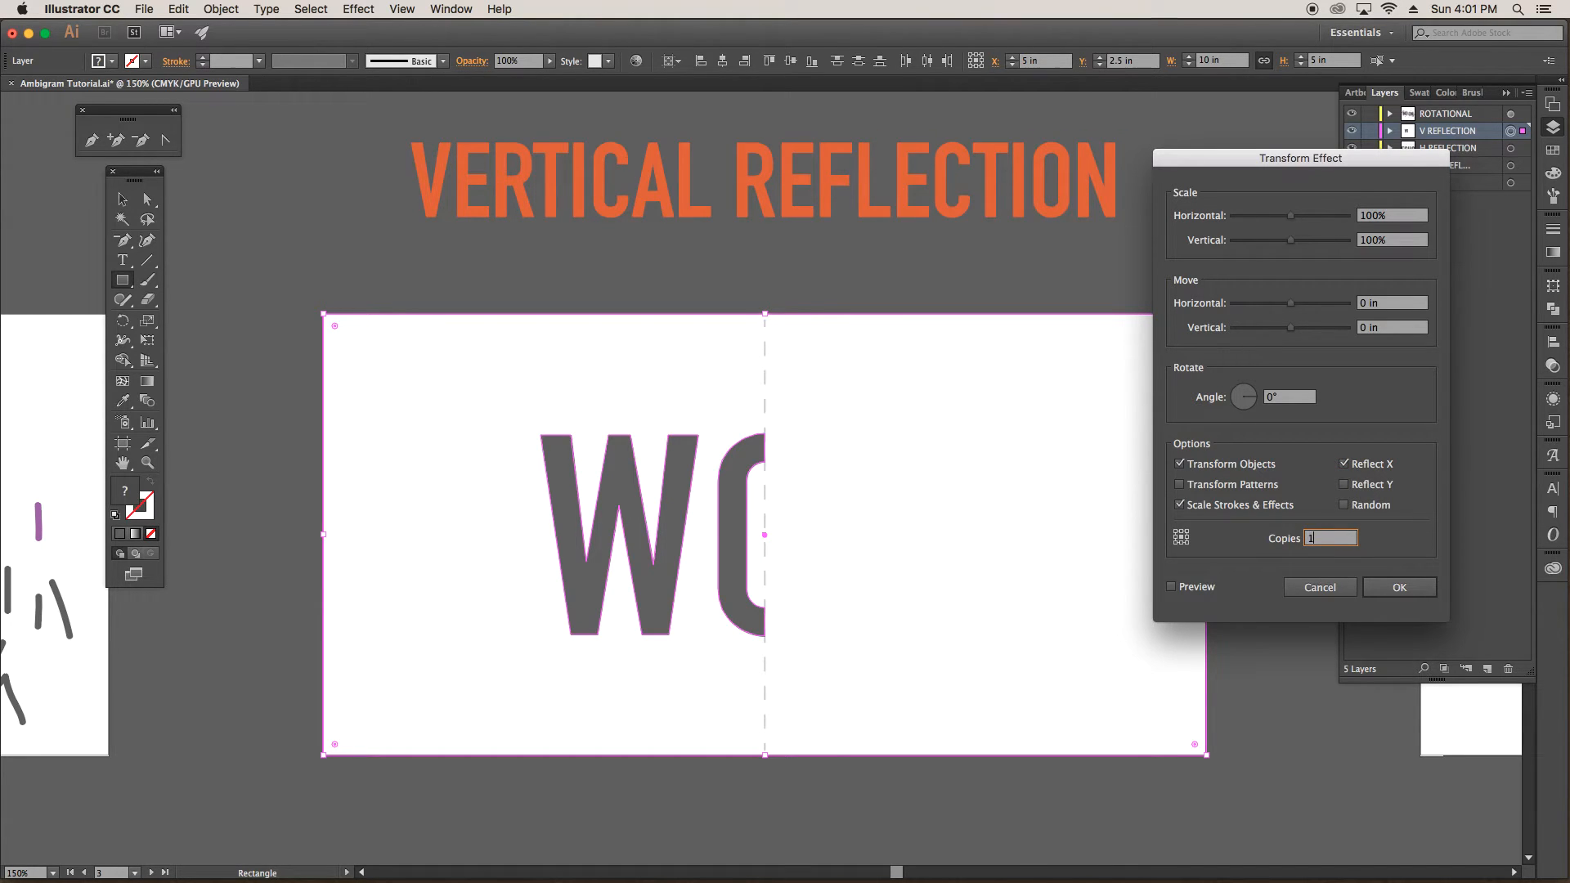
pyautogui.click(1399, 587)
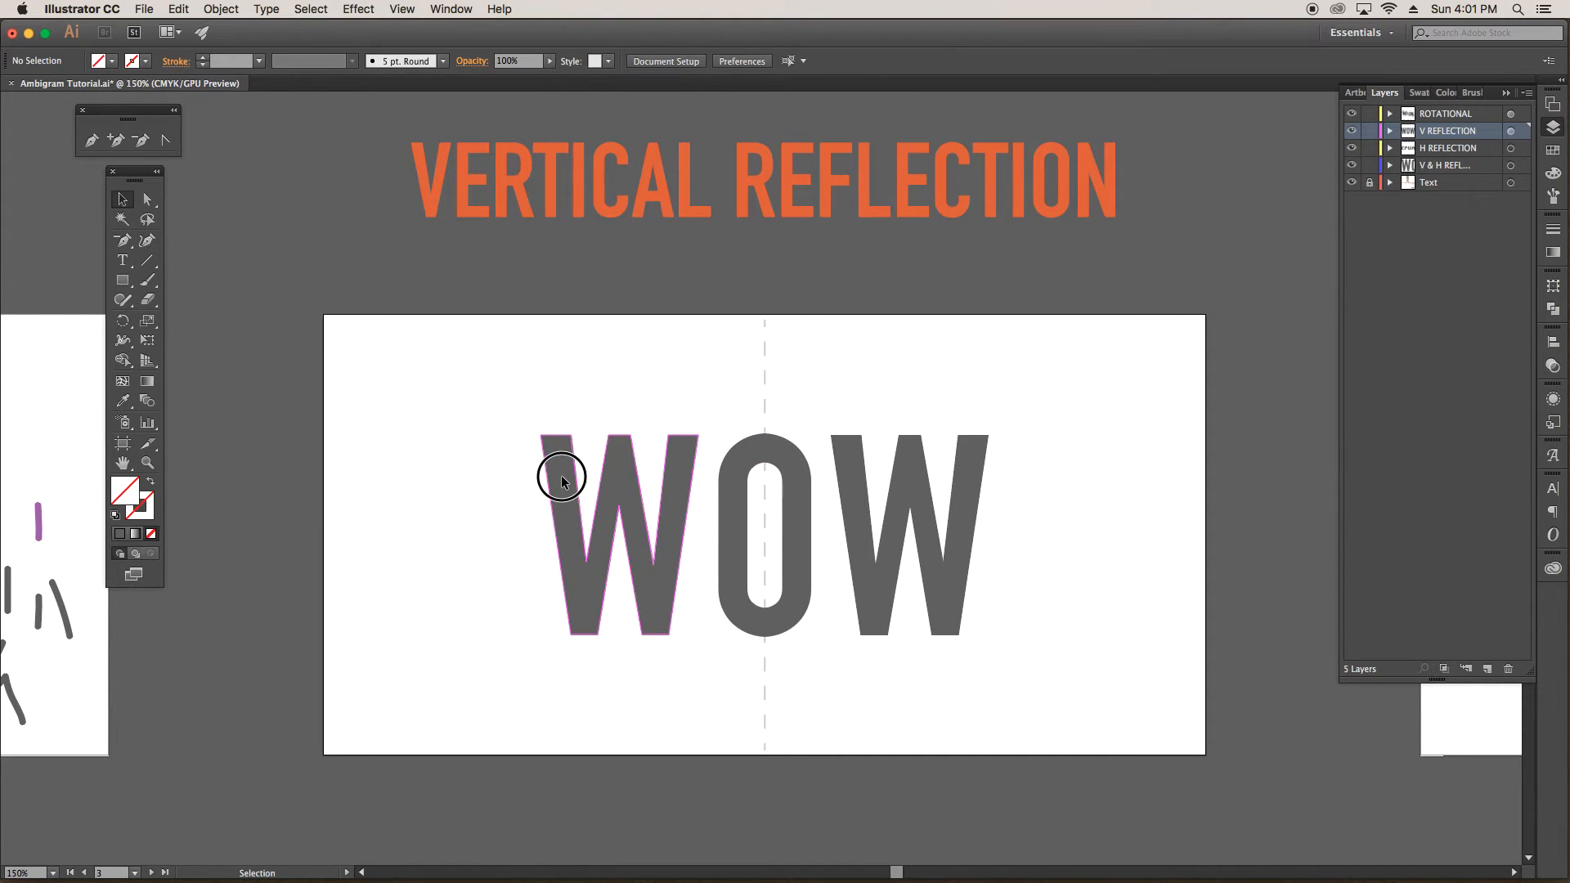
# Step: Nudge the left W and O into place, flare the W's bottom anchors, and add brush marks
pyautogui.click(601, 501)
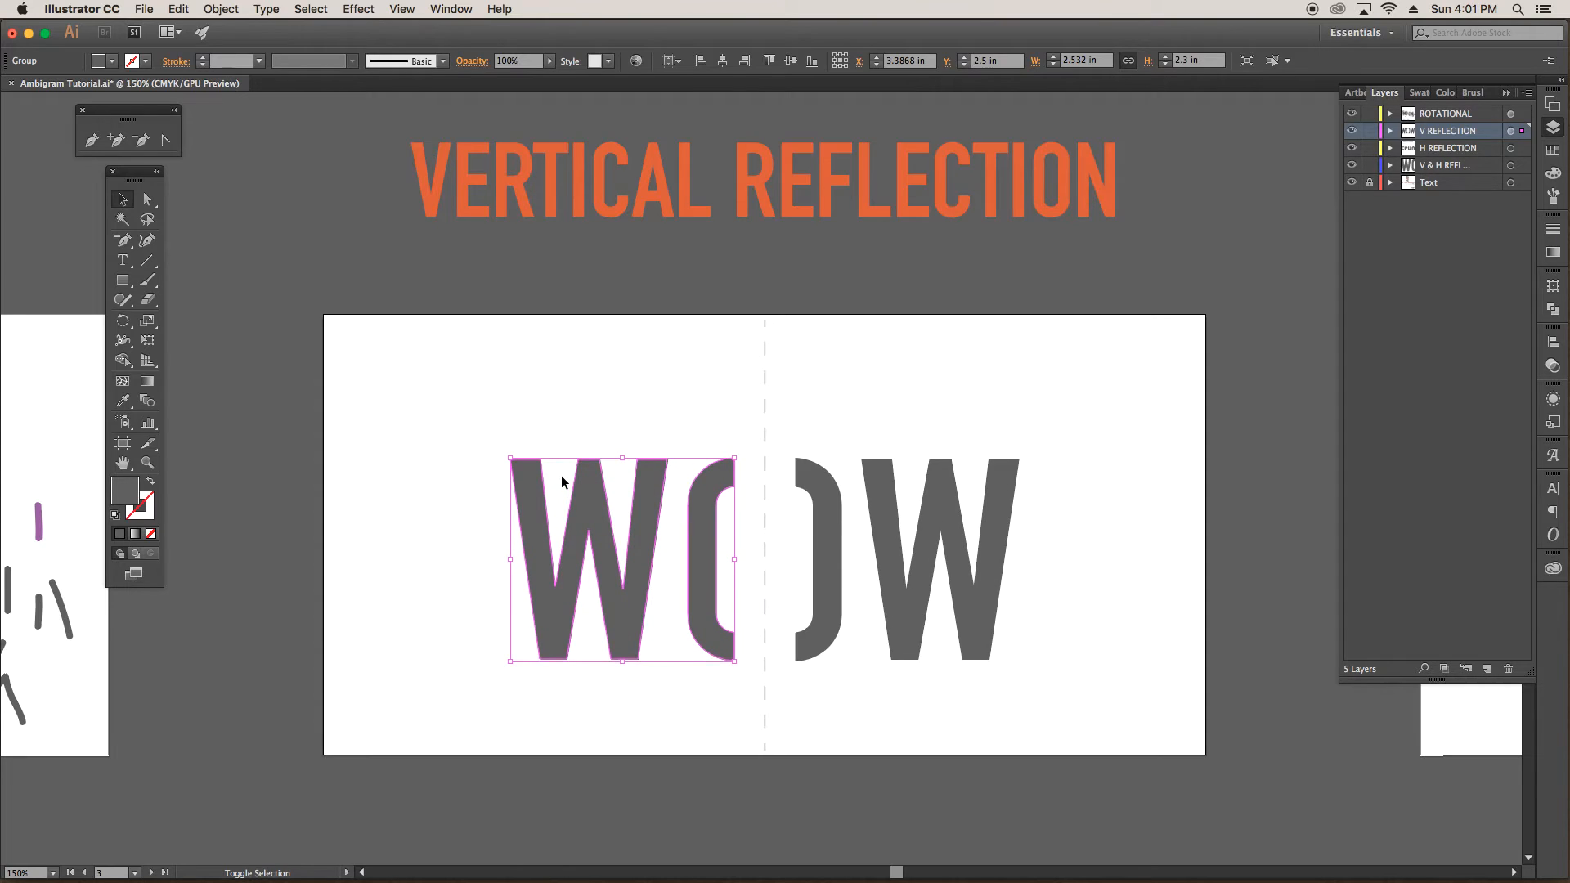
pyautogui.moveTo(621, 561); pyautogui.dragTo(646, 526)
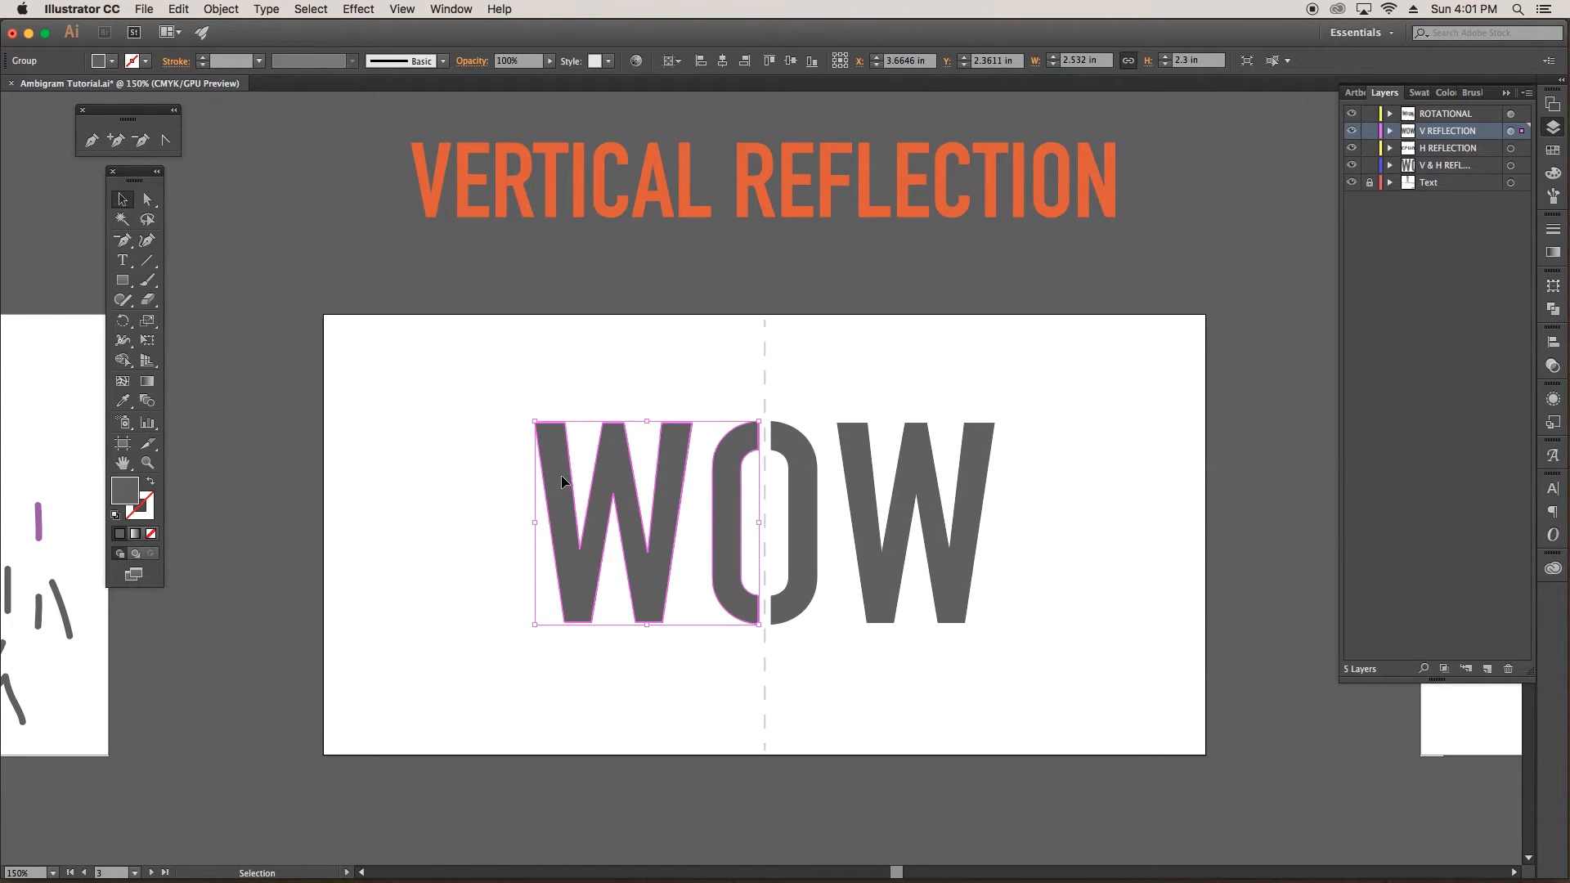
pyautogui.click(146, 199)
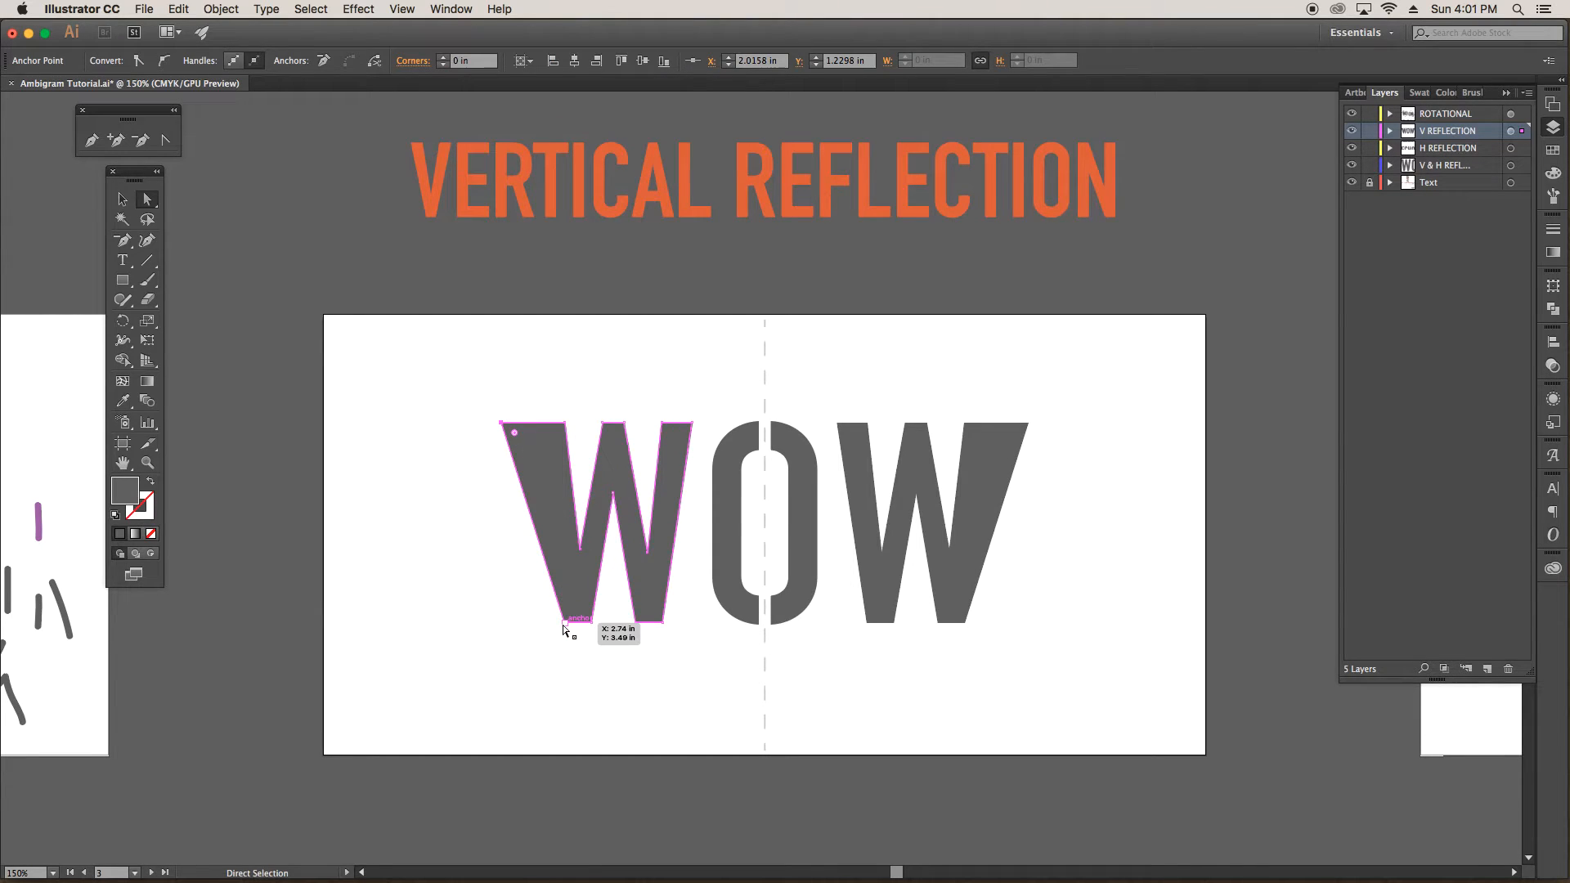
pyautogui.moveTo(570, 621); pyautogui.dragTo(593, 659)
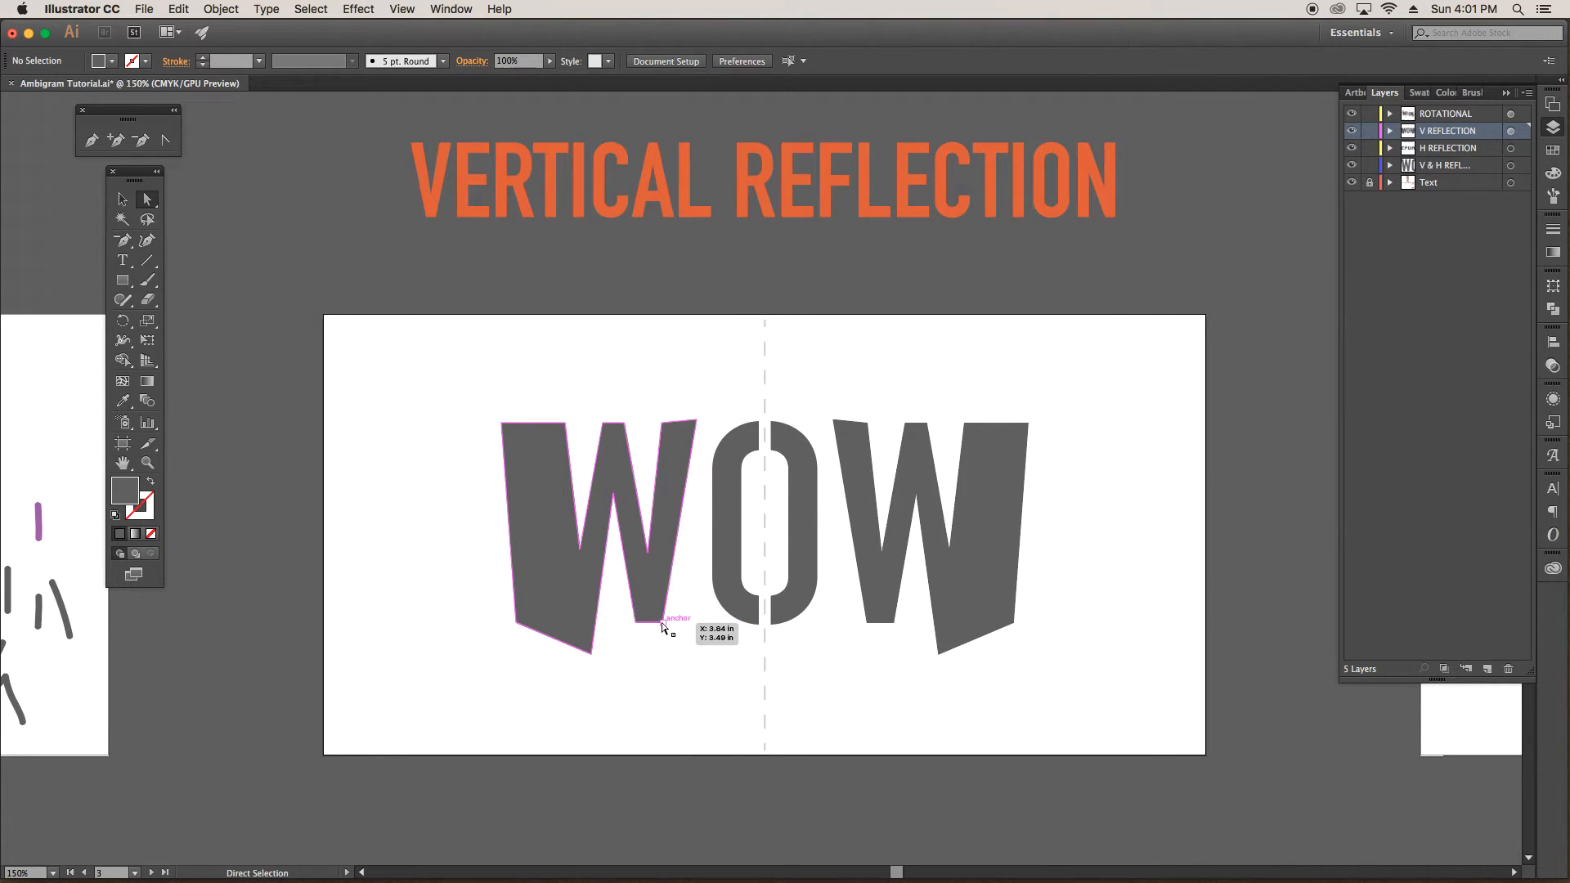
pyautogui.moveTo(662, 625); pyautogui.dragTo(630, 636)
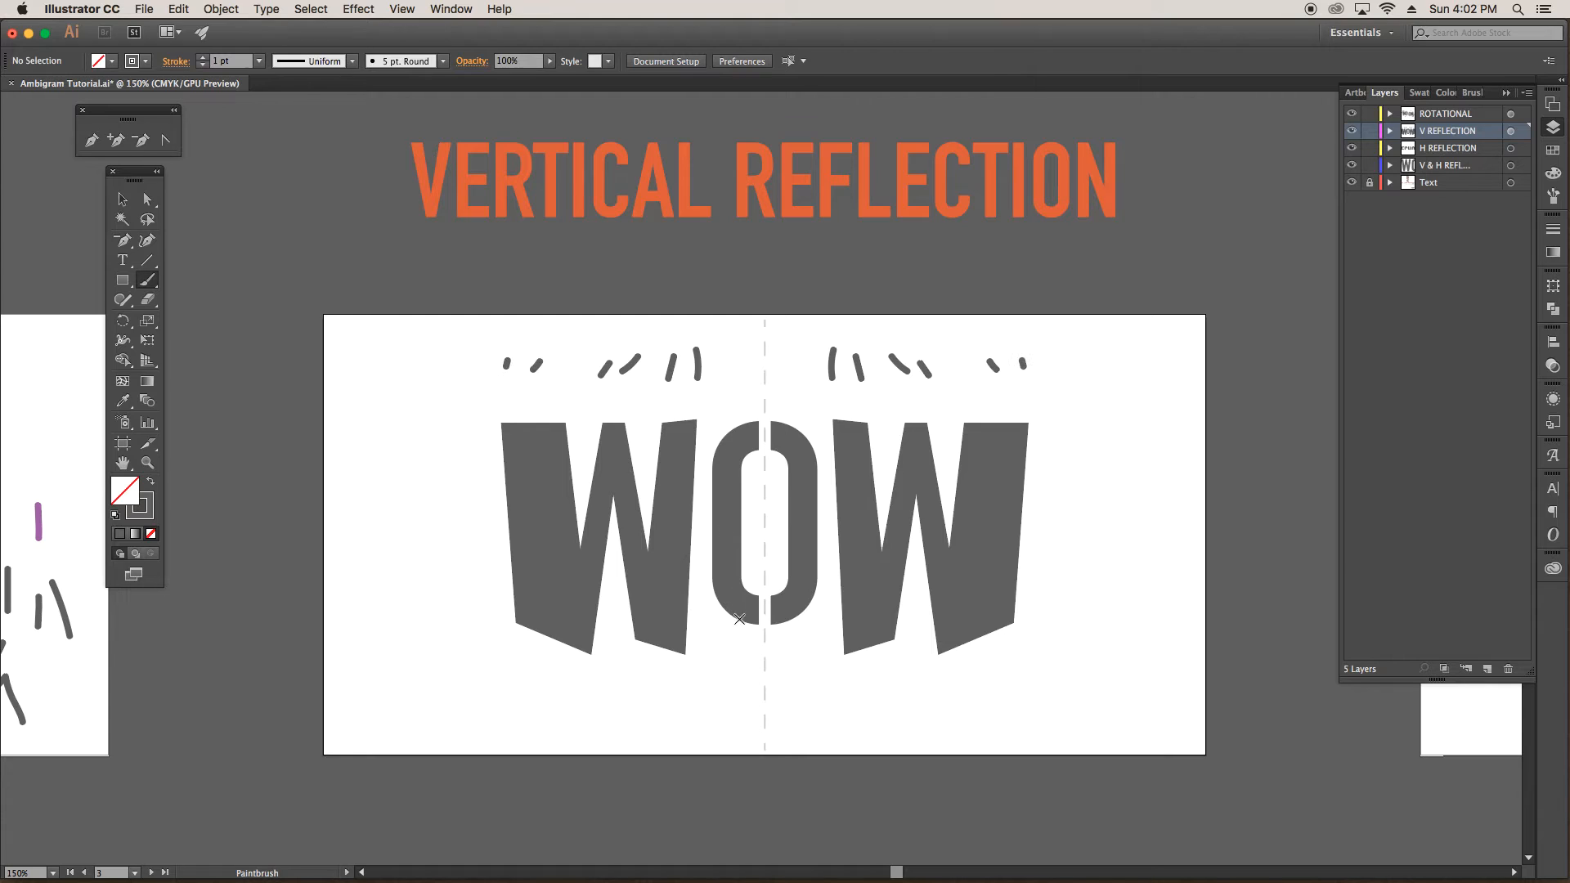
pyautogui.moveTo(740, 619); pyautogui.dragTo(718, 685)
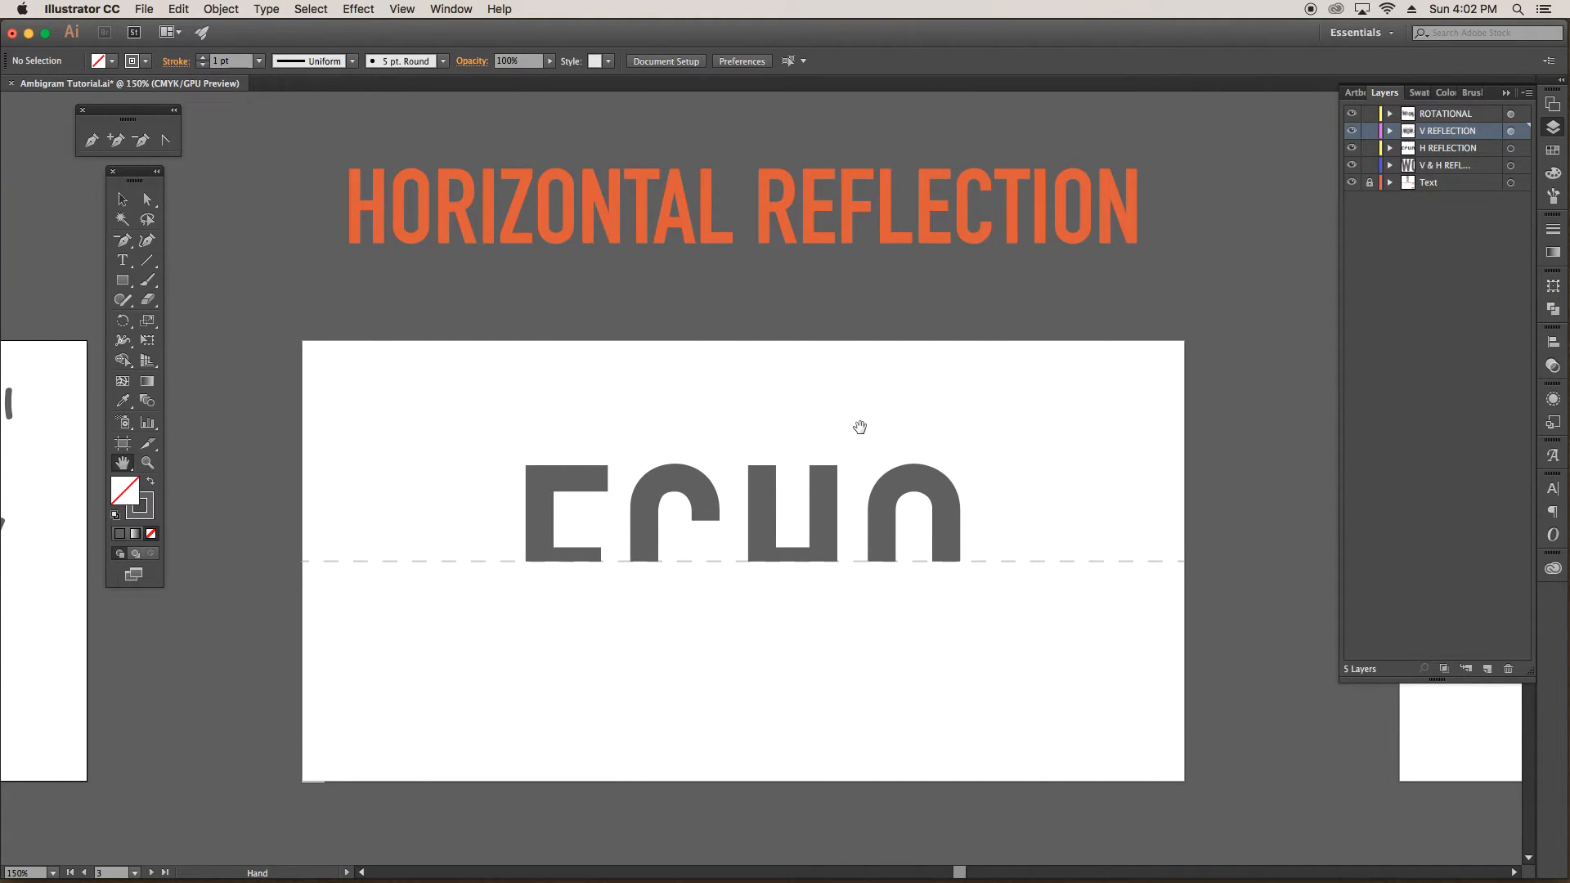
pyautogui.moveTo(576, 509)
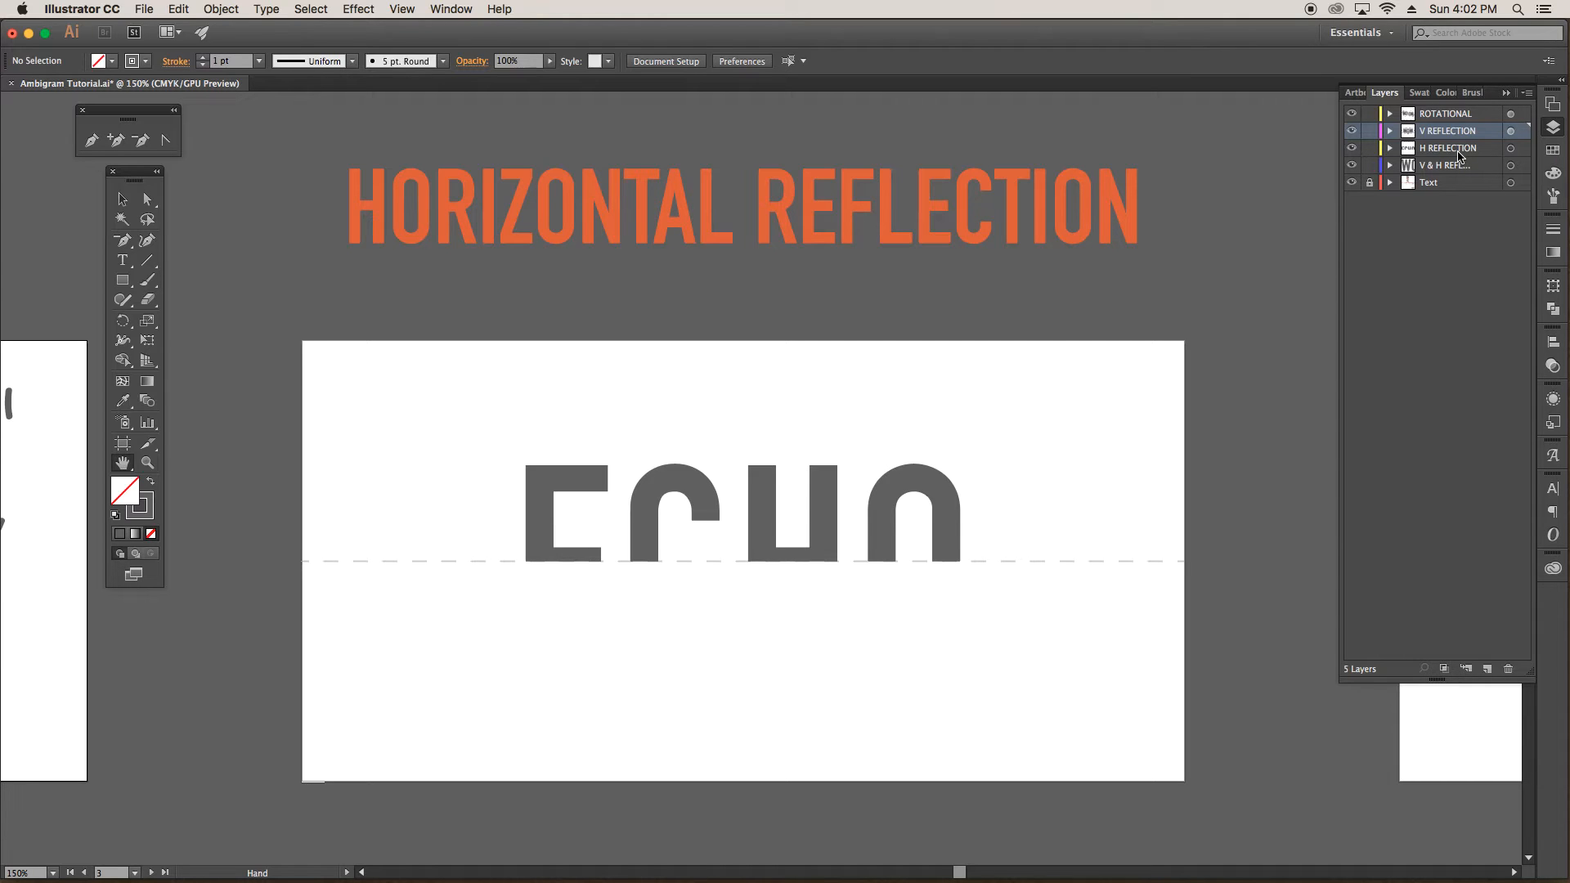
# Step: Switch to the Horizontal Reflection artboard and pick the H REFLECTION layer
pyautogui.click(1449, 147)
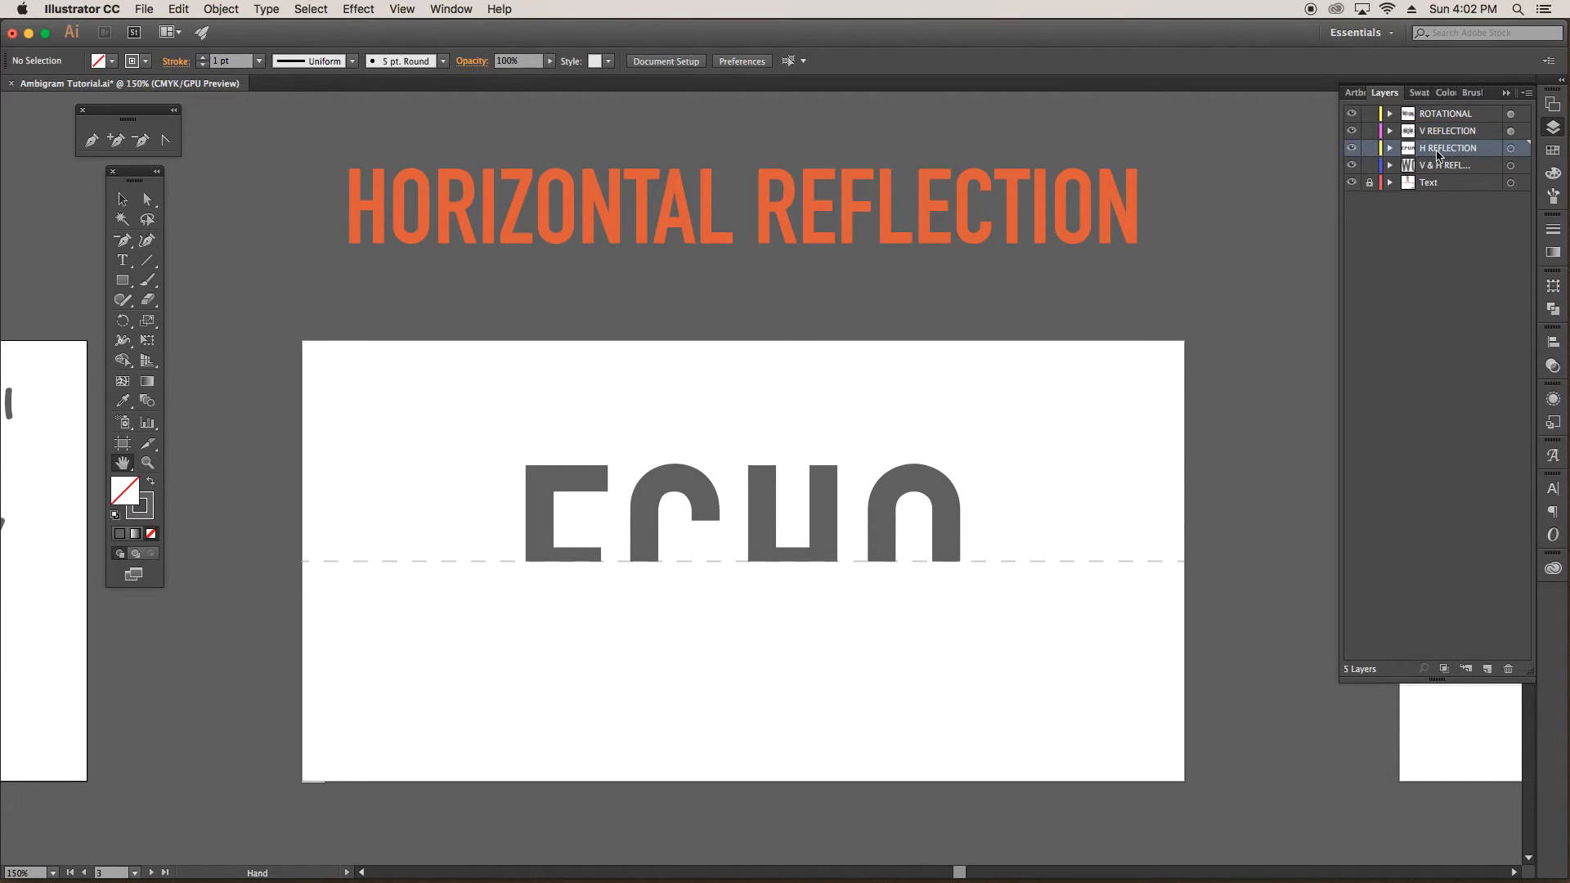
pyautogui.moveTo(227, 386)
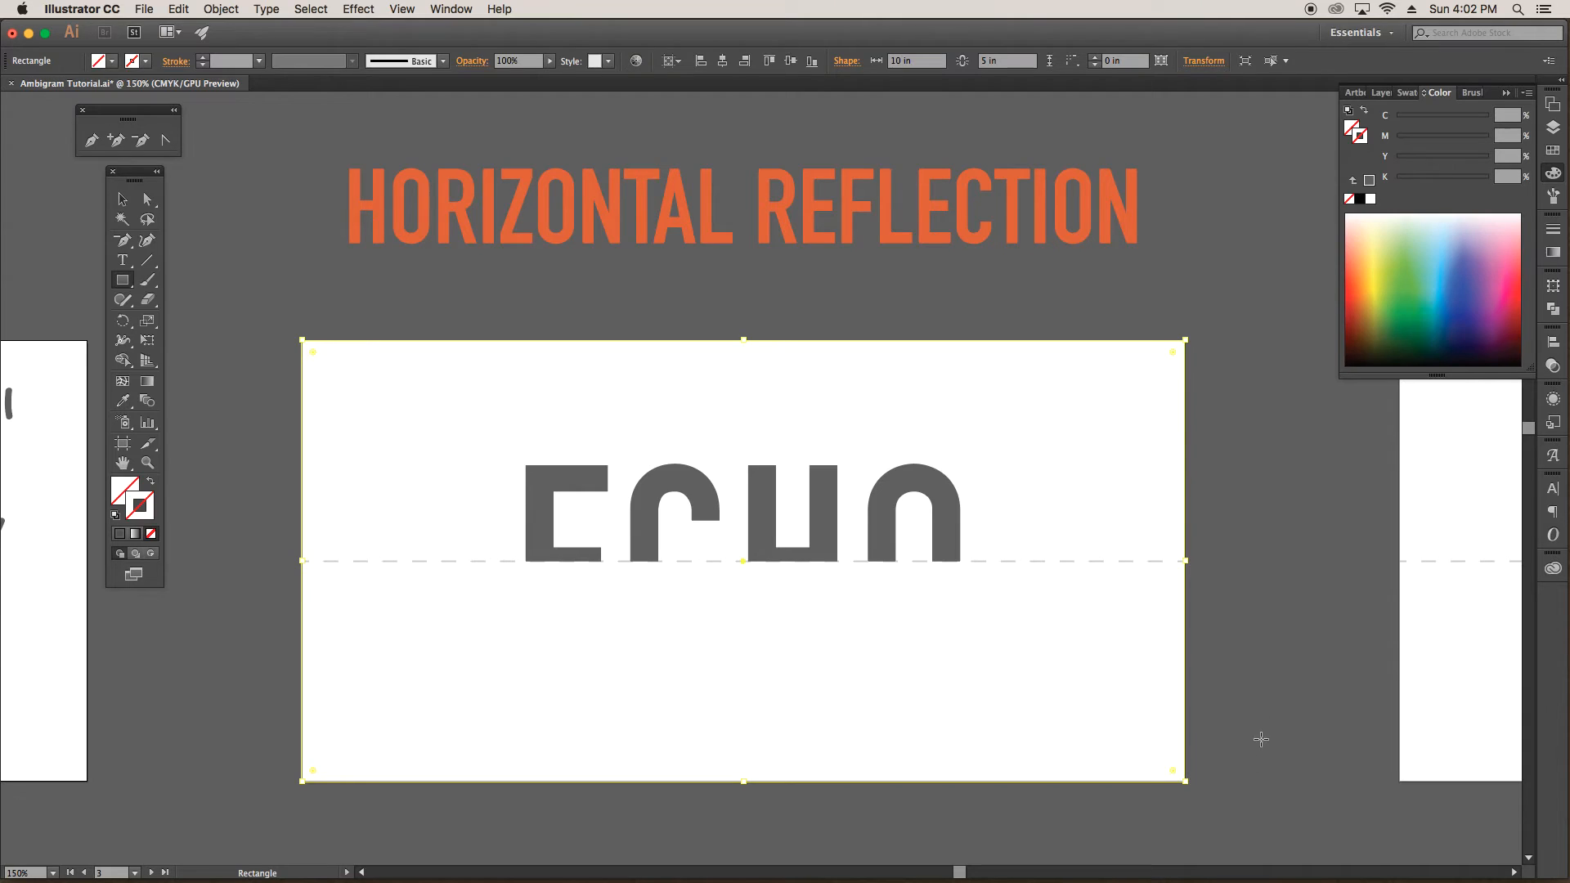
# Step: Target the H REFLECTION layer in the Layers panel and bring up the Effect menu
pyautogui.click(1384, 93)
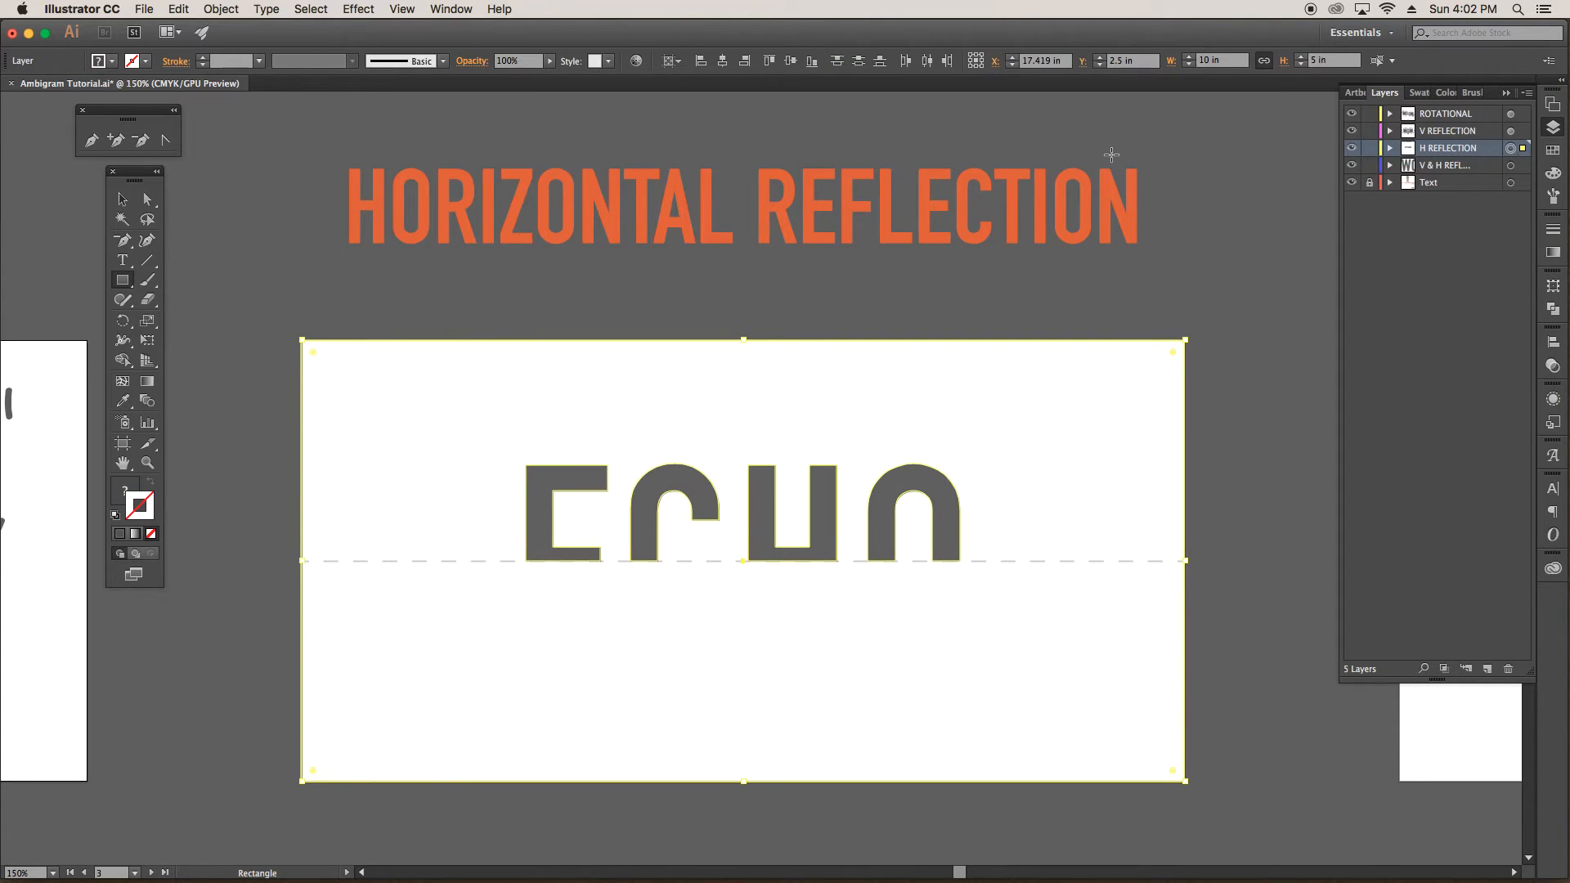
pyautogui.click(357, 9)
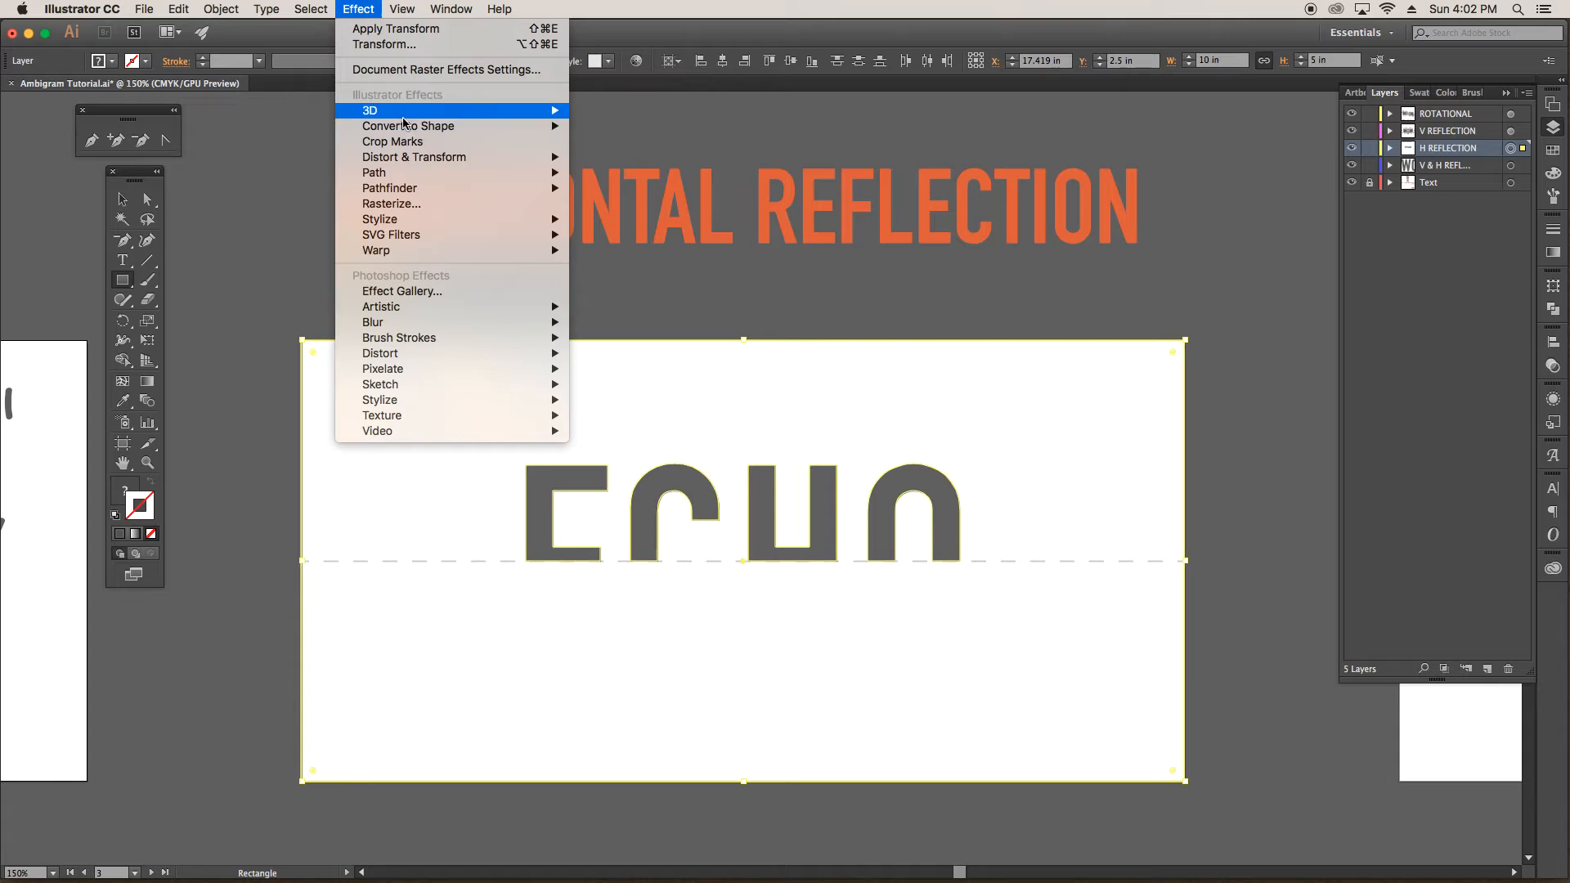
pyautogui.moveTo(414, 156)
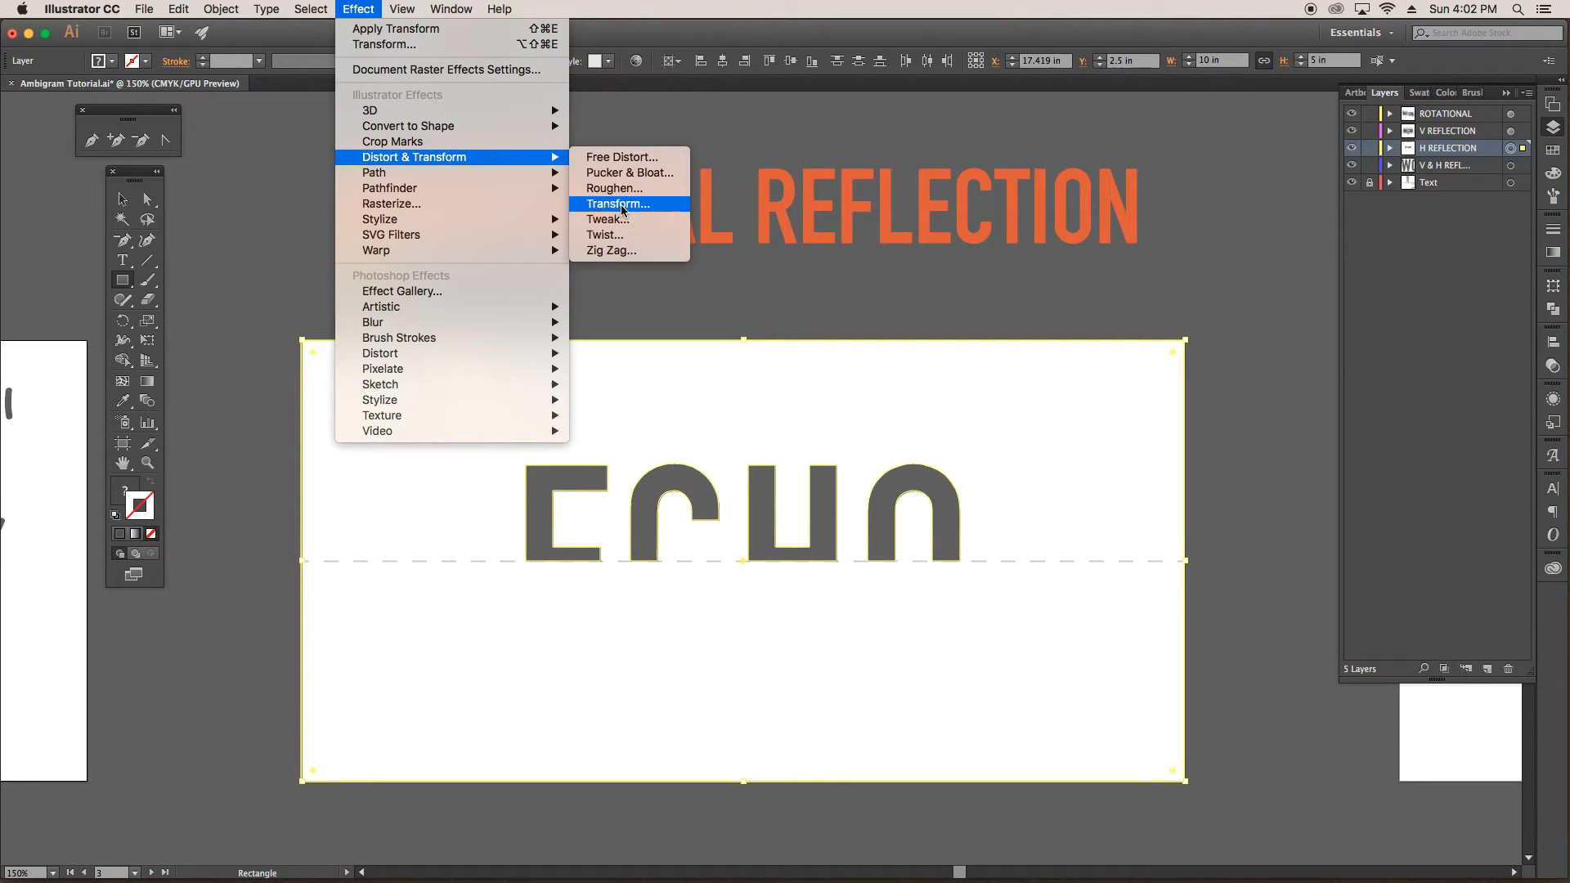
# Step: Apply a Transform effect with Reflect Y and 1 copy to complete ECHO
pyautogui.click(618, 205)
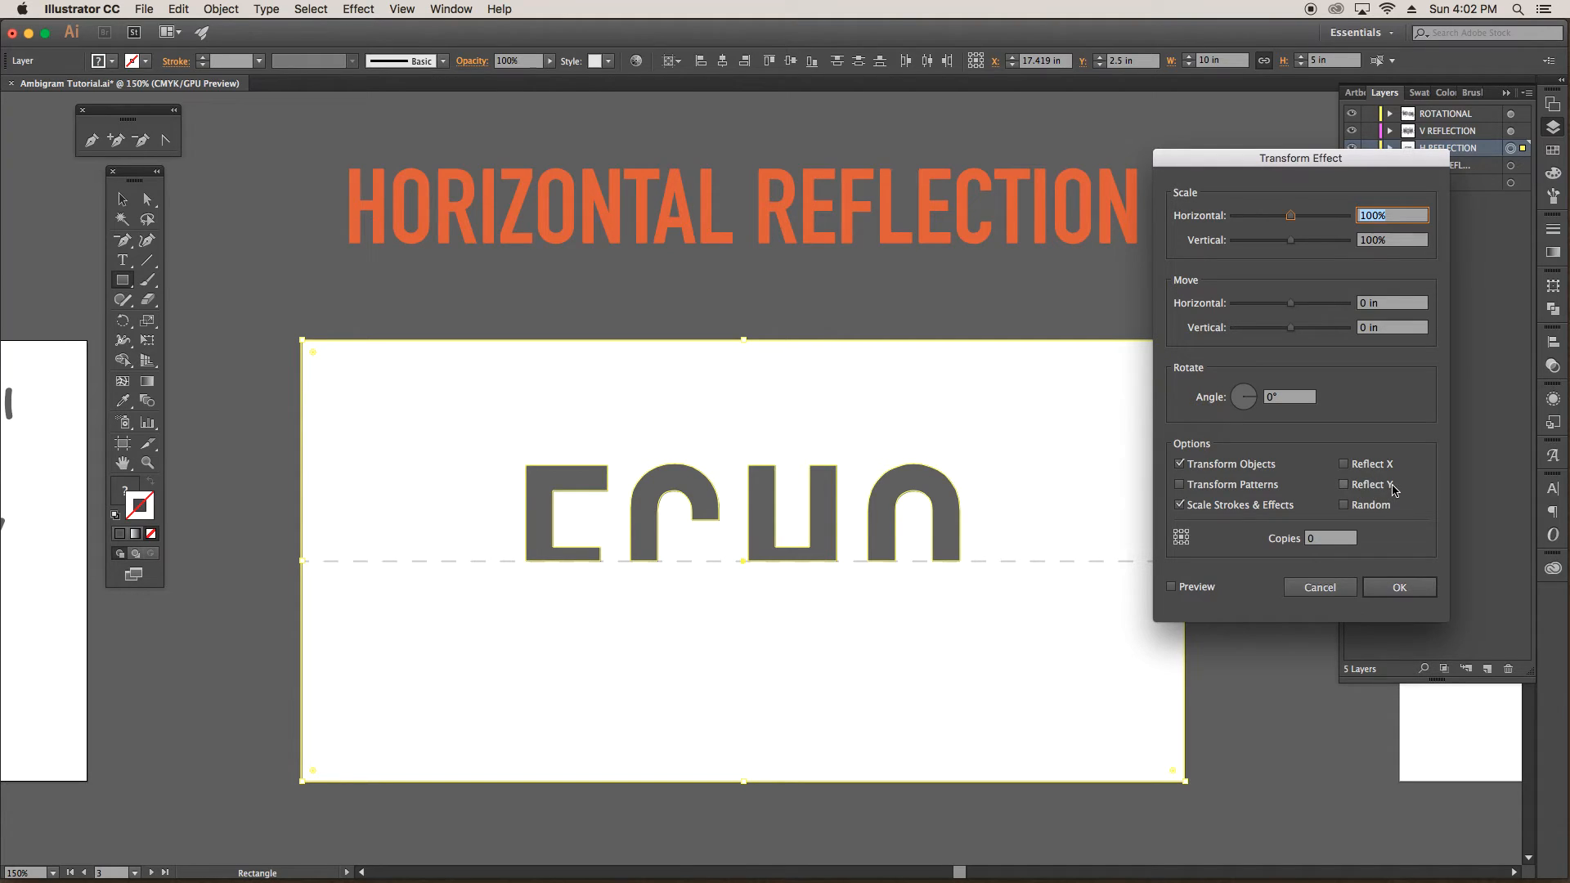
pyautogui.click(1344, 483)
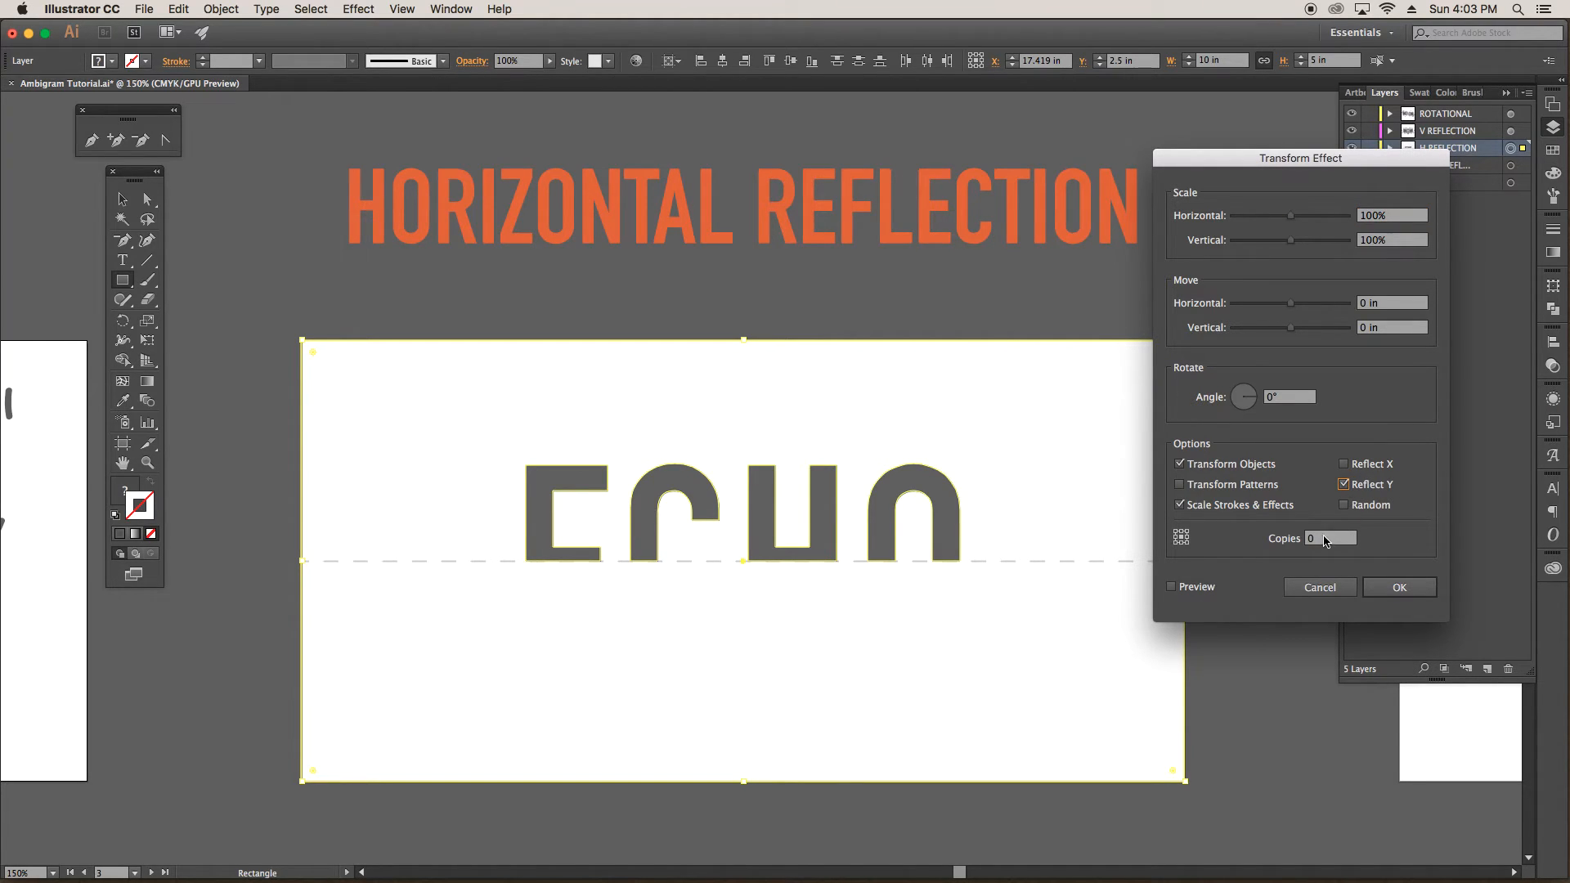
pyautogui.click(1329, 538)
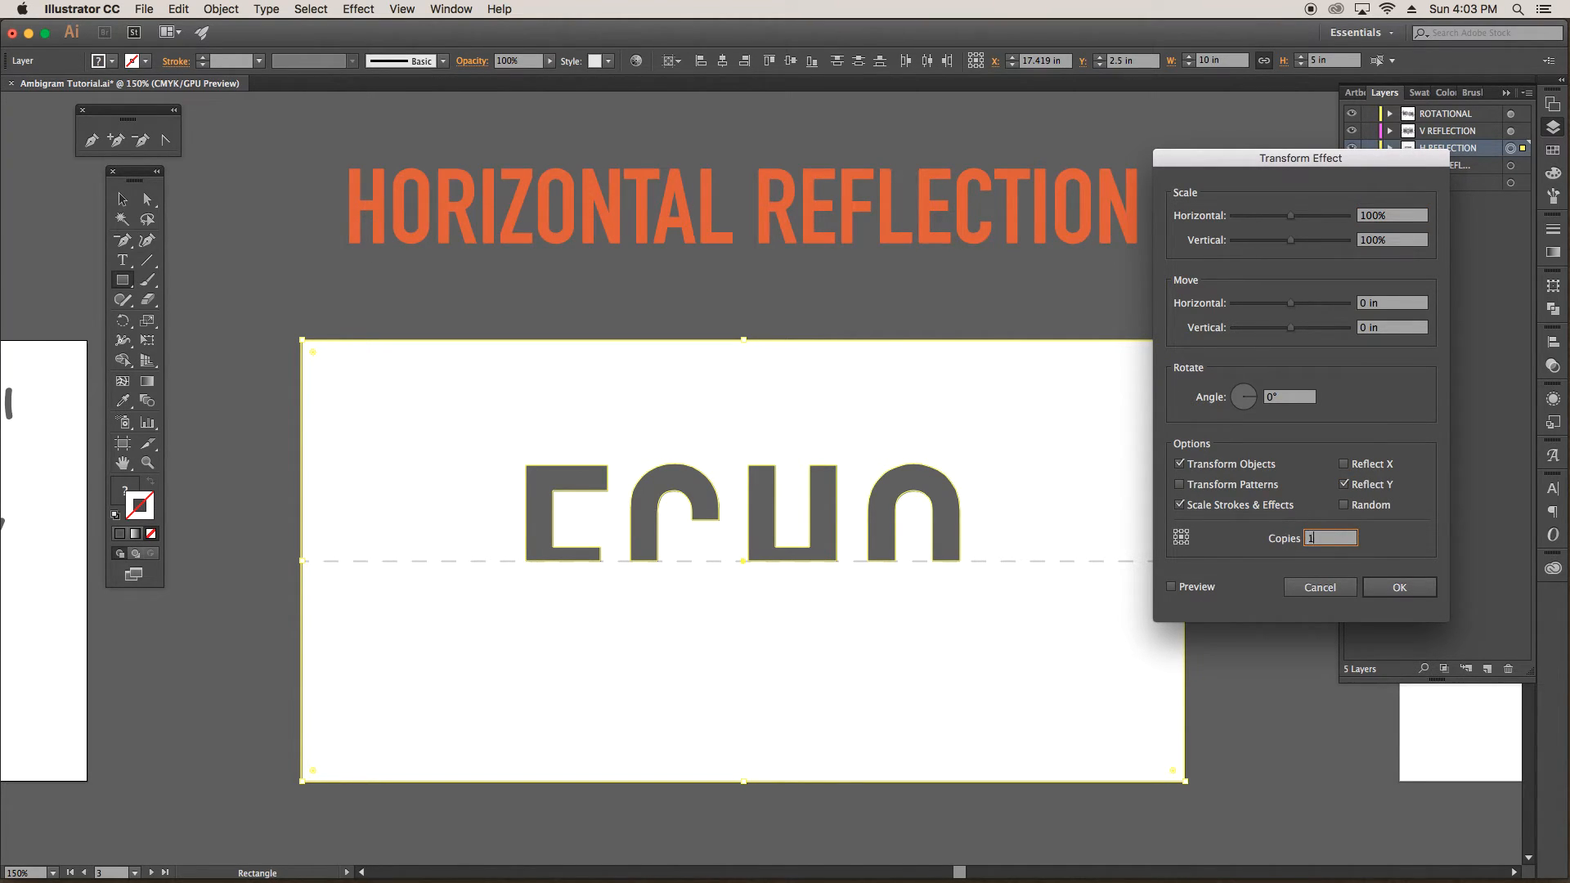
pyautogui.click(1399, 587)
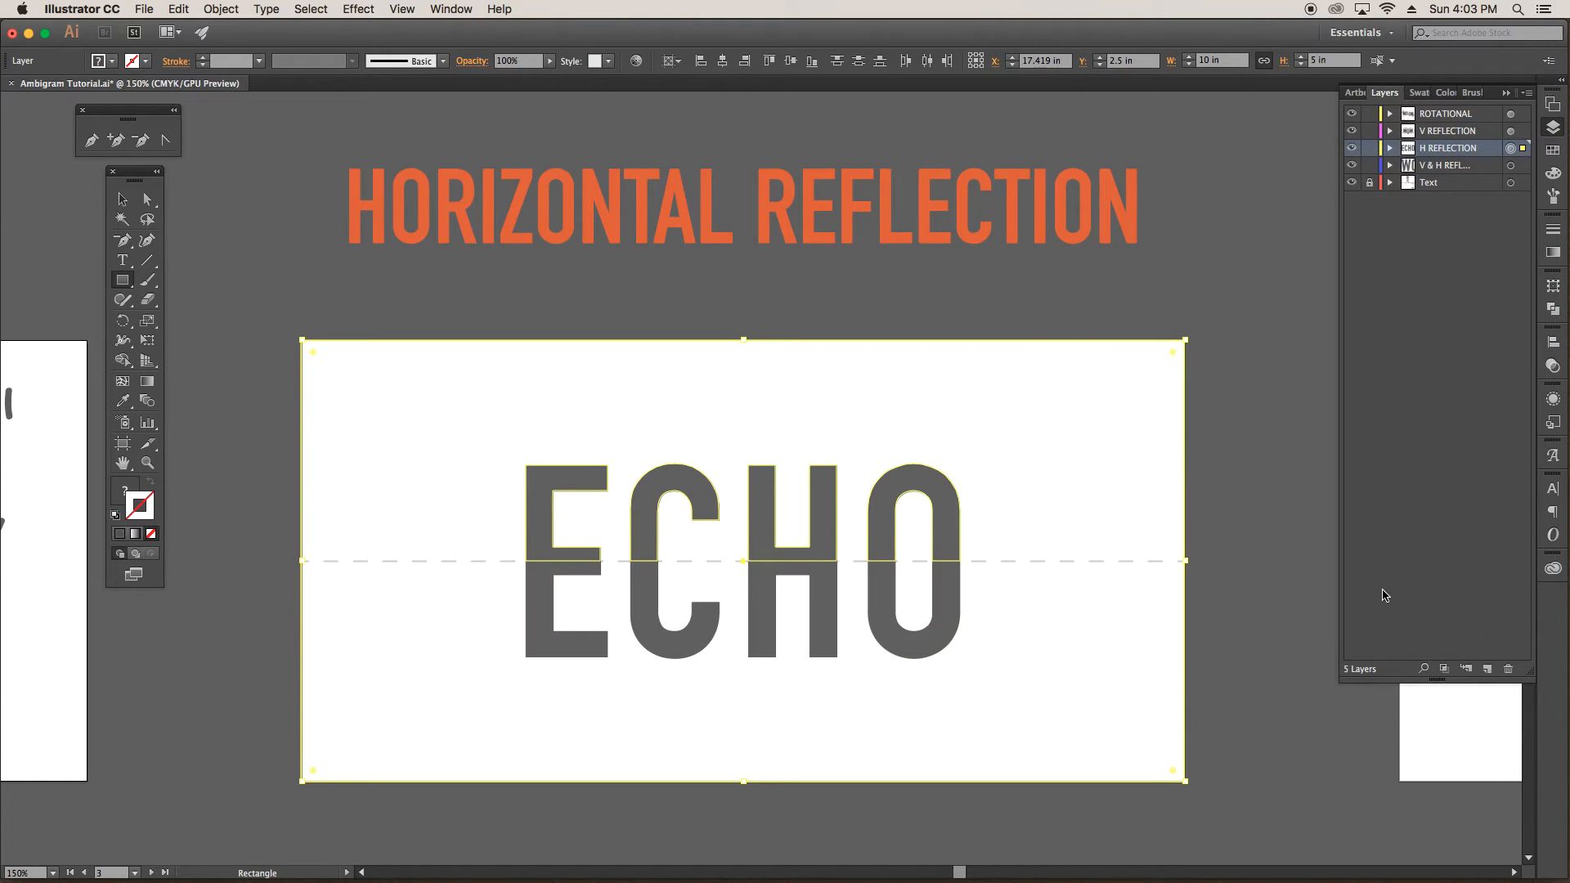
pyautogui.click(121, 199)
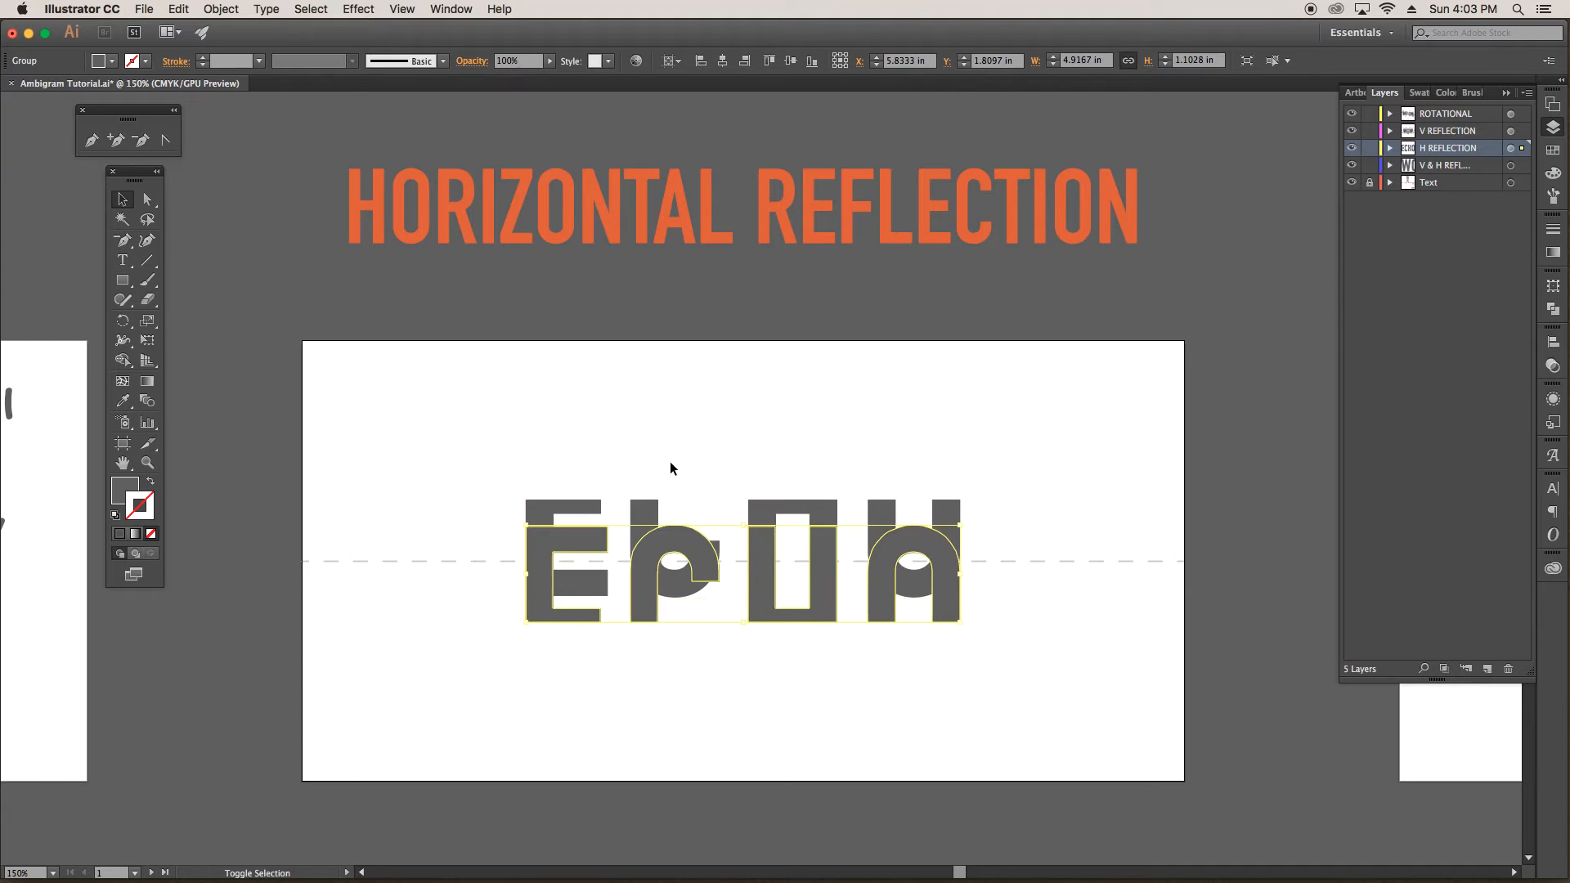
# Step: Shift ECHO's top half down over the guide and pull the E's top corner into a point
pyautogui.moveTo(741, 561); pyautogui.dragTo(716, 631)
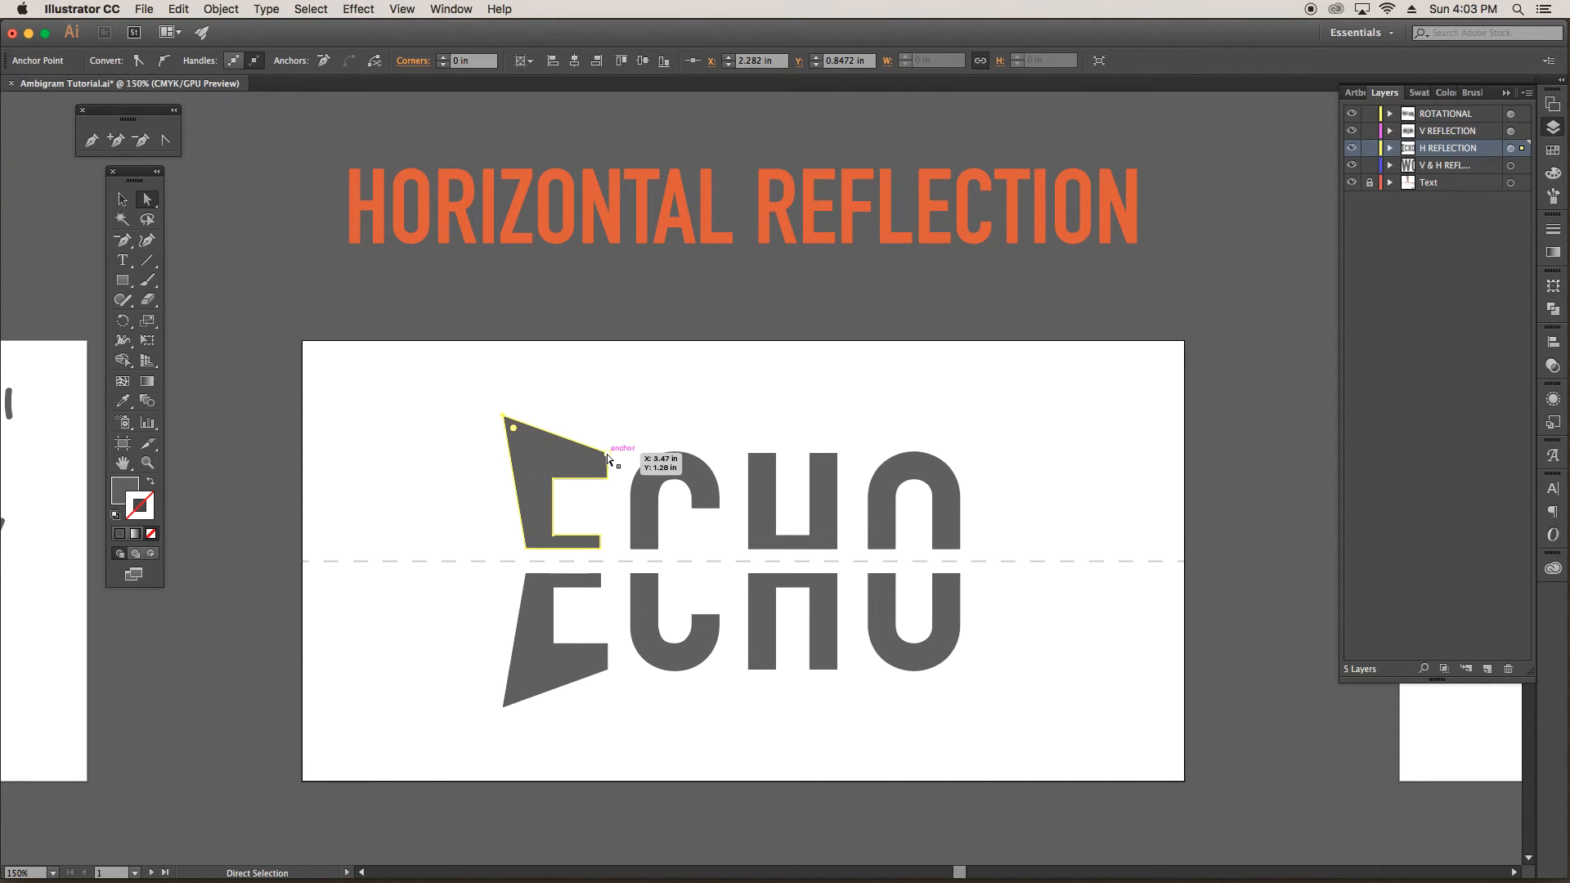
pyautogui.moveTo(510, 426); pyautogui.dragTo(741, 432)
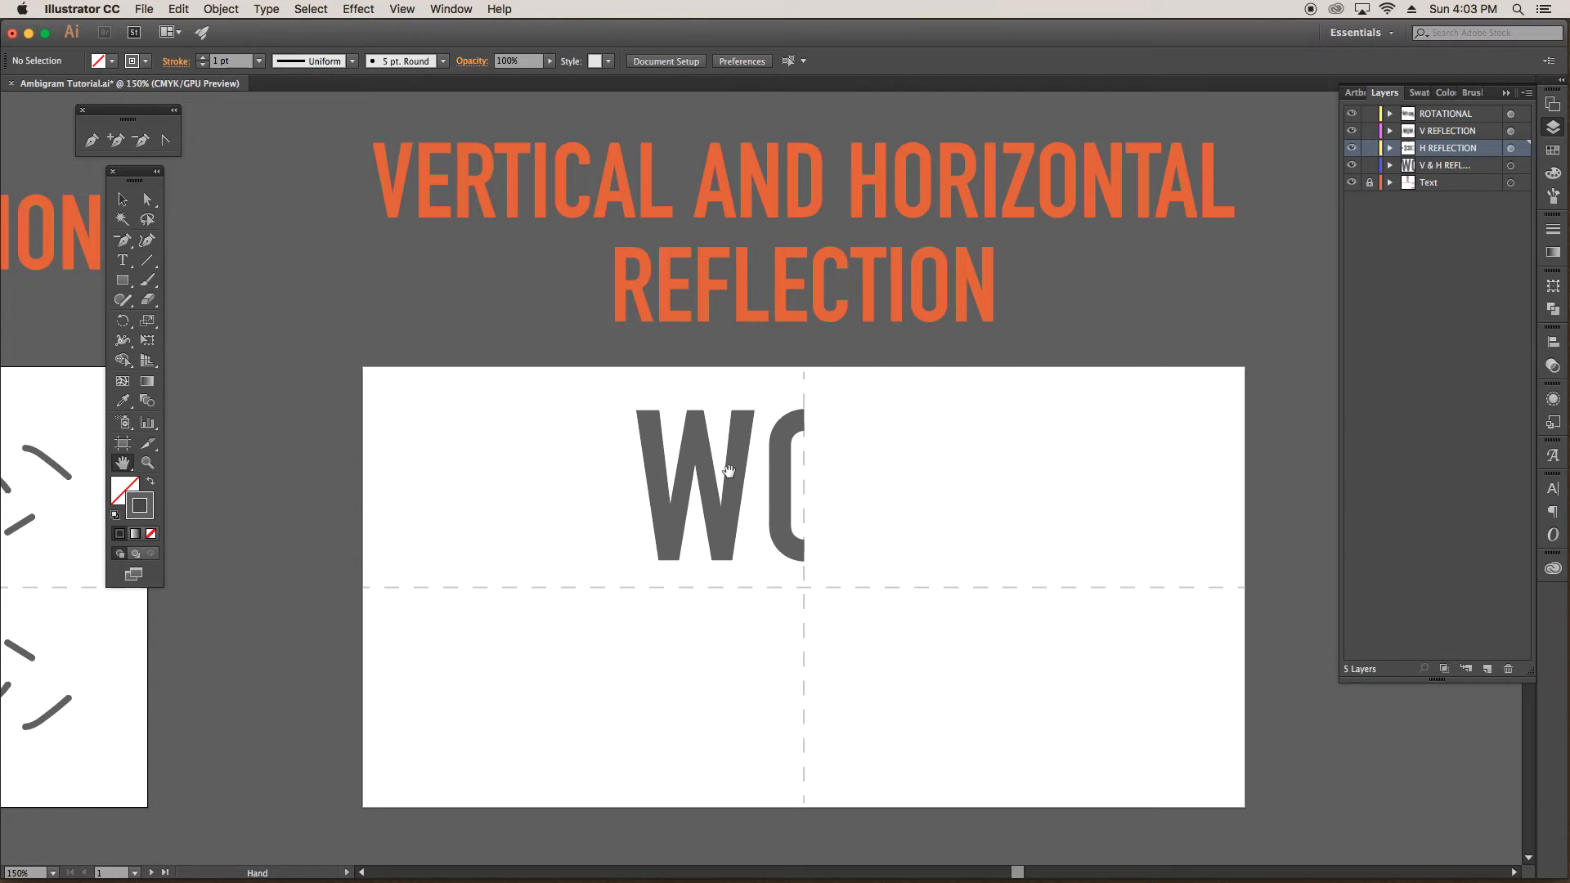
pyautogui.moveTo(746, 488)
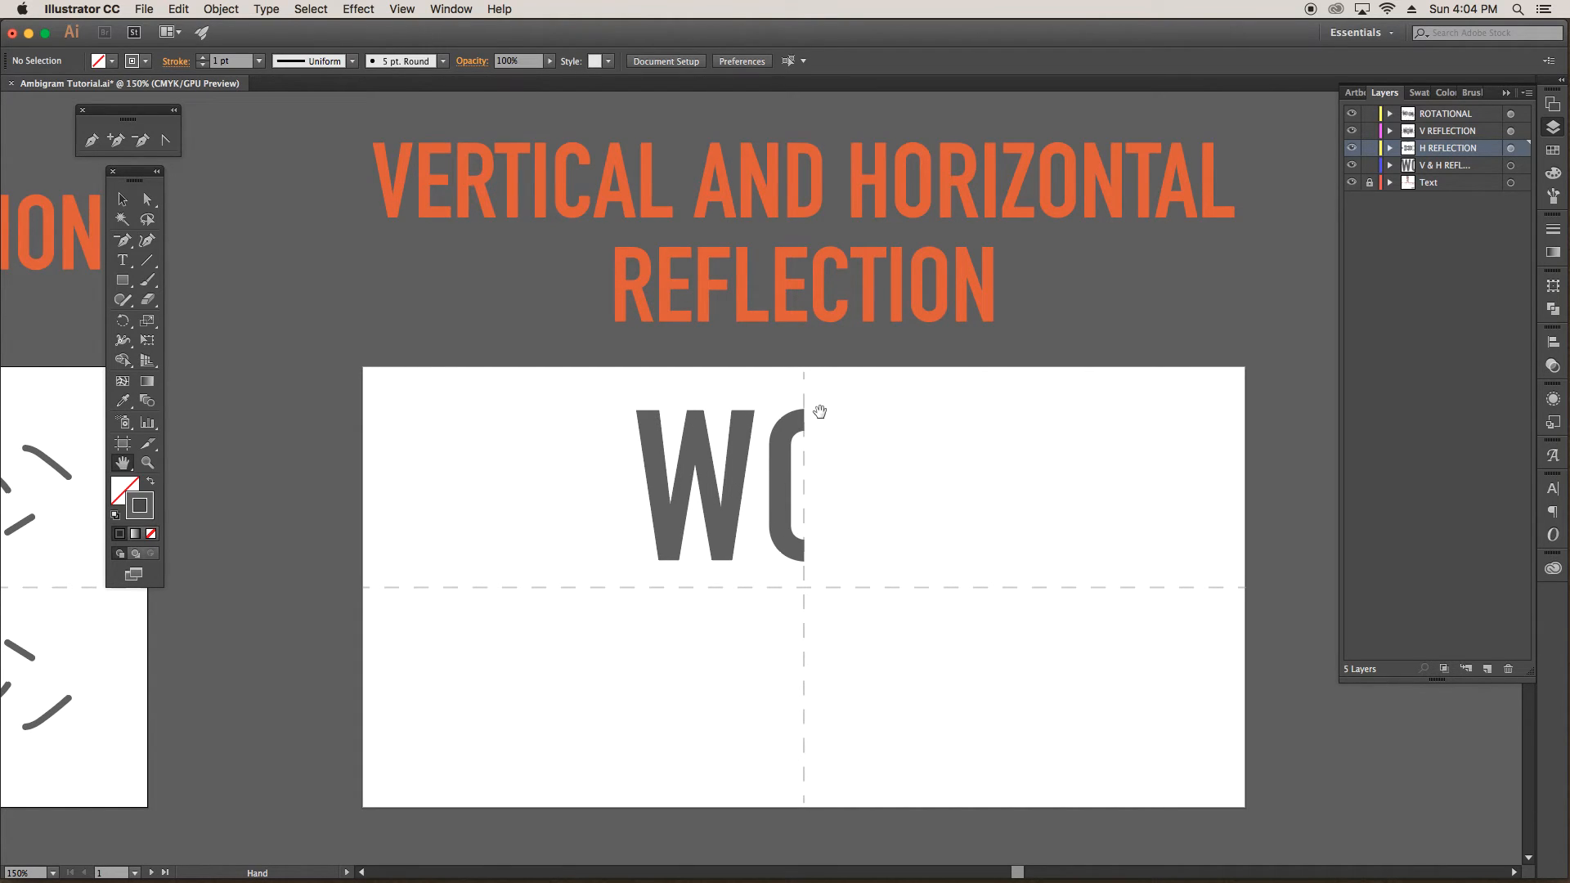
pyautogui.moveTo(798, 586)
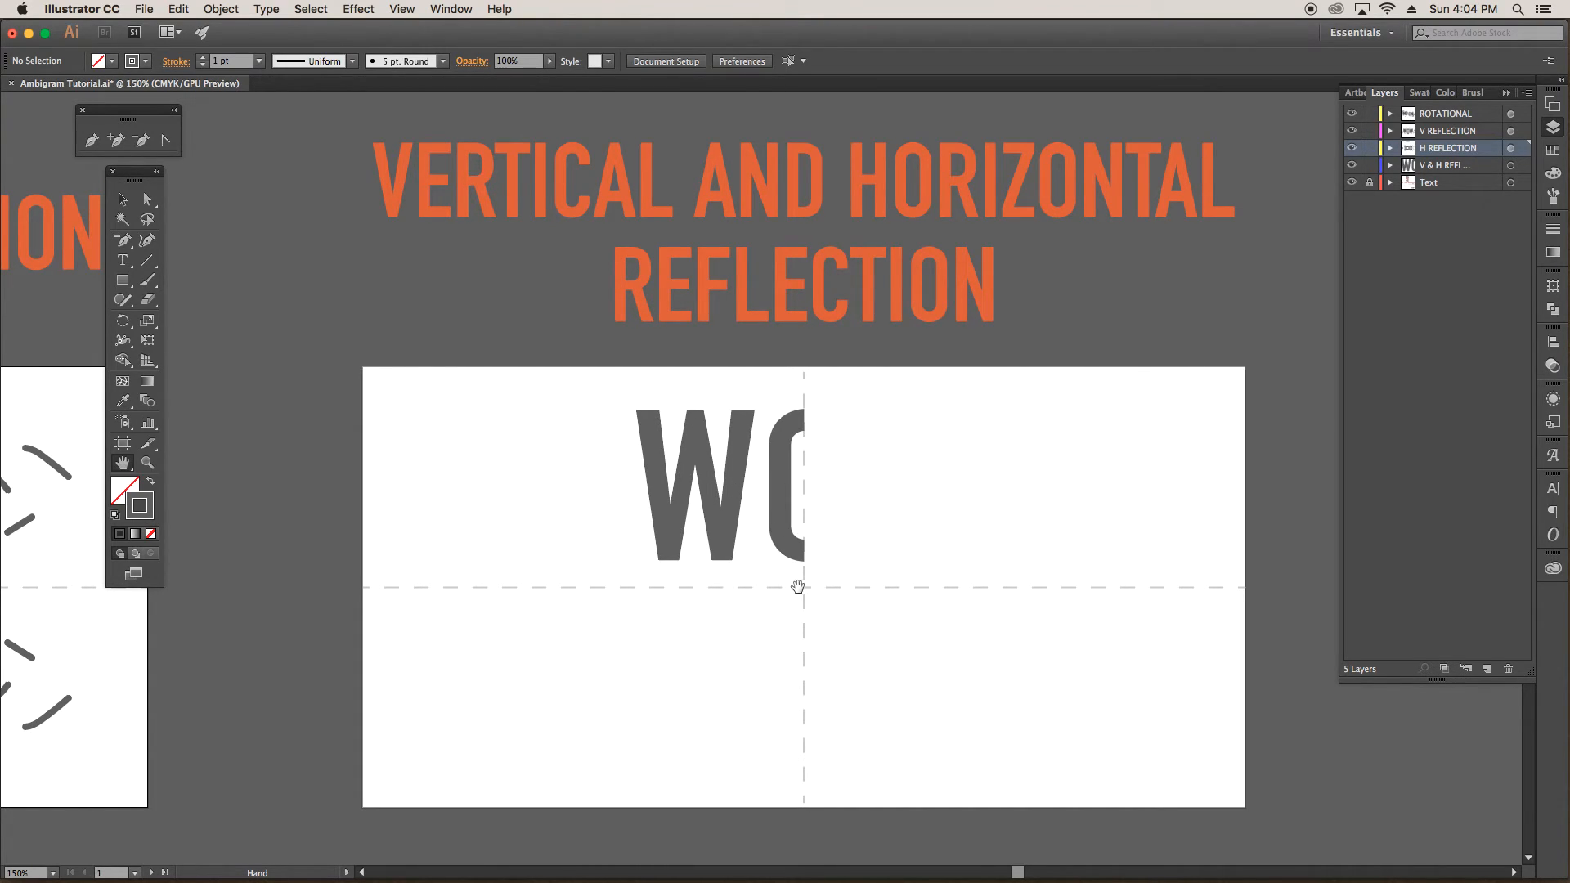
pyautogui.moveTo(786, 648)
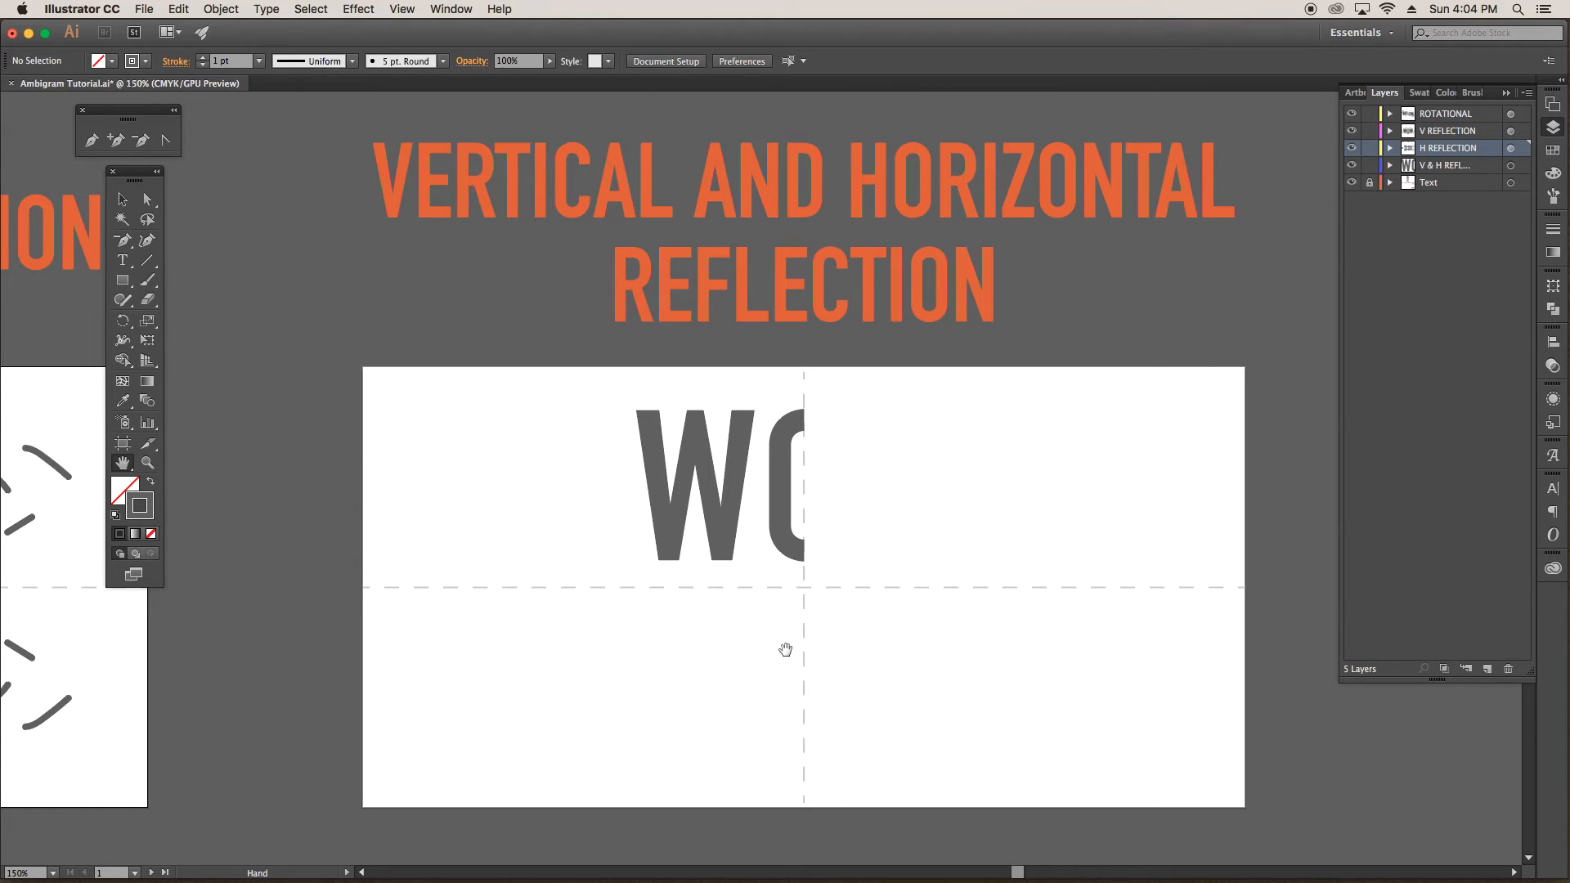
pyautogui.moveTo(1164, 465)
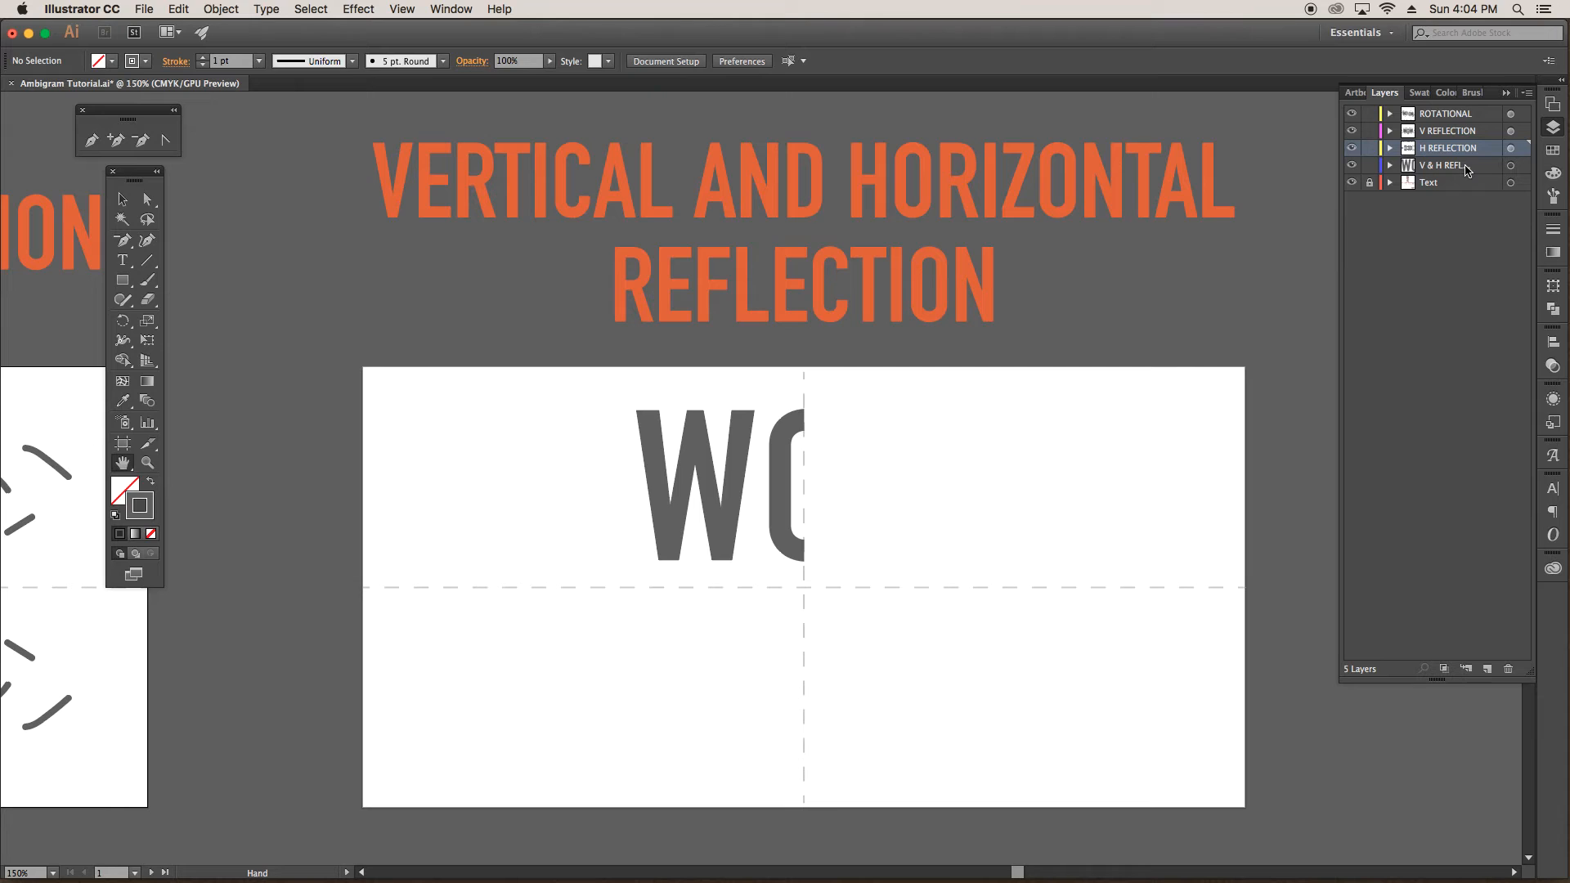
# Step: Target the V & H REFLECTION layer to select all of its artwork
pyautogui.click(1446, 165)
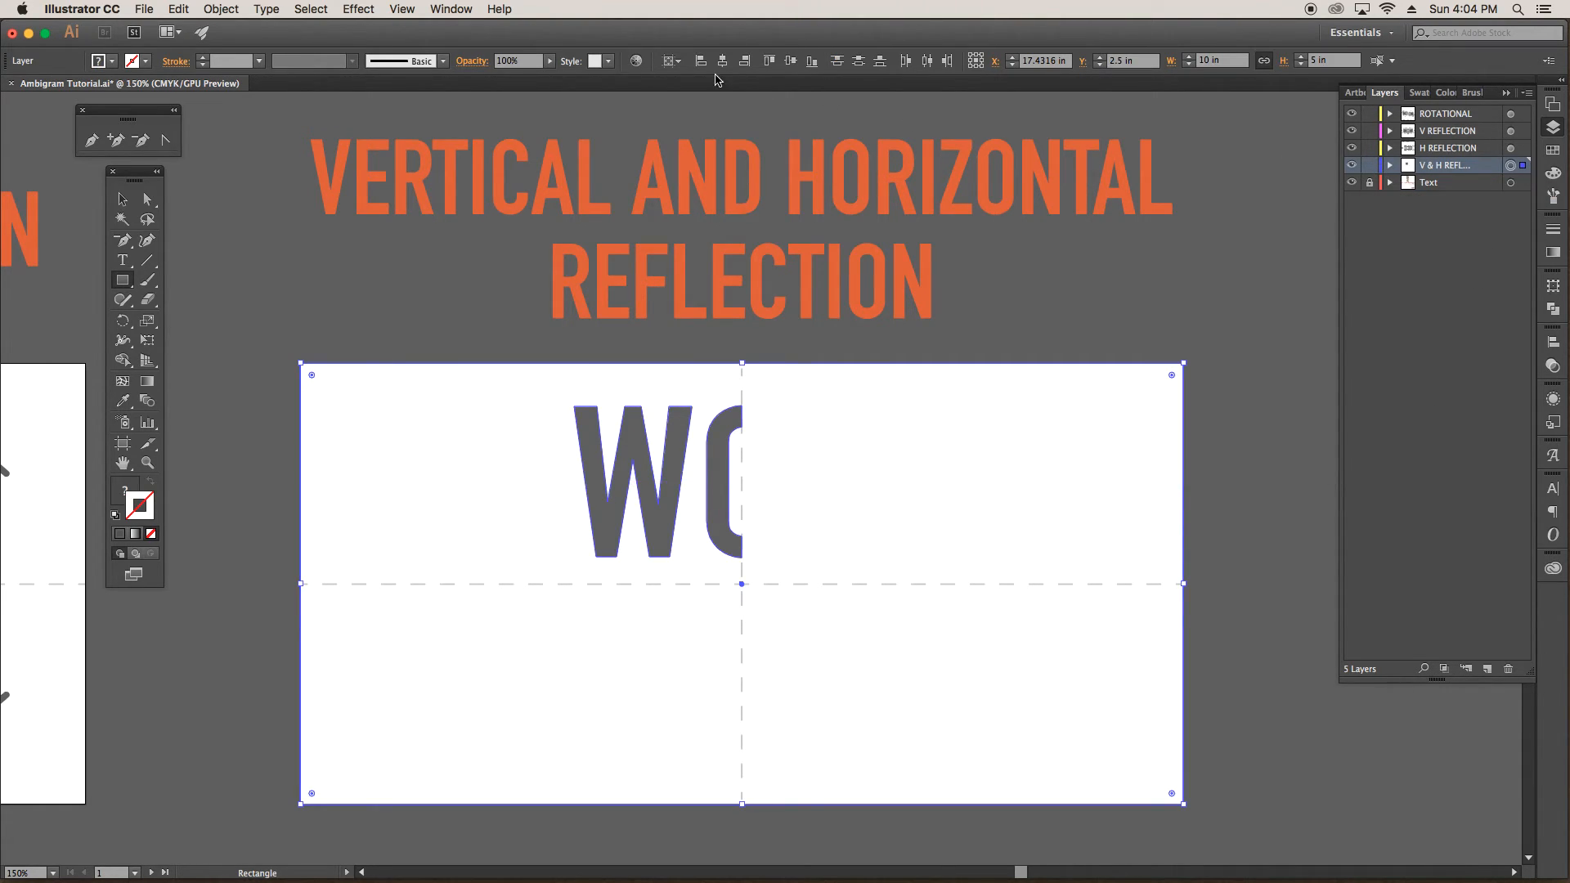
# Step: Add a Transform effect with Reflect X and 1 copy to the V & H REFLECTION layer
pyautogui.click(358, 9)
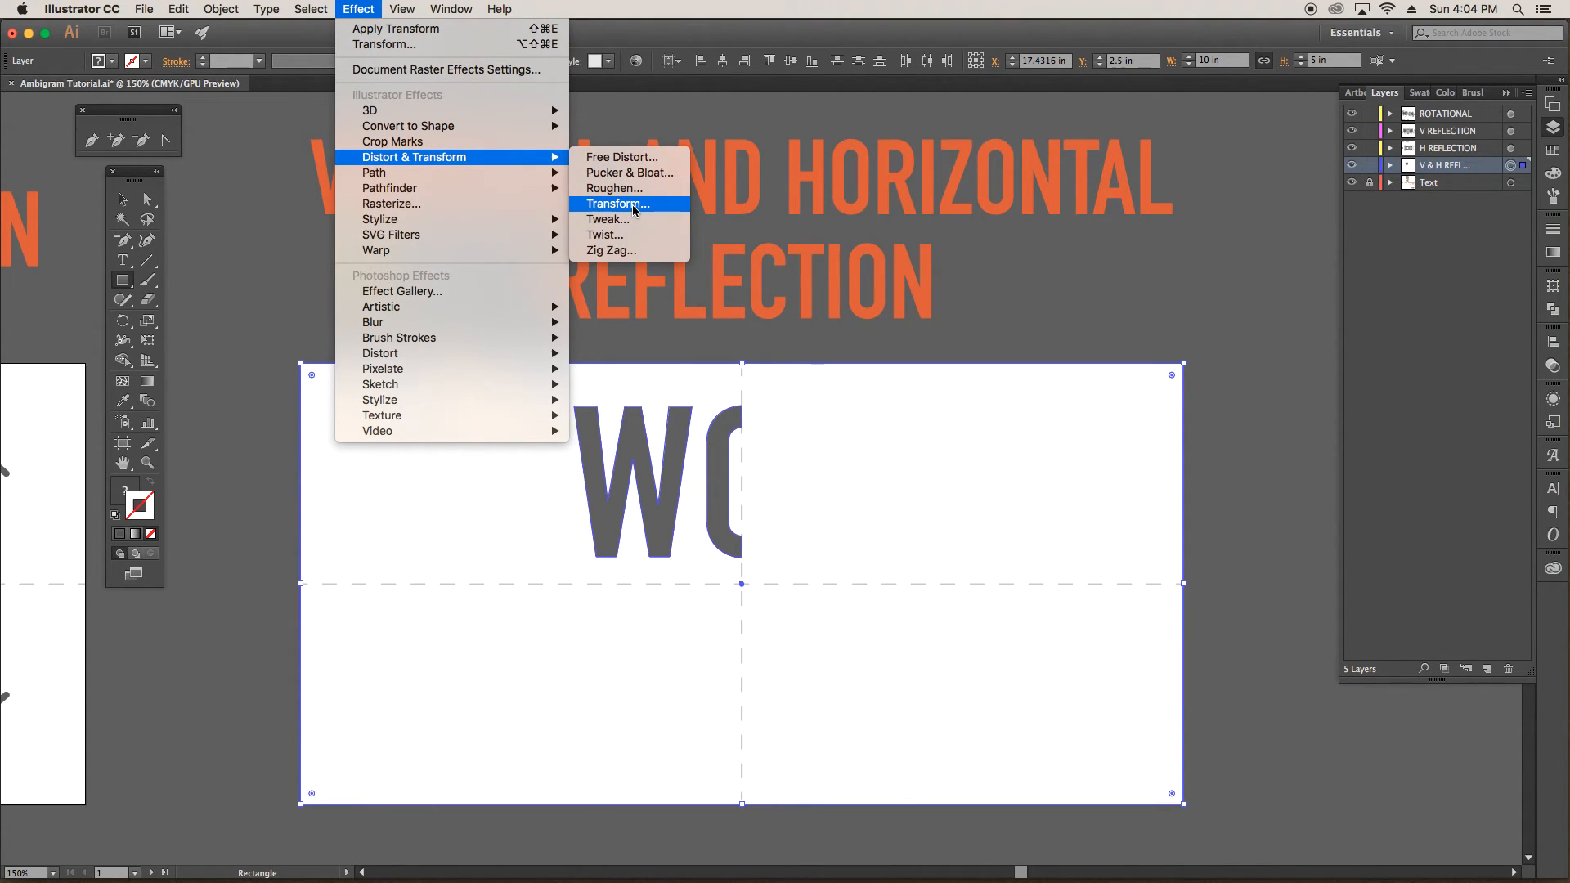
pyautogui.click(616, 204)
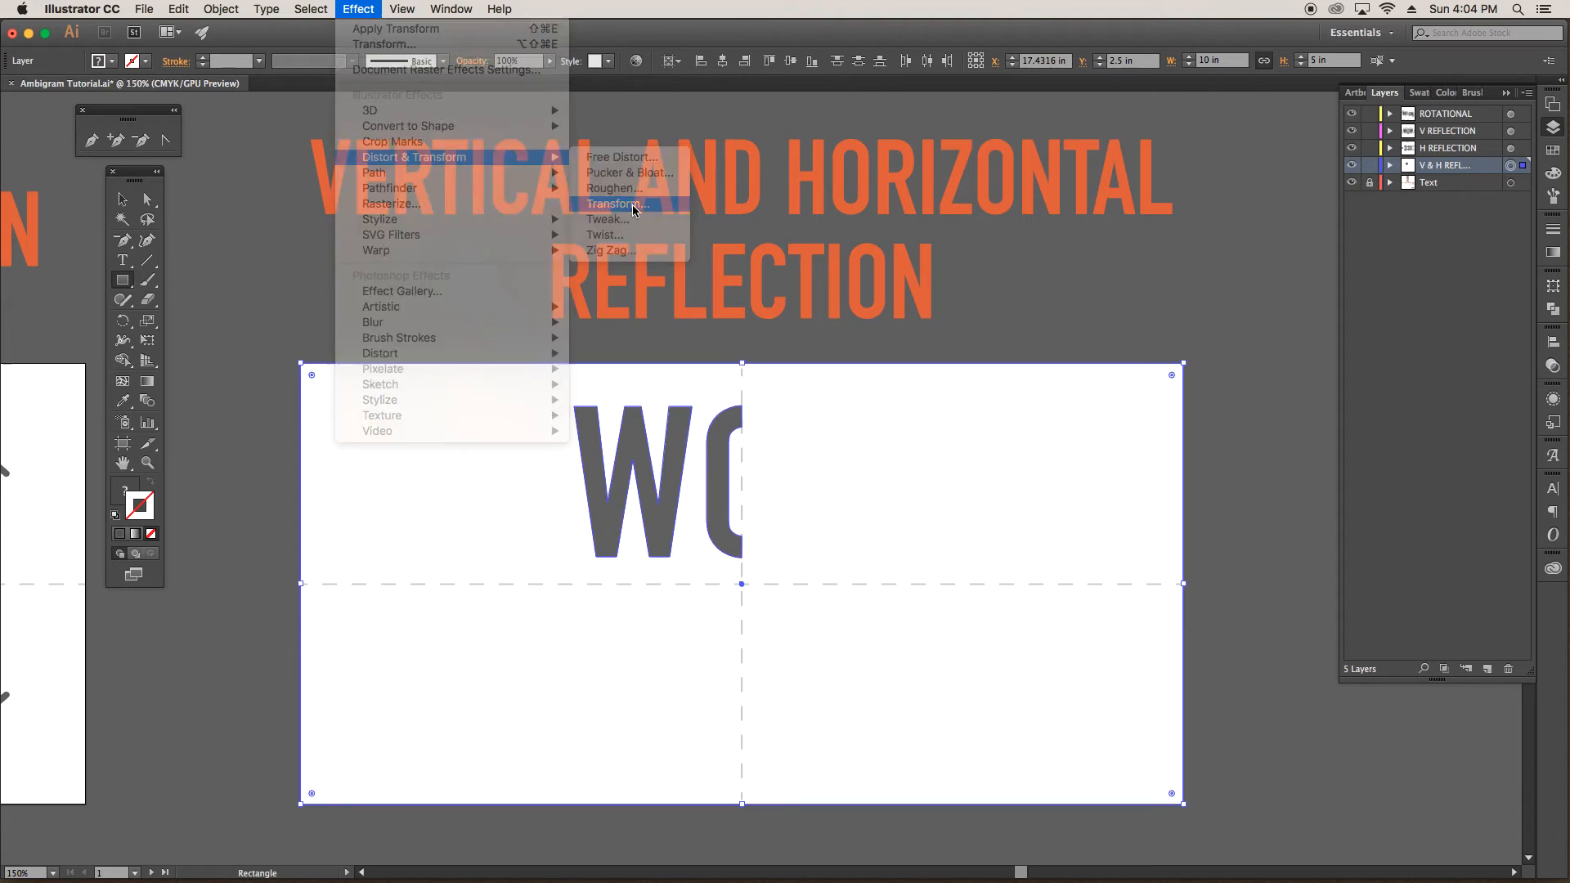
pyautogui.click(616, 205)
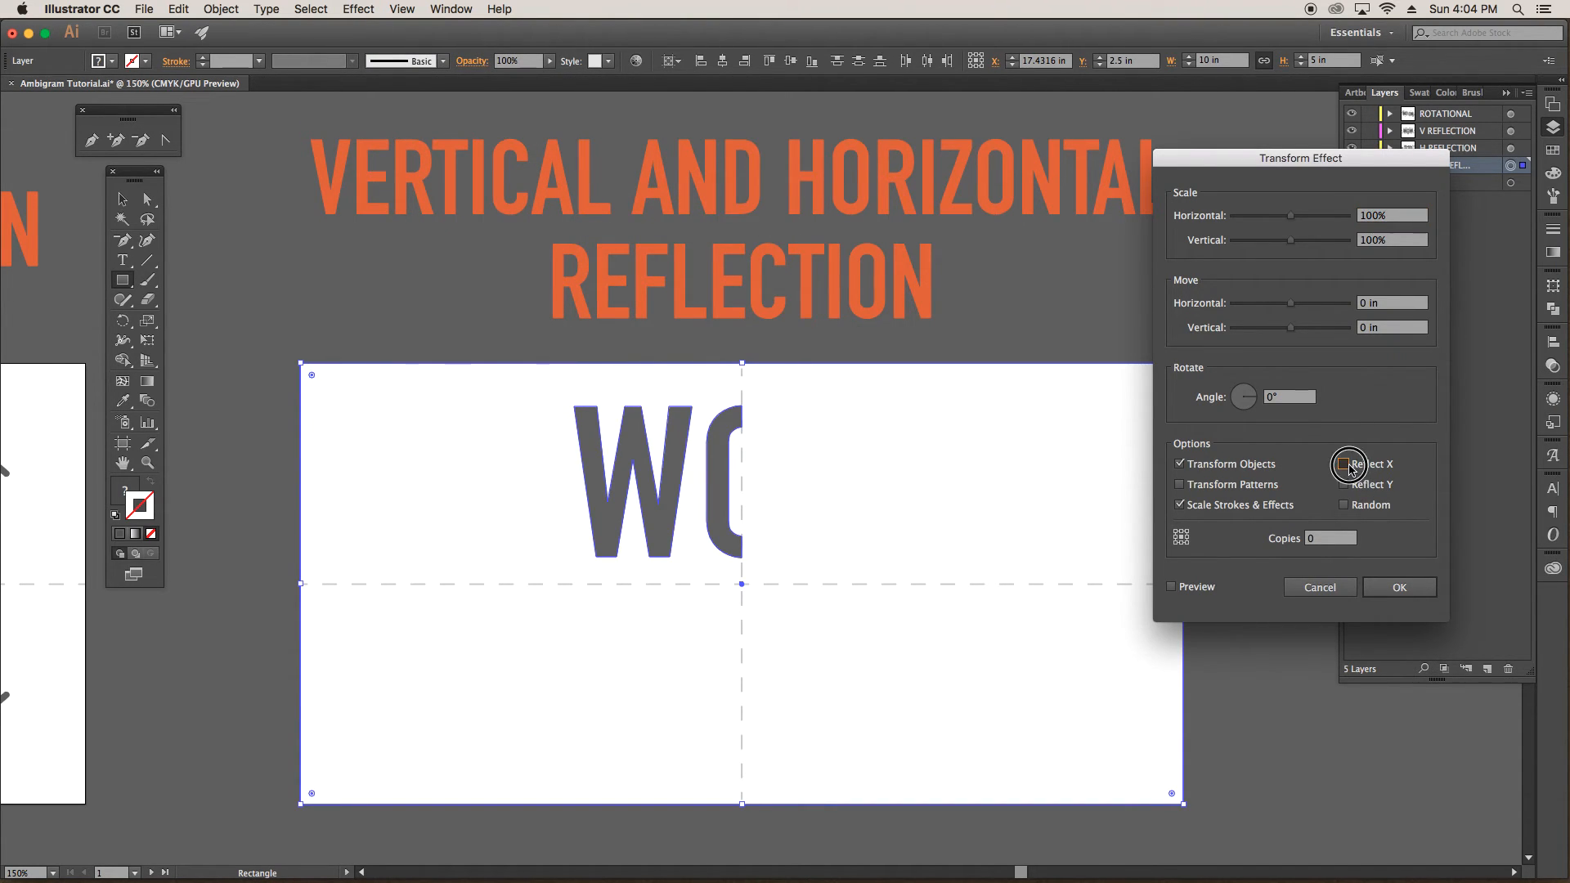
pyautogui.click(1343, 464)
pyautogui.write('1')
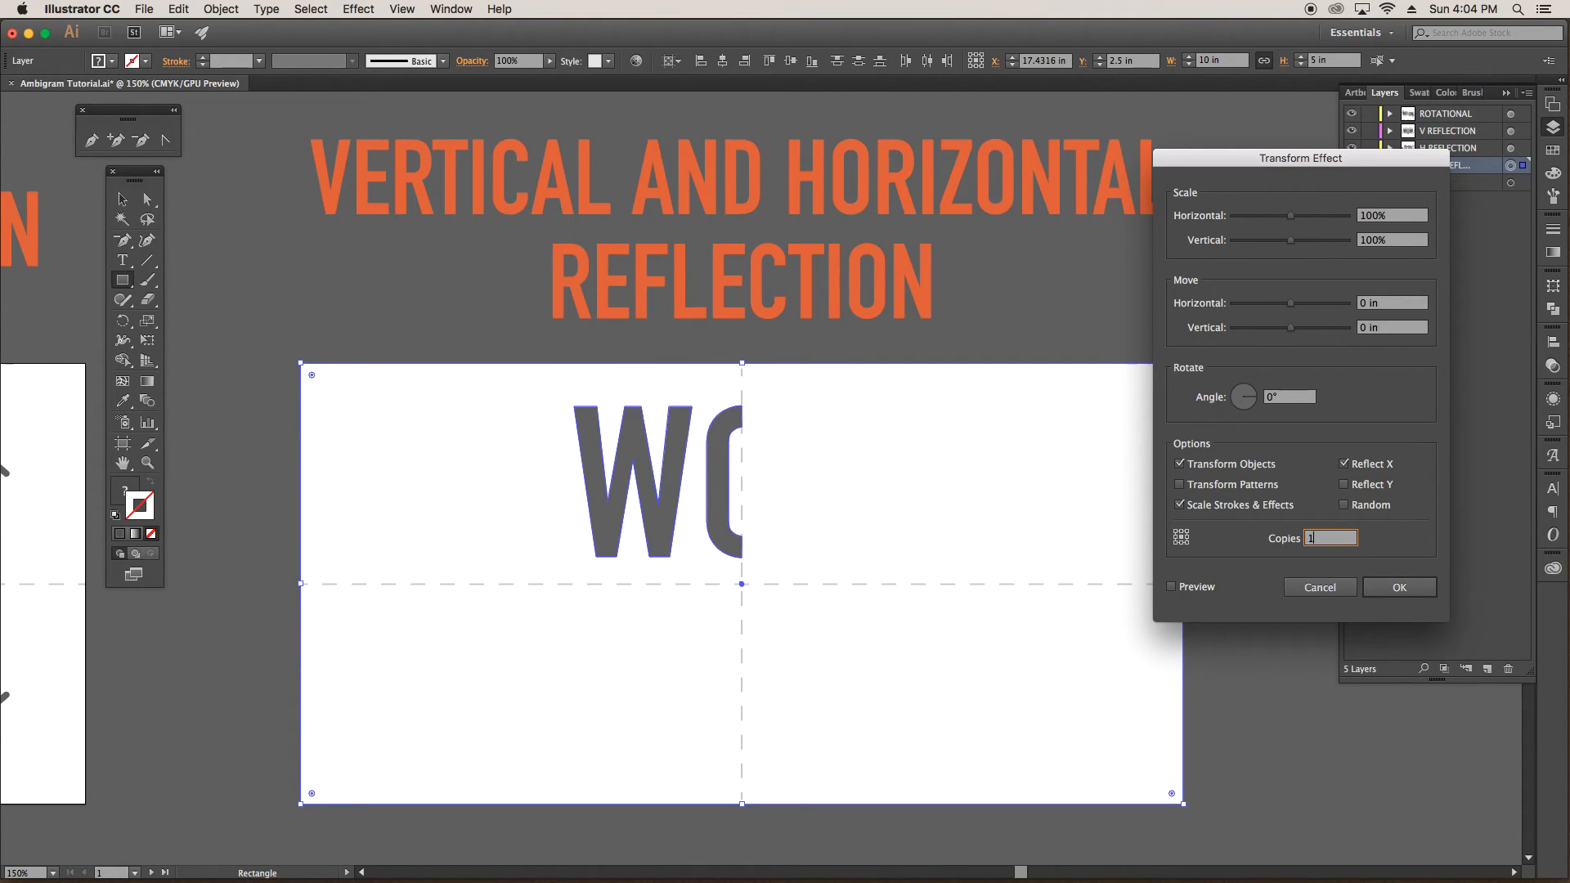
pyautogui.click(1399, 587)
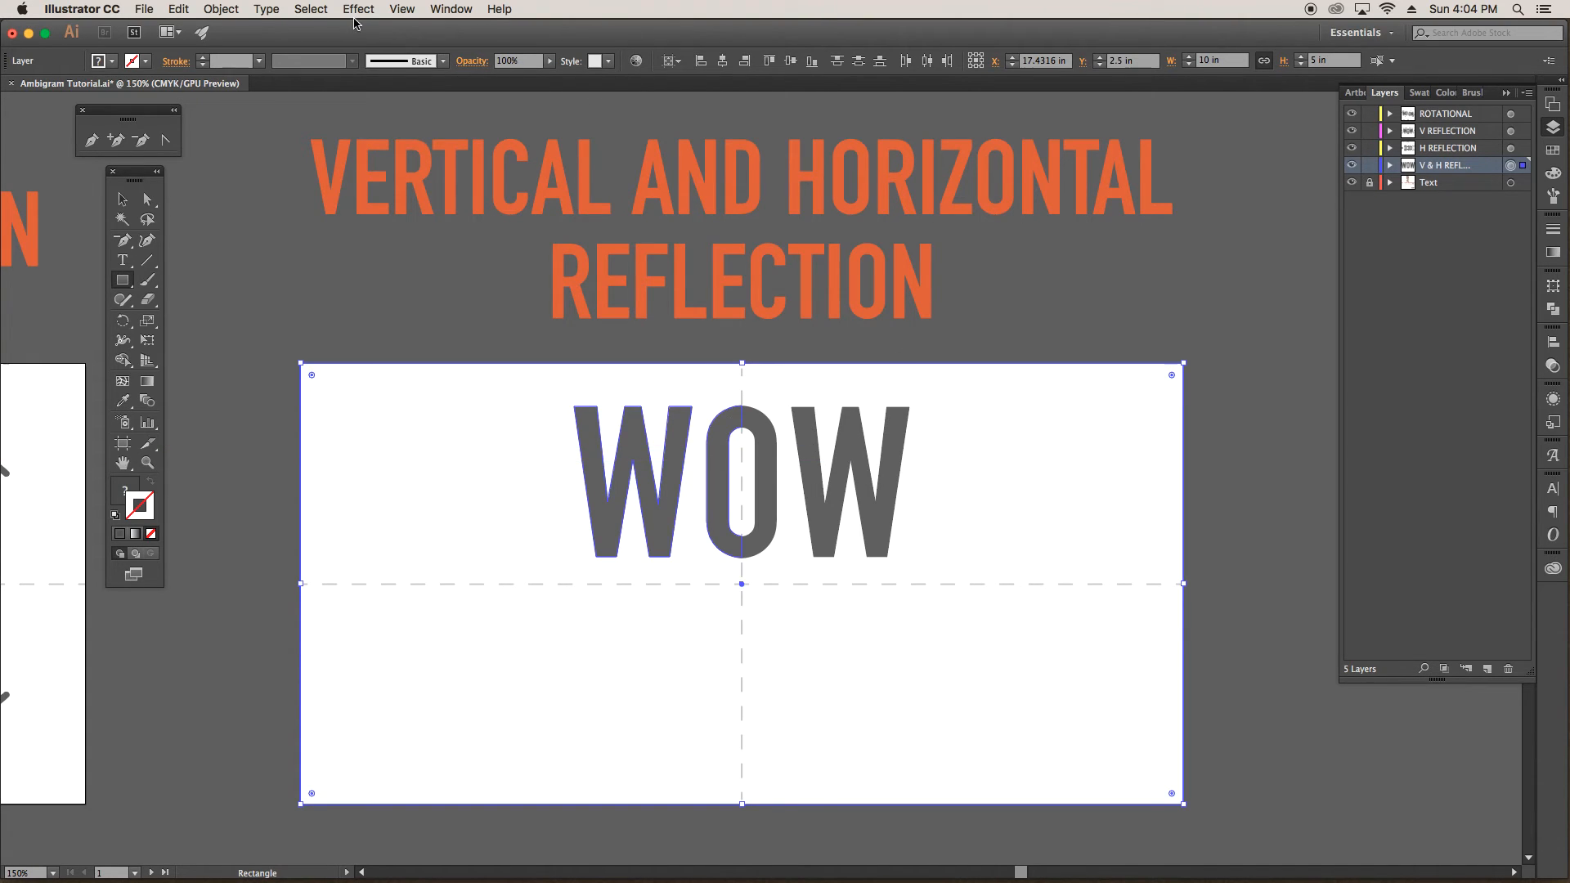
# Step: Add a second Transform effect with Reflect Y and 1 copy, mirroring WOW downward into MOM
pyautogui.click(357, 9)
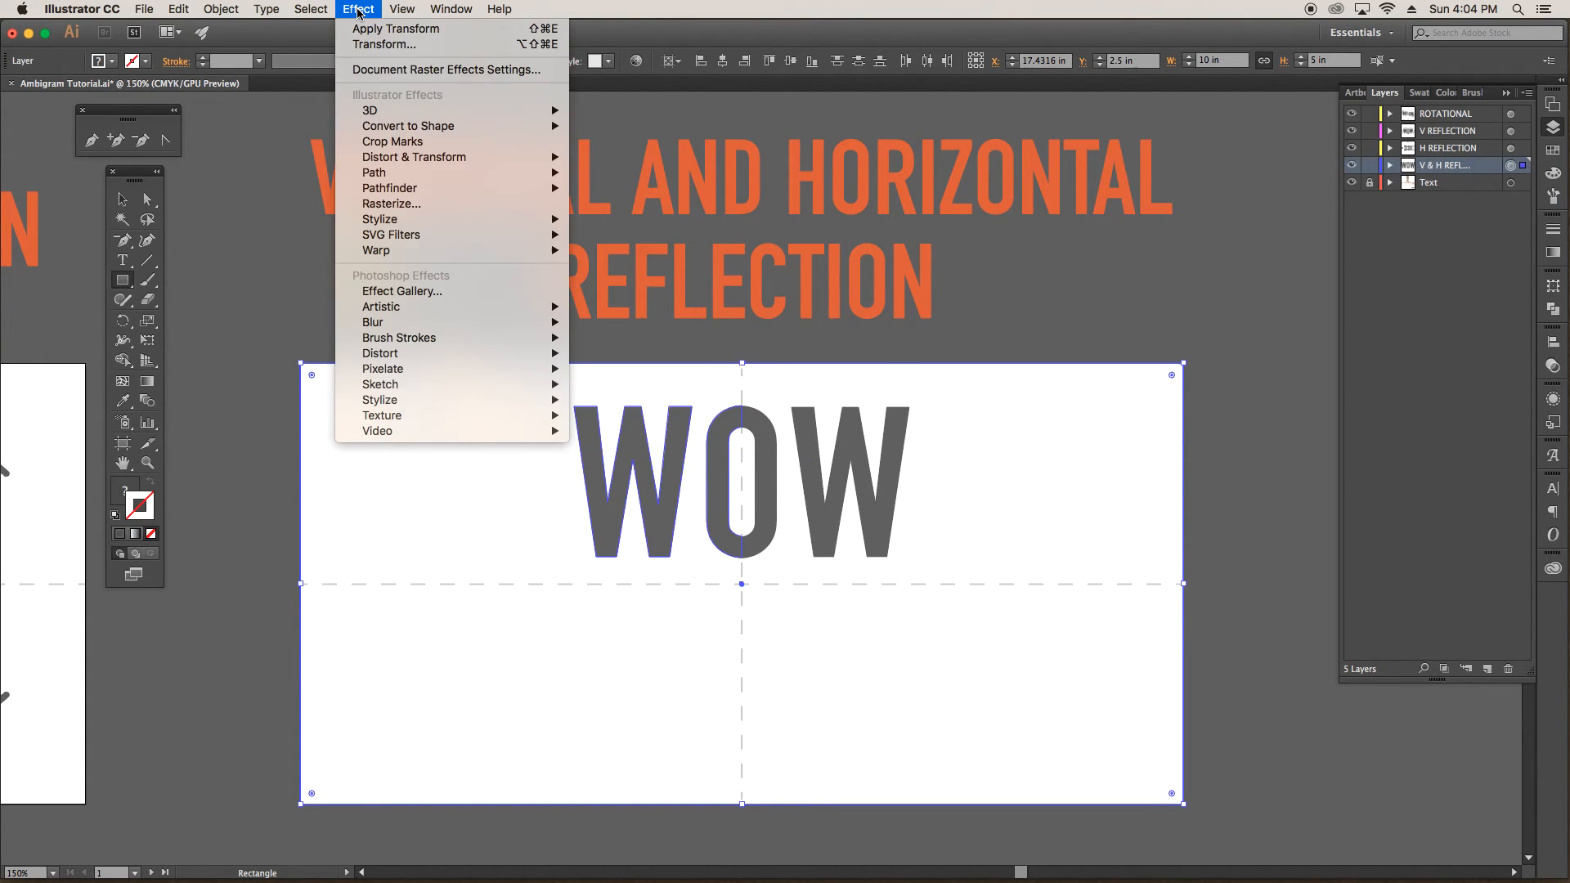
pyautogui.moveTo(413, 156)
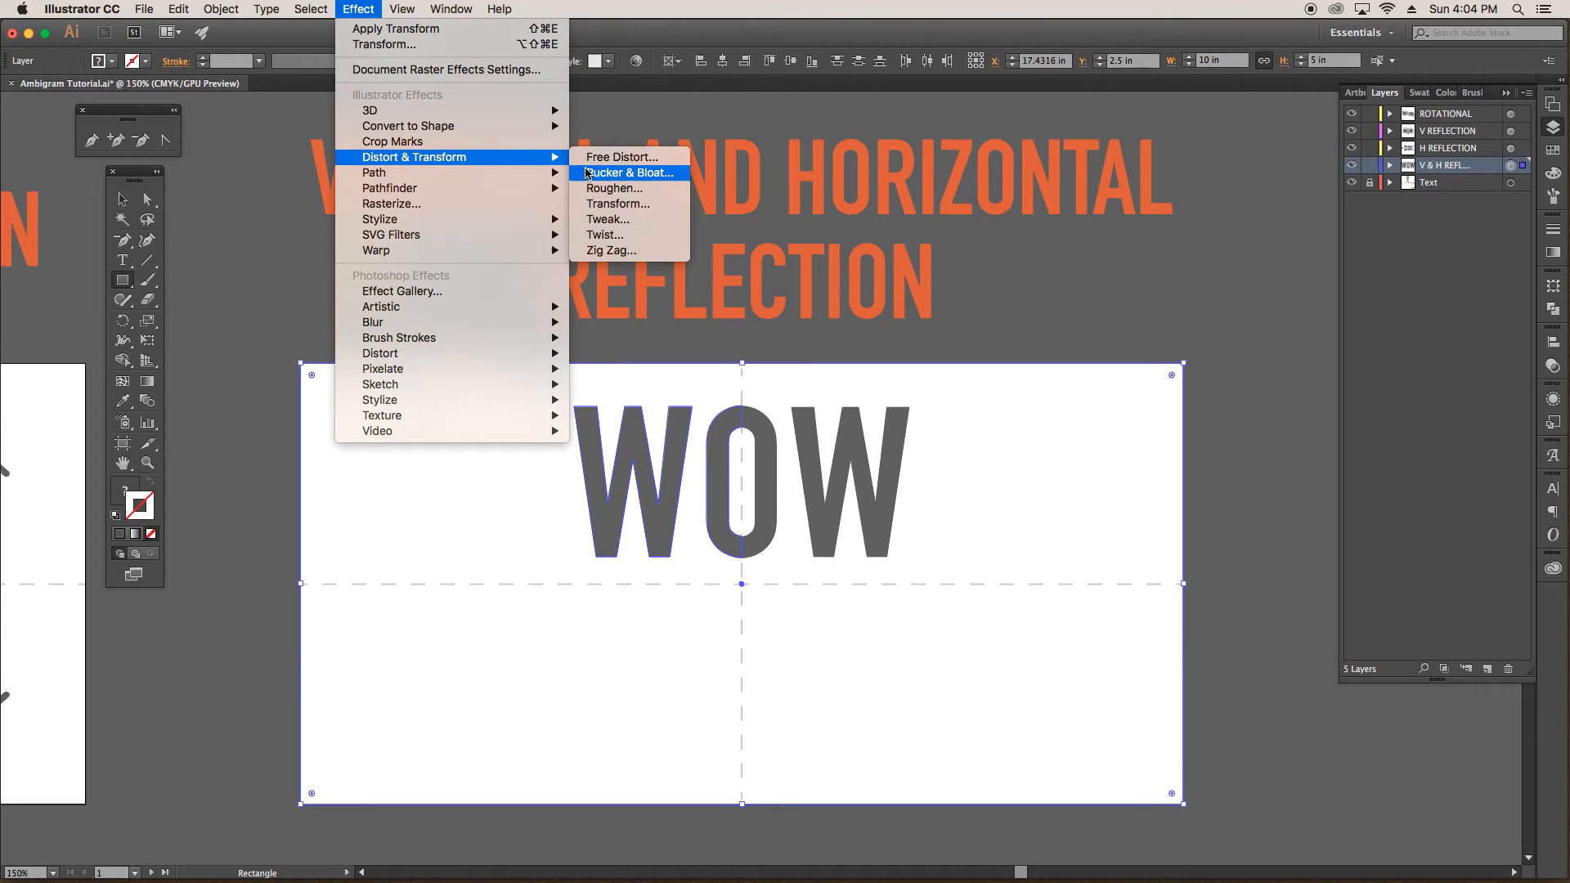
pyautogui.click(628, 173)
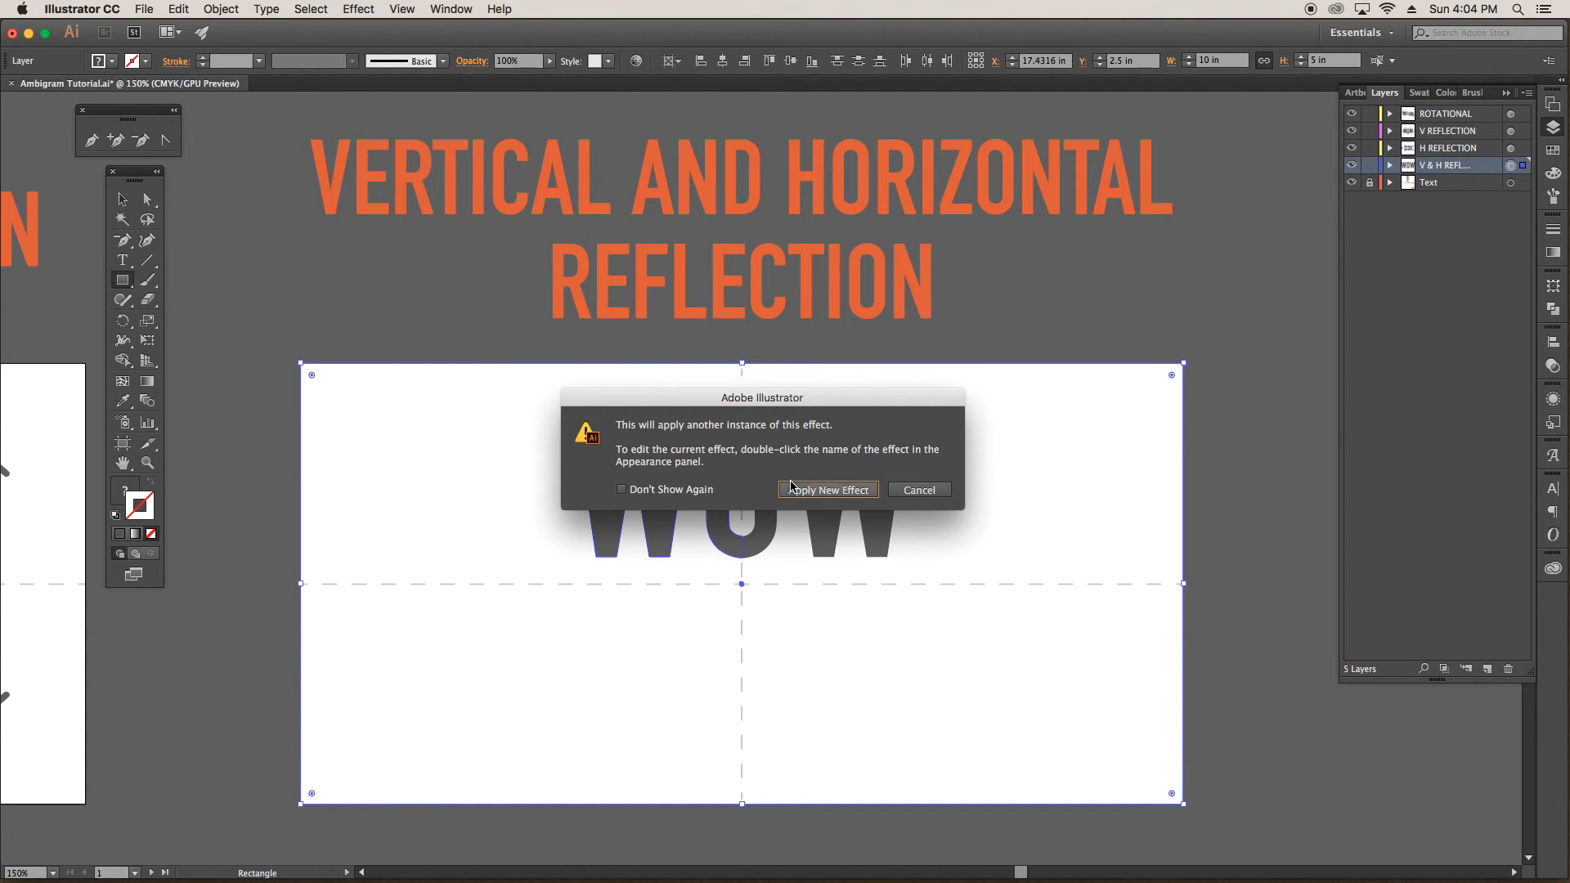
pyautogui.click(827, 490)
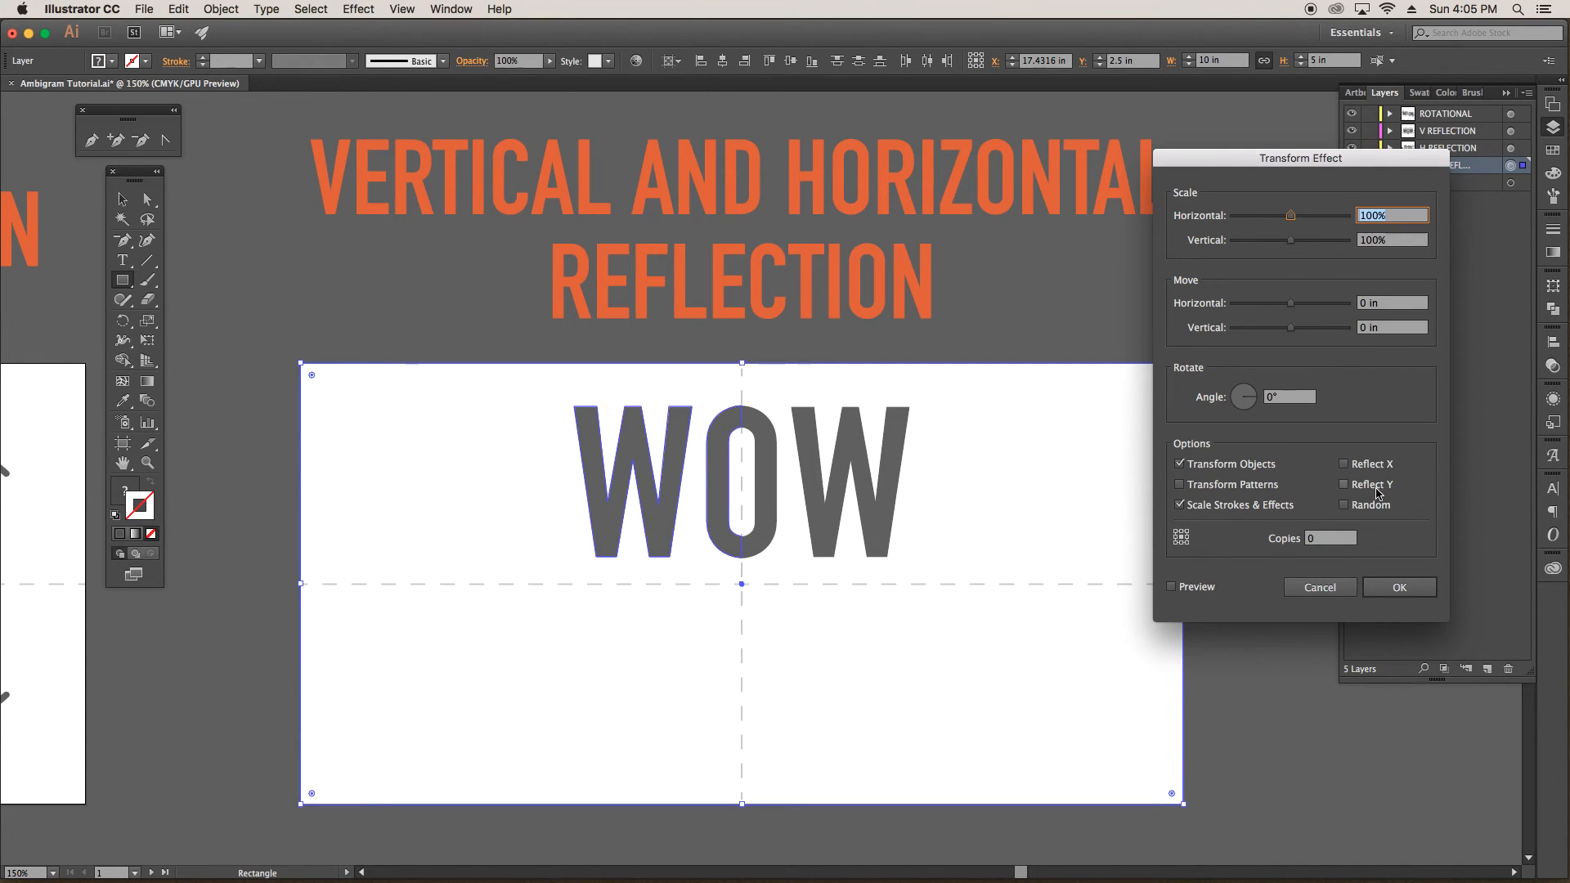
pyautogui.click(1343, 483)
pyautogui.write('1')
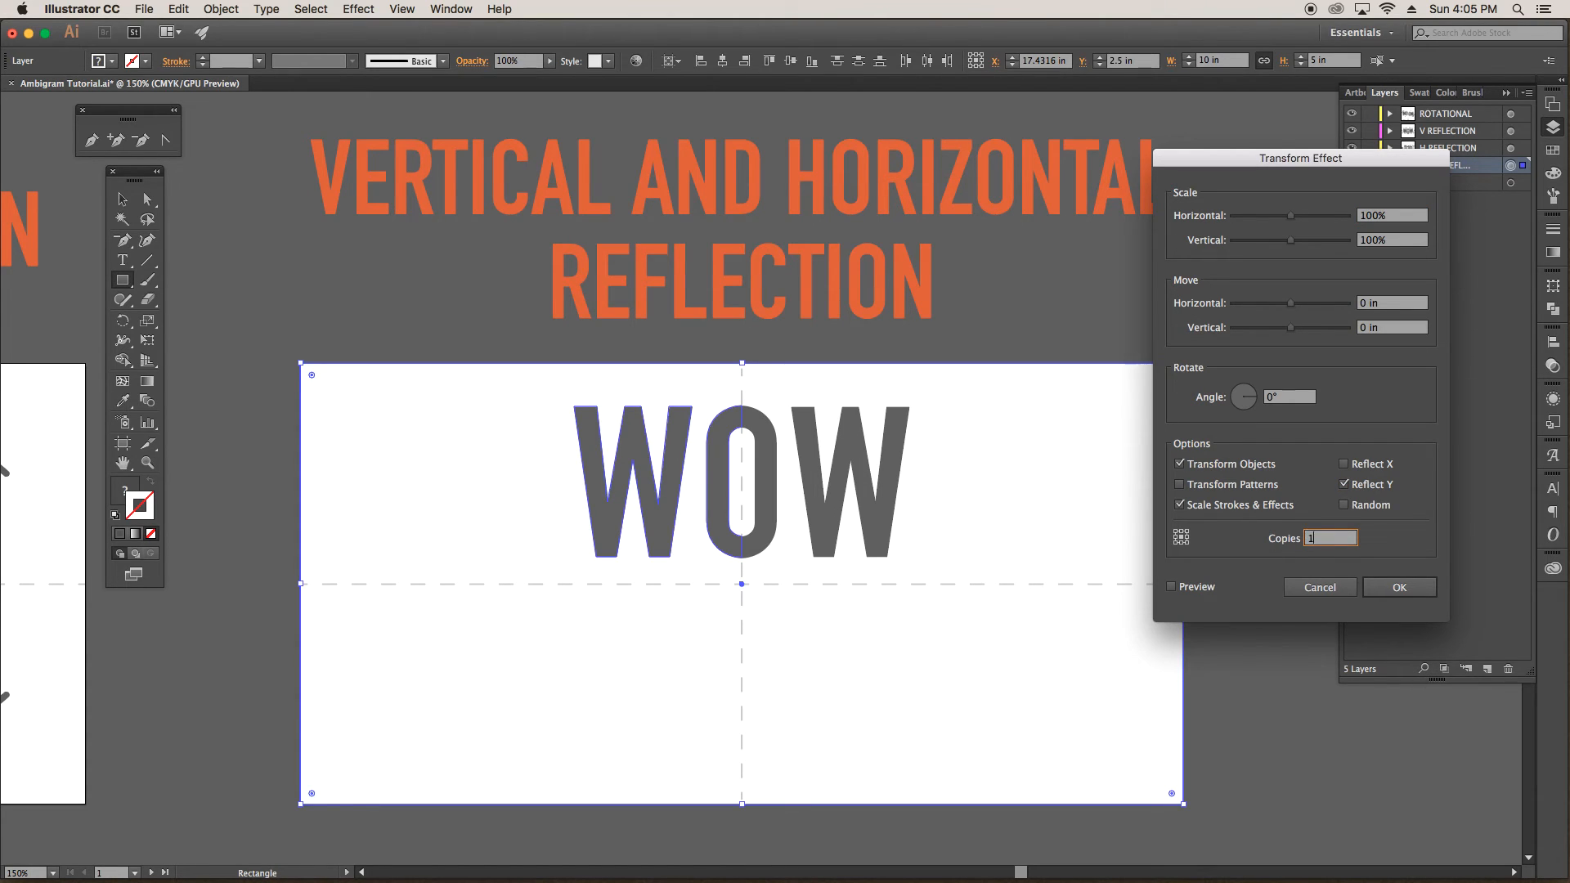
pyautogui.click(1400, 587)
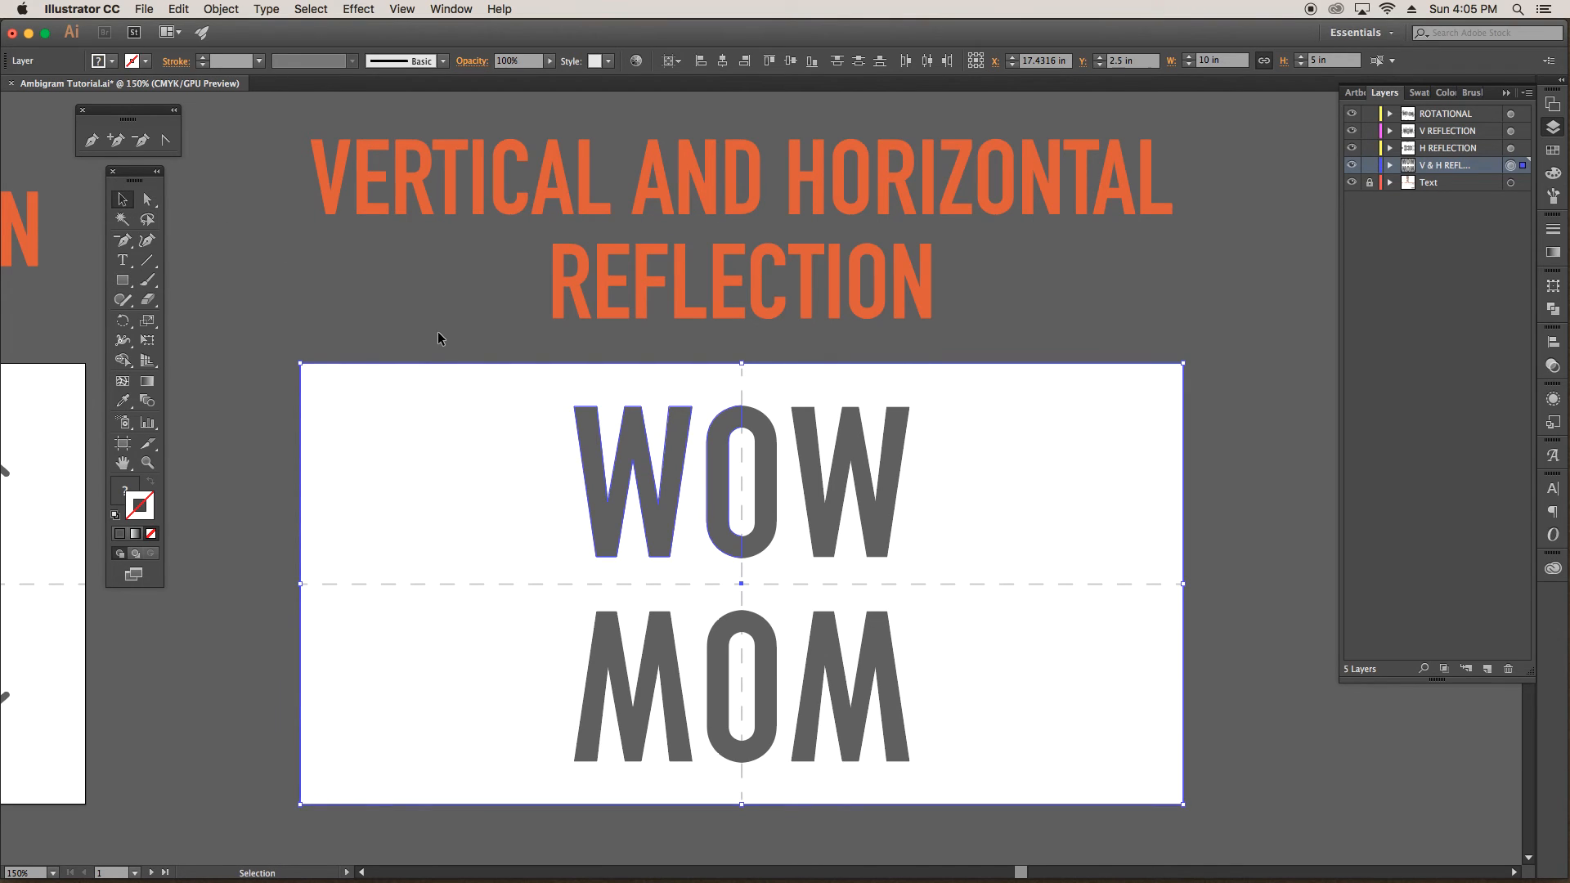
pyautogui.click(381, 338)
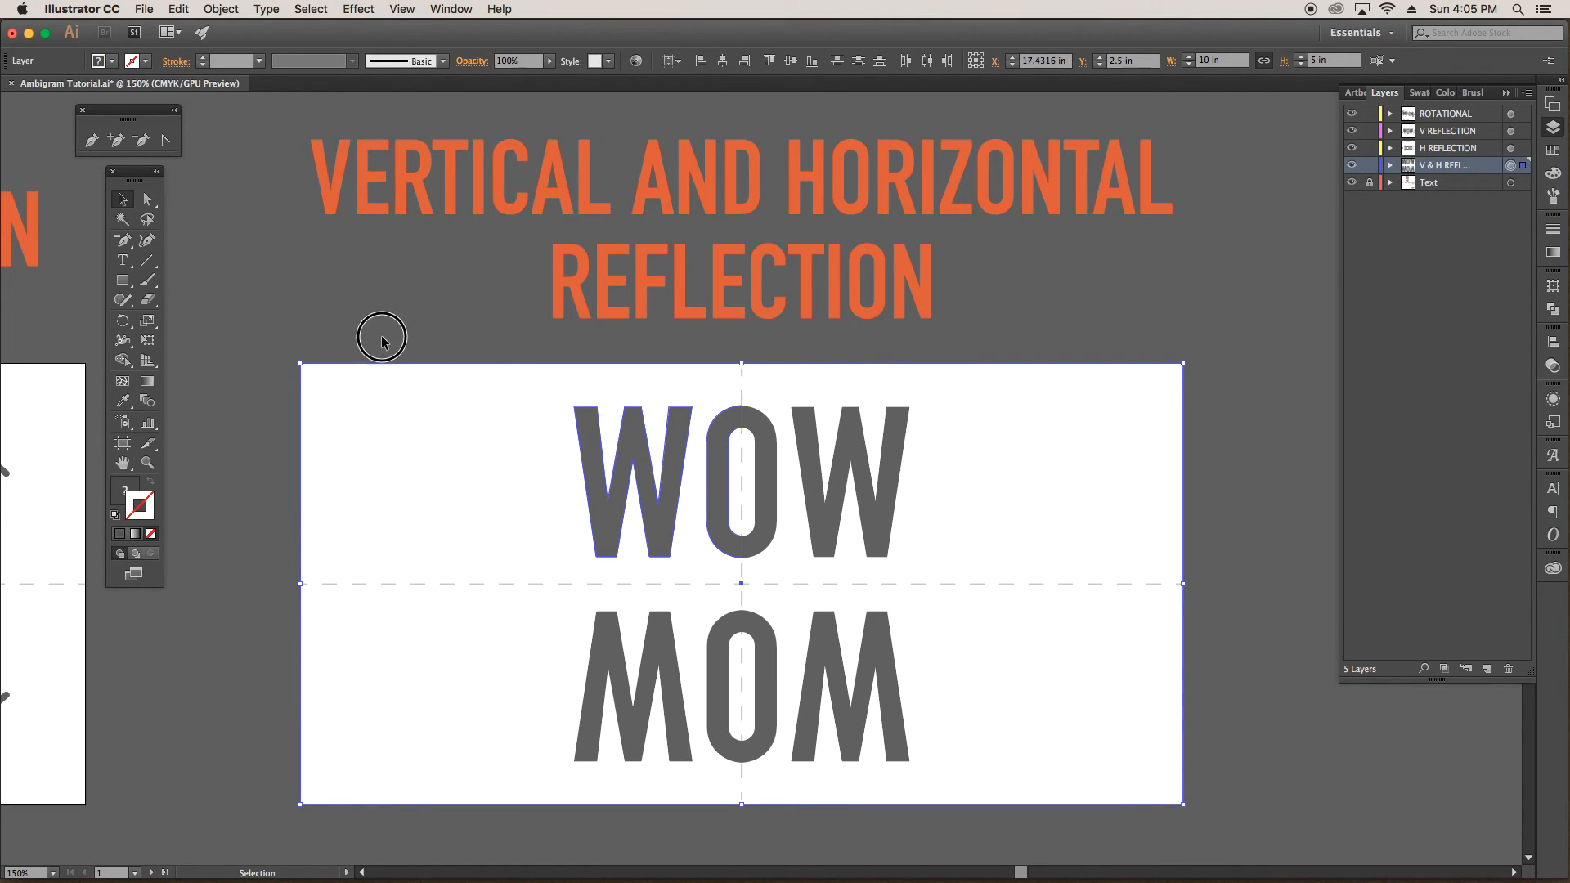
pyautogui.click(631, 481)
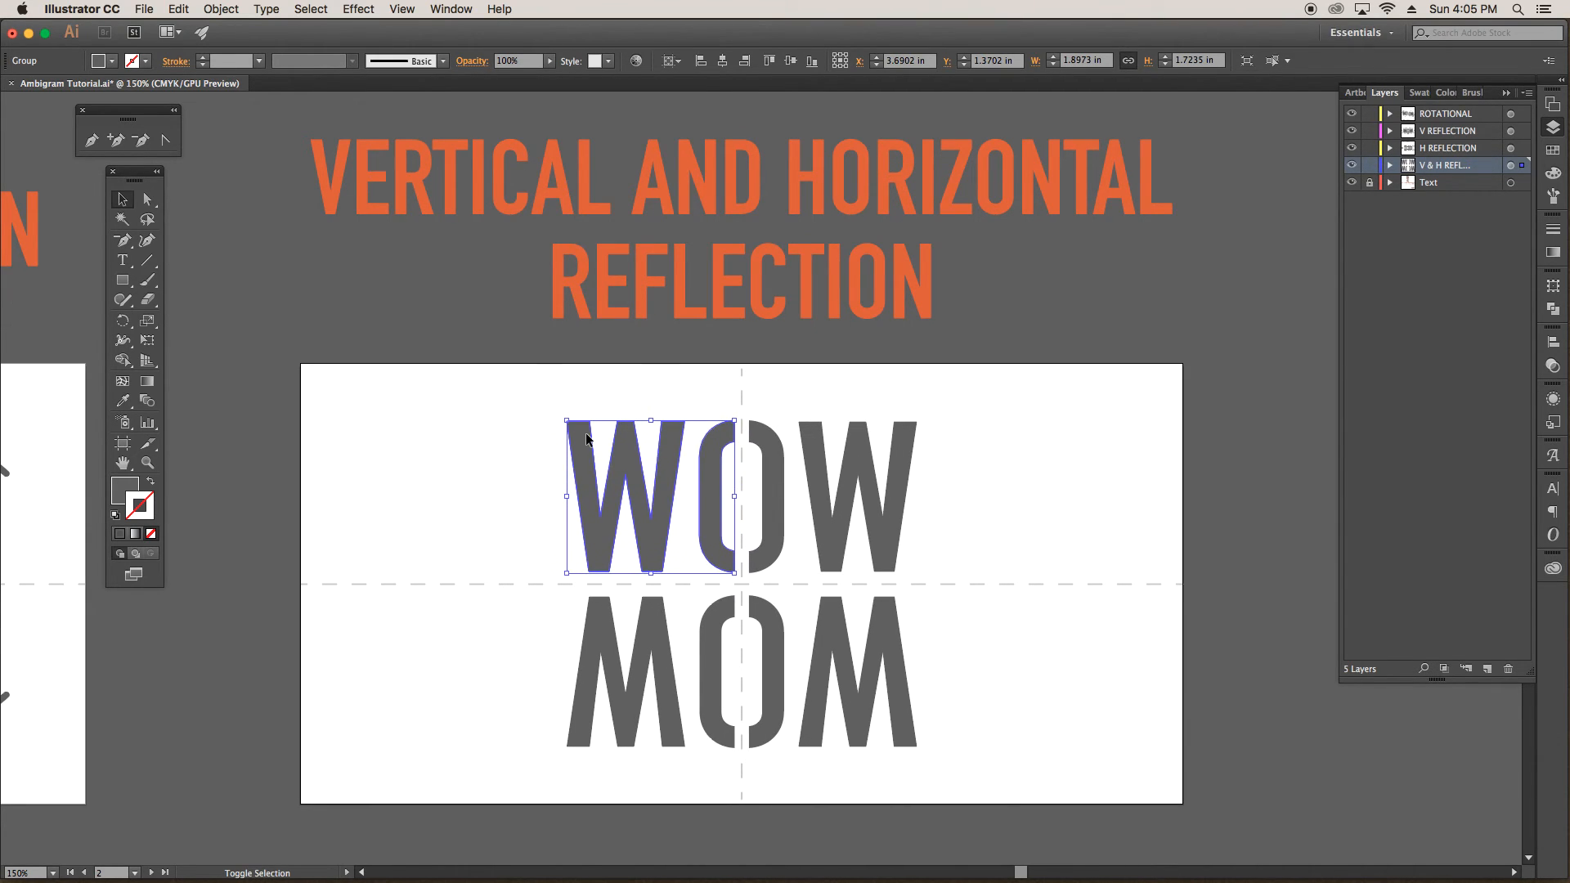
pyautogui.moveTo(651, 495); pyautogui.dragTo(614, 486)
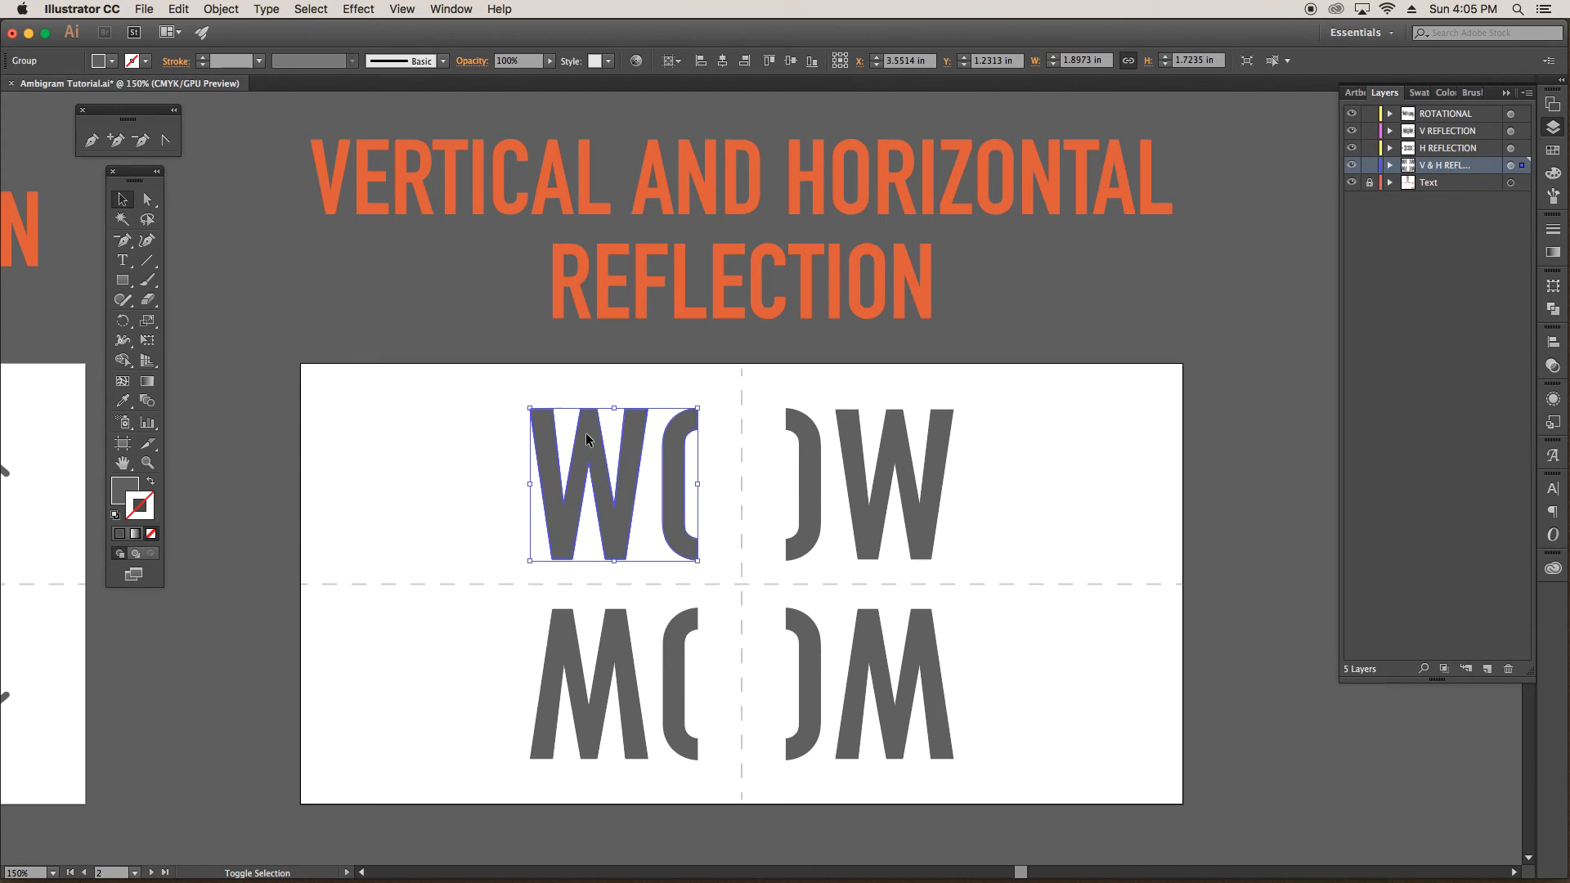
pyautogui.moveTo(586, 441); pyautogui.dragTo(620, 486)
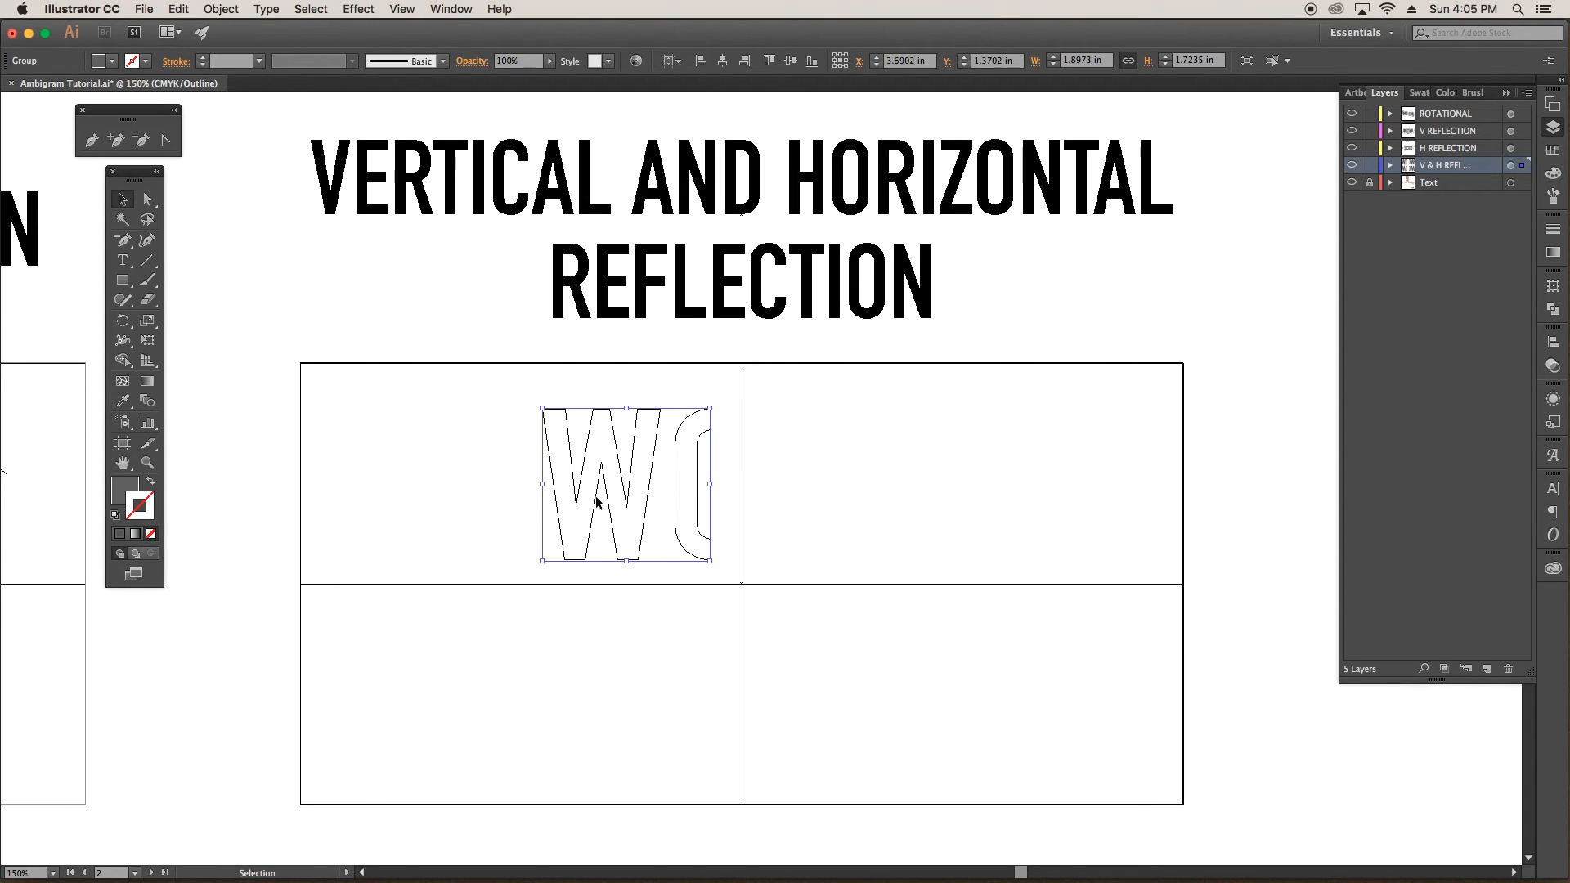
pyautogui.moveTo(850, 585)
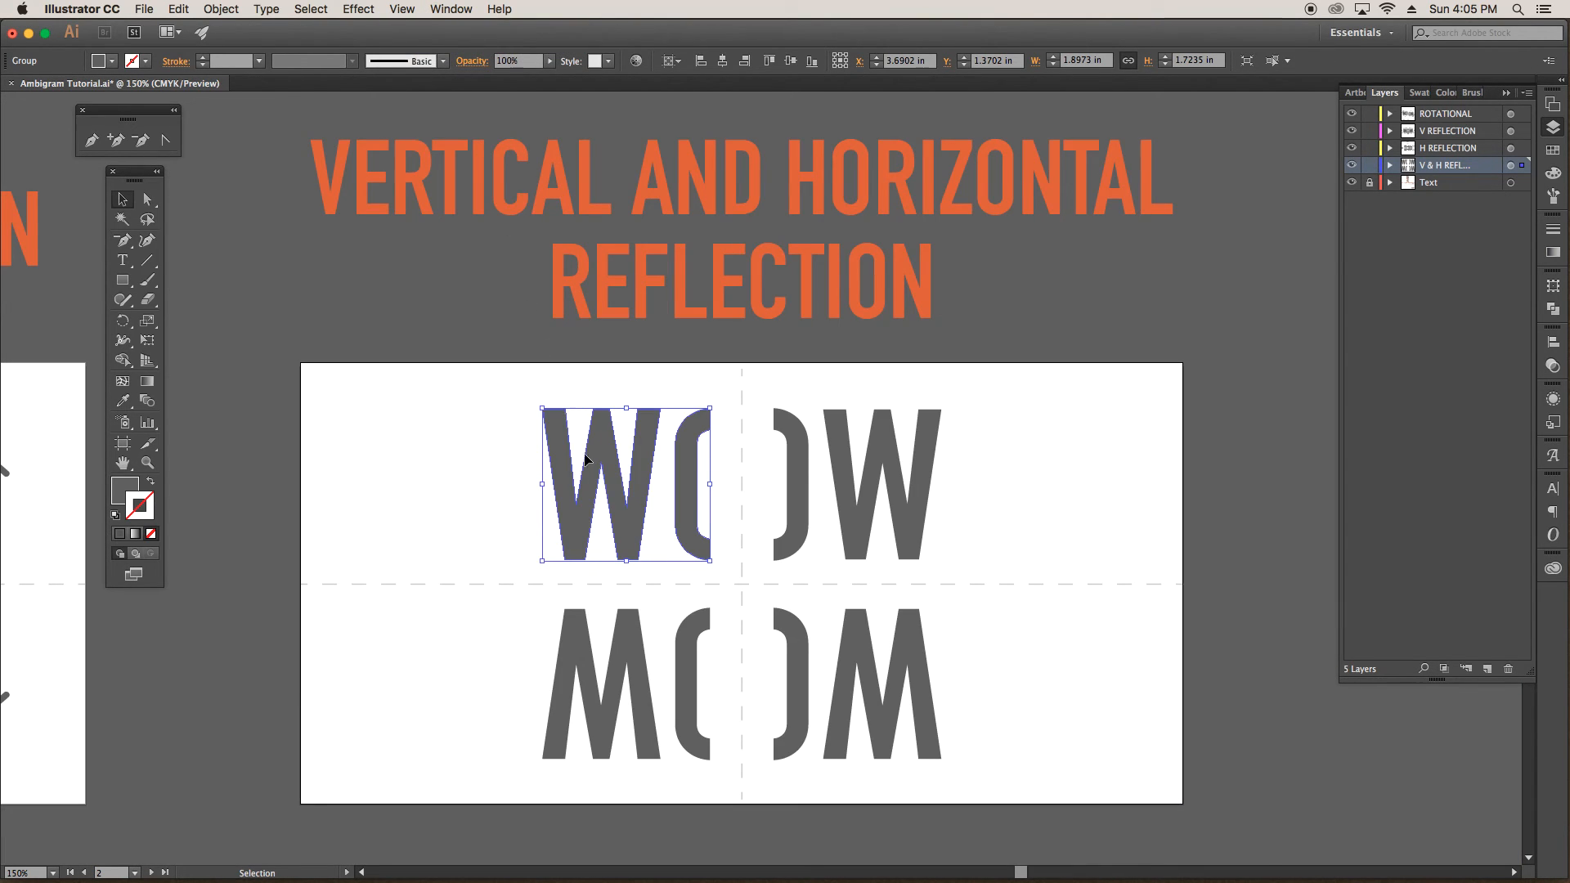
pyautogui.click(146, 198)
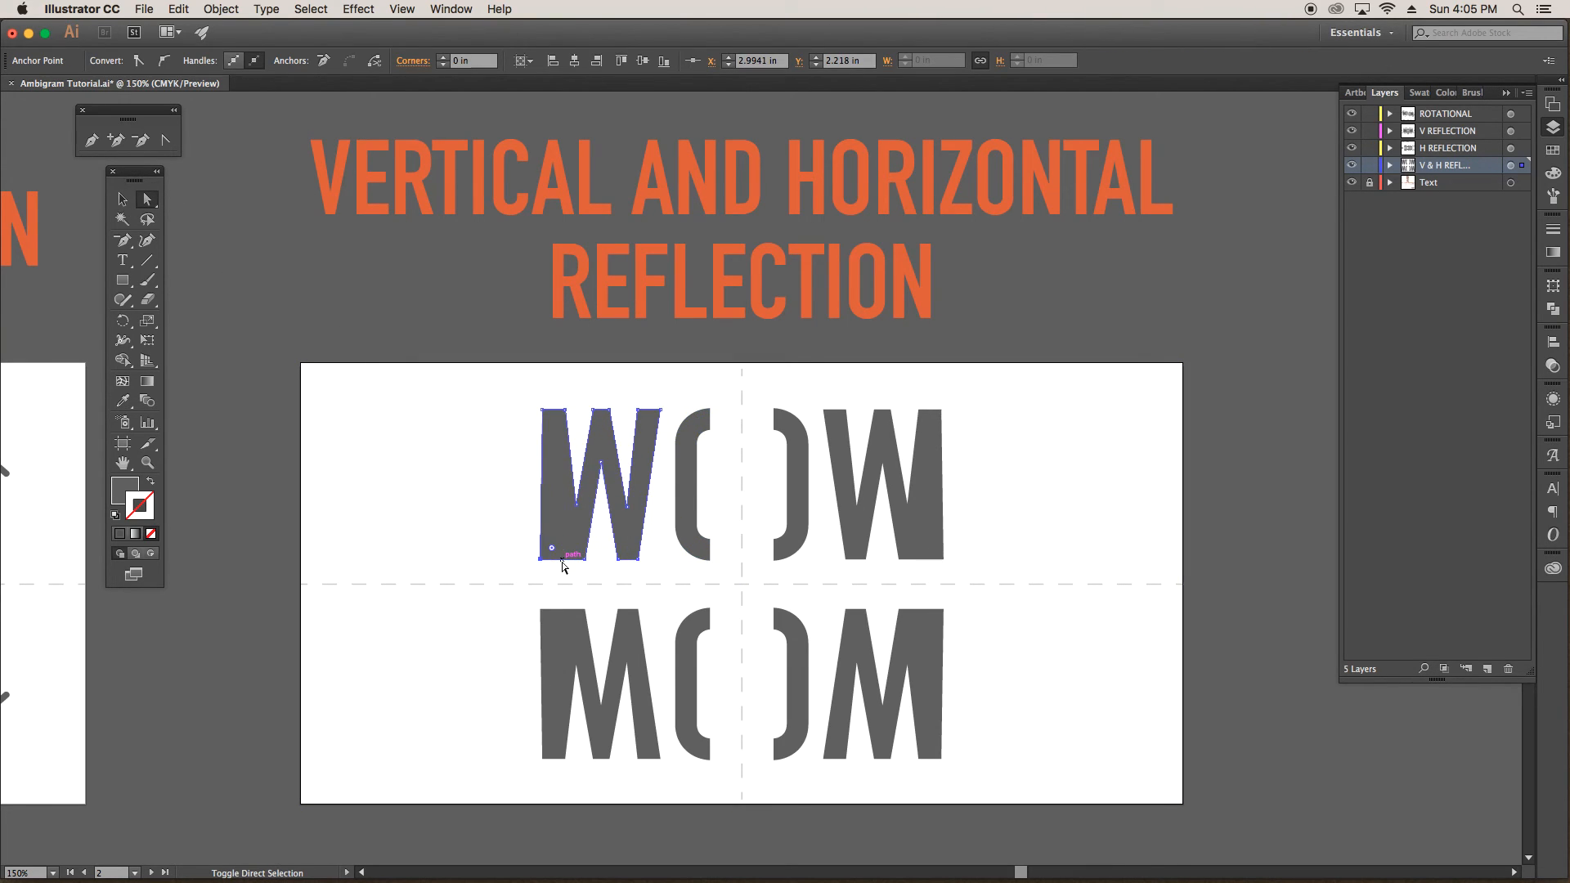
pyautogui.moveTo(565, 550); pyautogui.dragTo(544, 400)
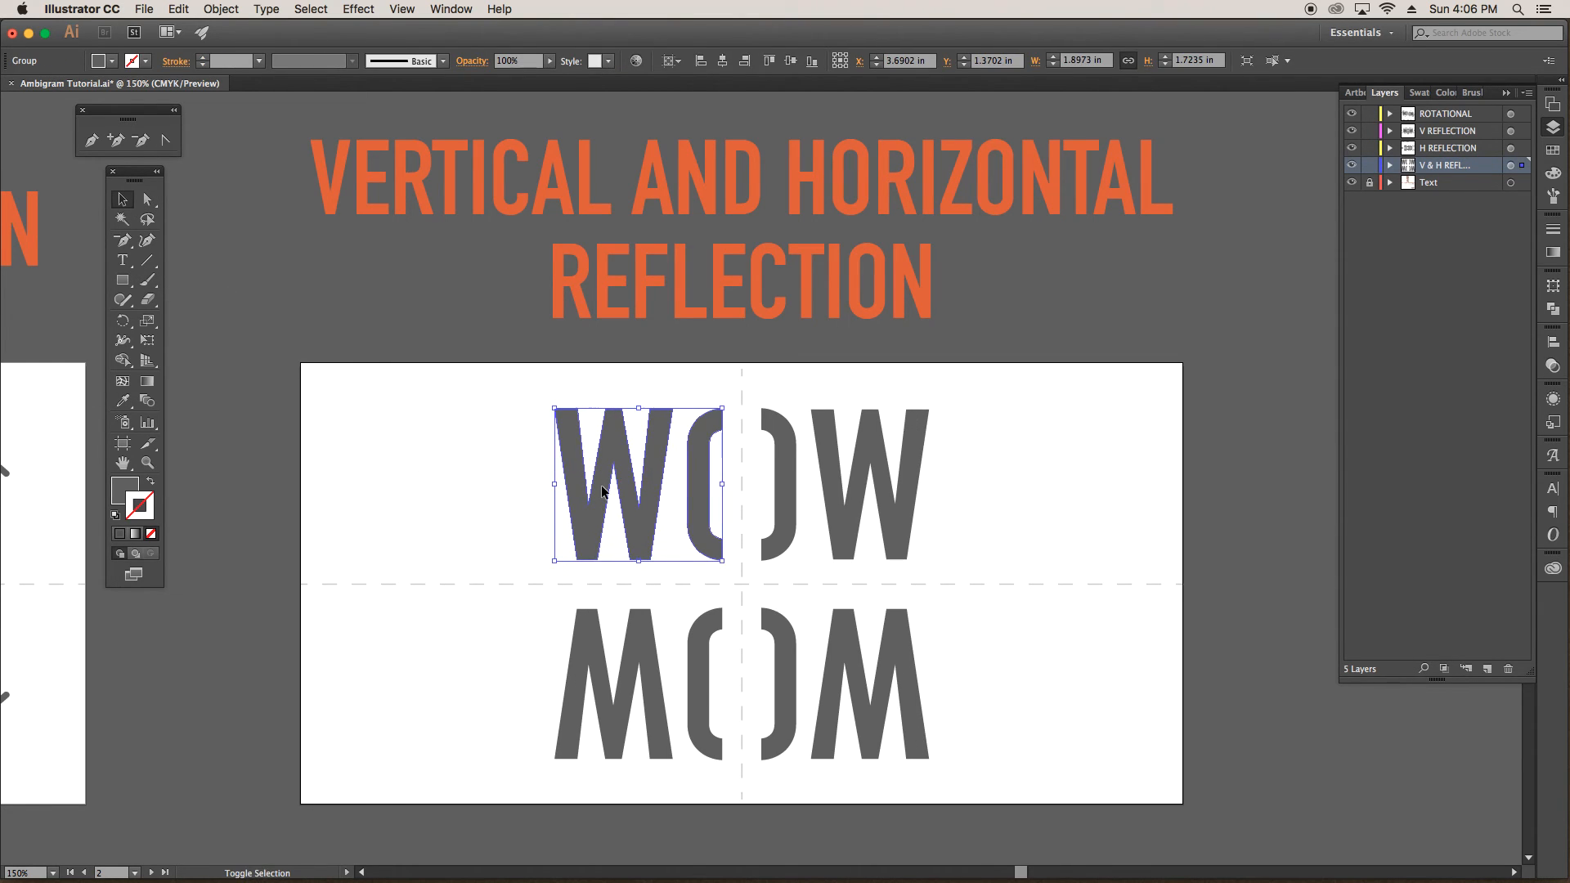
pyautogui.moveTo(621, 486); pyautogui.dragTo(665, 485)
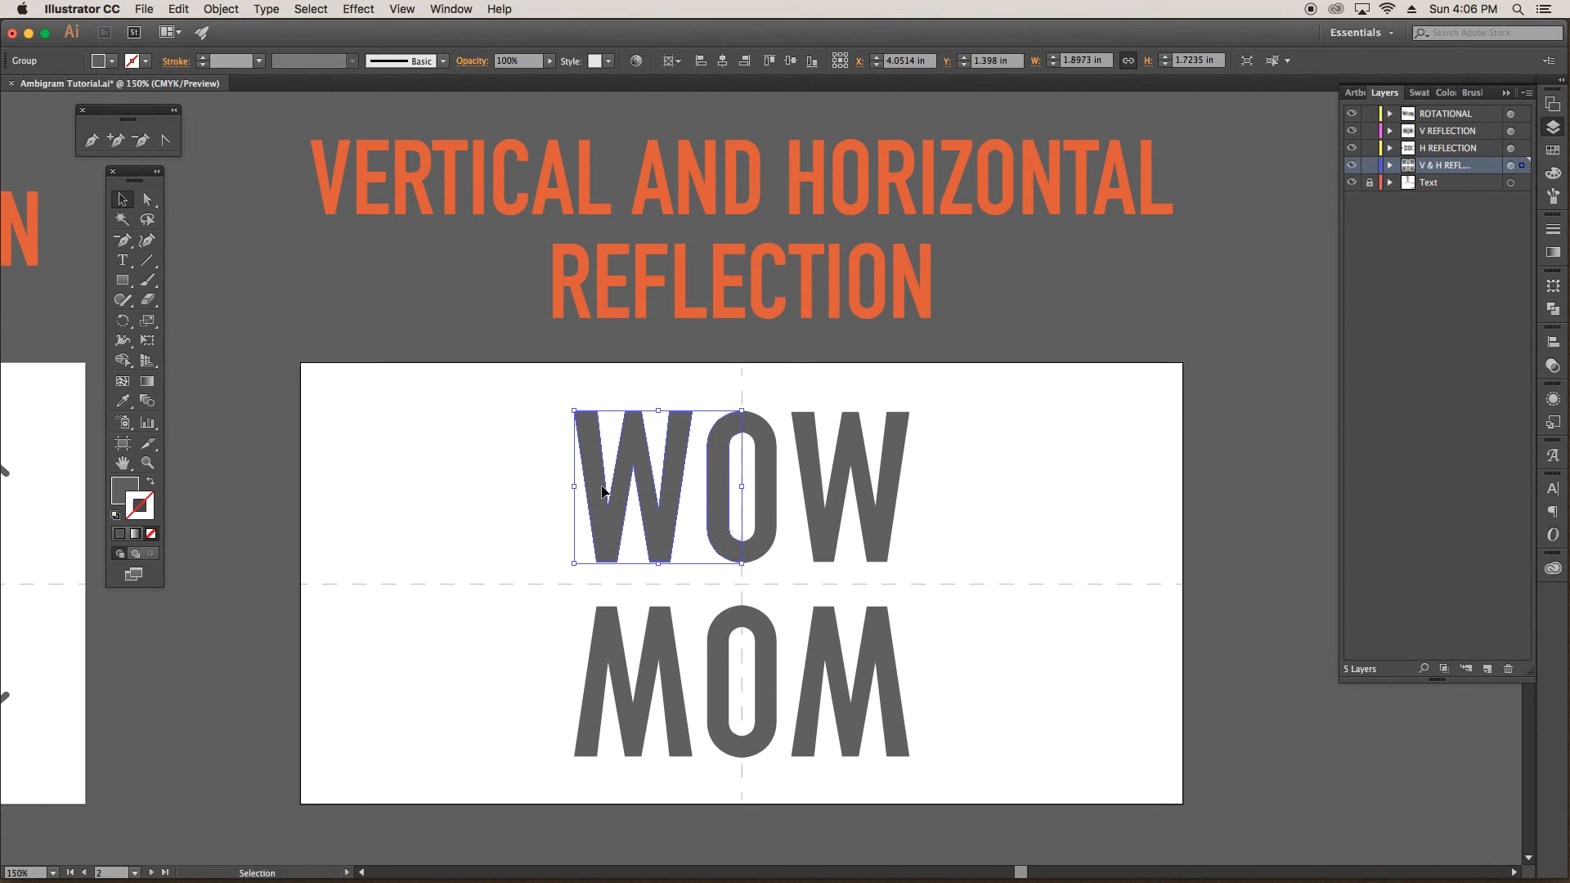
# Step: Expand the mirrored WOW/MOM artwork's appearance into paths and drag letter pieces apart
pyautogui.click(546, 463)
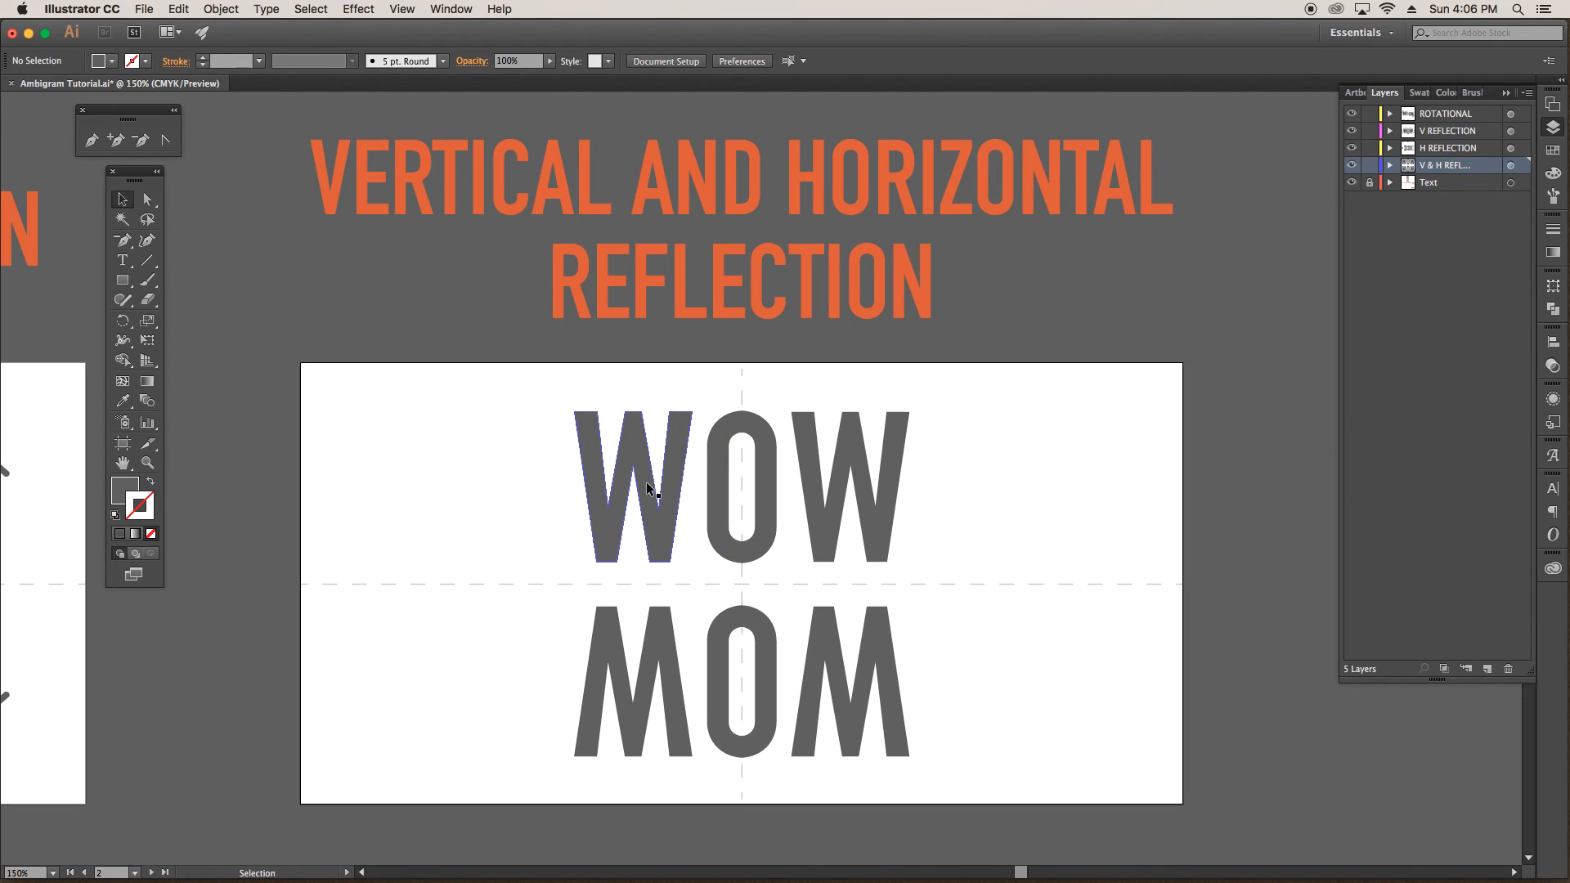
pyautogui.click(651, 486)
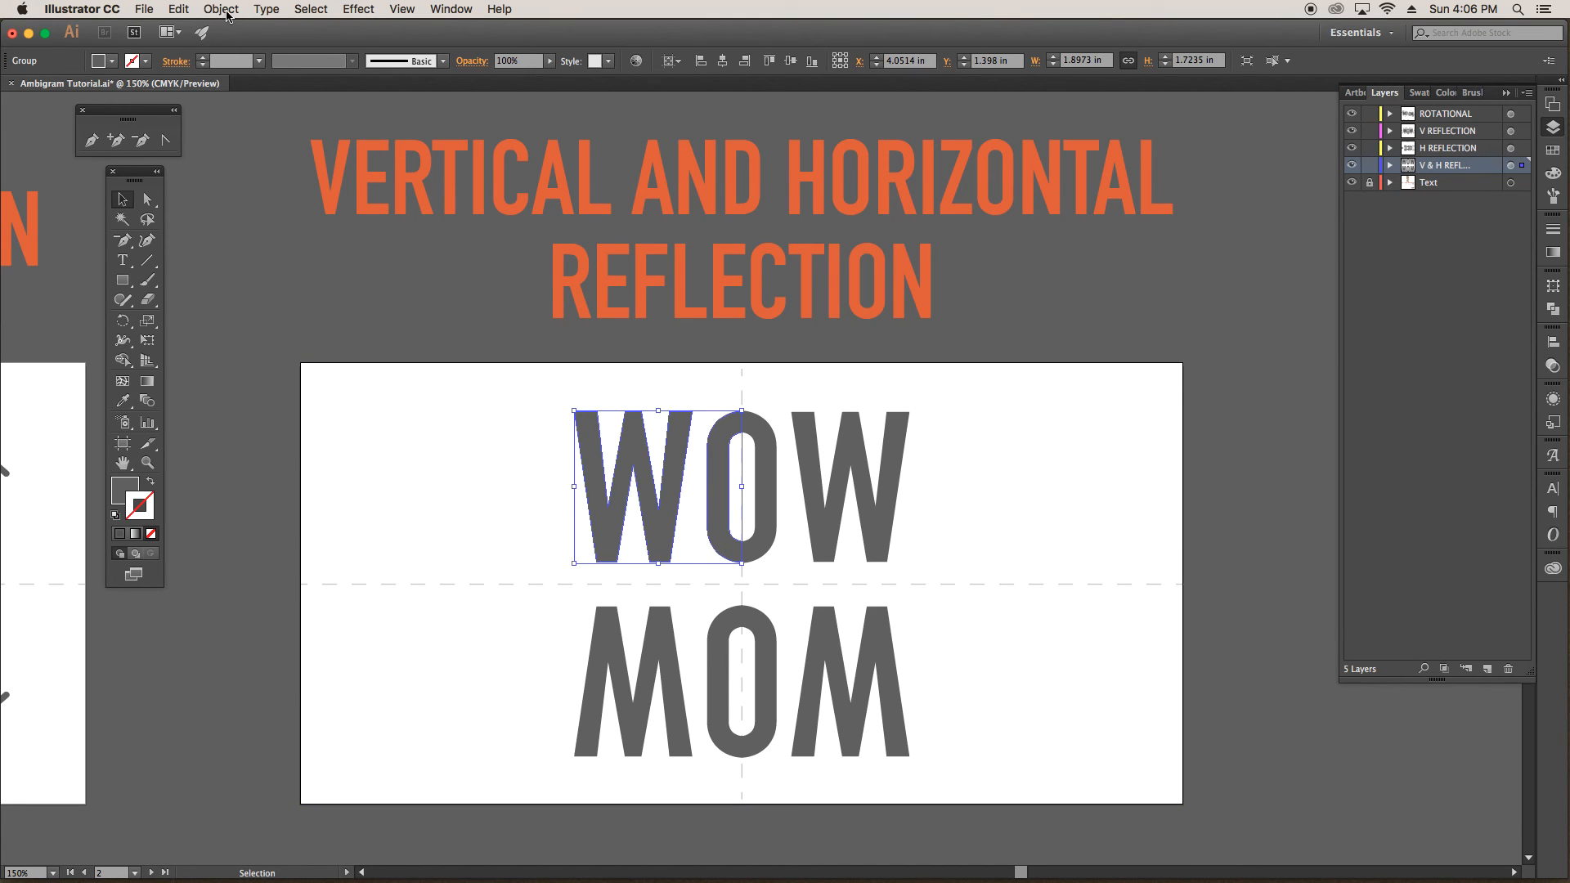
pyautogui.click(220, 9)
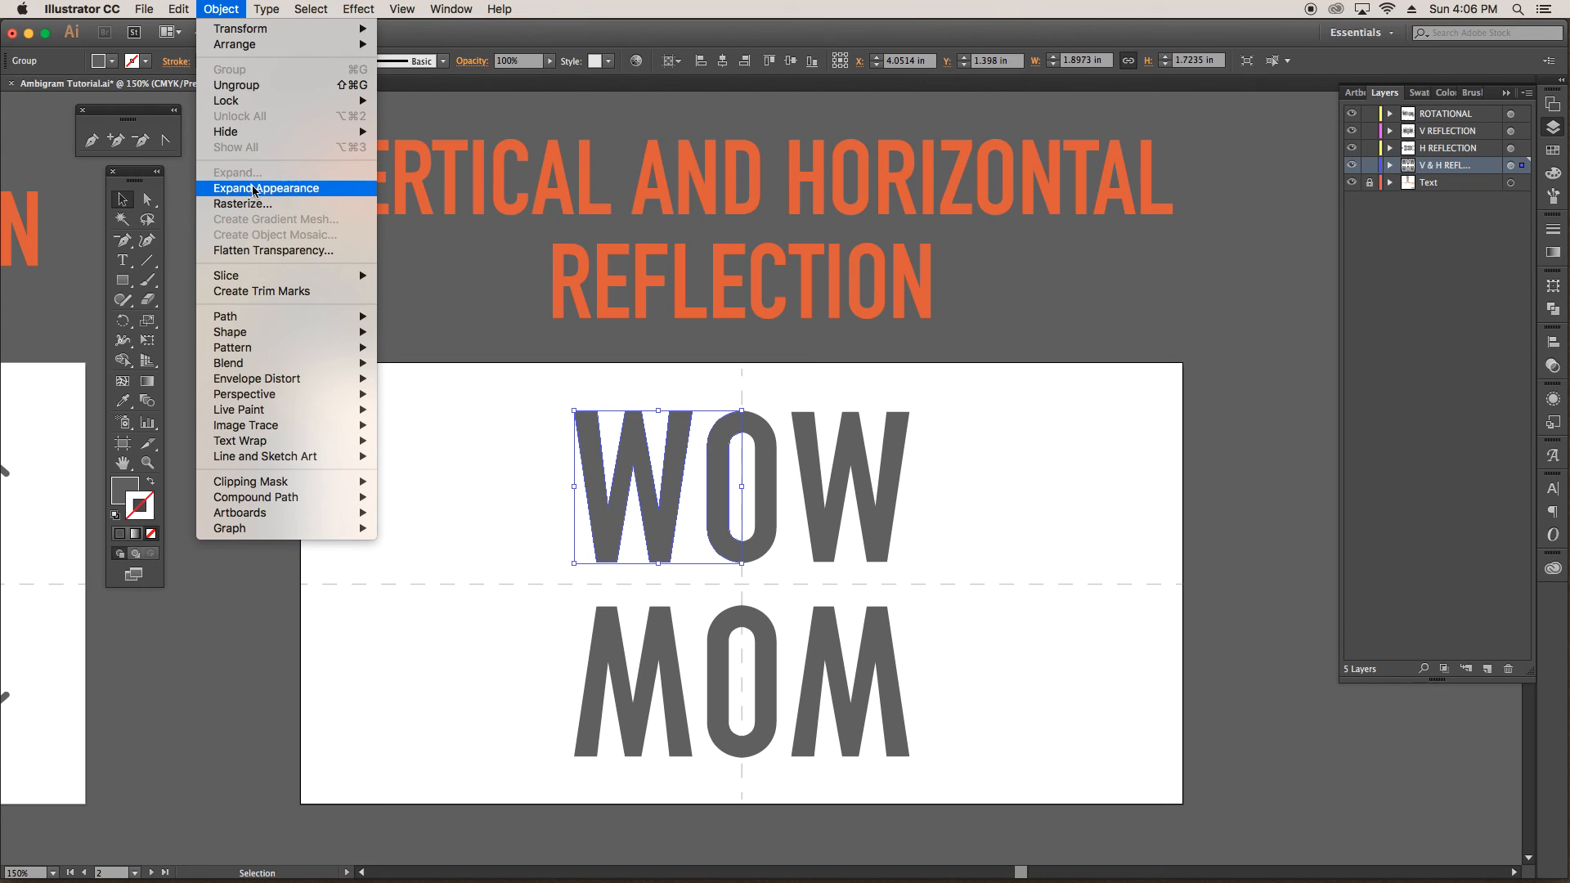
pyautogui.click(266, 188)
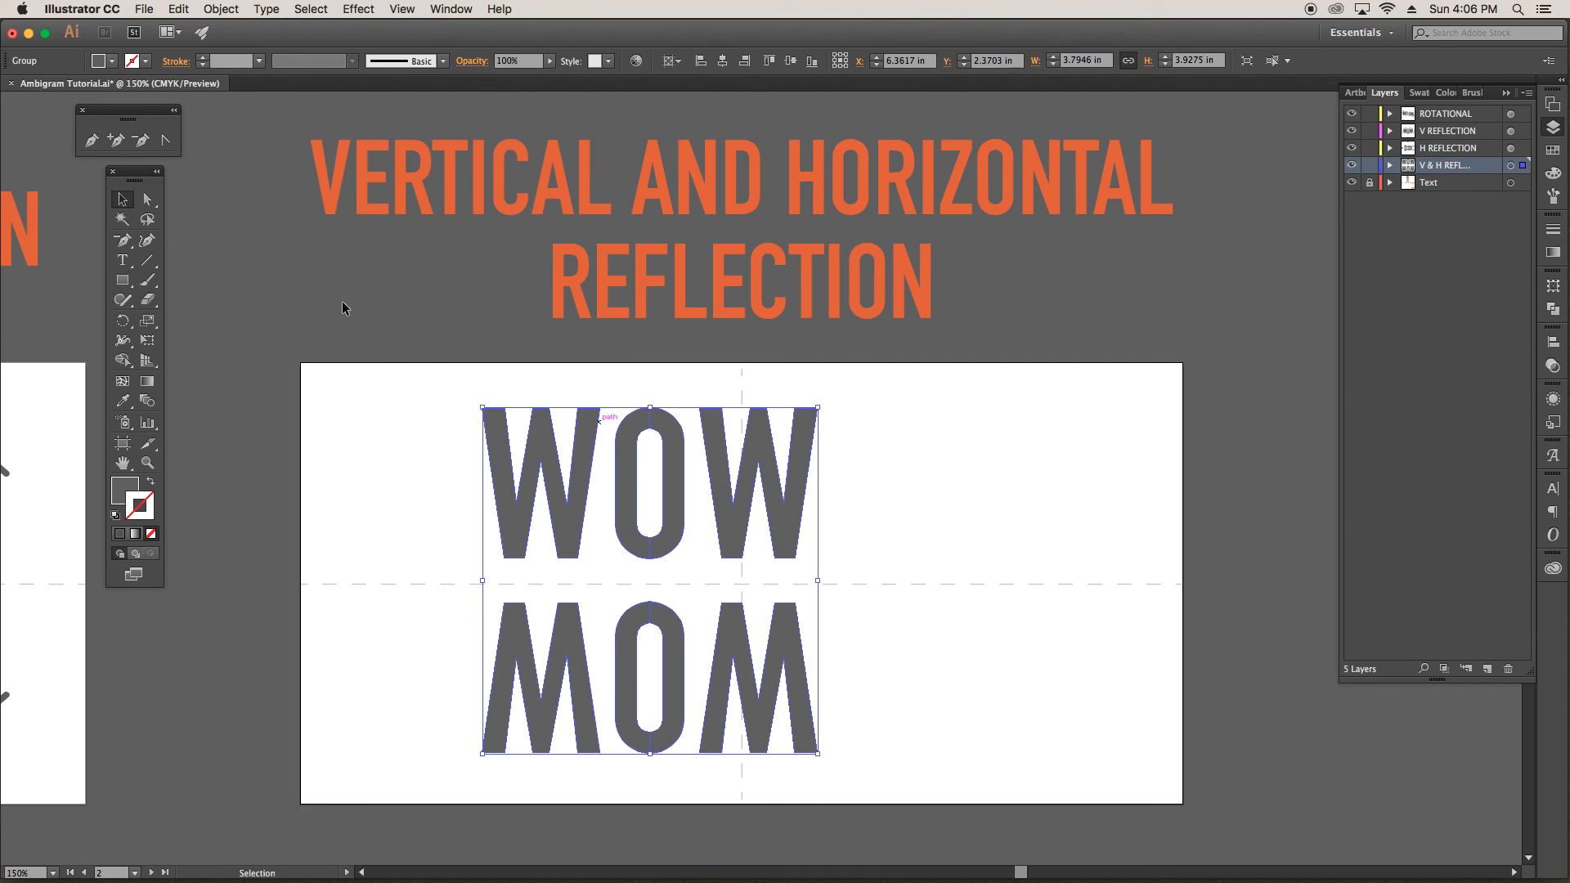
pyautogui.moveTo(649, 500); pyautogui.dragTo(482, 500)
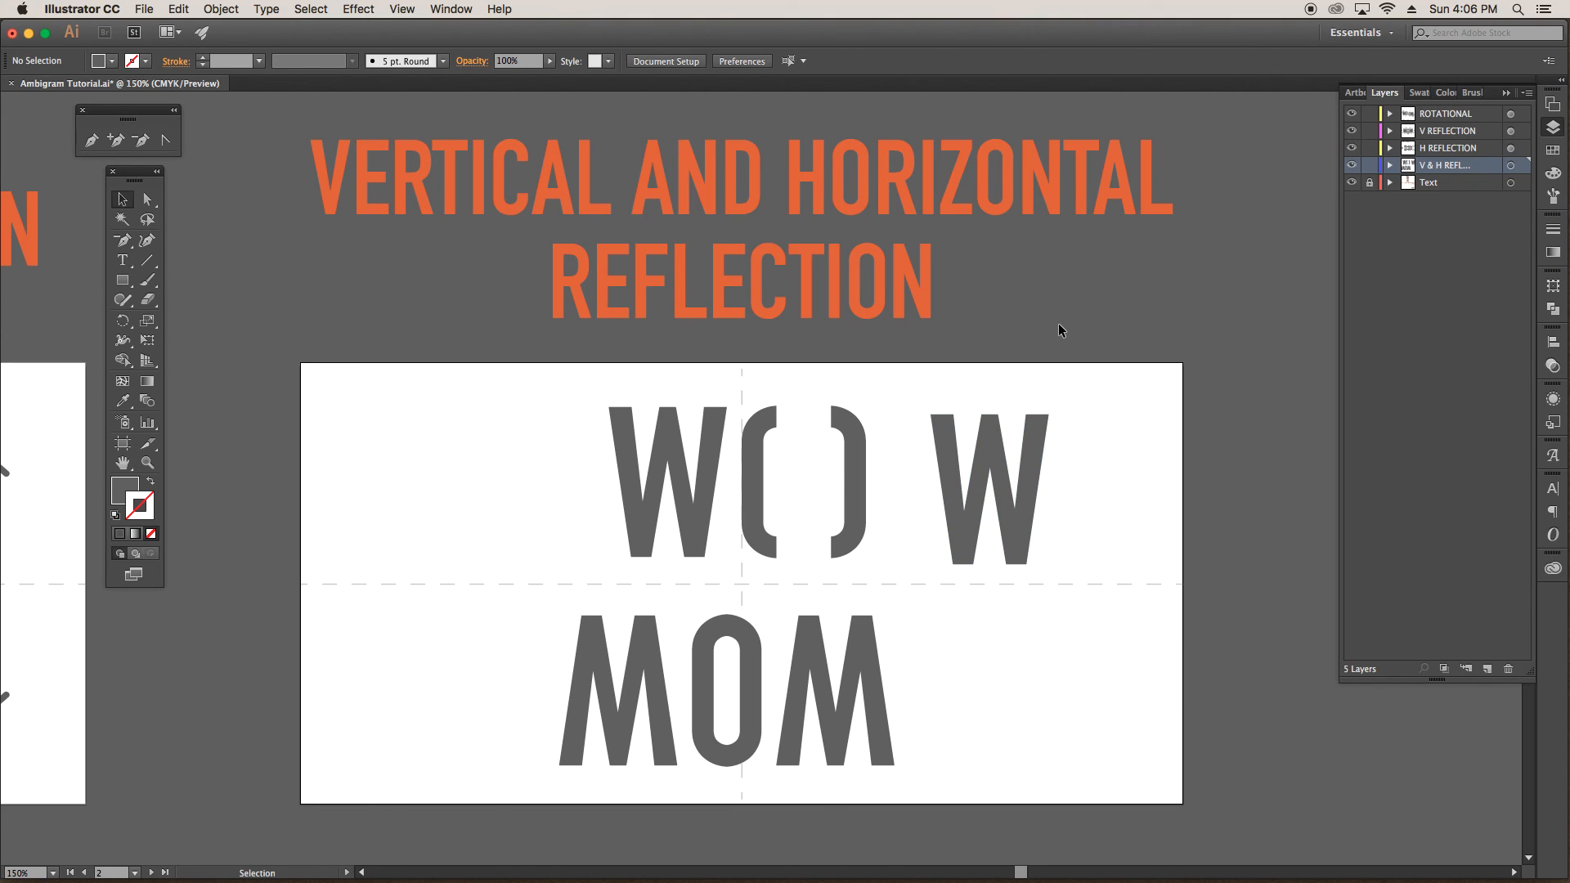
pyautogui.moveTo(298, 461)
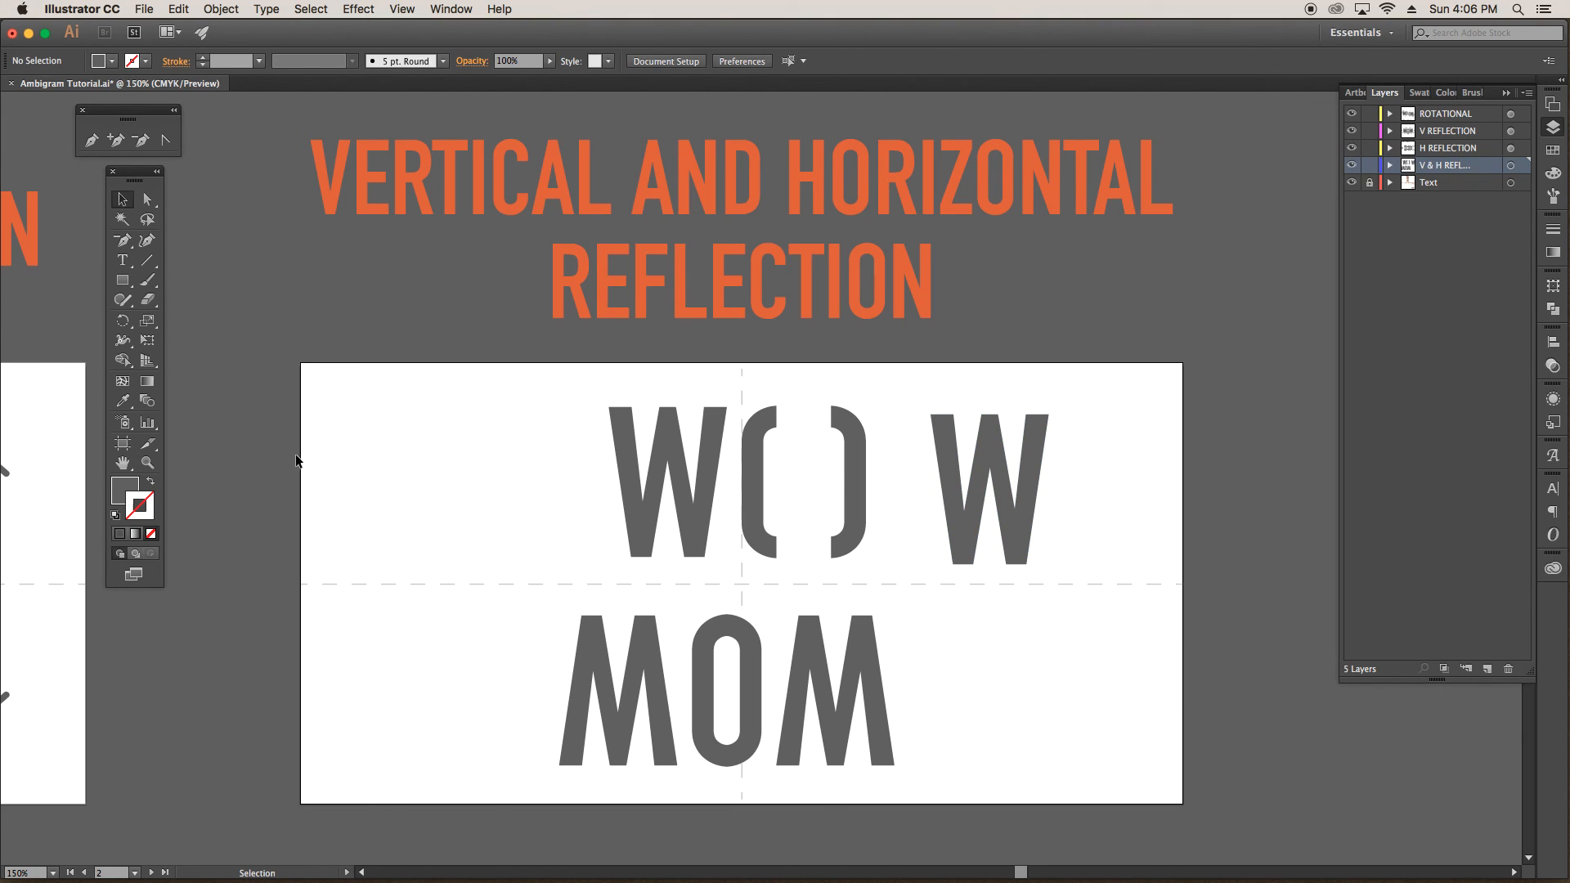
pyautogui.click(665, 490)
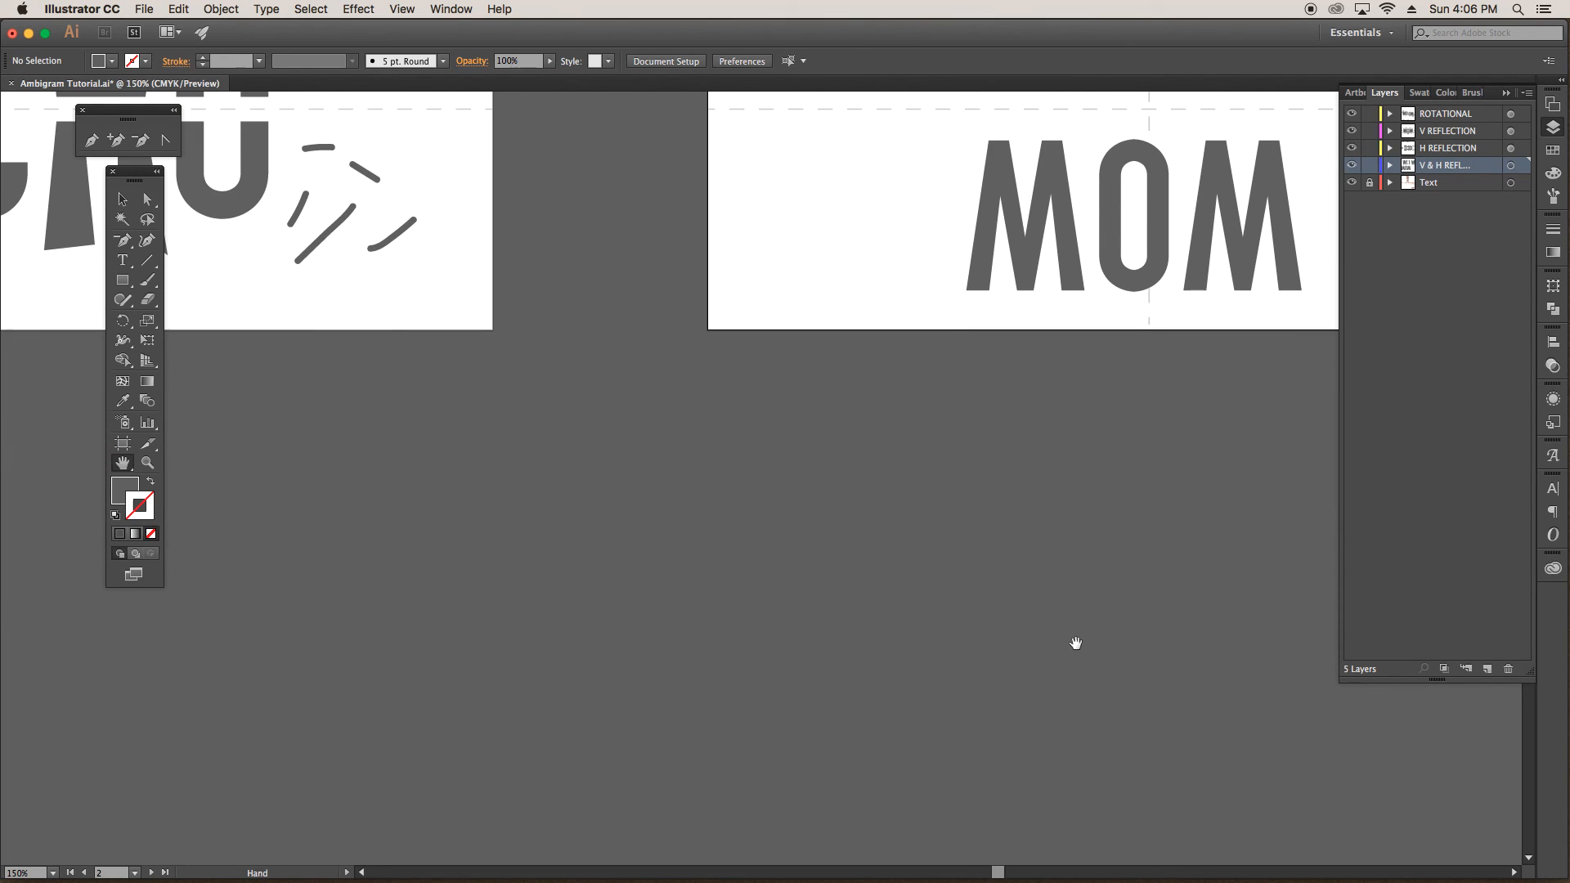
# Step: Pan the canvas to centre the 'Thanks for WATCHING!' artboard
pyautogui.click(1351, 165)
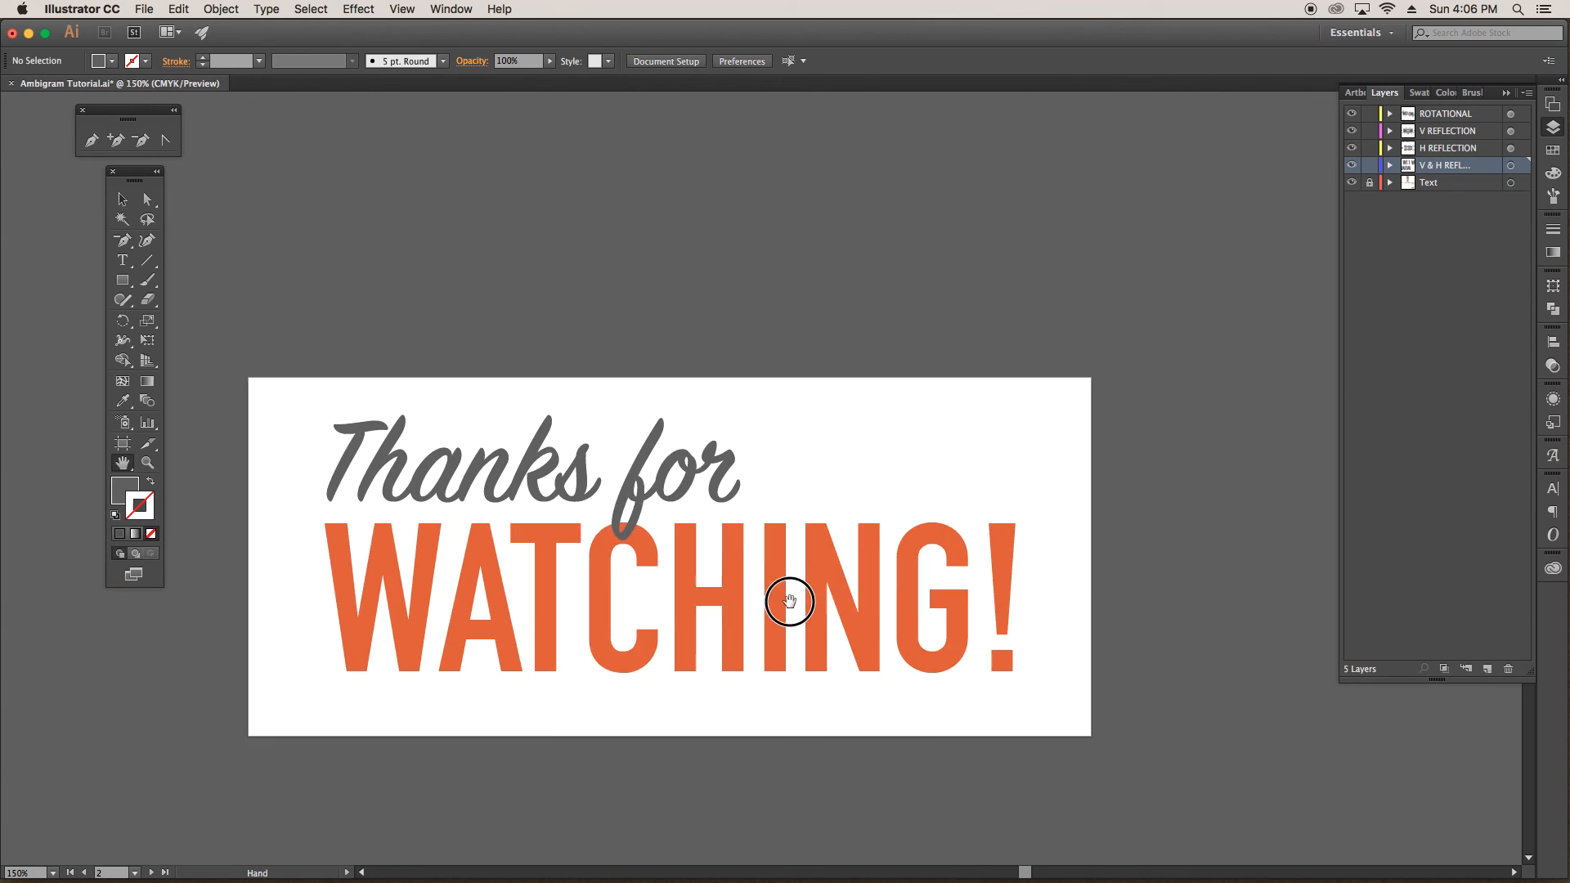
pyautogui.moveTo(791, 601); pyautogui.dragTo(806, 558)
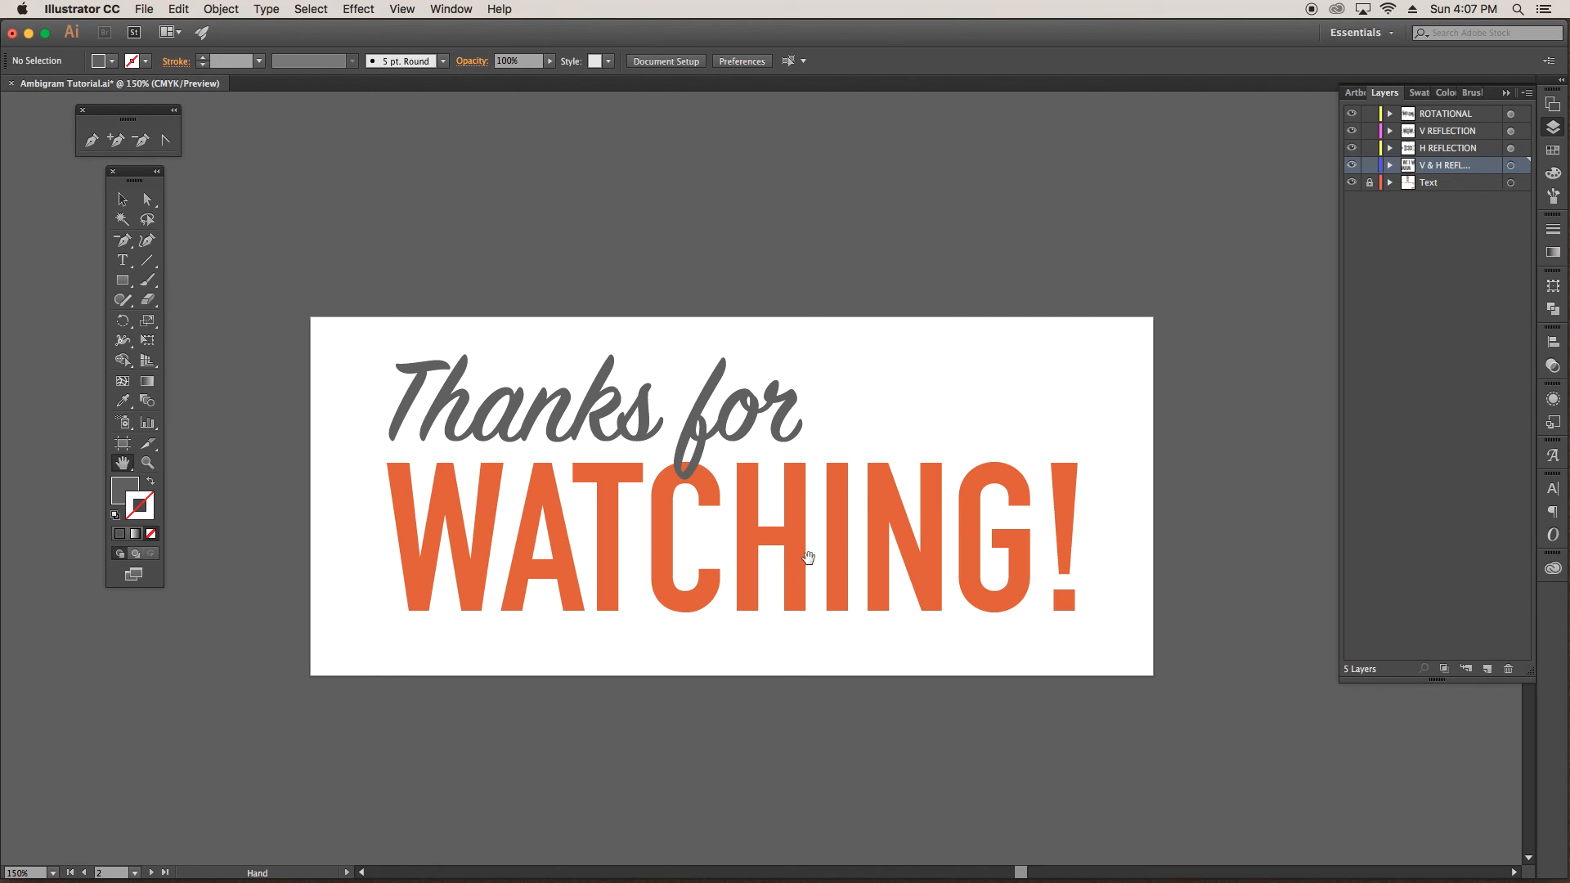
pyautogui.moveTo(889, 394)
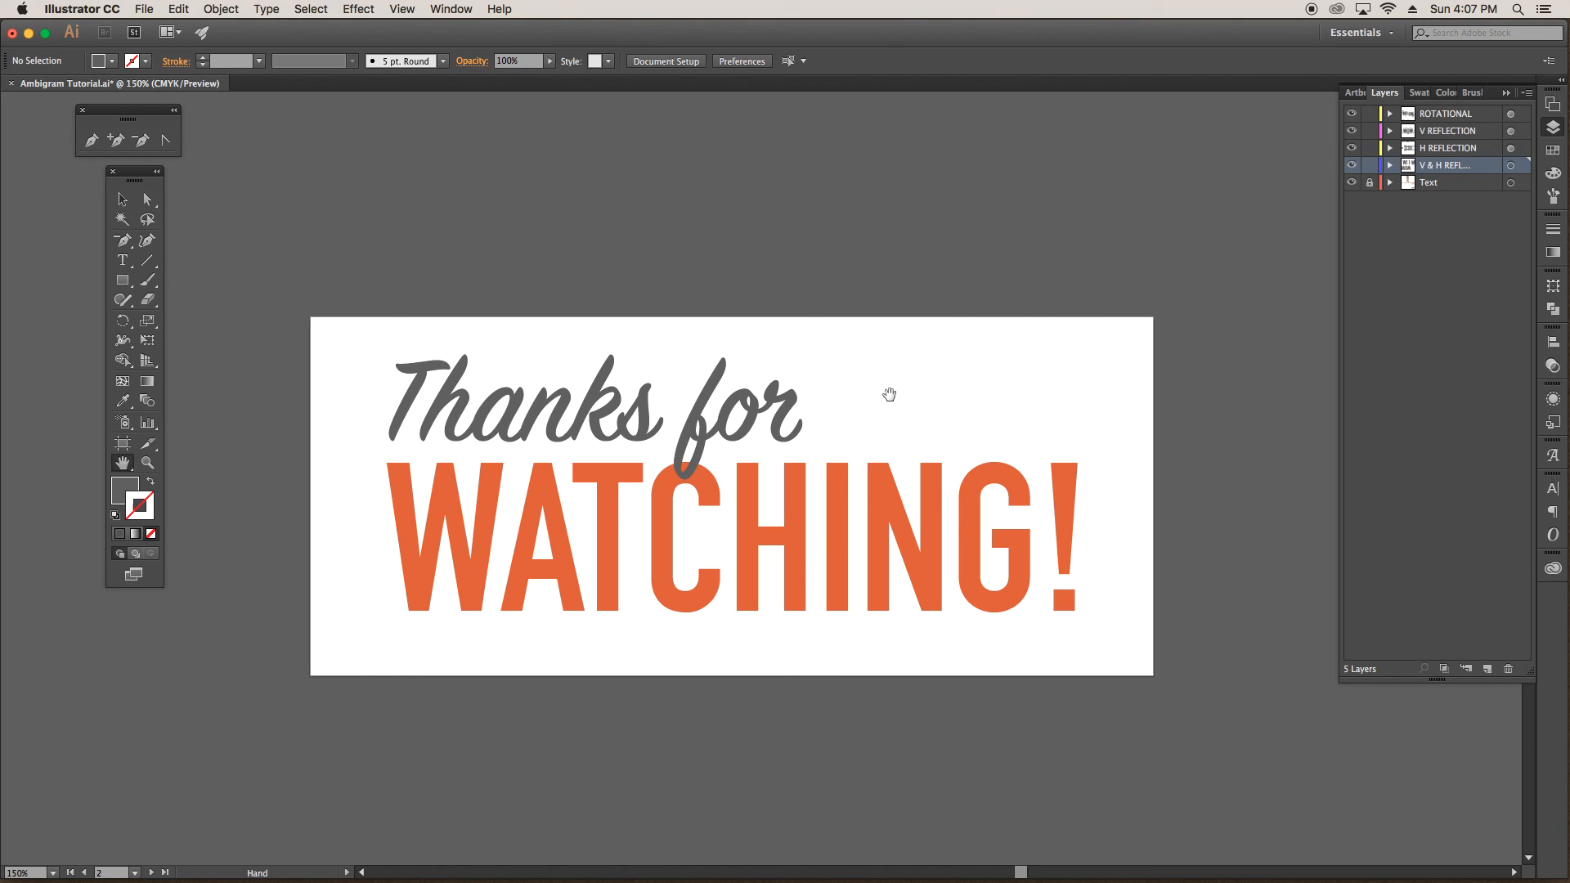